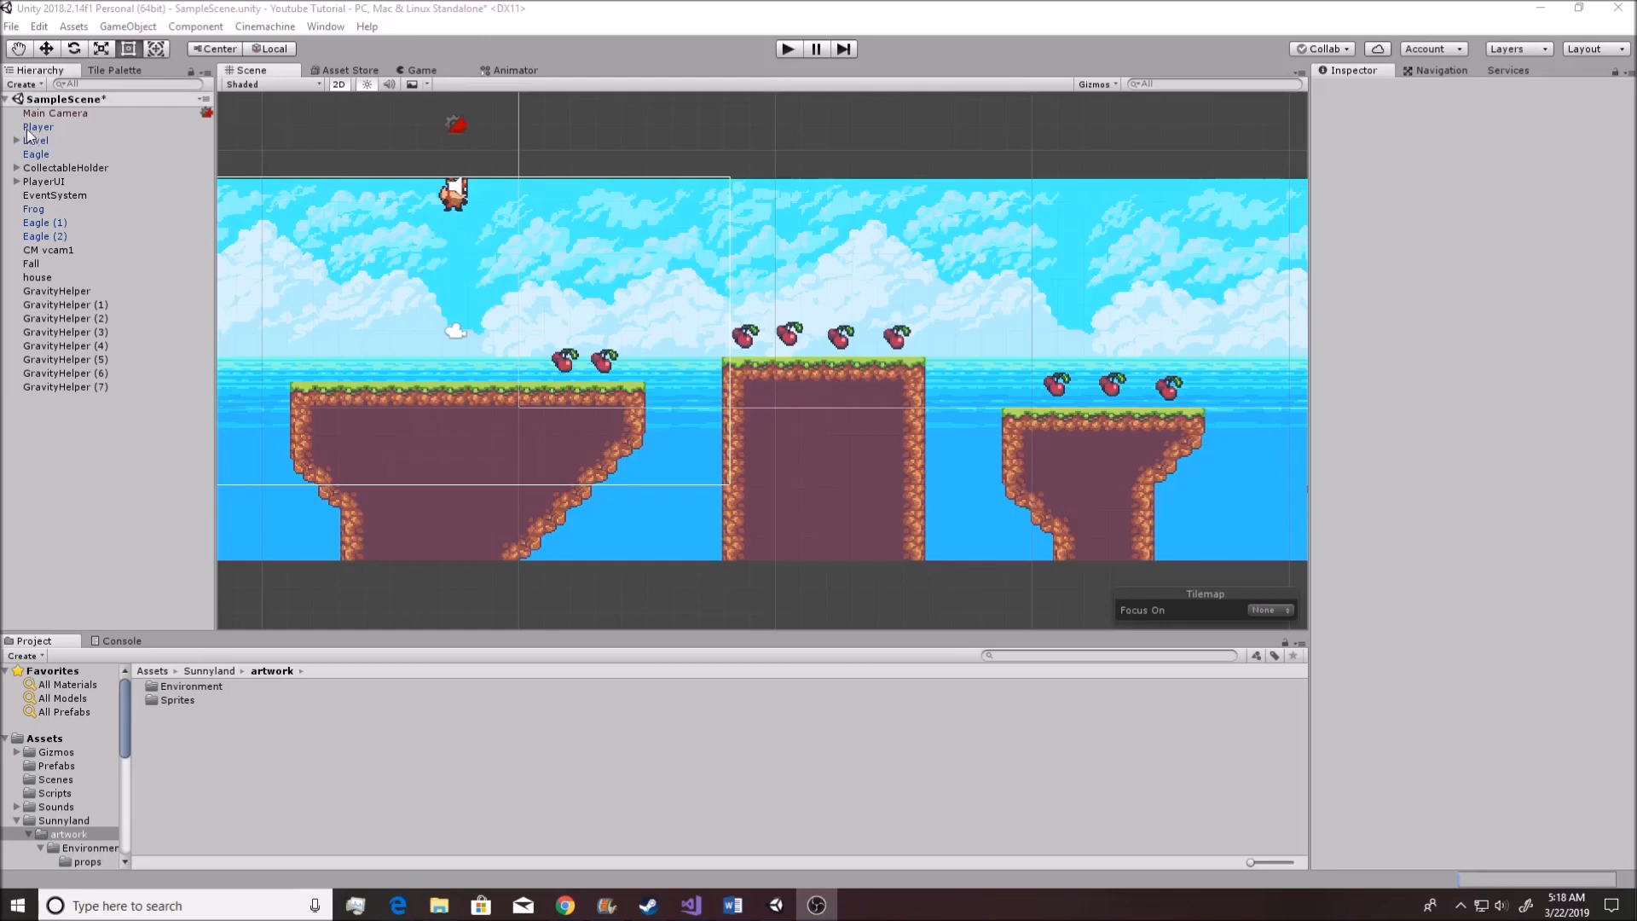
Select the Player and set its Rigidbody 2D Gravity Scale to 10
click(38, 126)
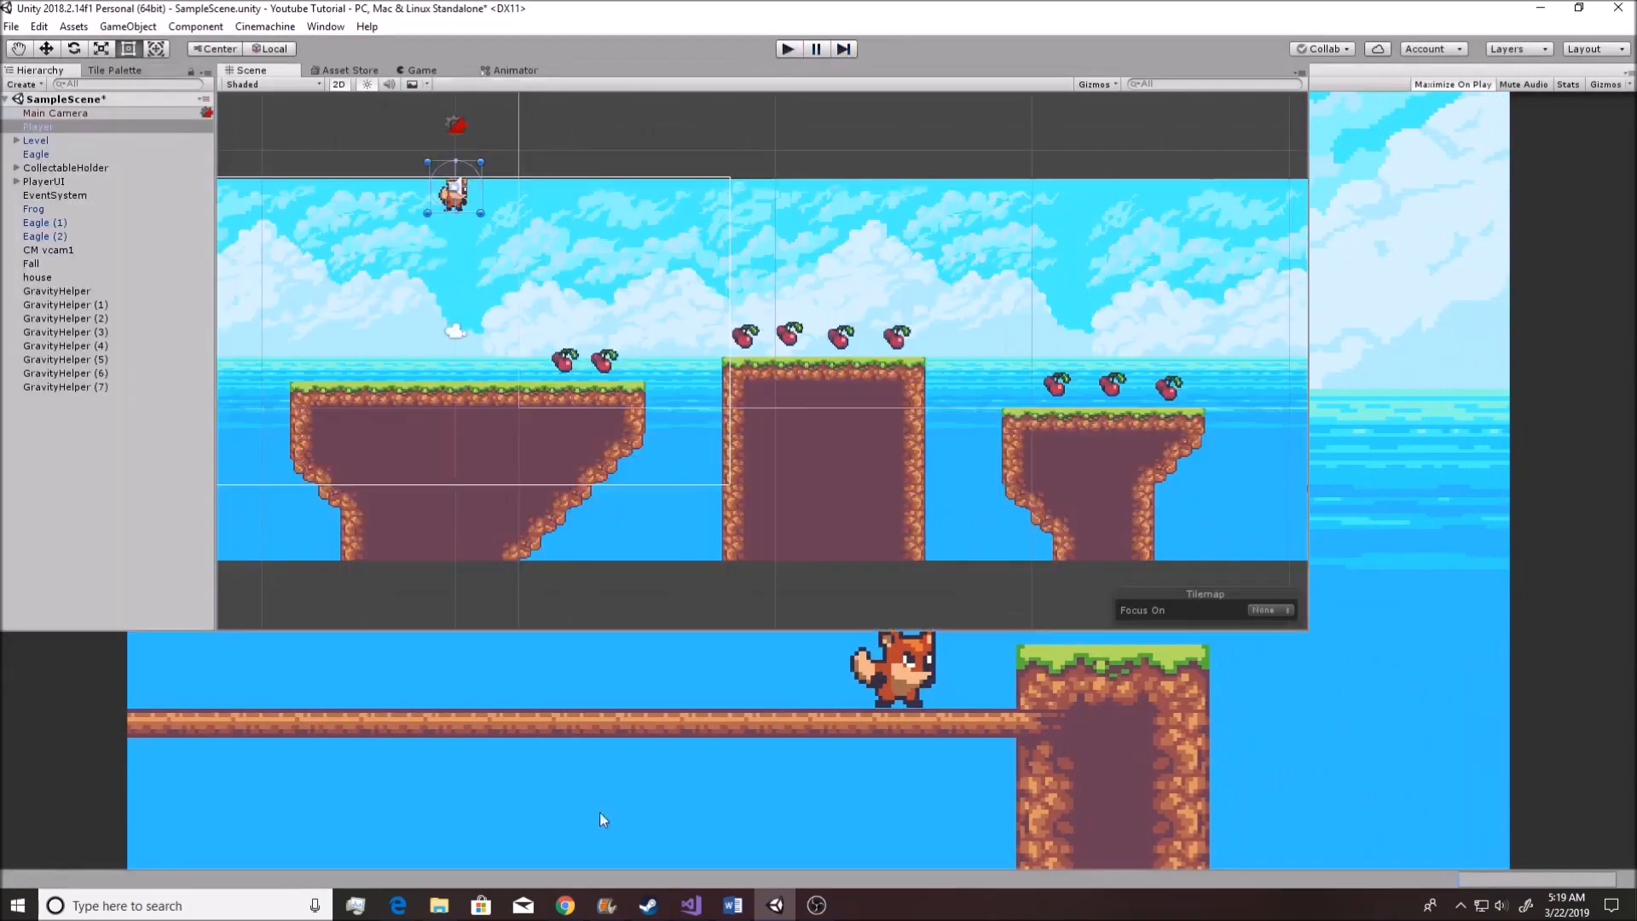
click(31, 126)
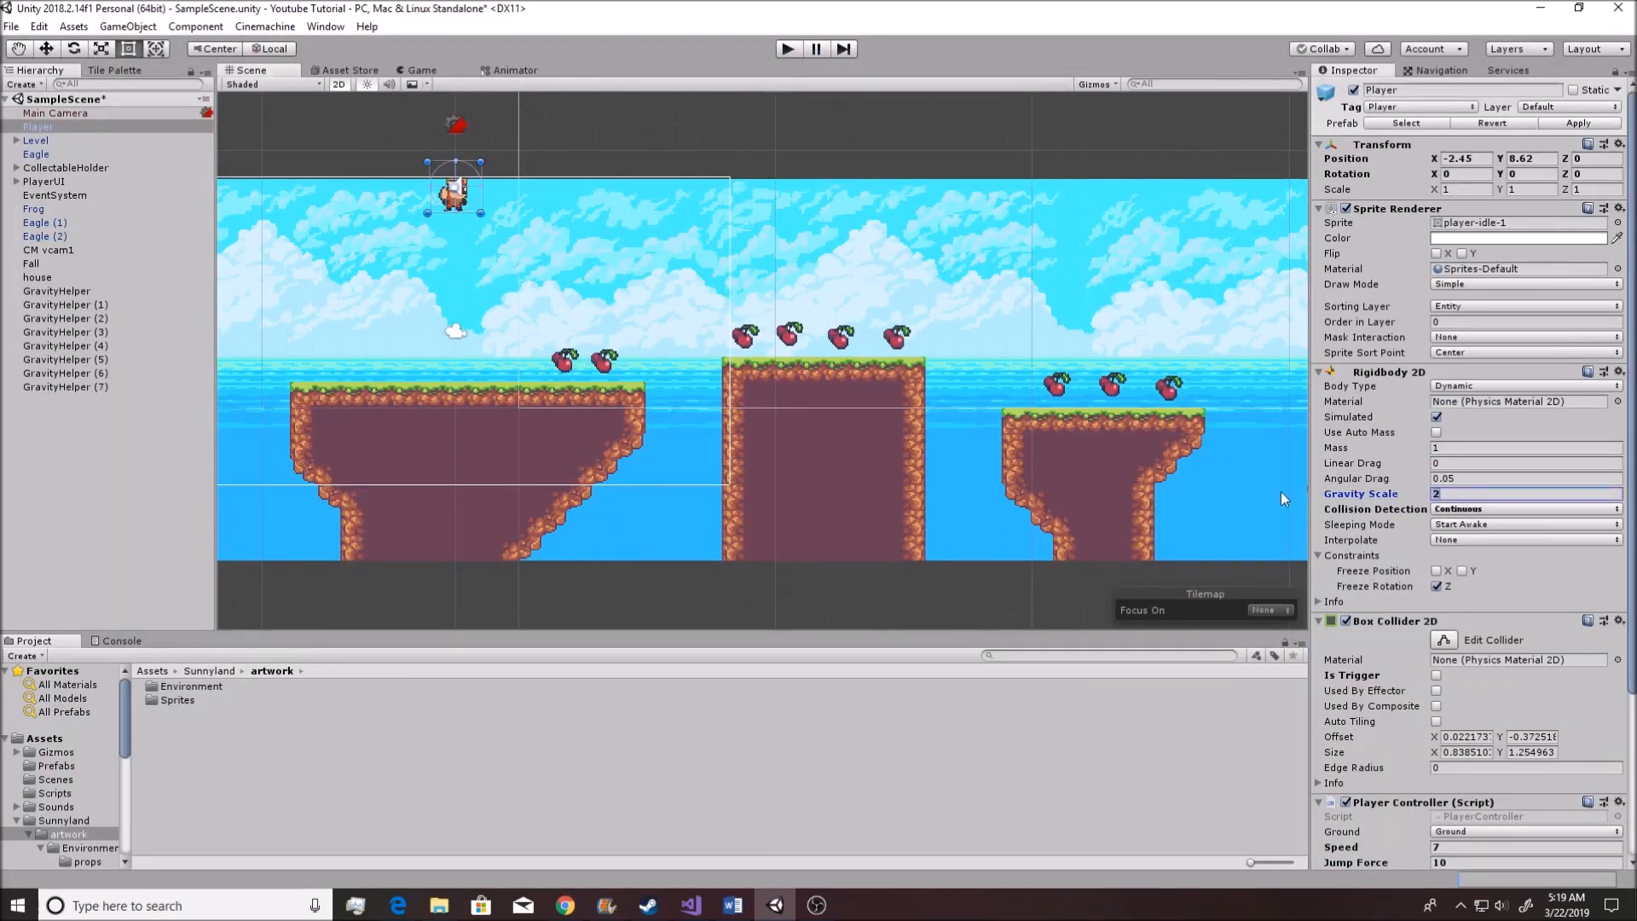
mouse_move(1071, 717)
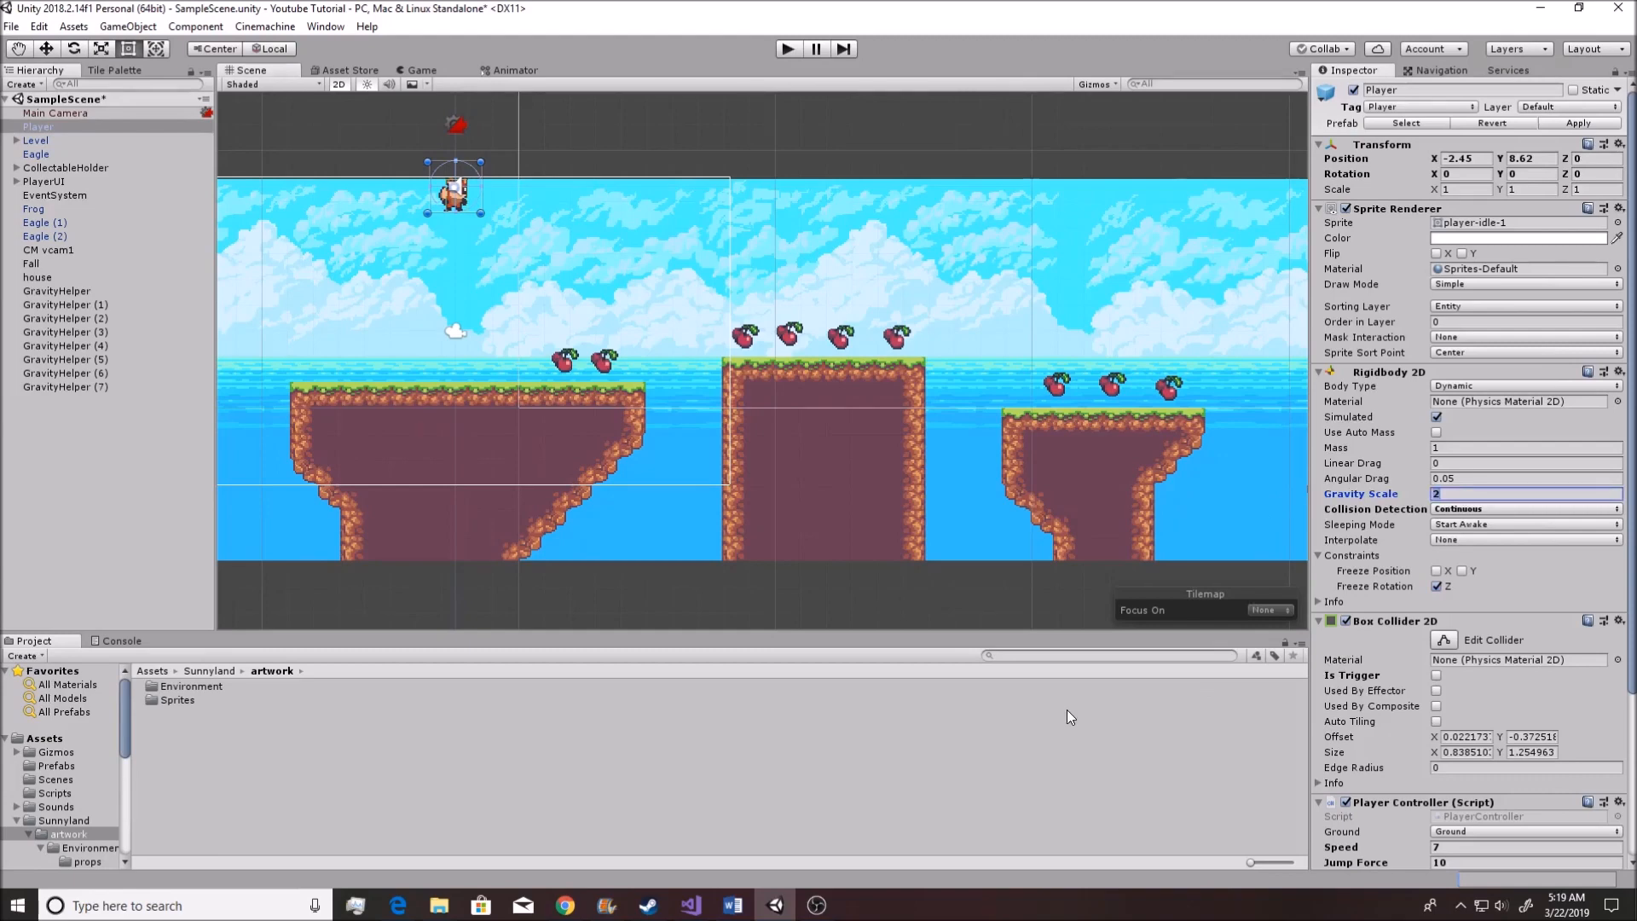
text(10)
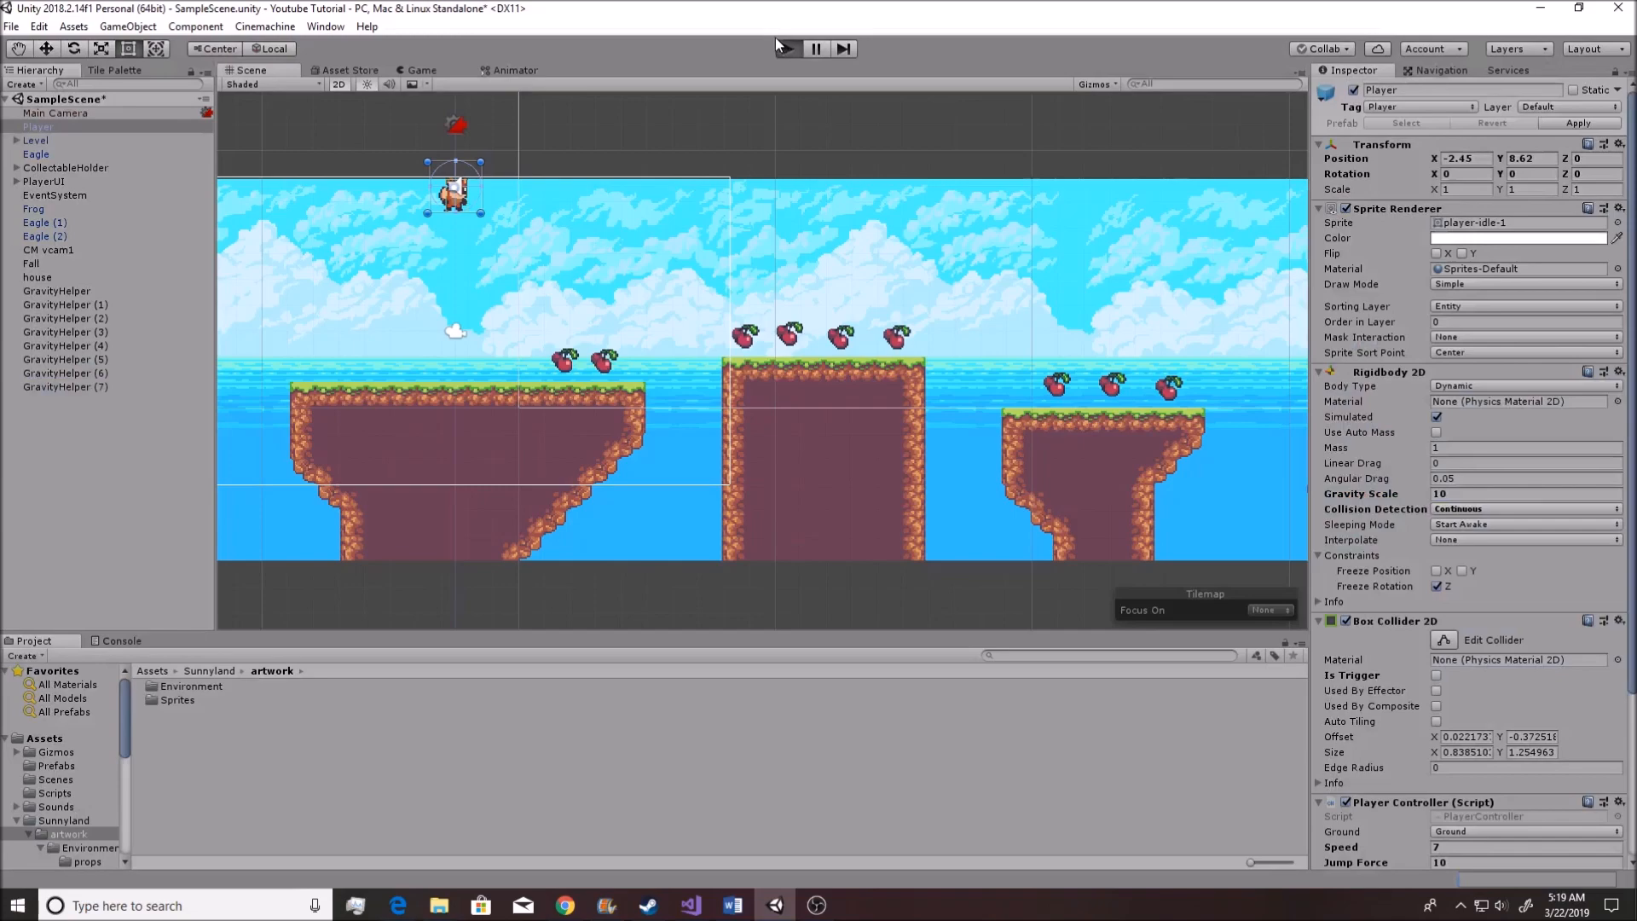
Play-test the level, then try higher Player jump force values of 40 and 30
click(787, 48)
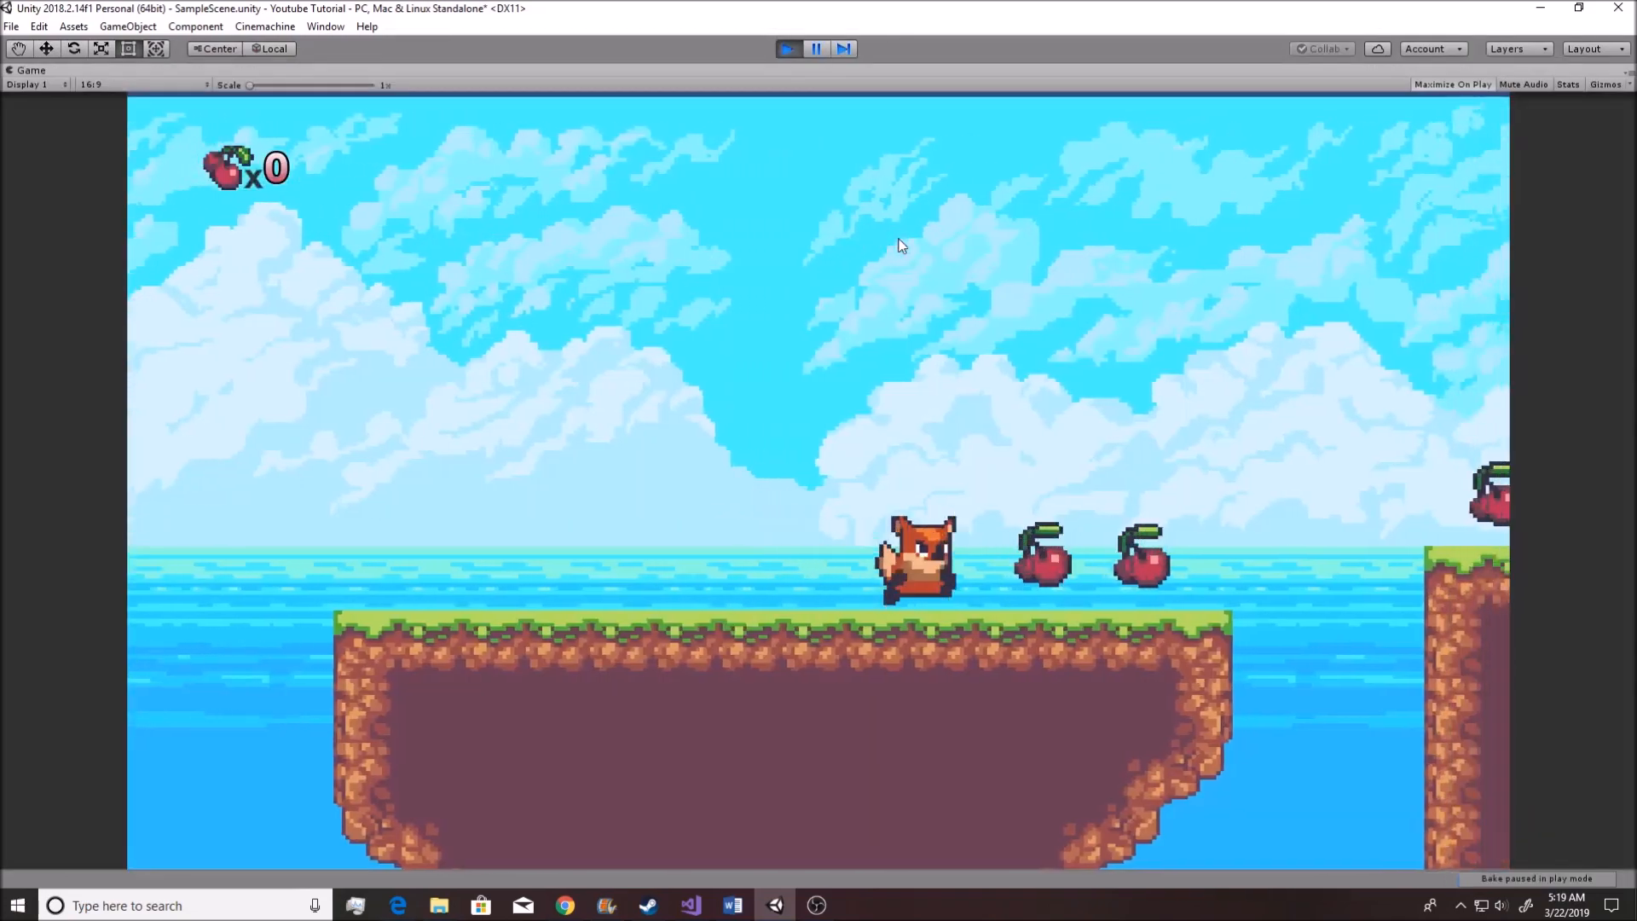
click(787, 48)
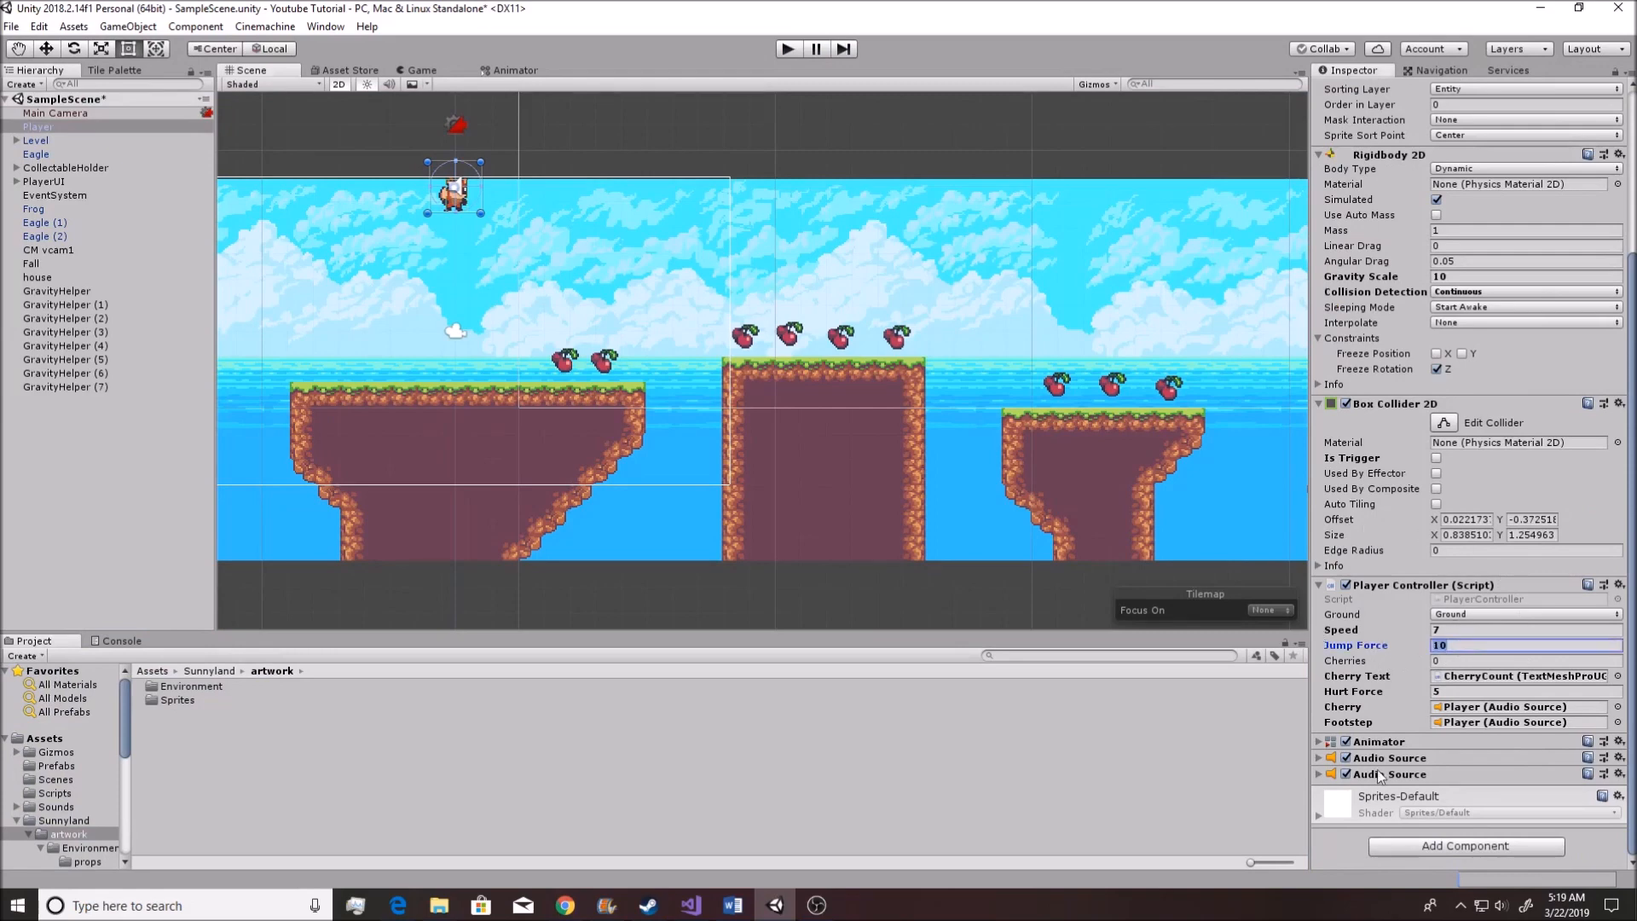
text(40)
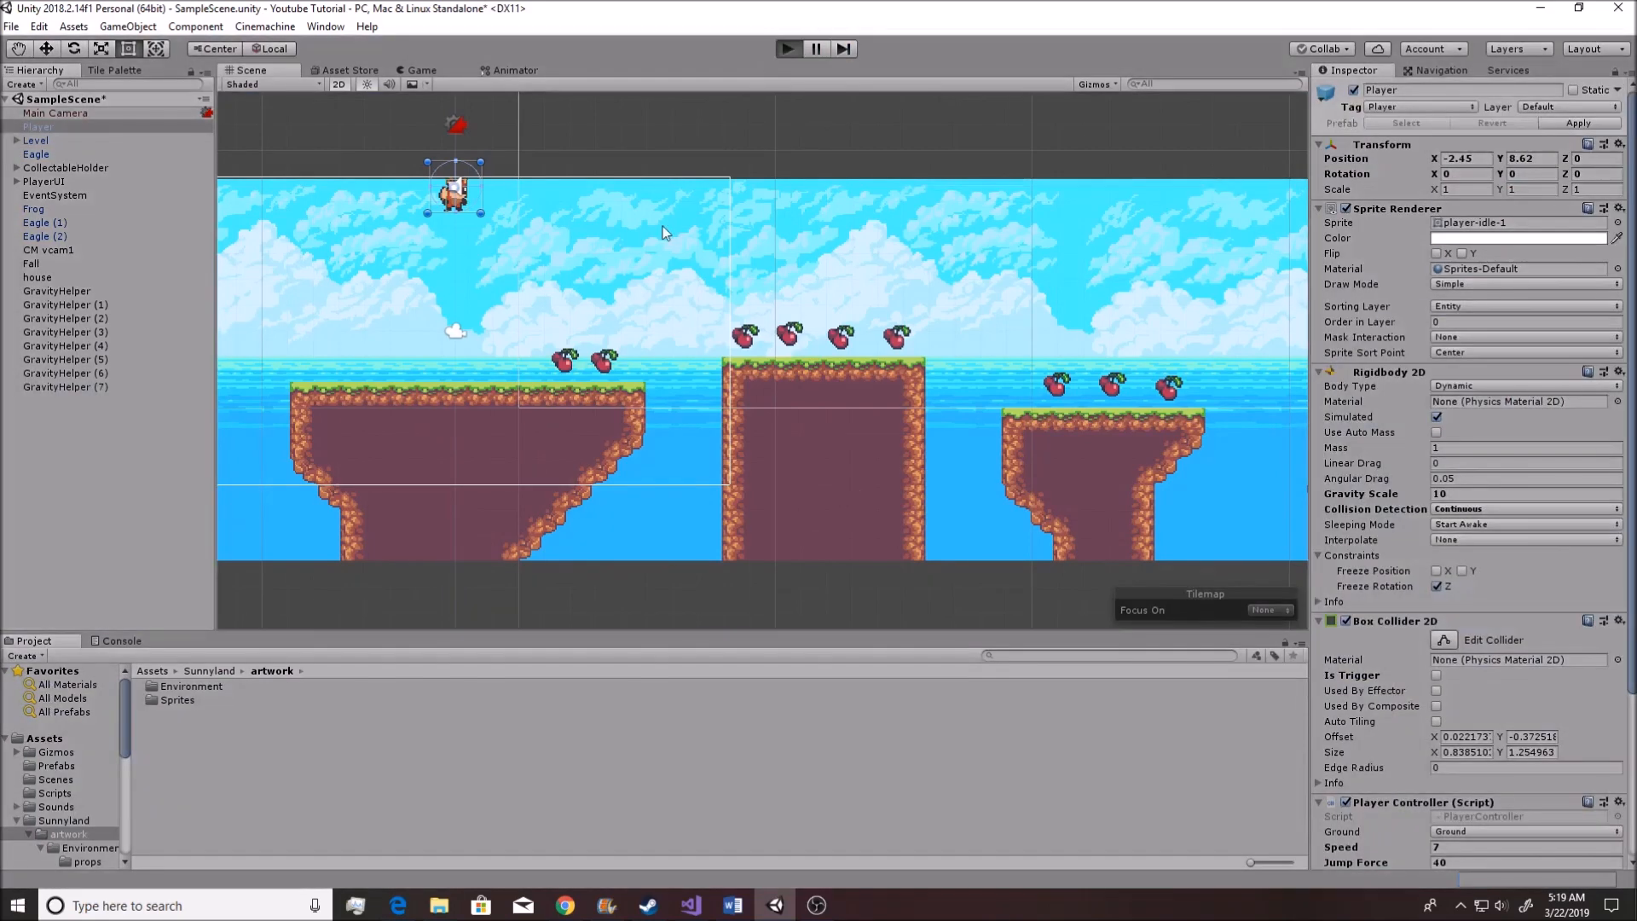
mouse_move(684, 238)
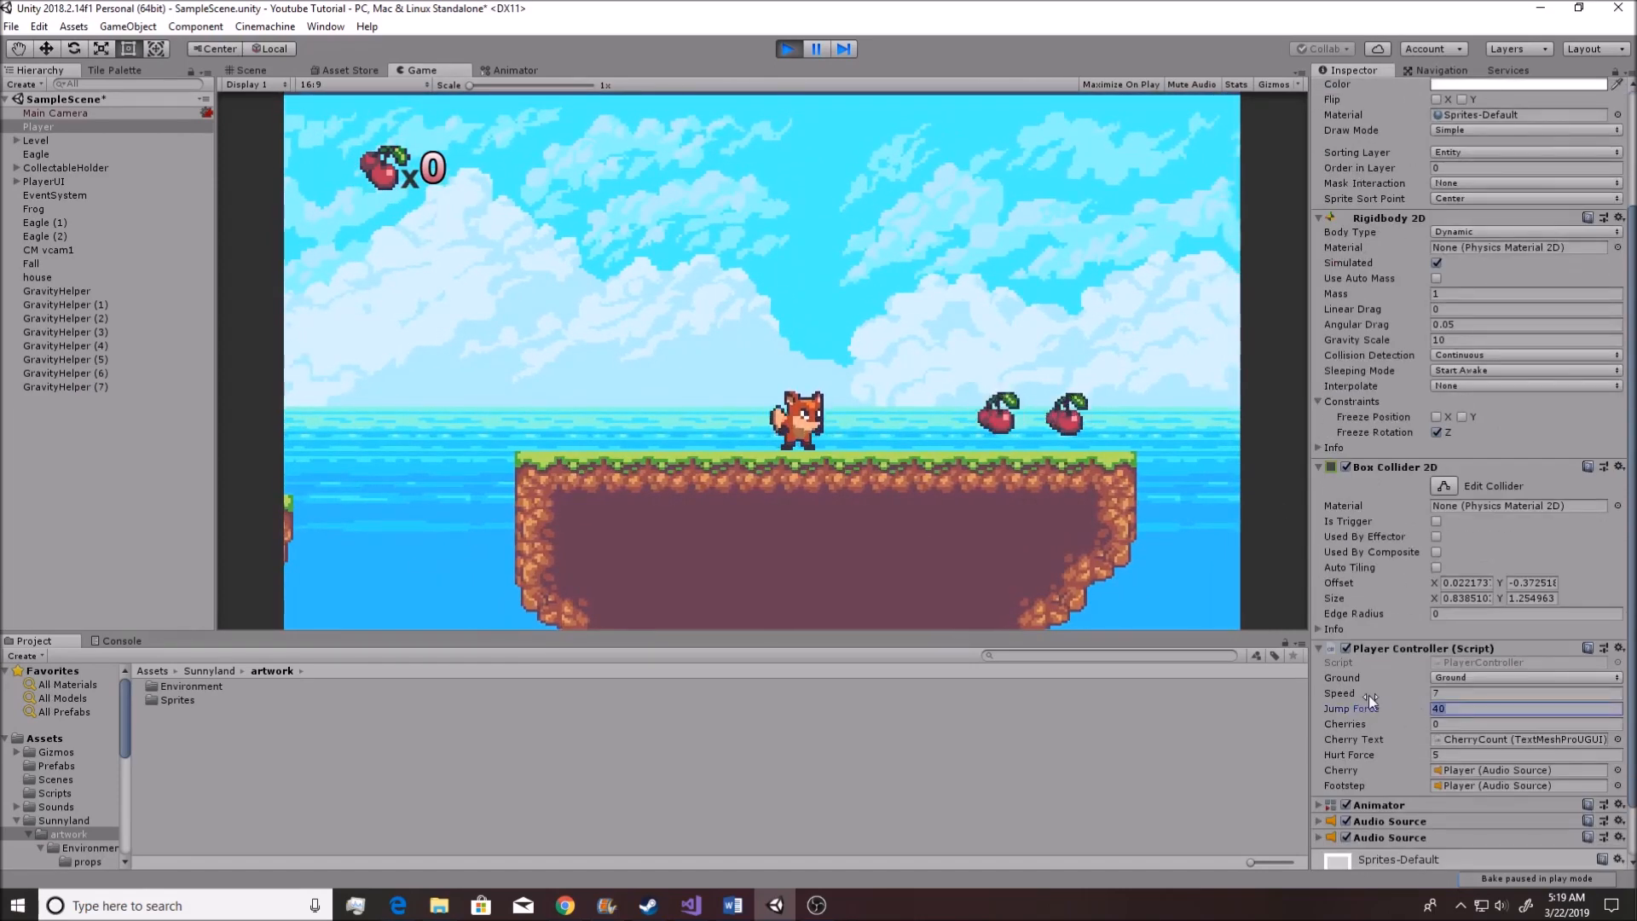
text(30)
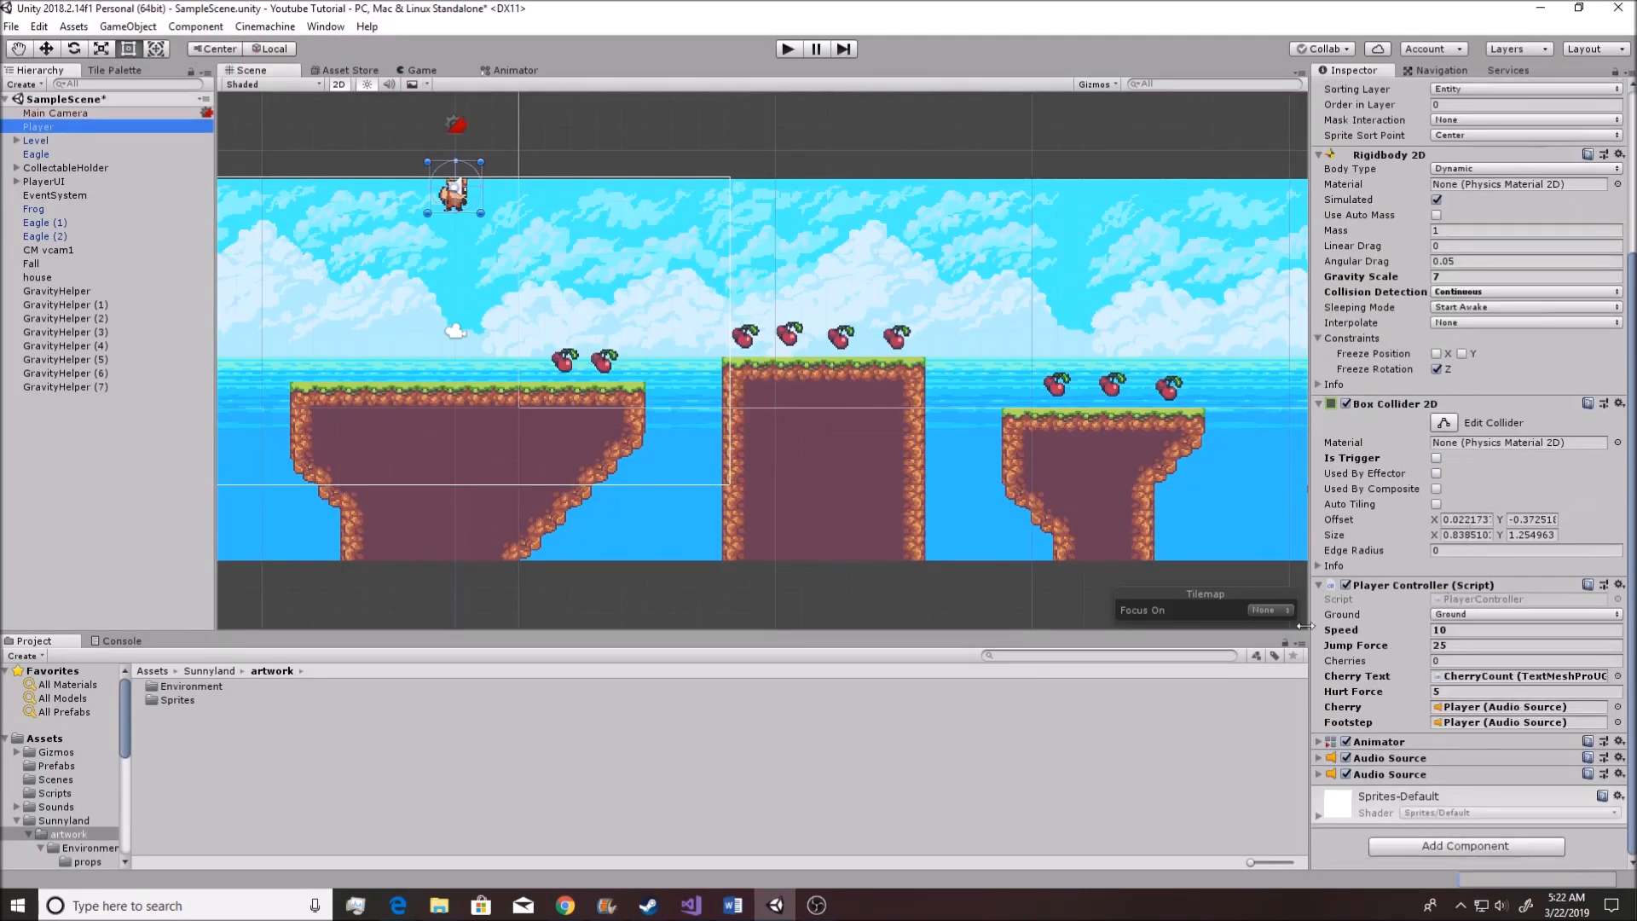
mouse_move(1418, 655)
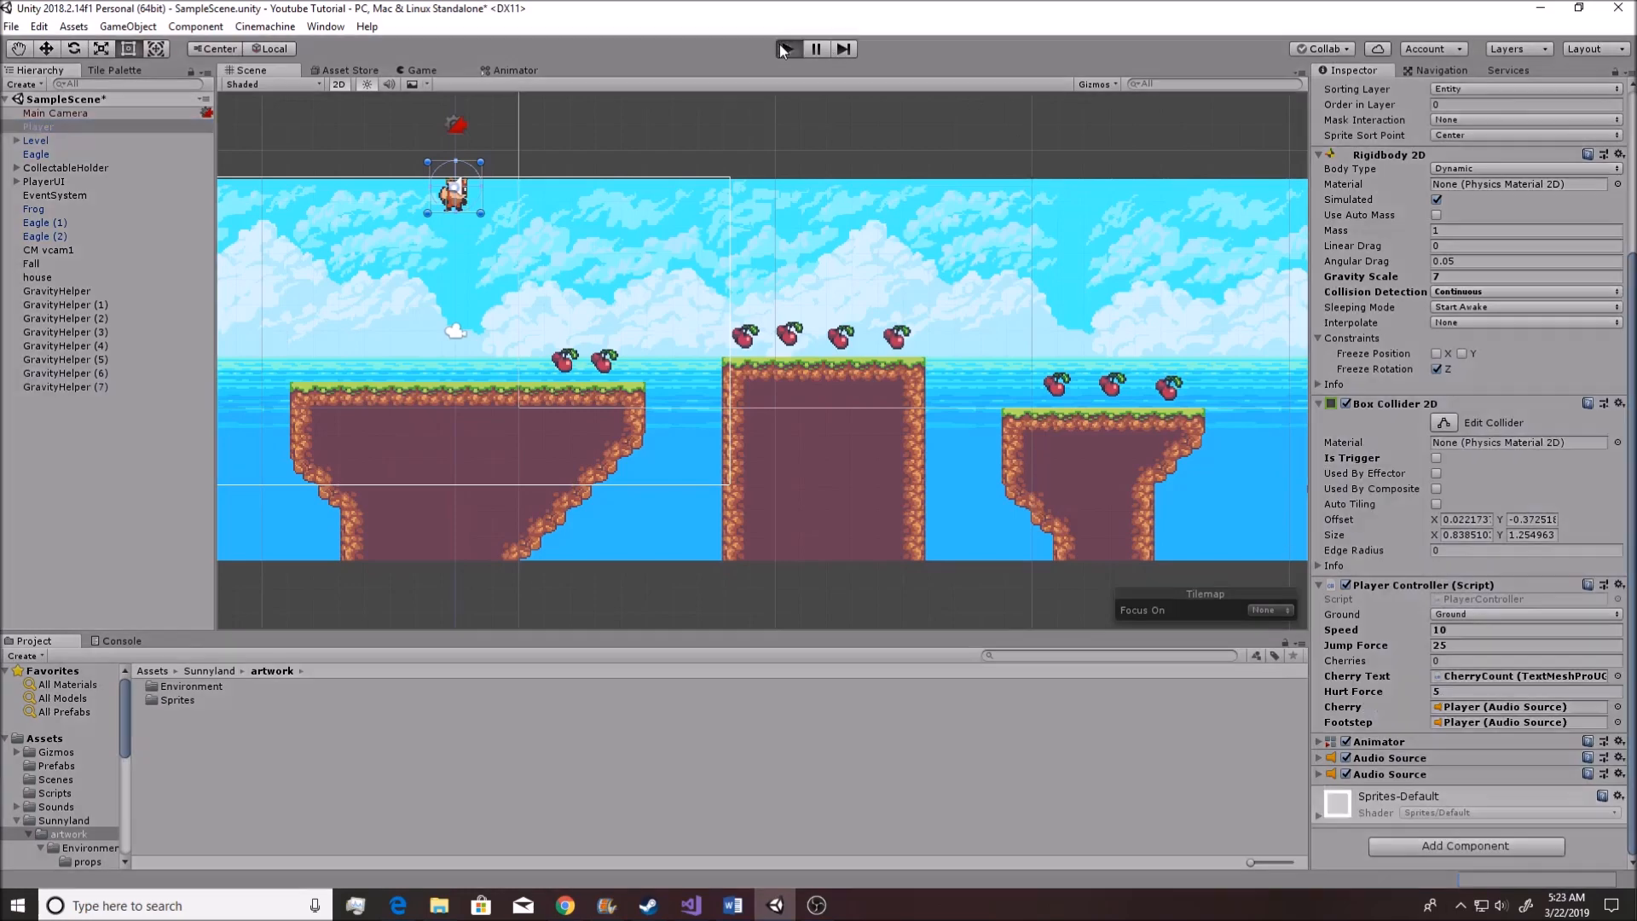
Play-test the level, then raise the Player Controller Hurt Force to 15
click(786, 49)
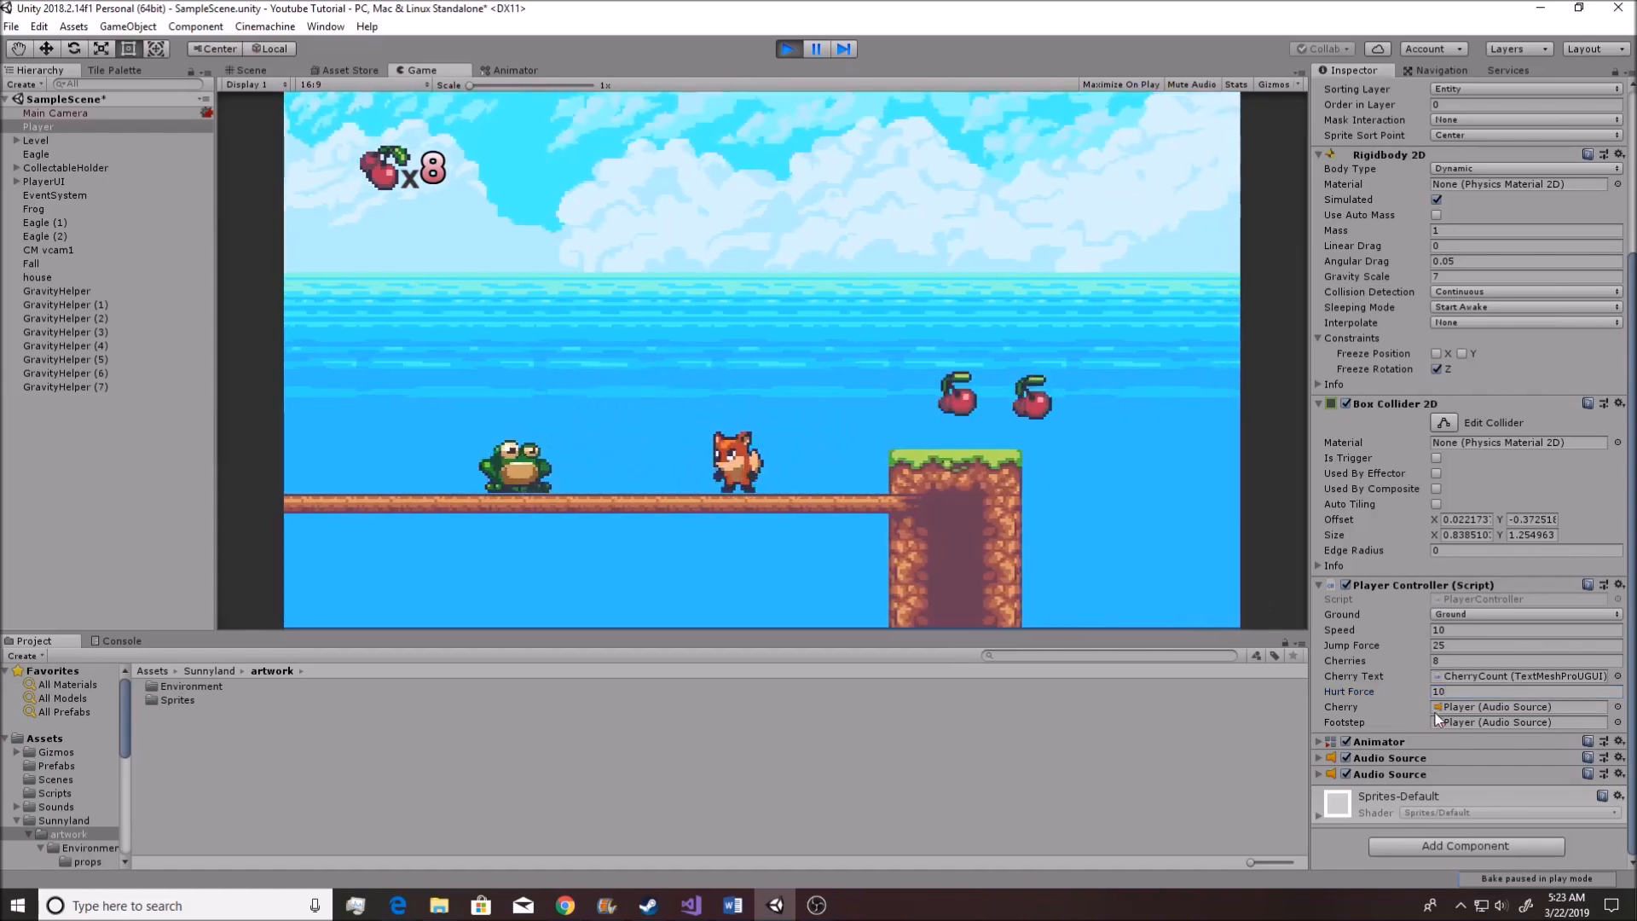
click(1524, 692)
text(15)
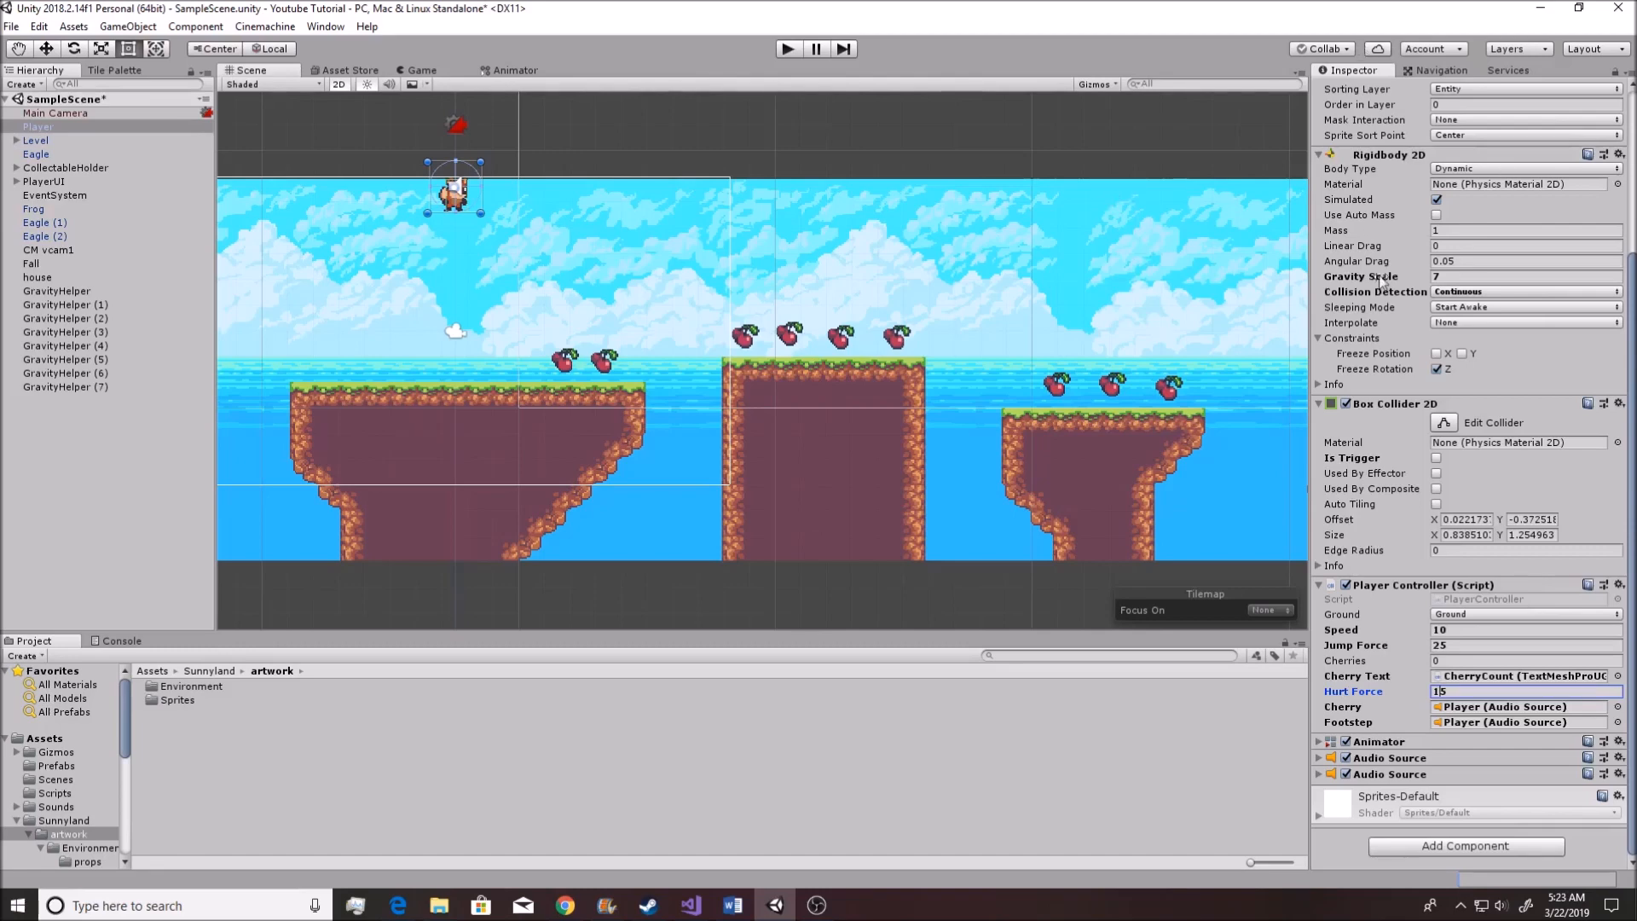
mouse_move(1398, 218)
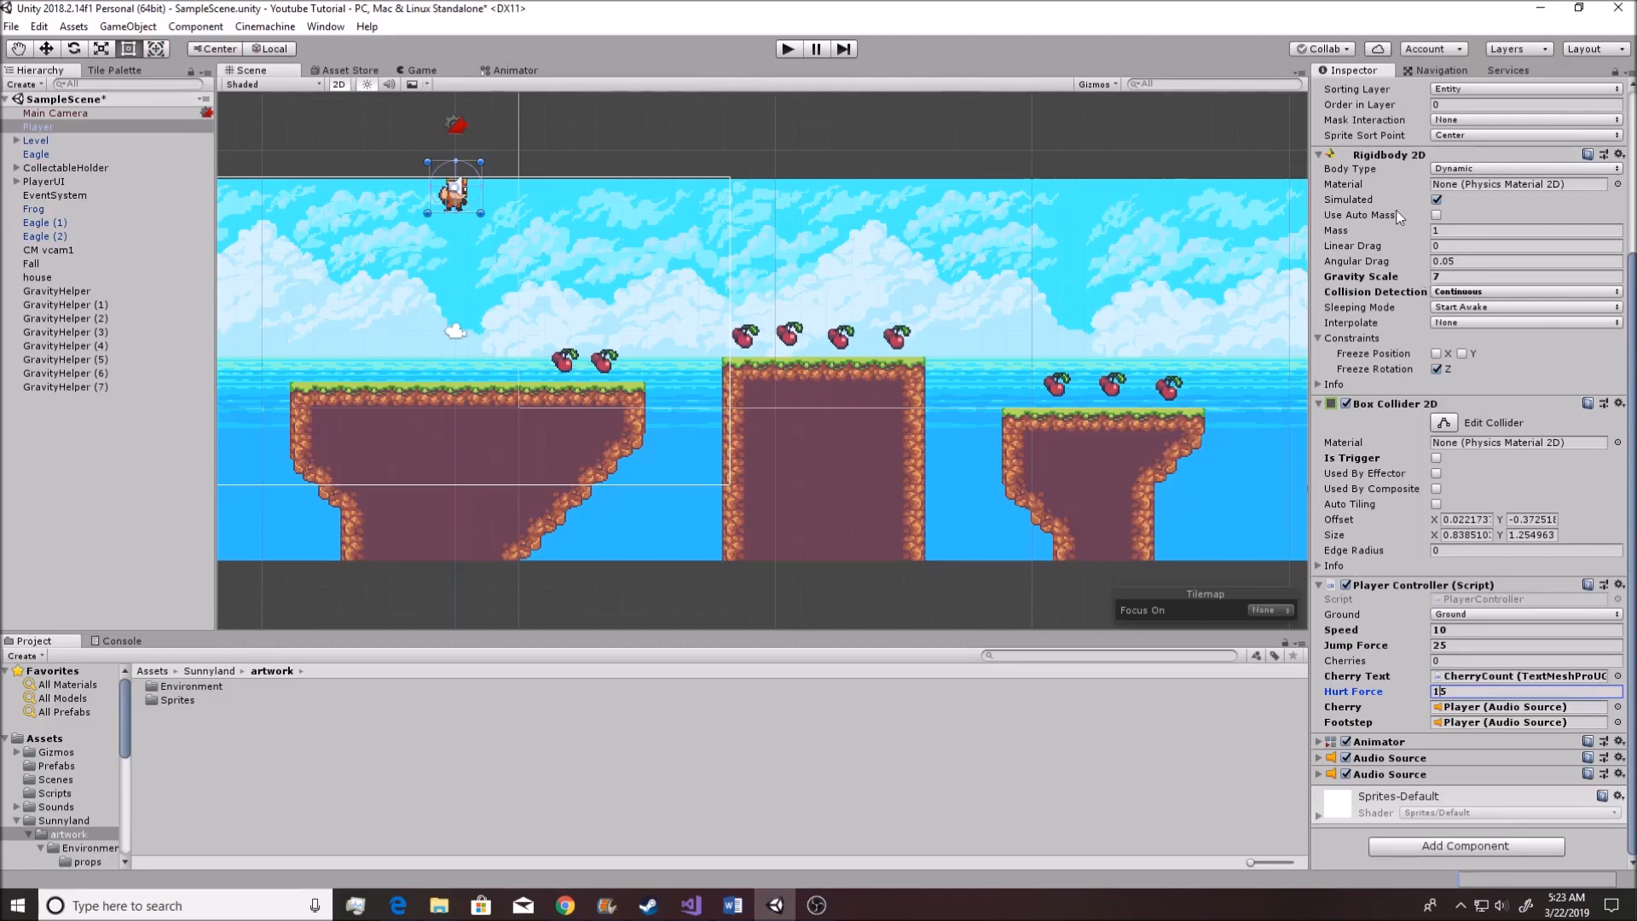
mouse_move(1367, 306)
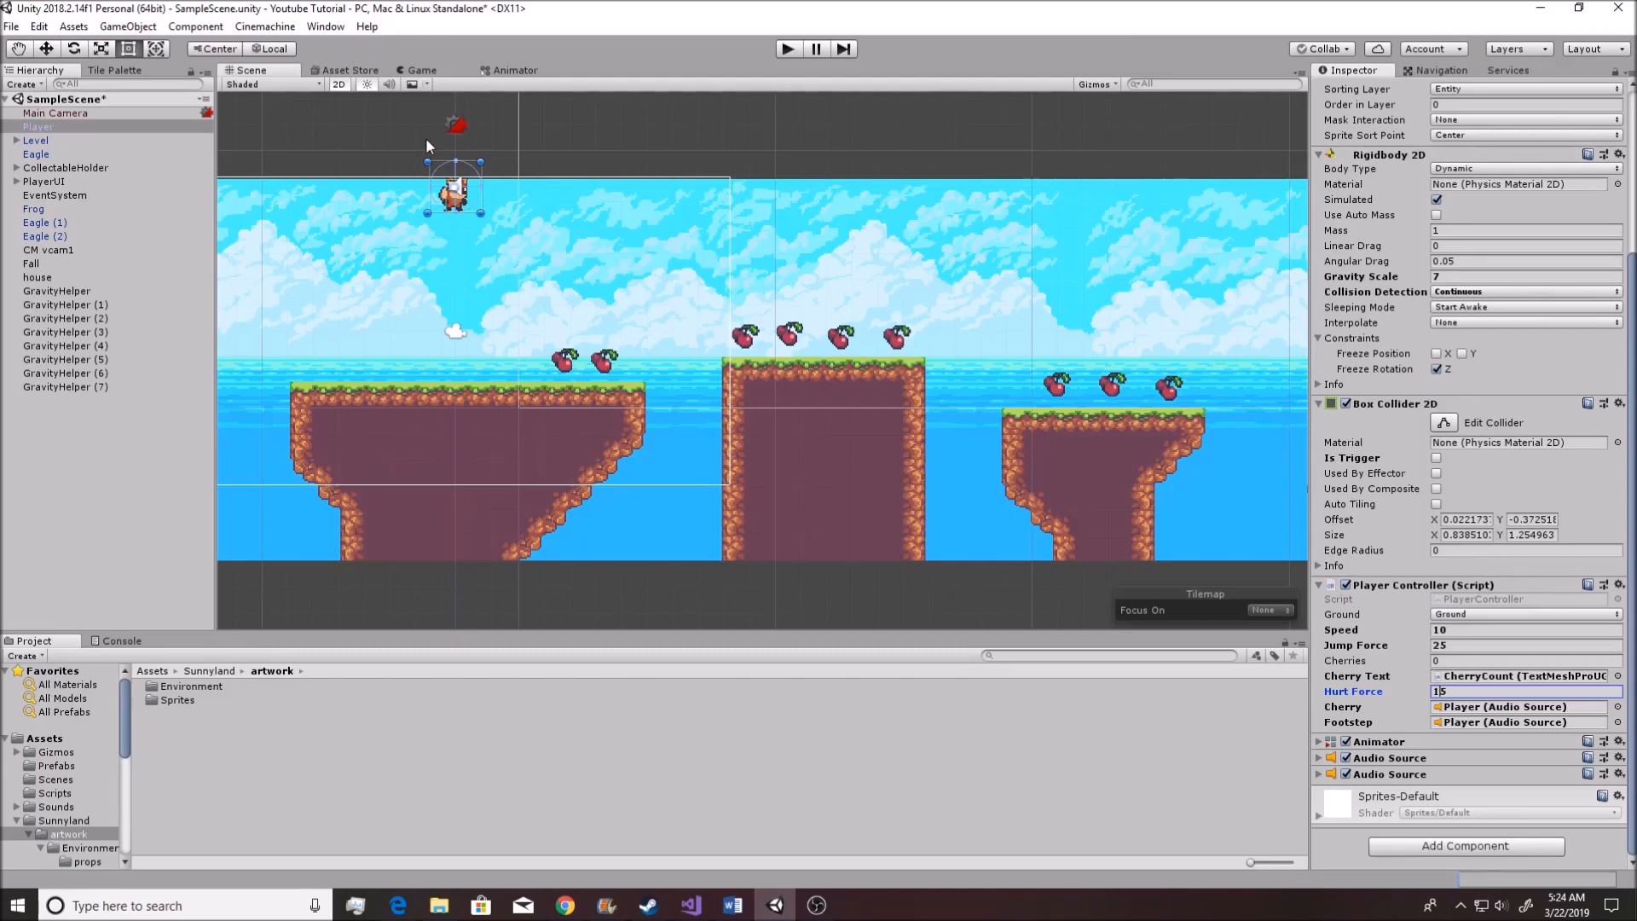
mouse_move(1279, 481)
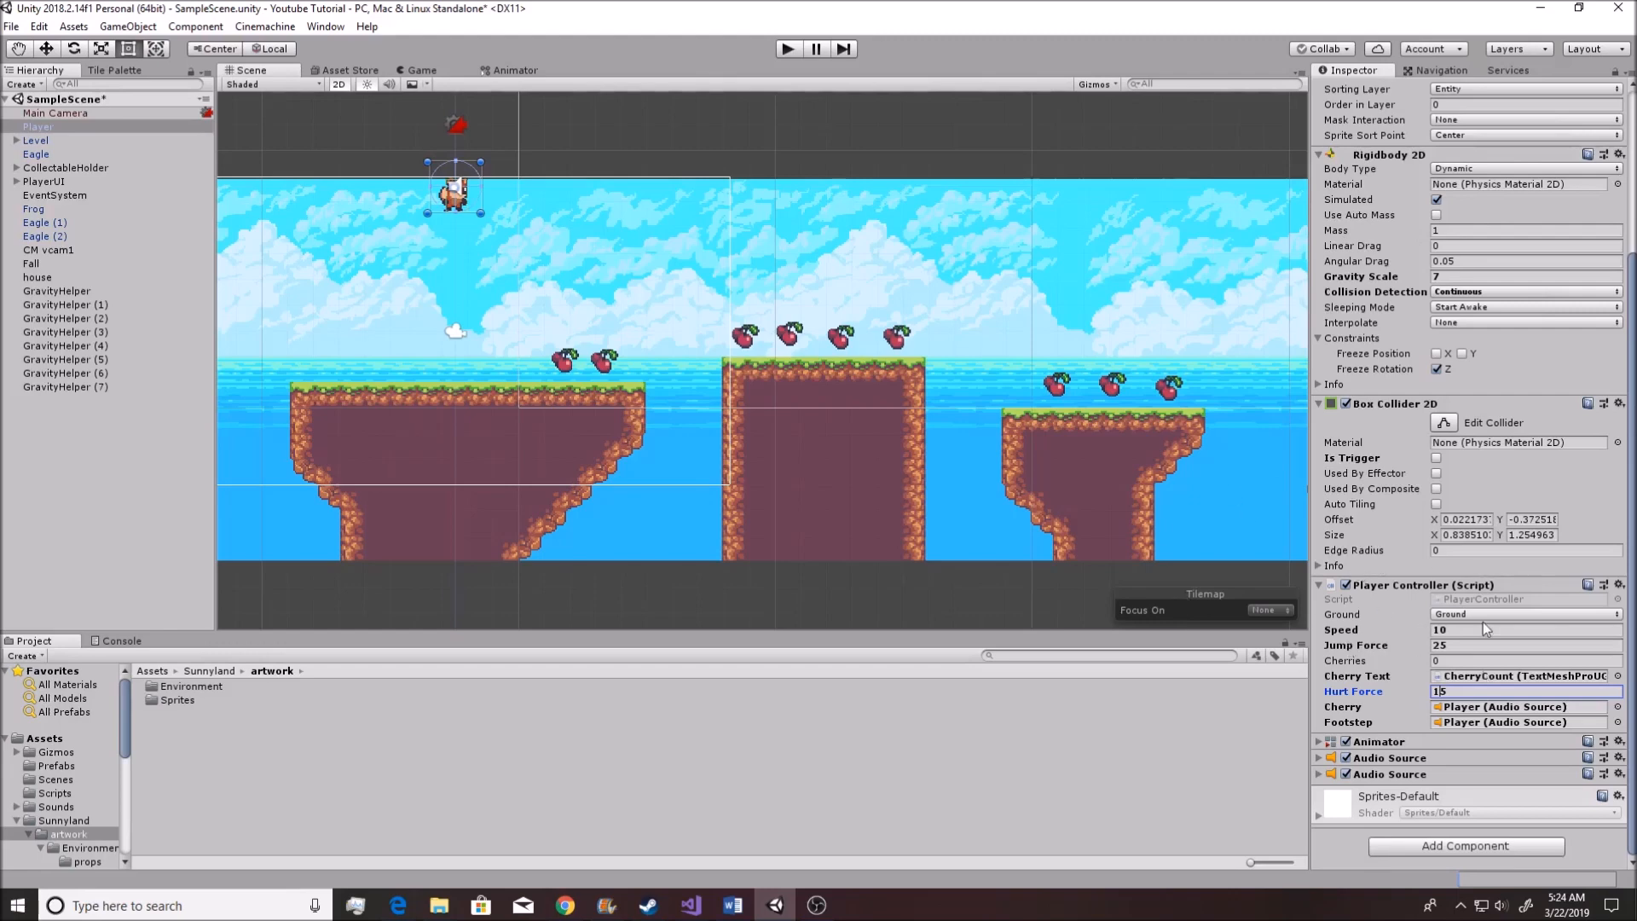
mouse_move(1396, 610)
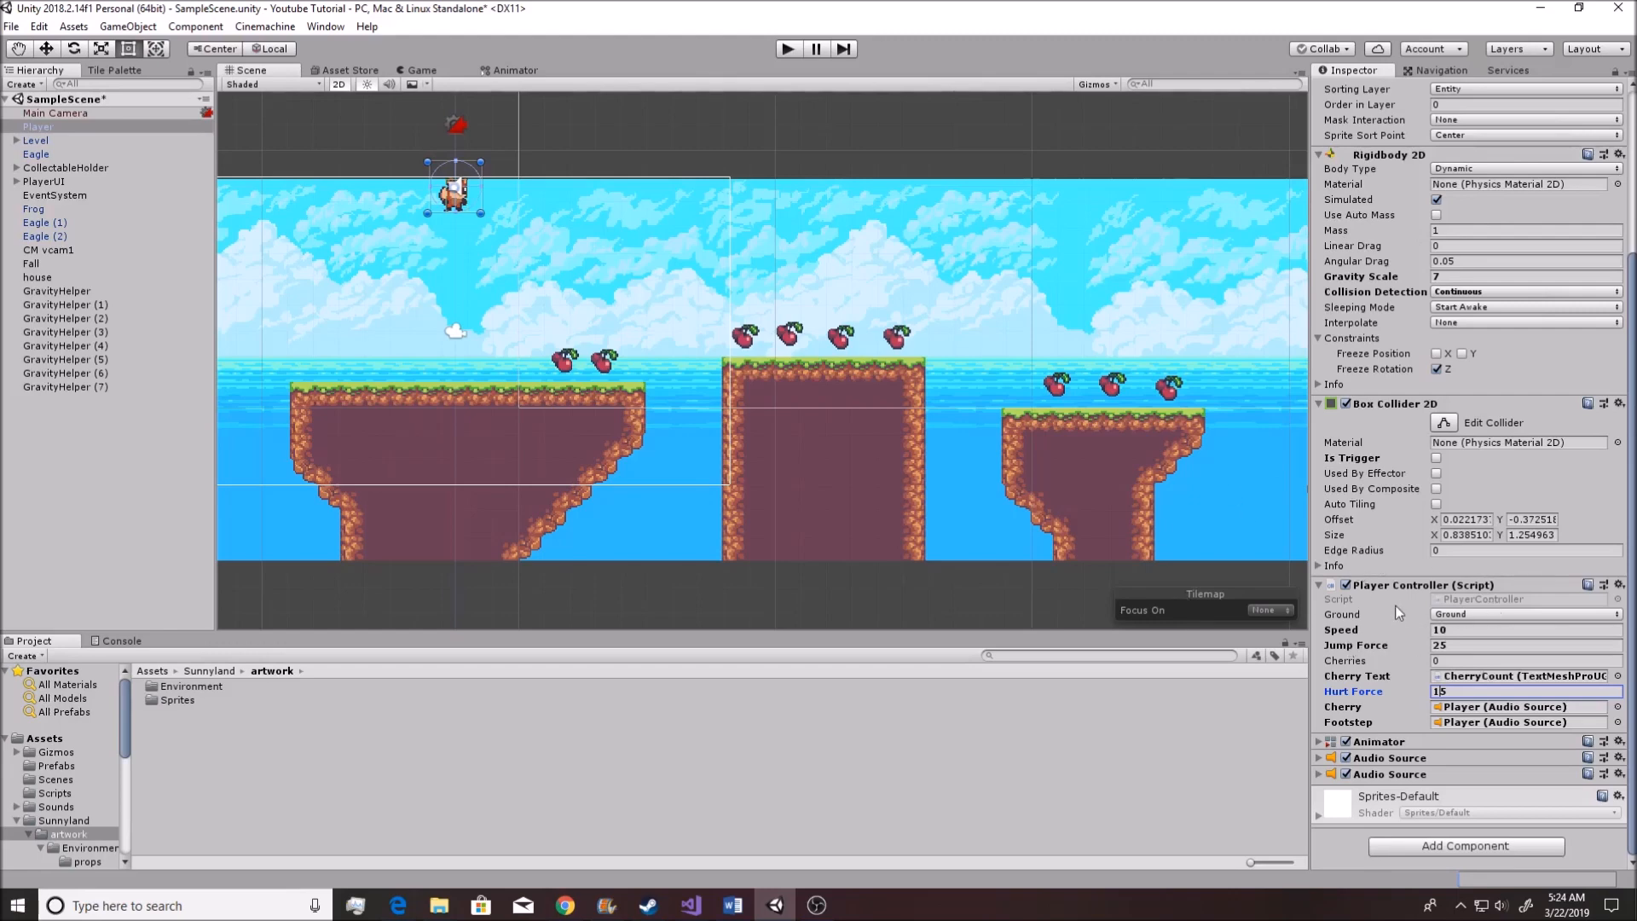
mouse_move(1425, 389)
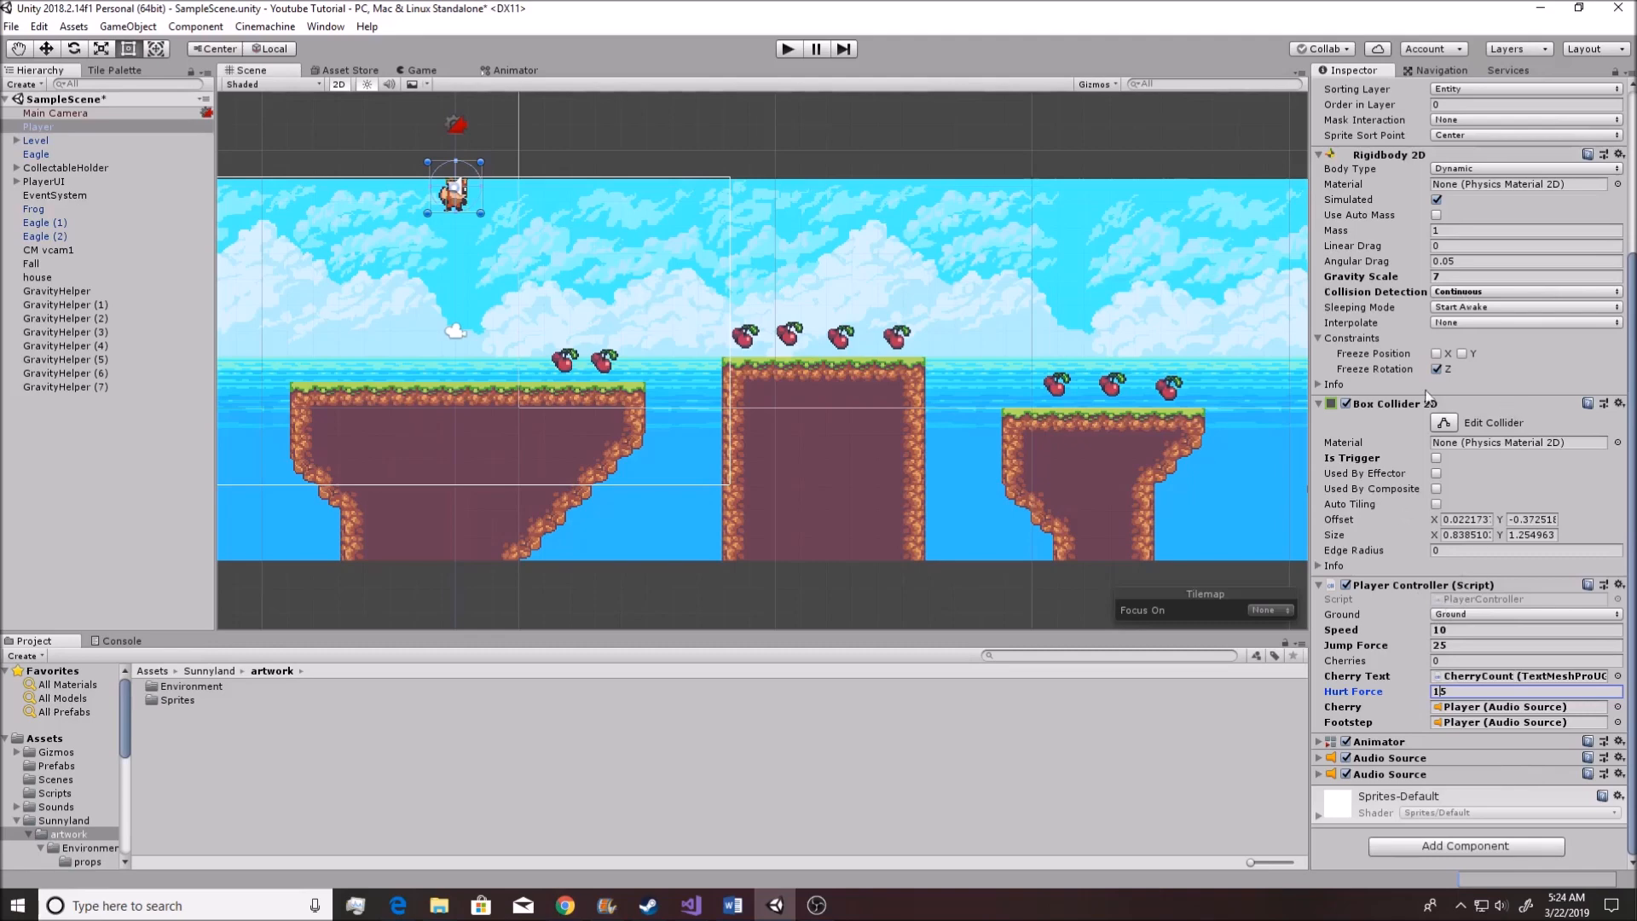
mouse_move(1416, 263)
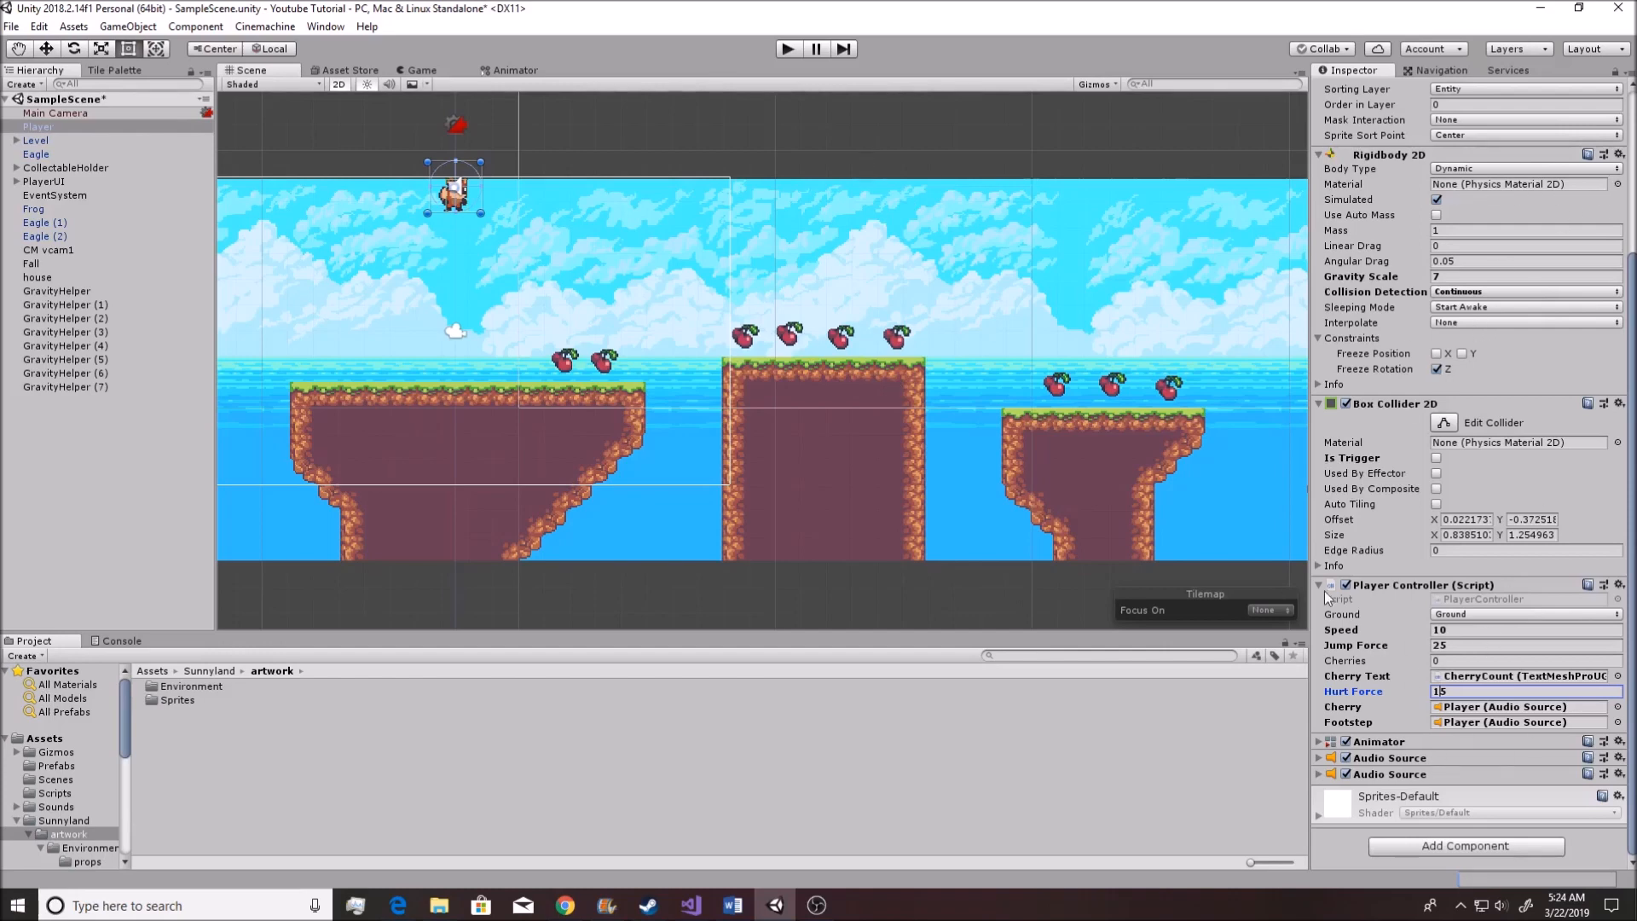
mouse_move(1368, 585)
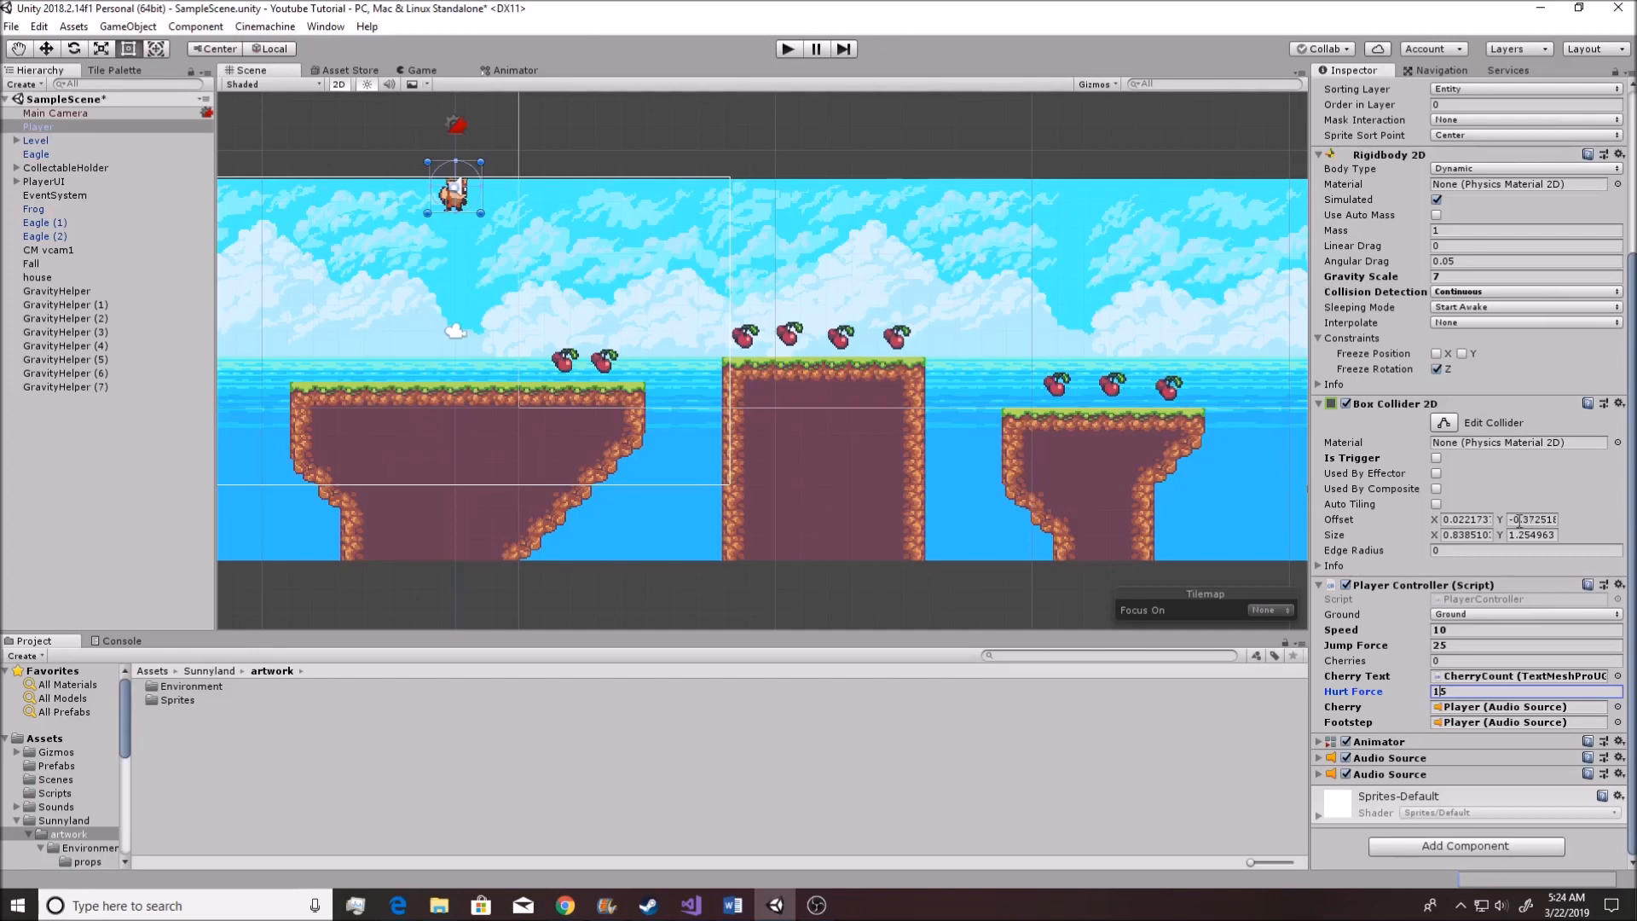
Create and save a new project tag named Powerup from the Collectable's Tag dropdown
click(1422, 106)
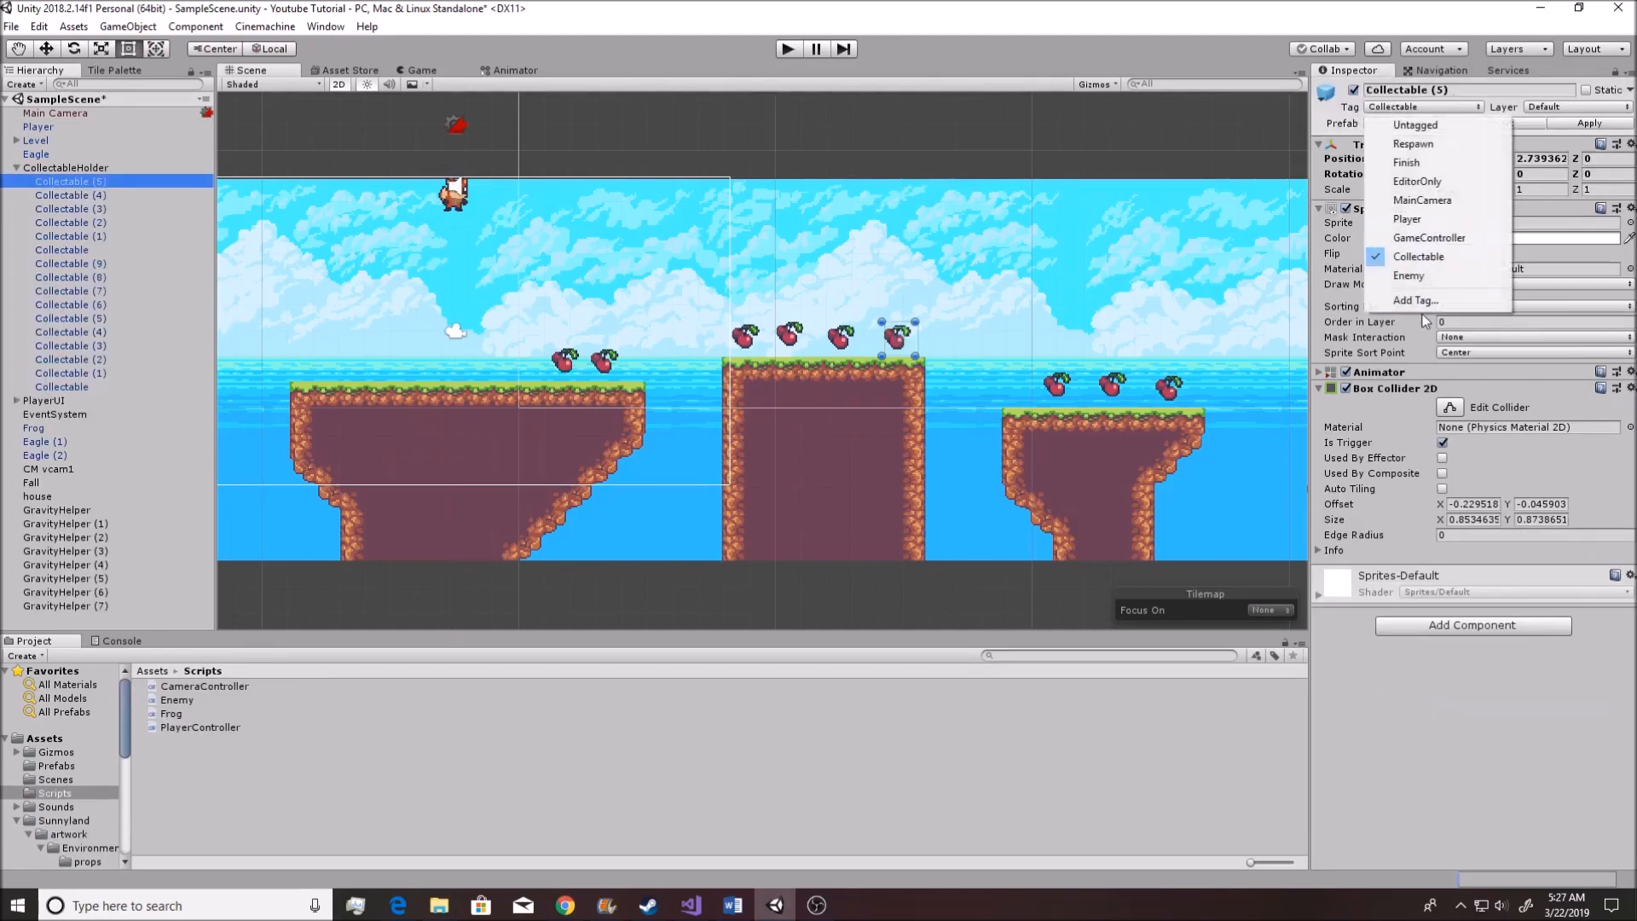
click(1413, 300)
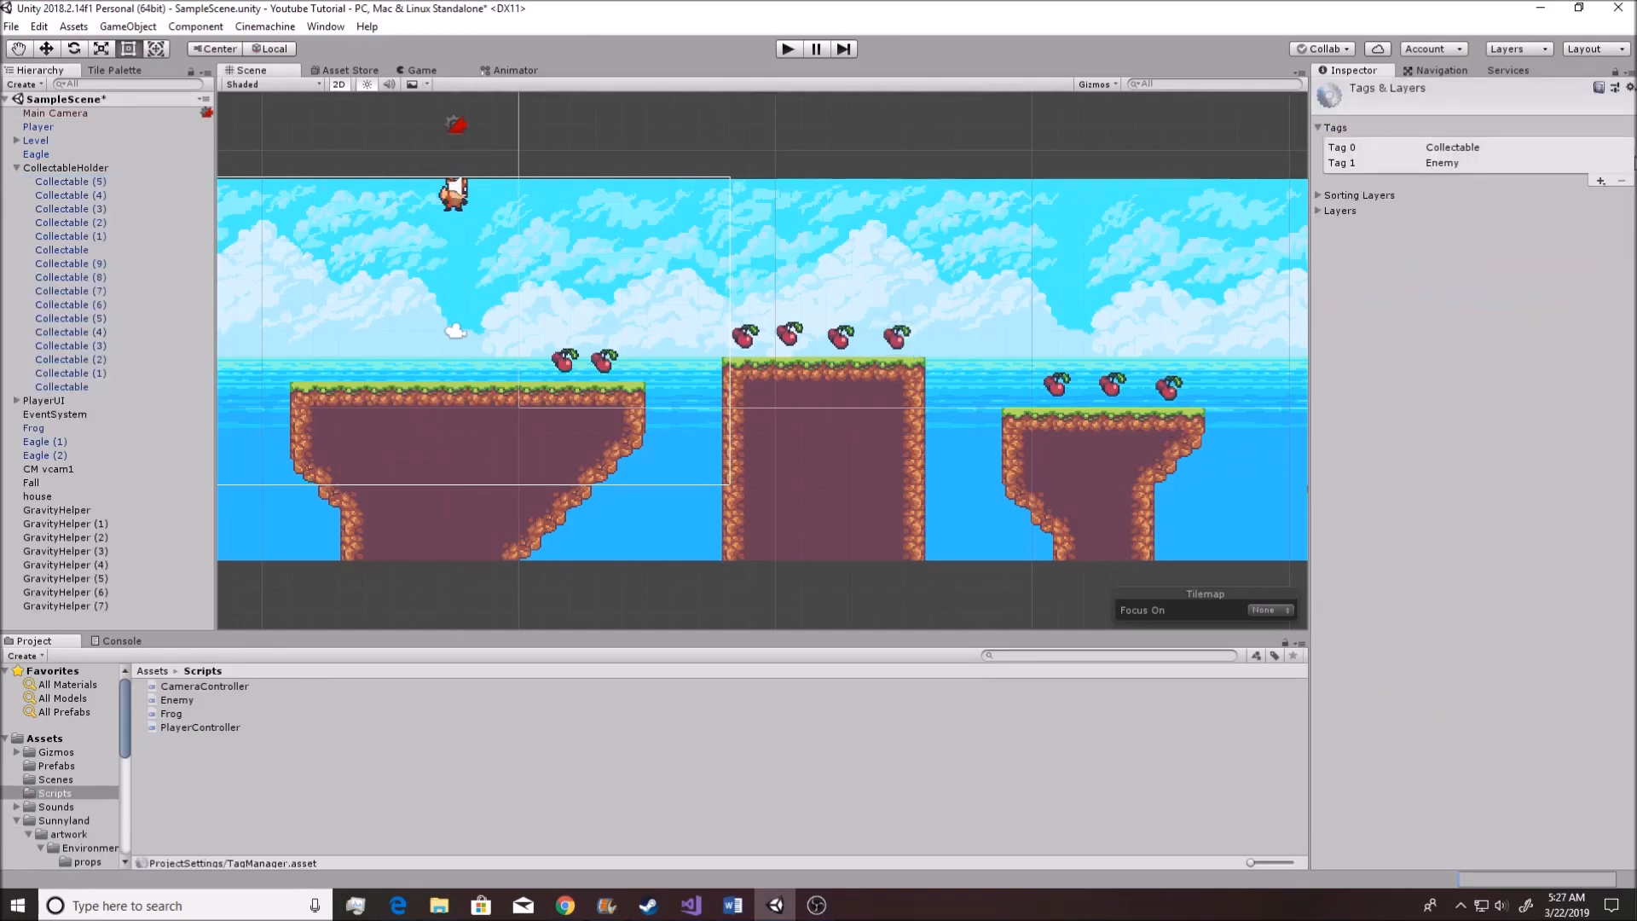
click(1599, 181)
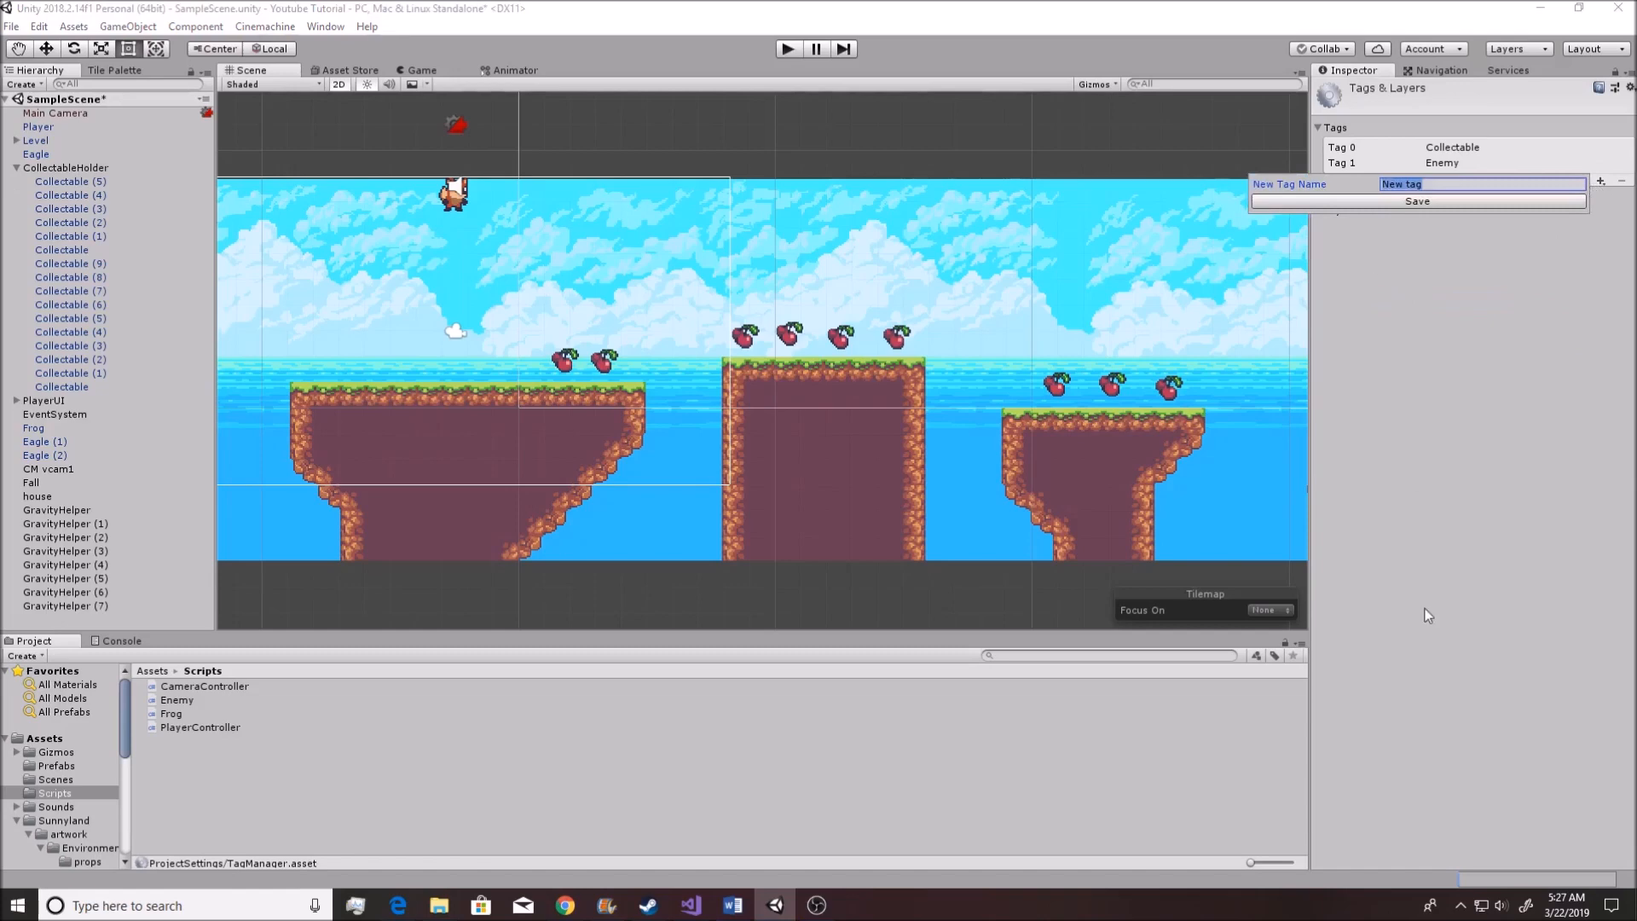
text(Powerup)
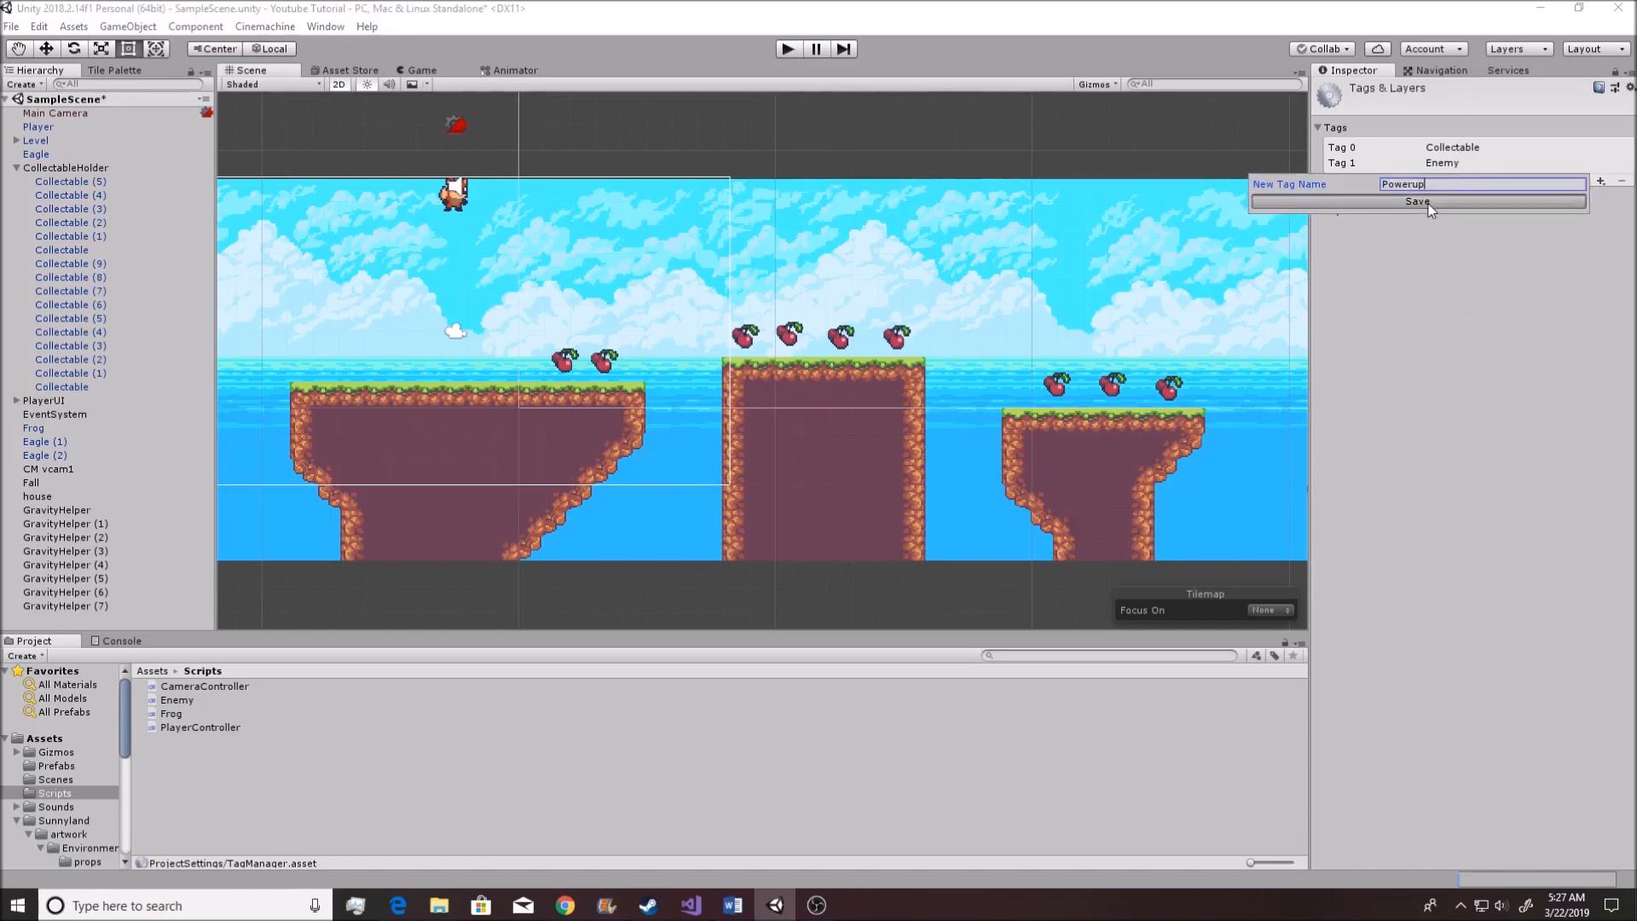
click(1417, 202)
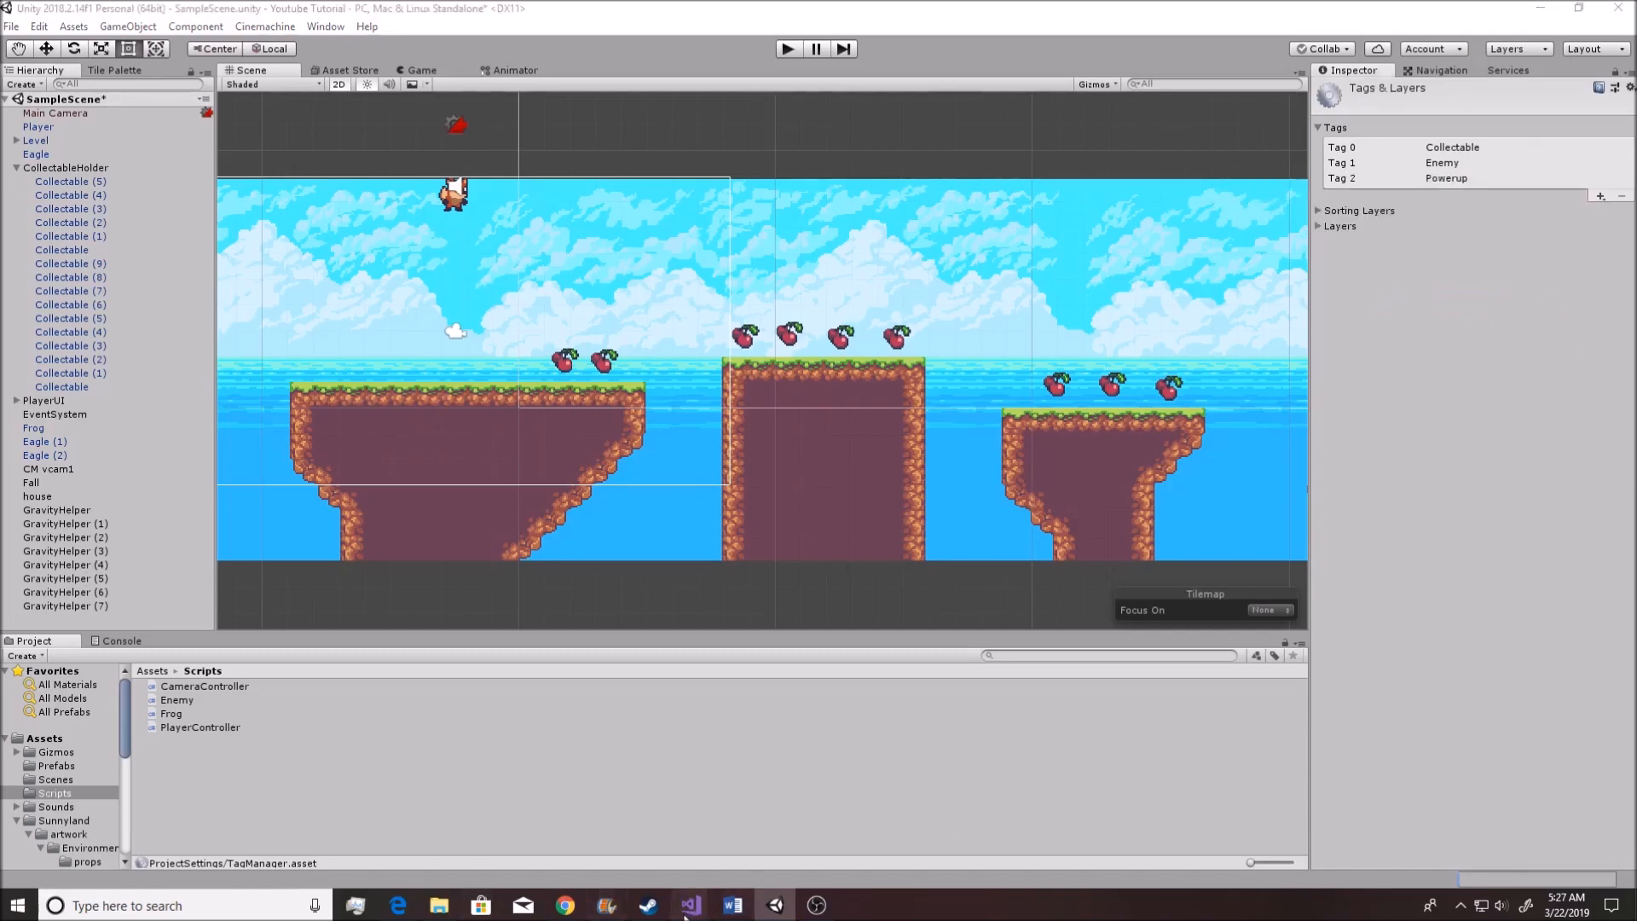
click(689, 905)
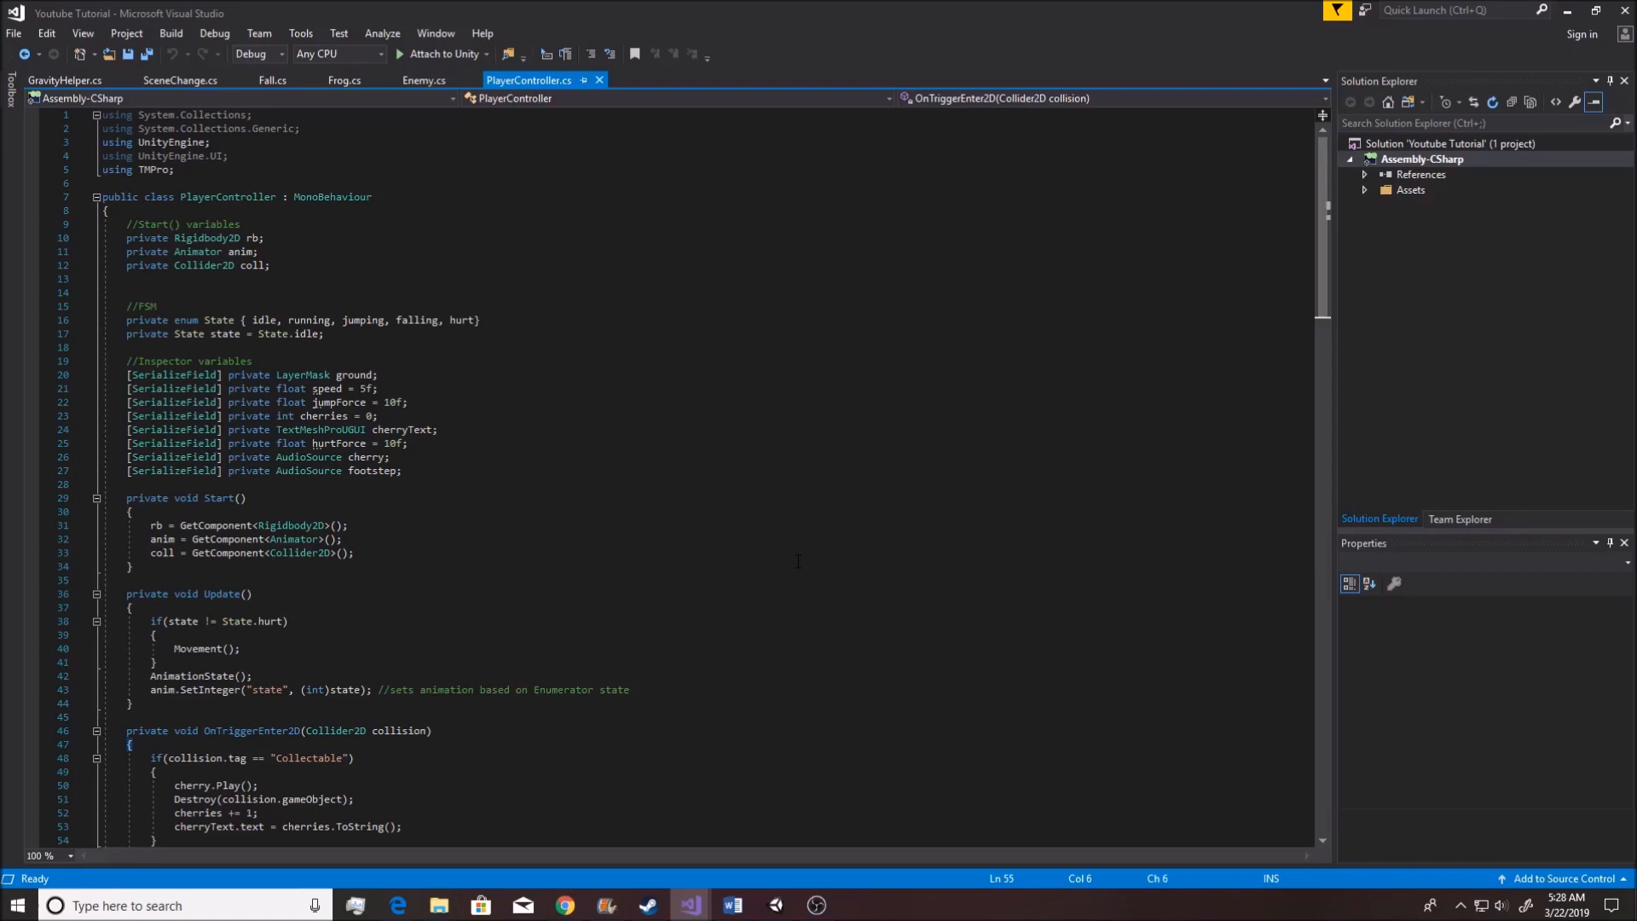
Add a Powerup tag check in OnTriggerEnter2D that logs "We got a powerup" with a //TODO note
scroll(down, 3)
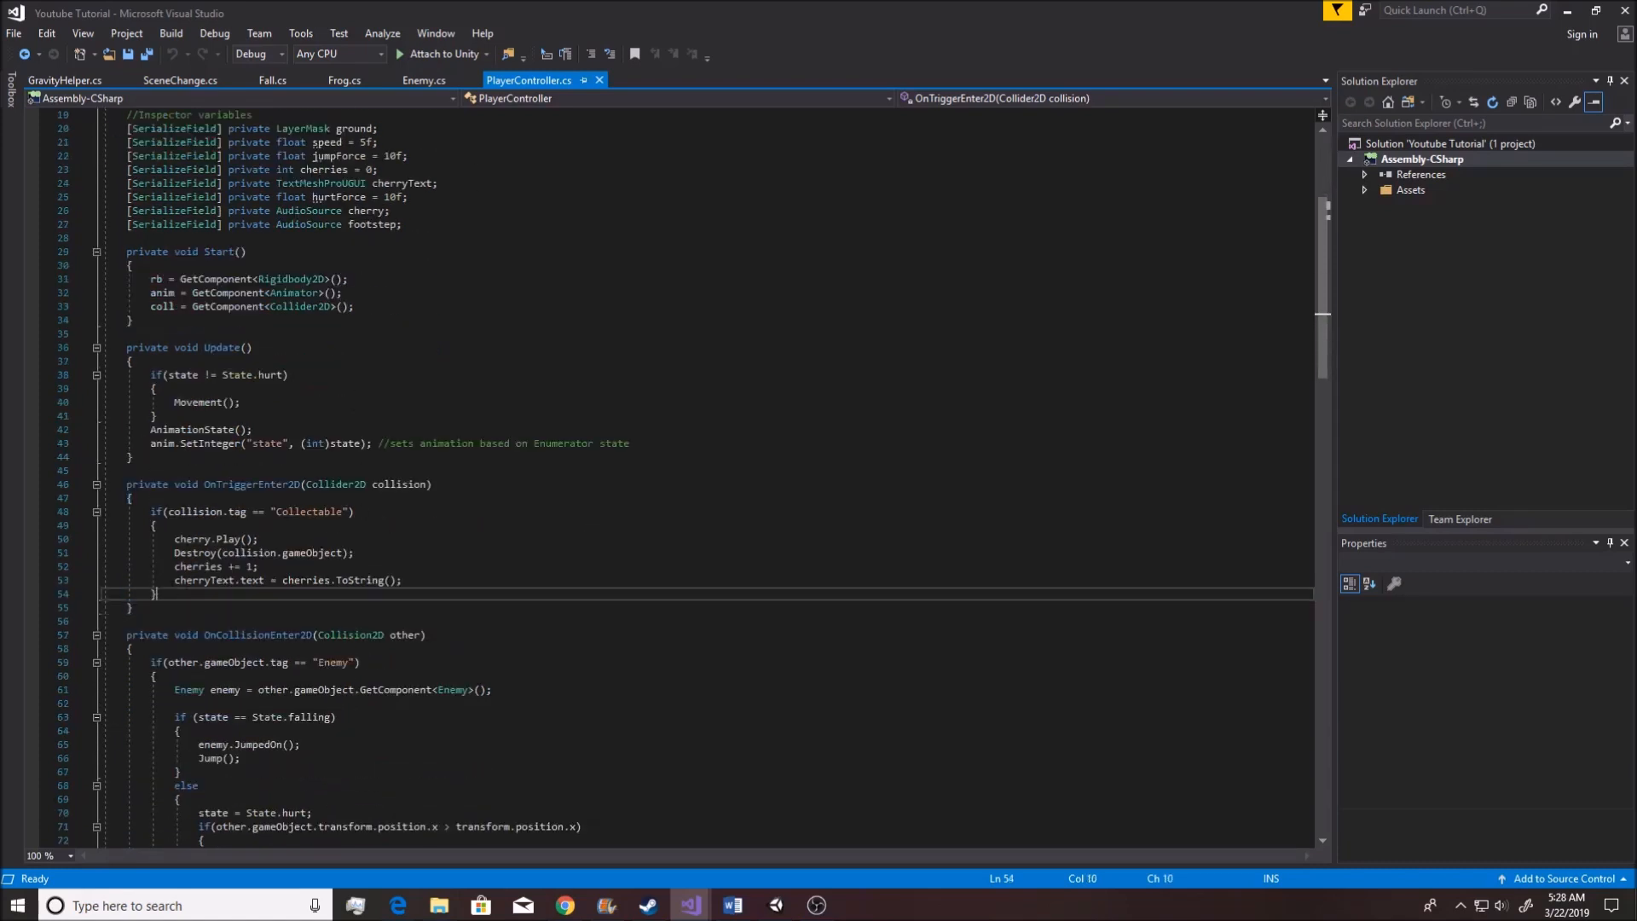
key(Enter)
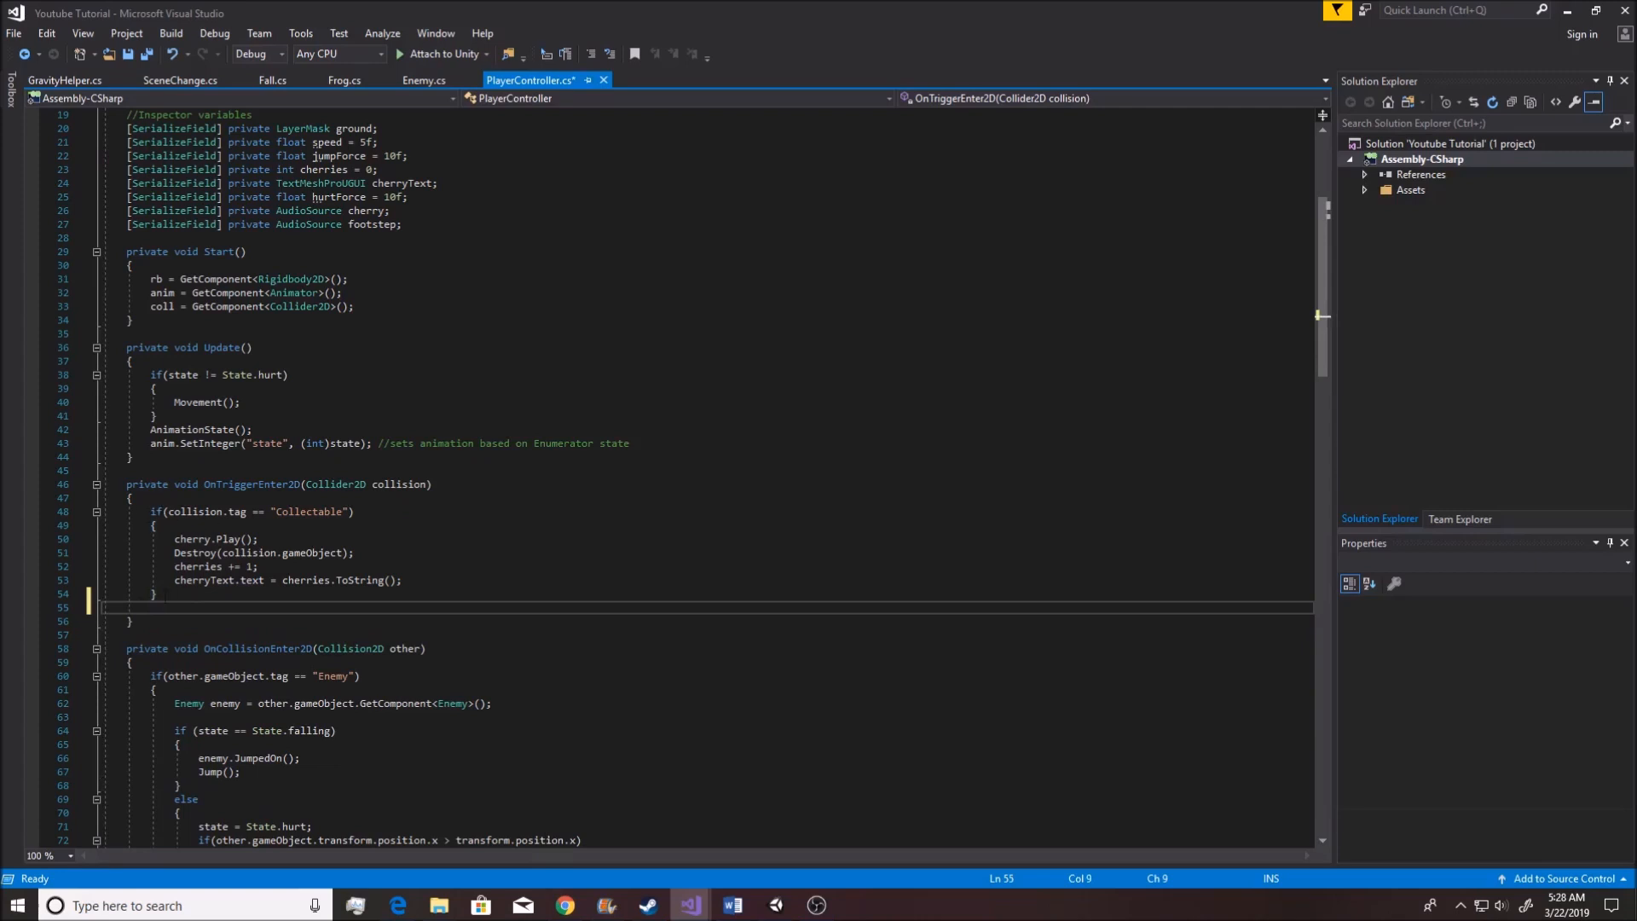
text(if)
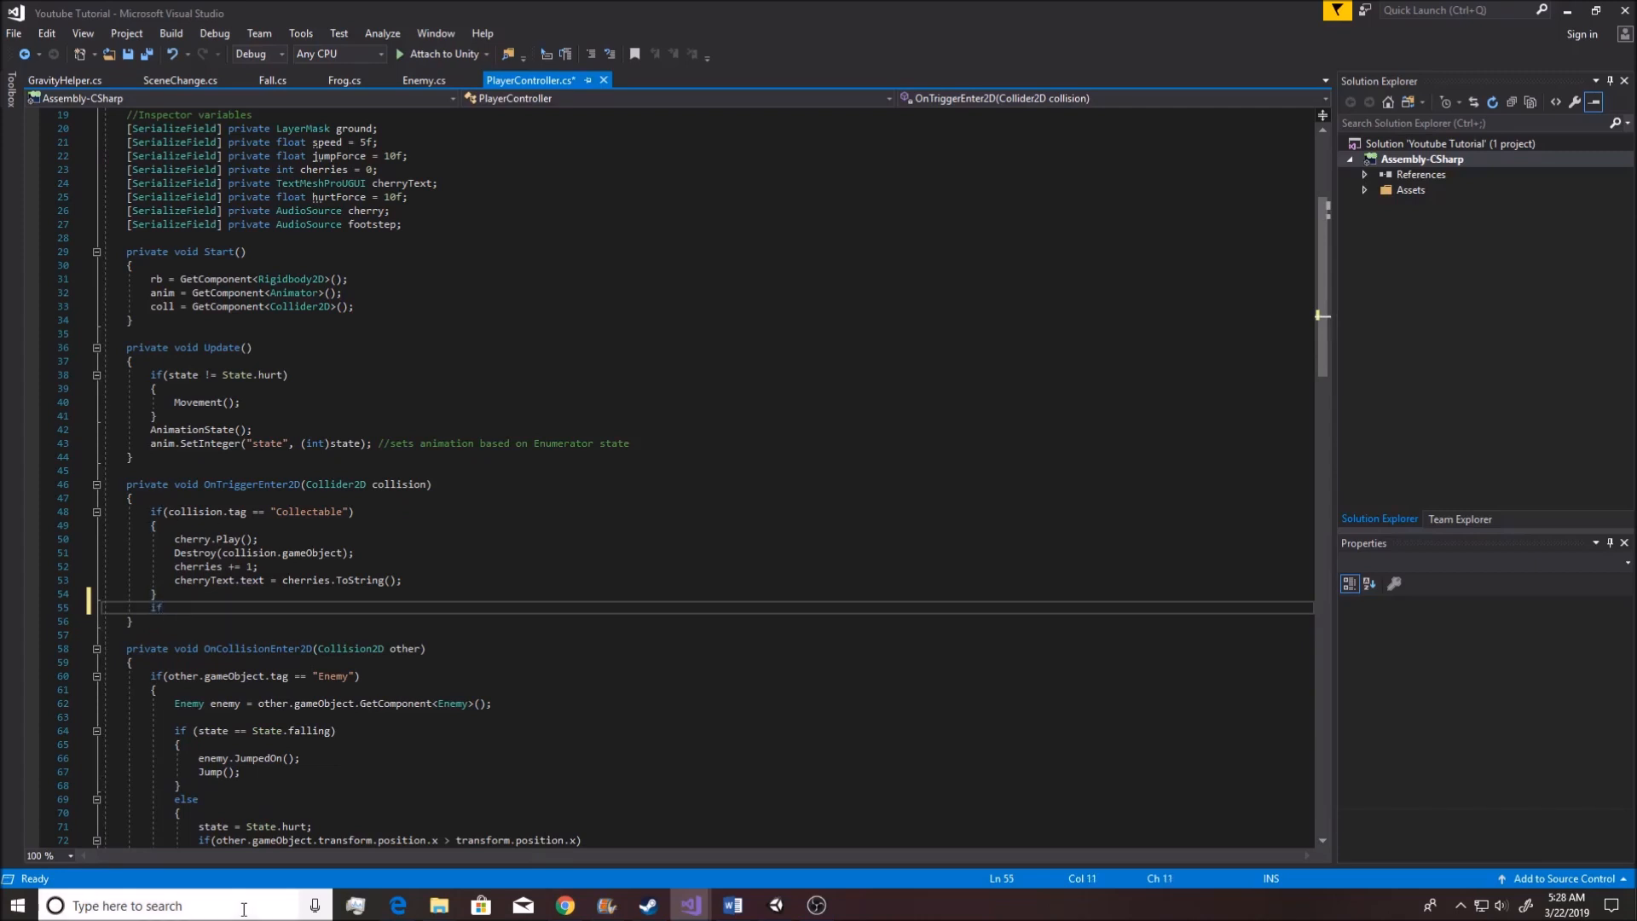
text((collision.tag == "Powerup)
text({)
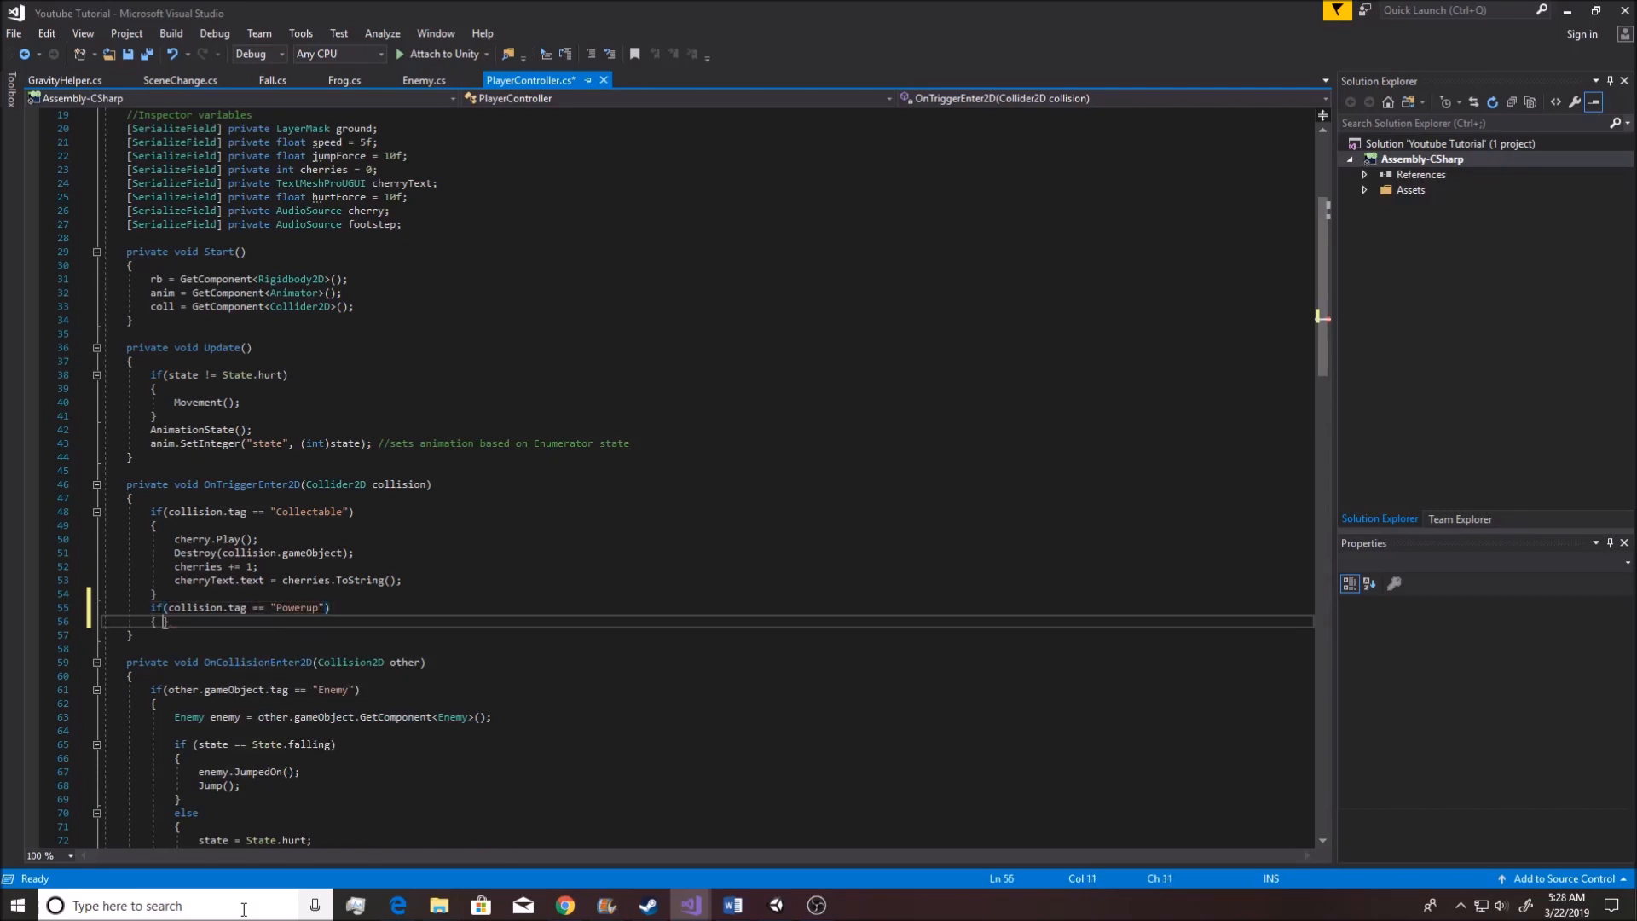
text(Debu)
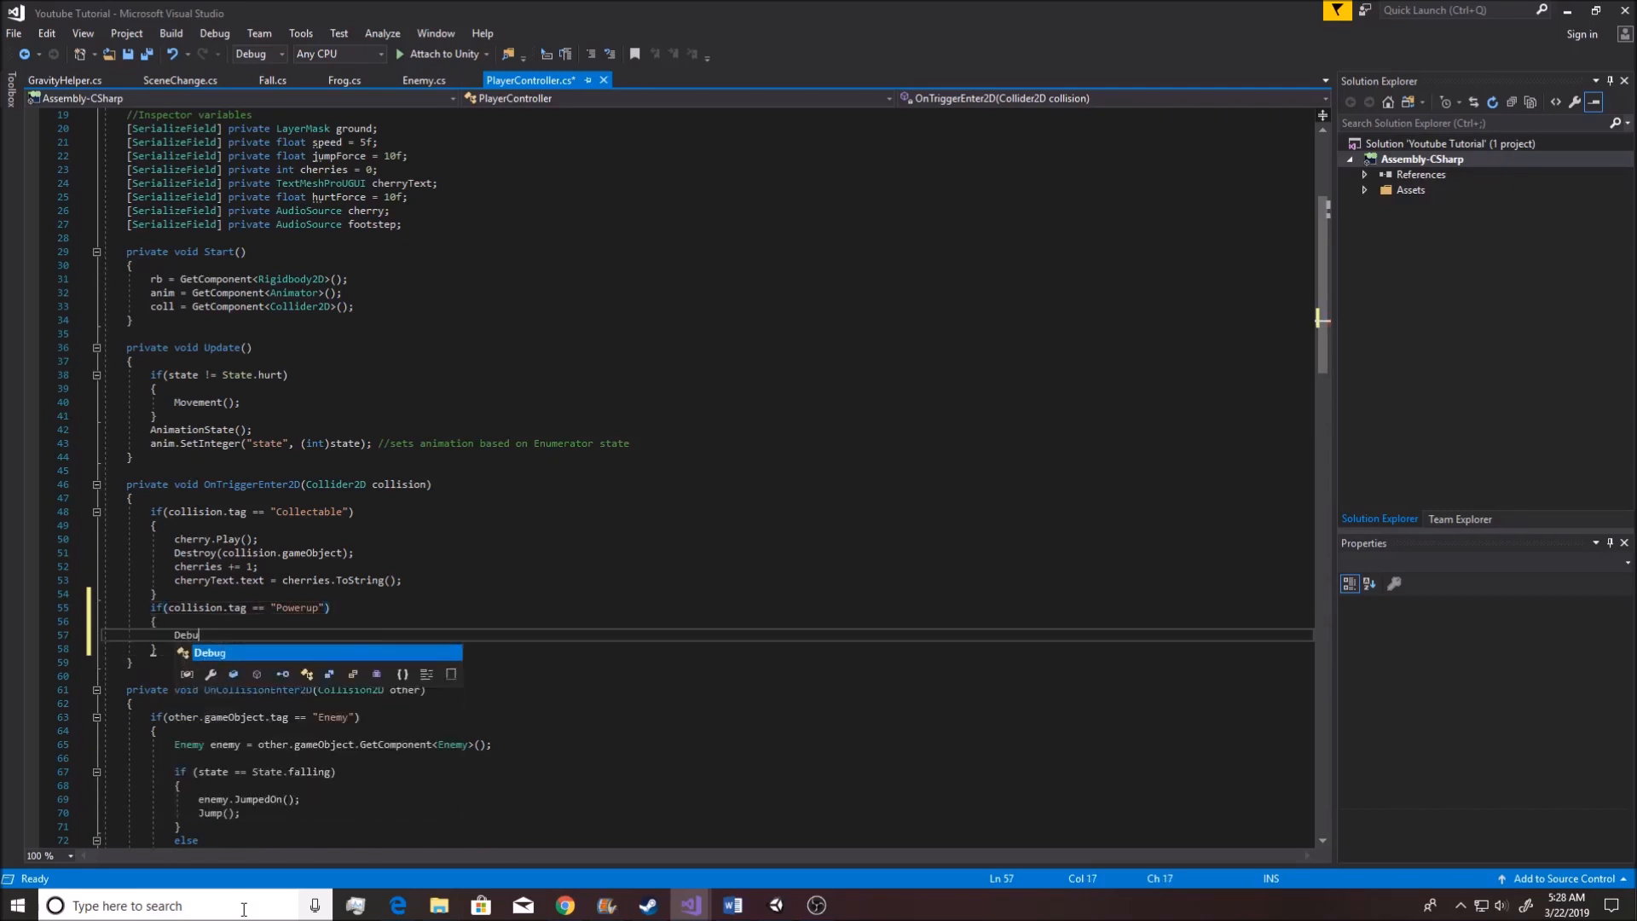
text(.Log("we "))
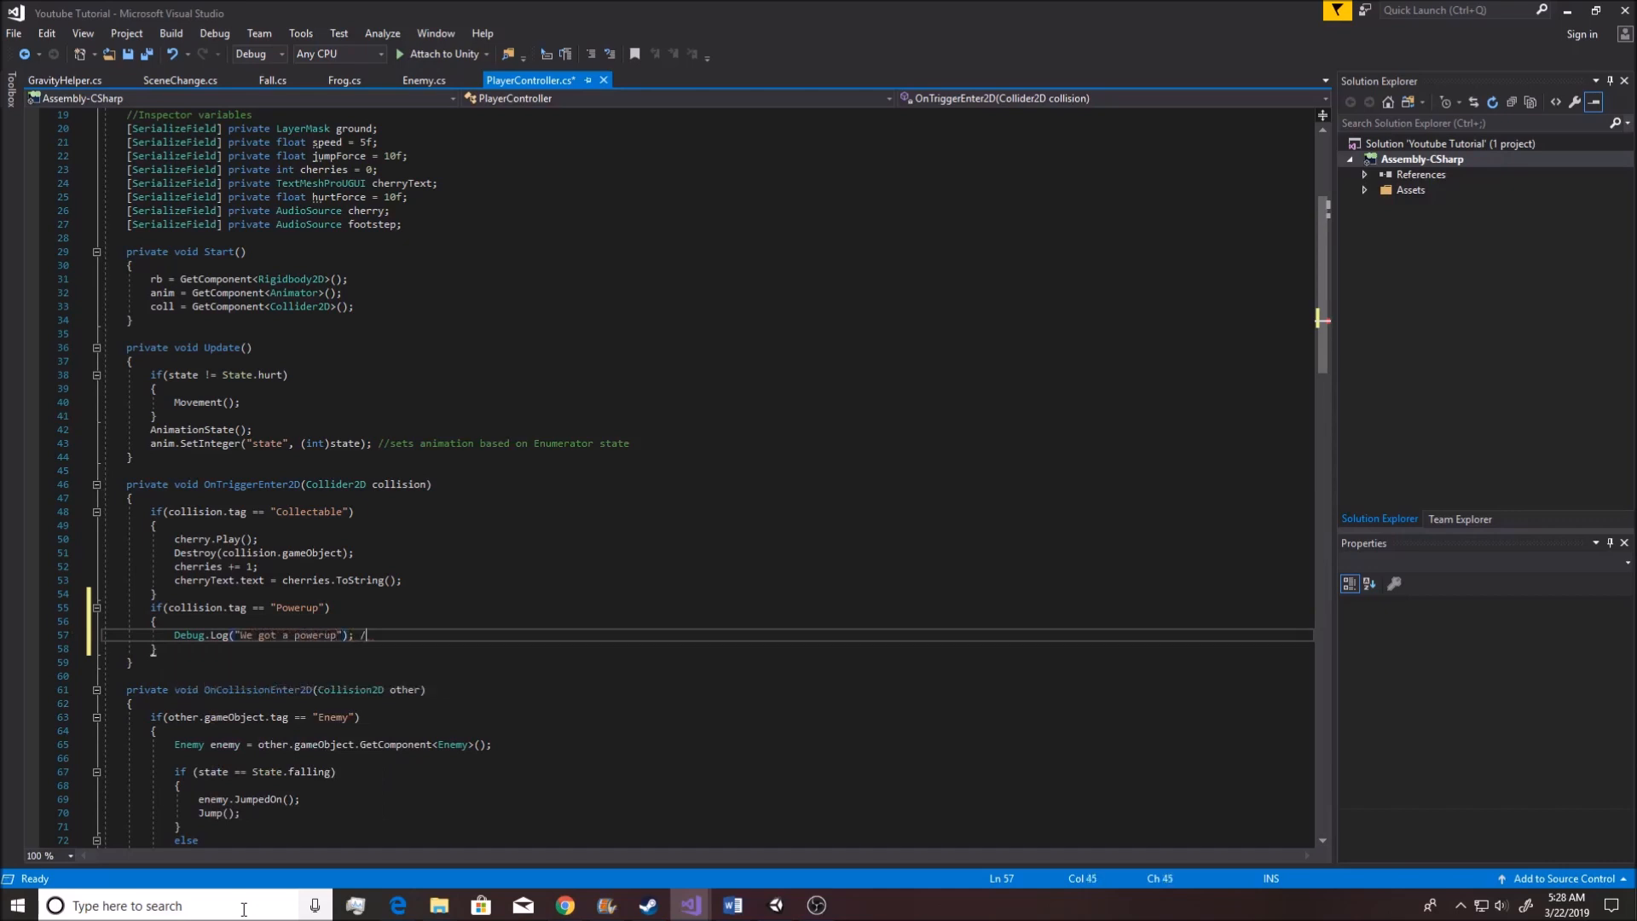
text(/TODO)
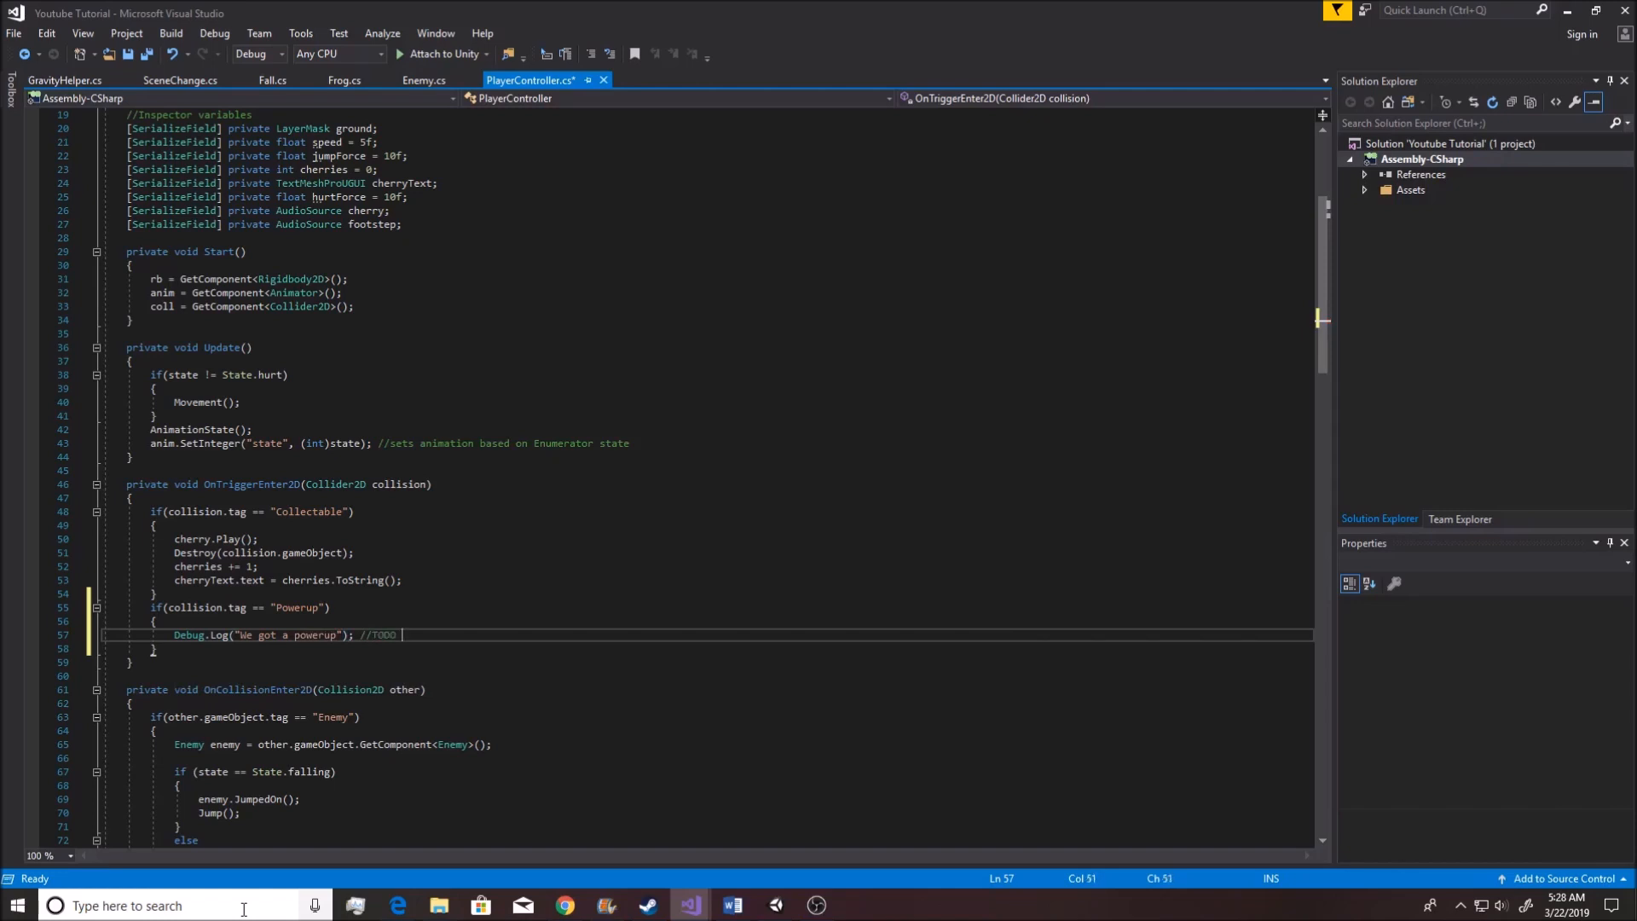
text(get)
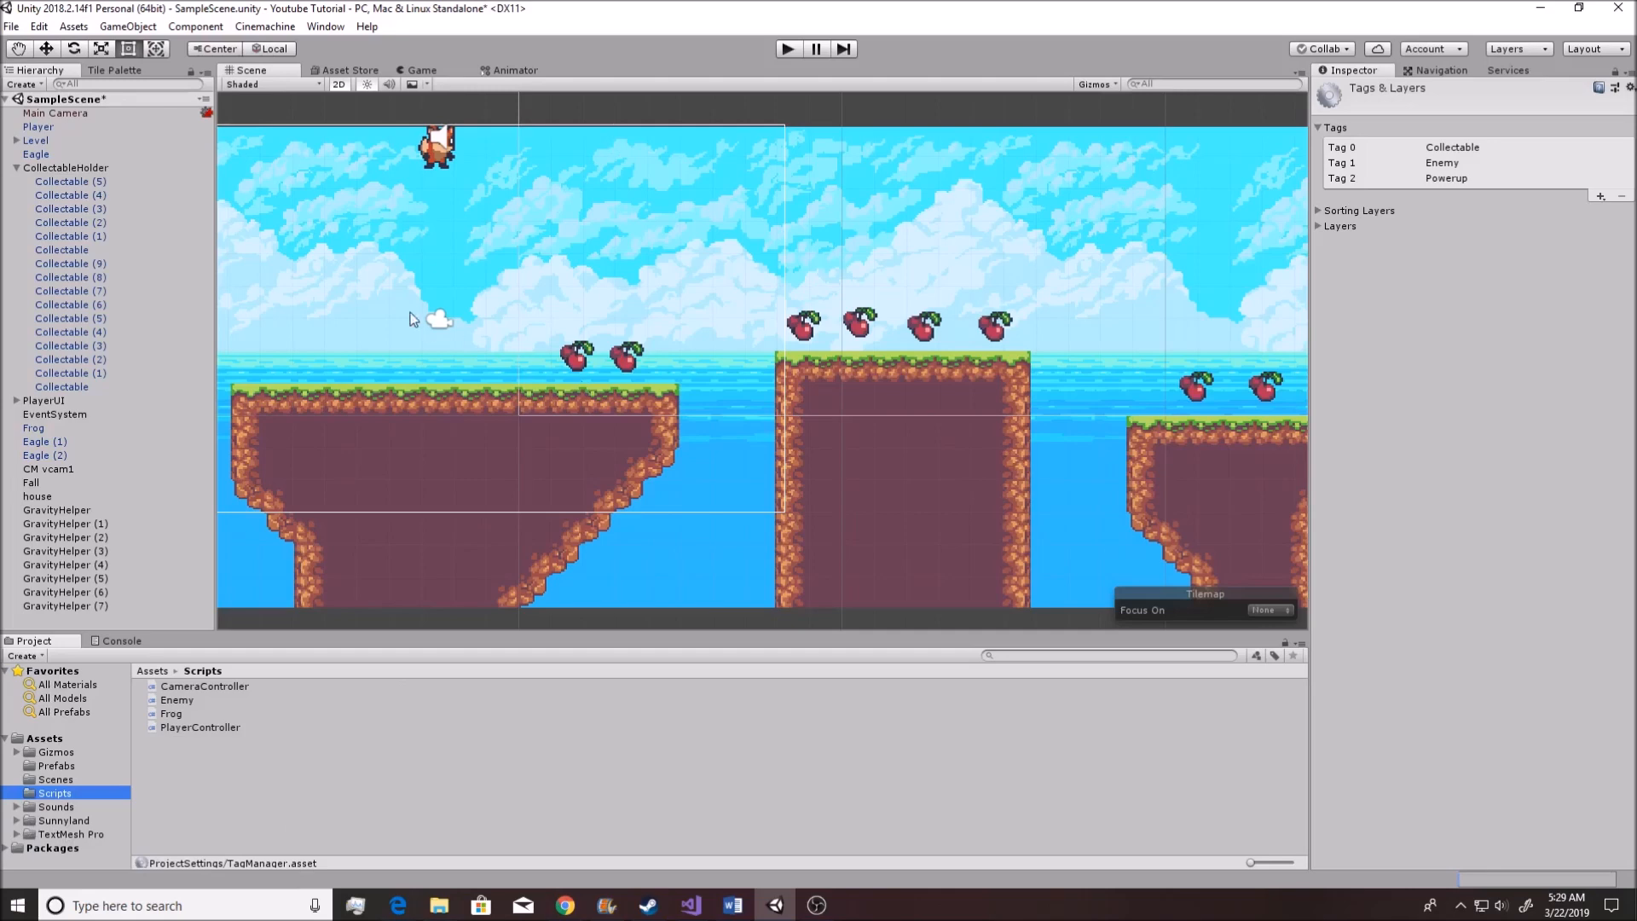
mouse_move(868, 406)
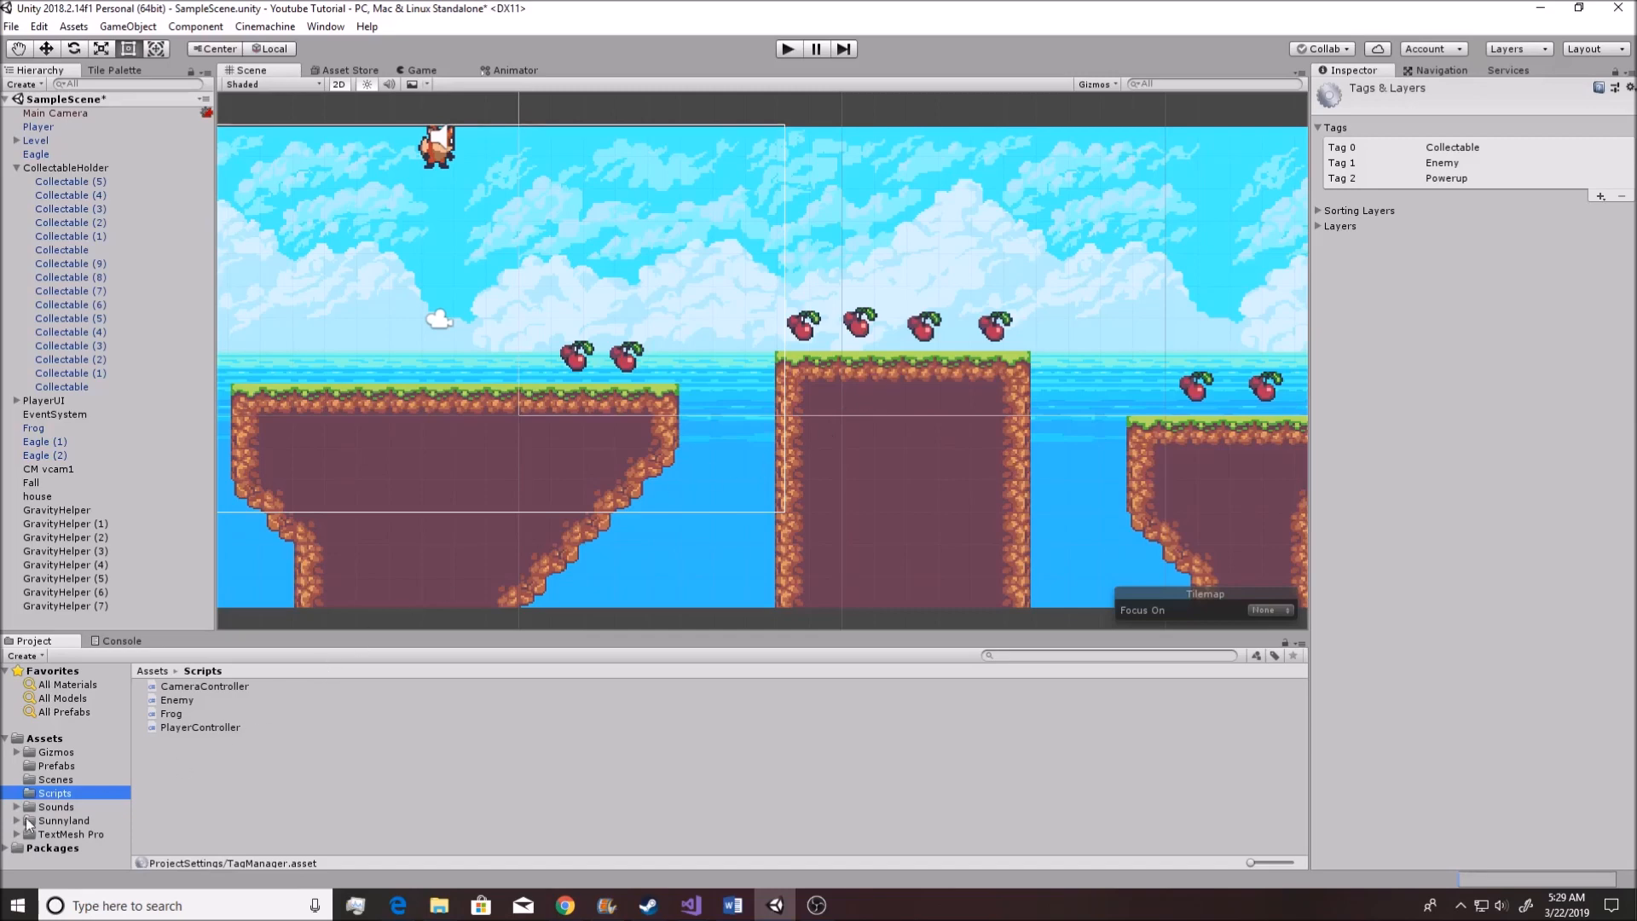
Browse the Project assets to Sunnyland > artwork > Sprites > Items > gem
click(56, 807)
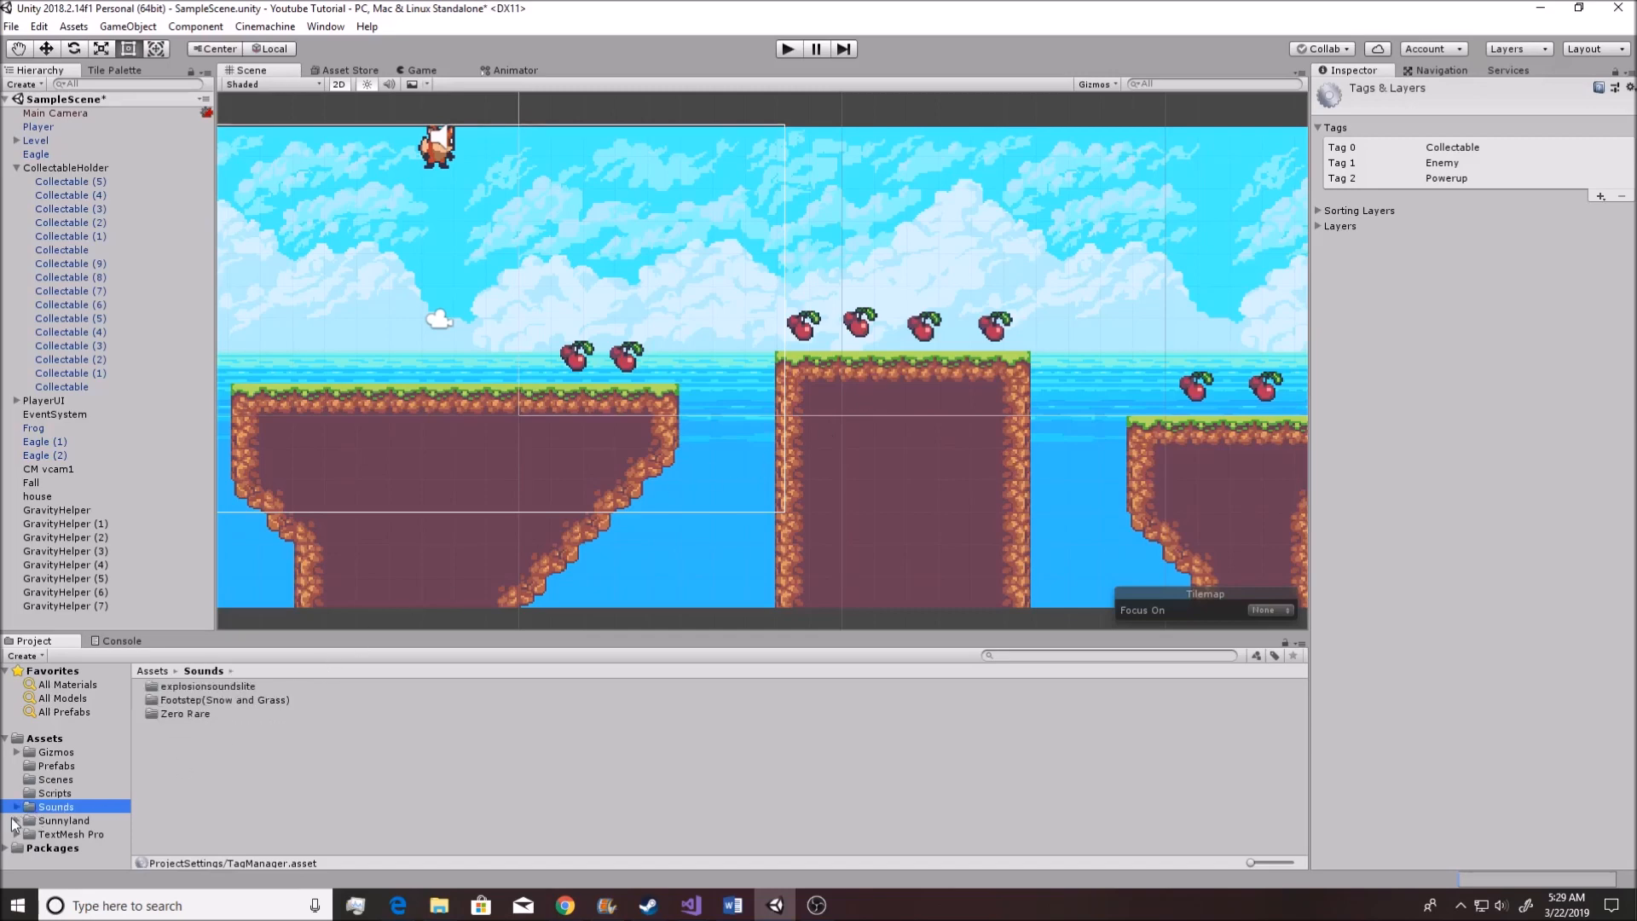
click(61, 821)
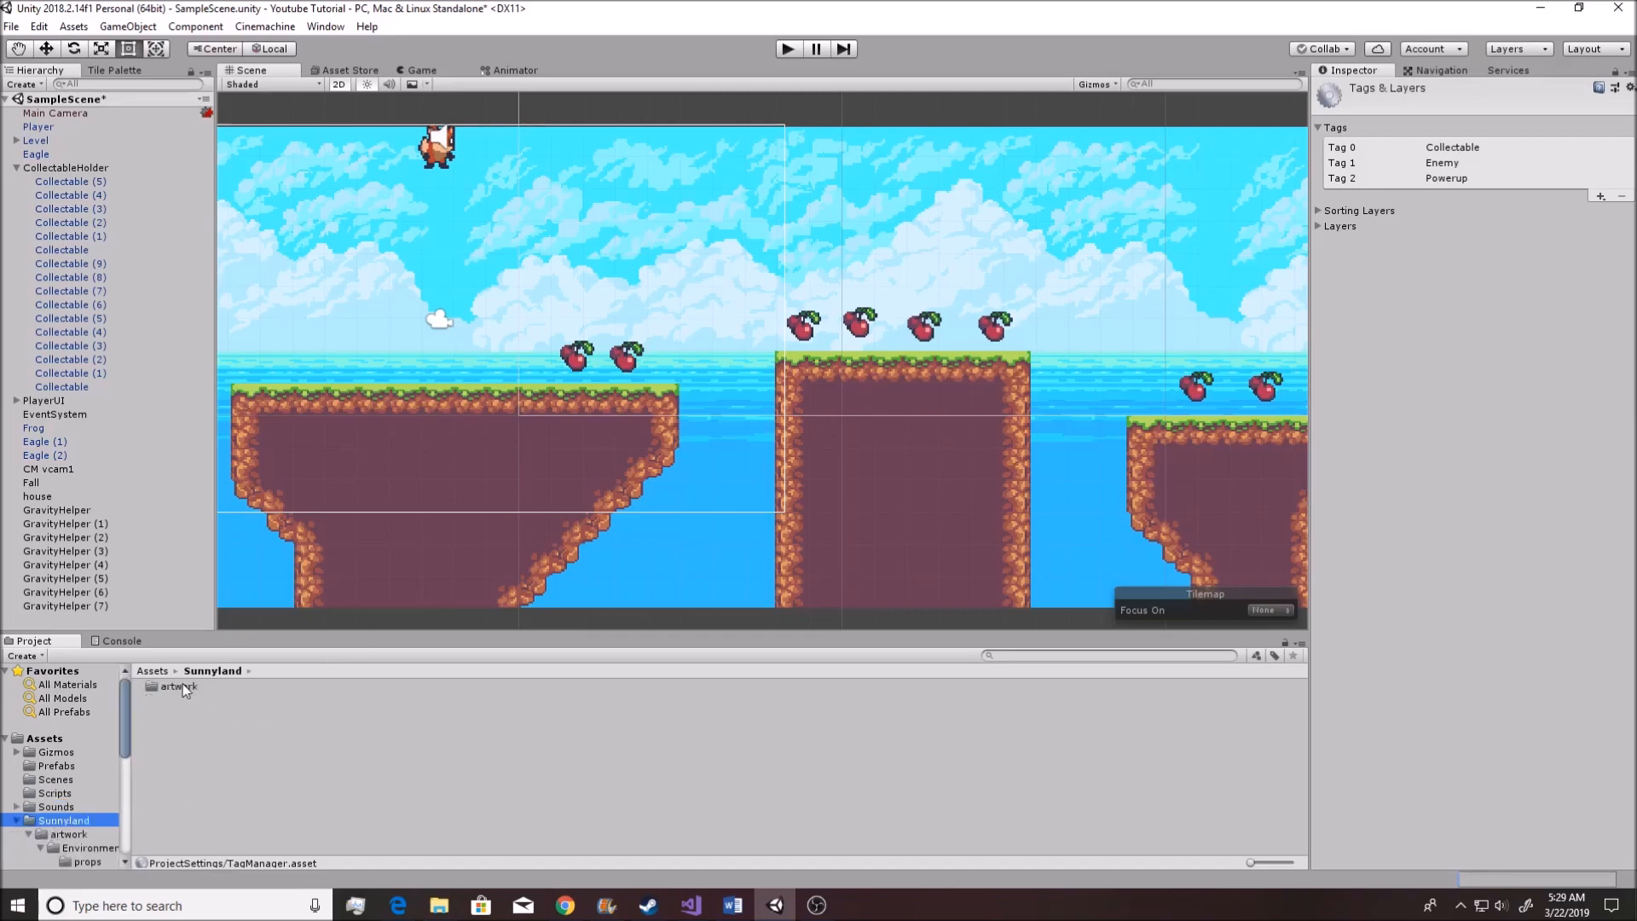
double_click(177, 686)
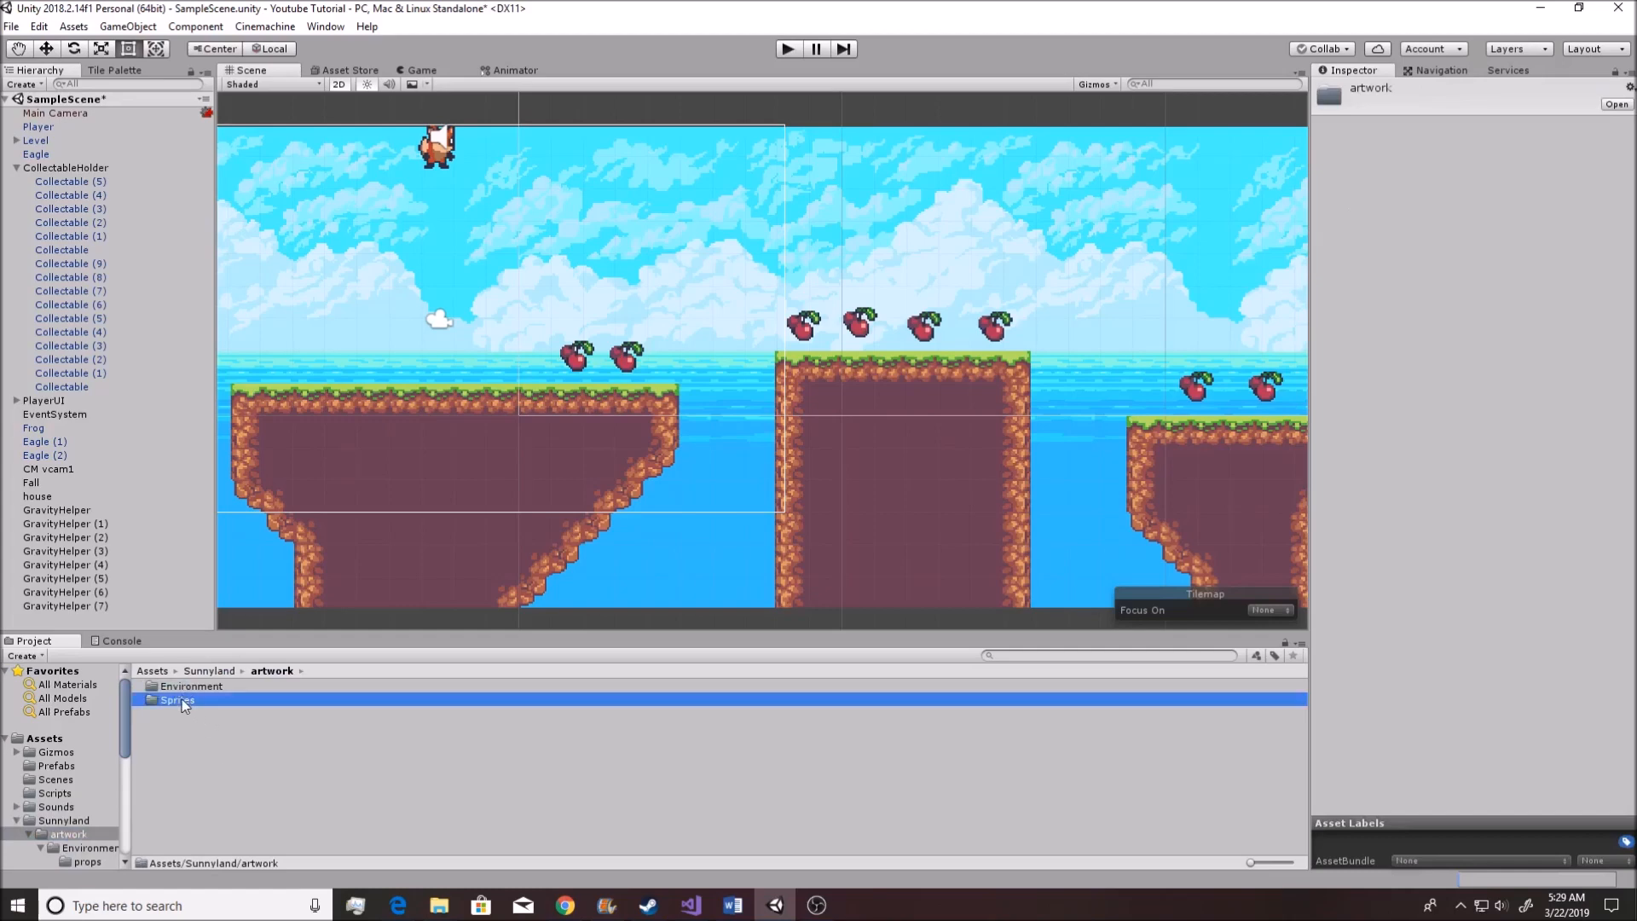
double_click(176, 699)
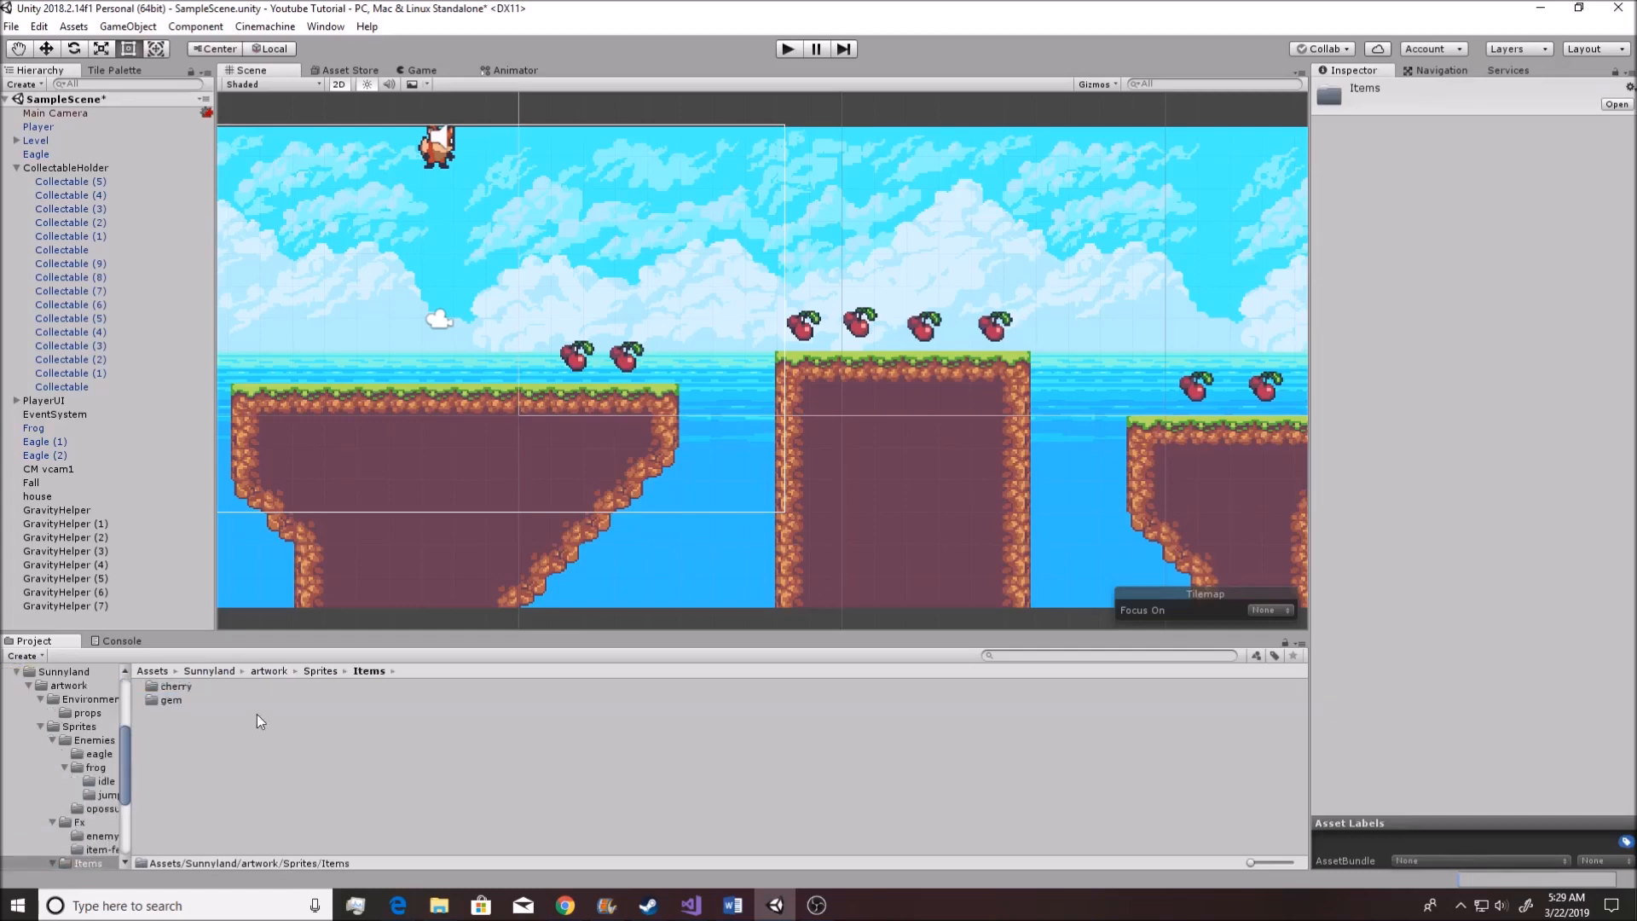
double_click(168, 699)
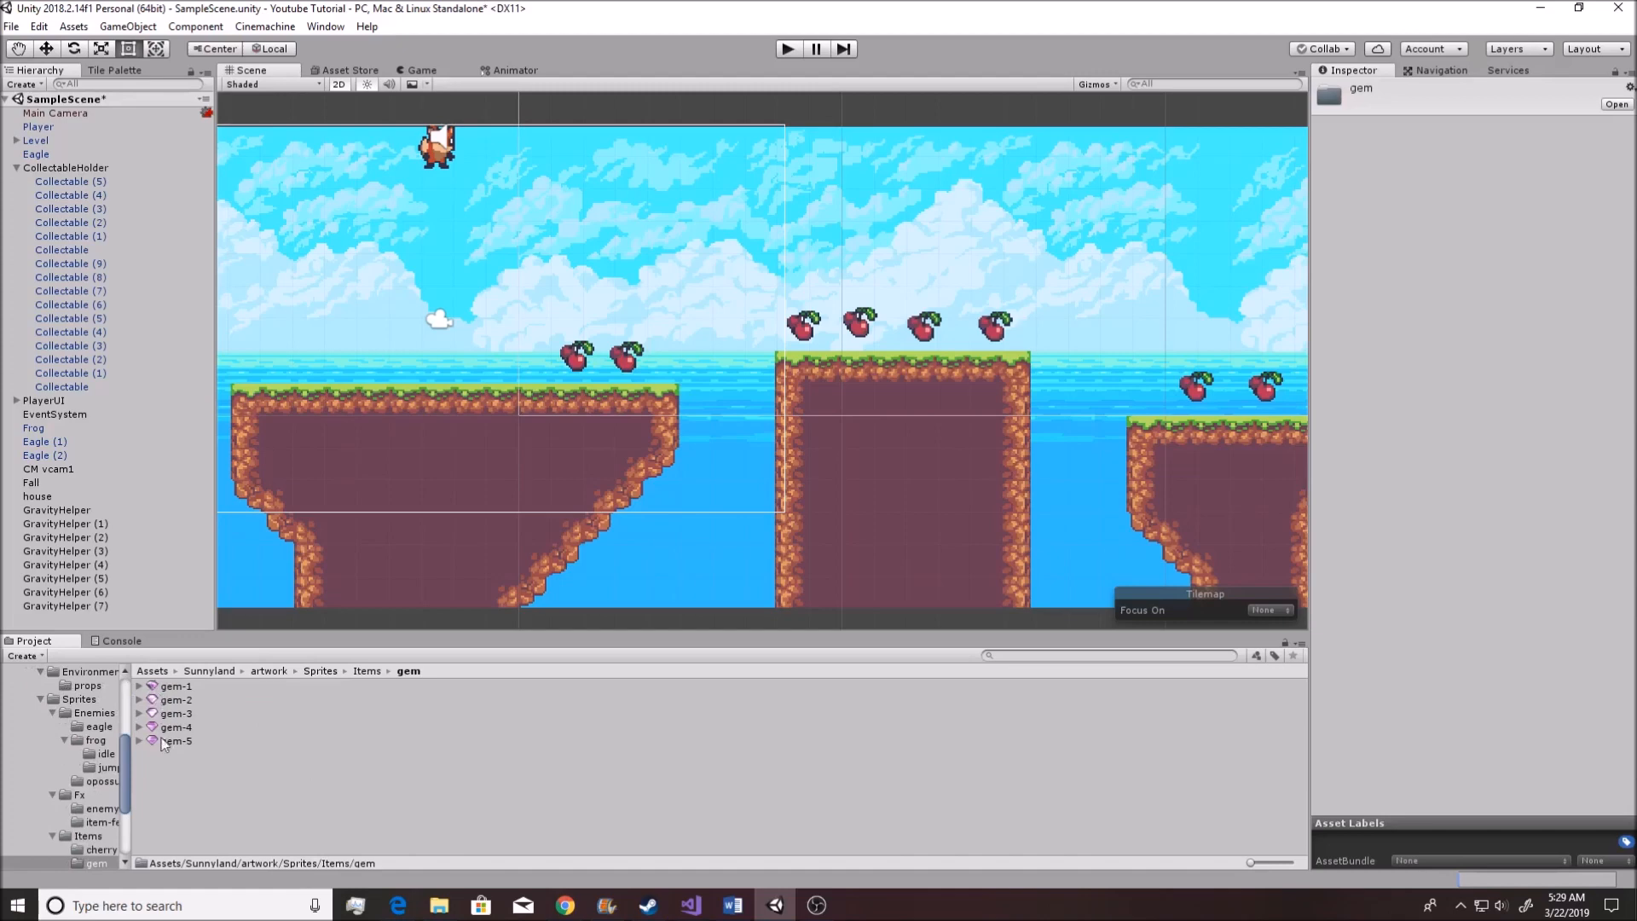
mouse_move(157, 727)
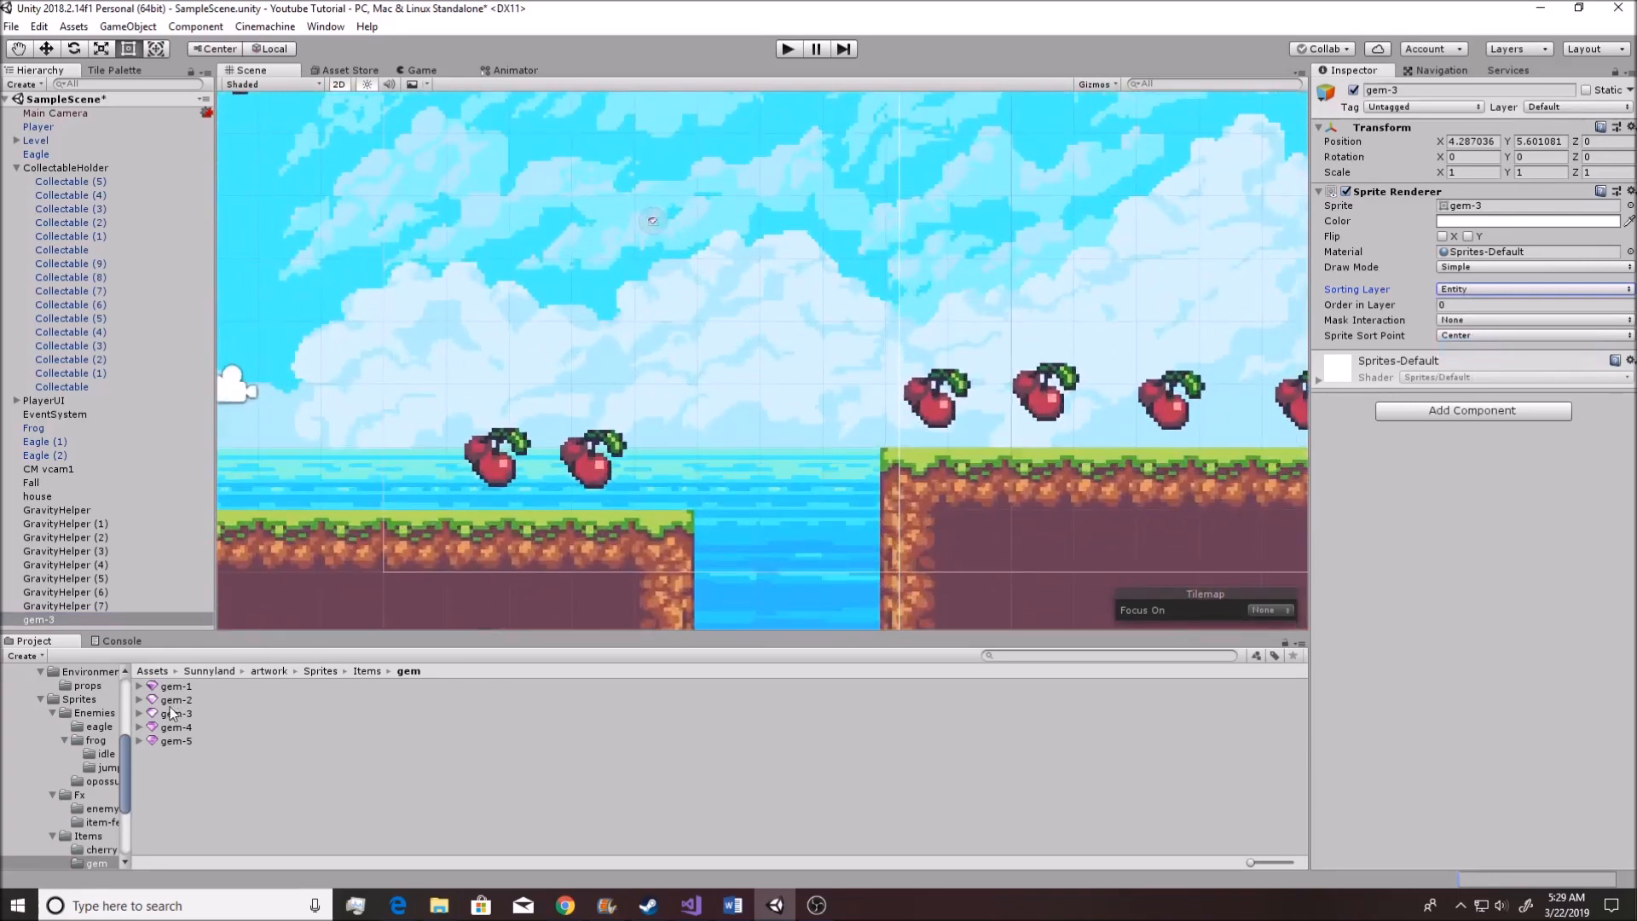
Set the gem-3 sprite's Pixels Per Unit to 16 and apply it
click(176, 713)
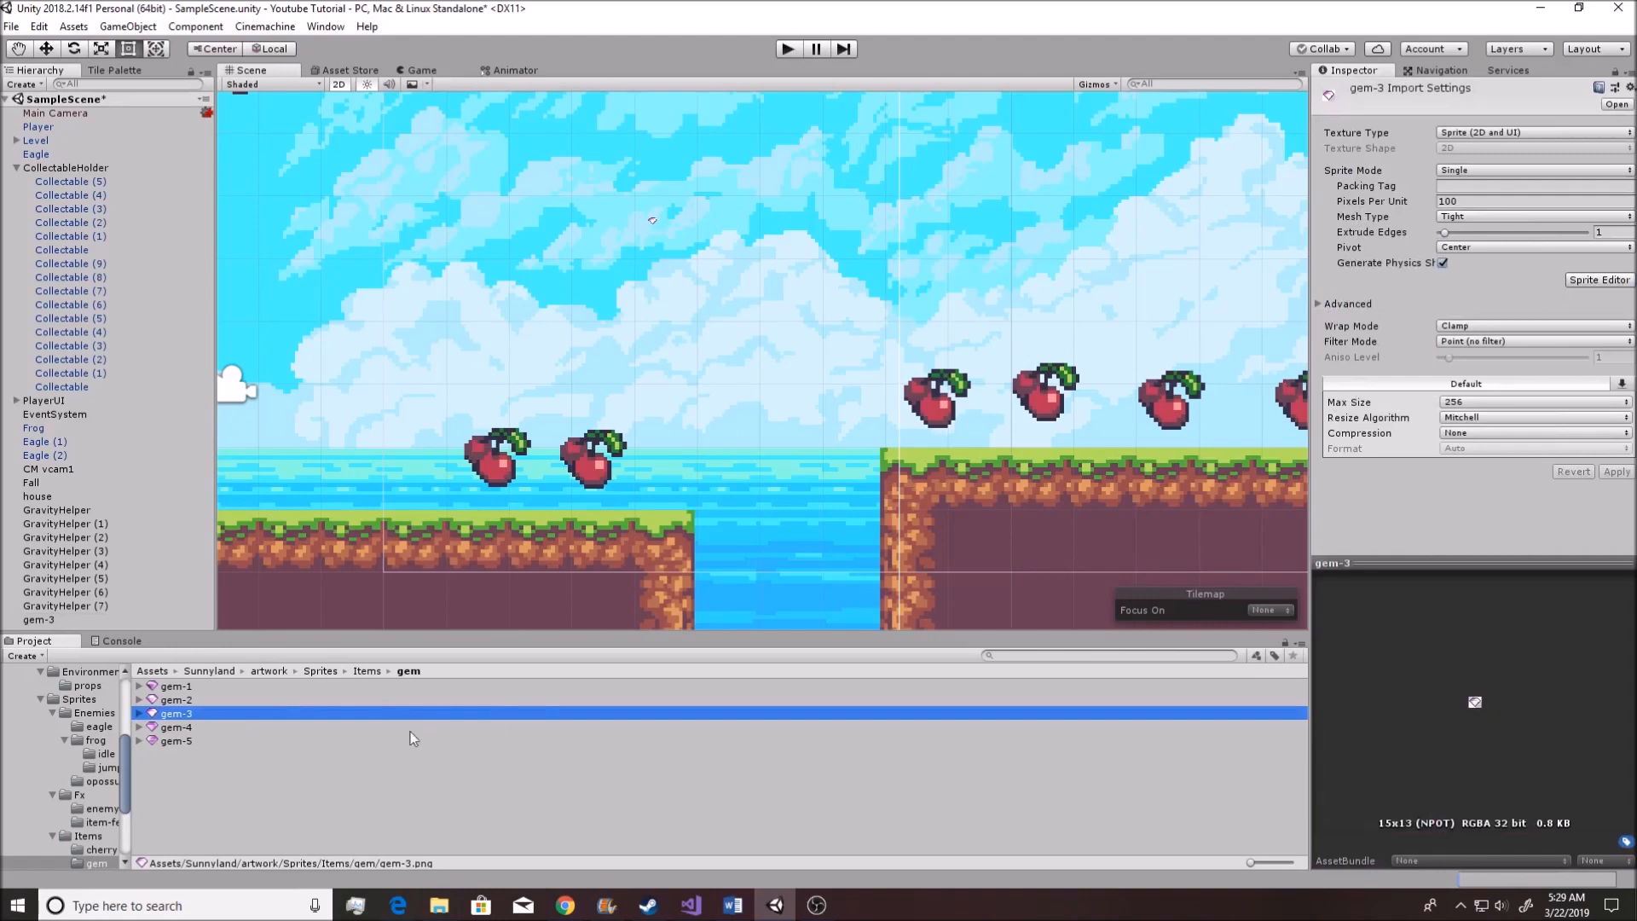
mouse_move(1508, 160)
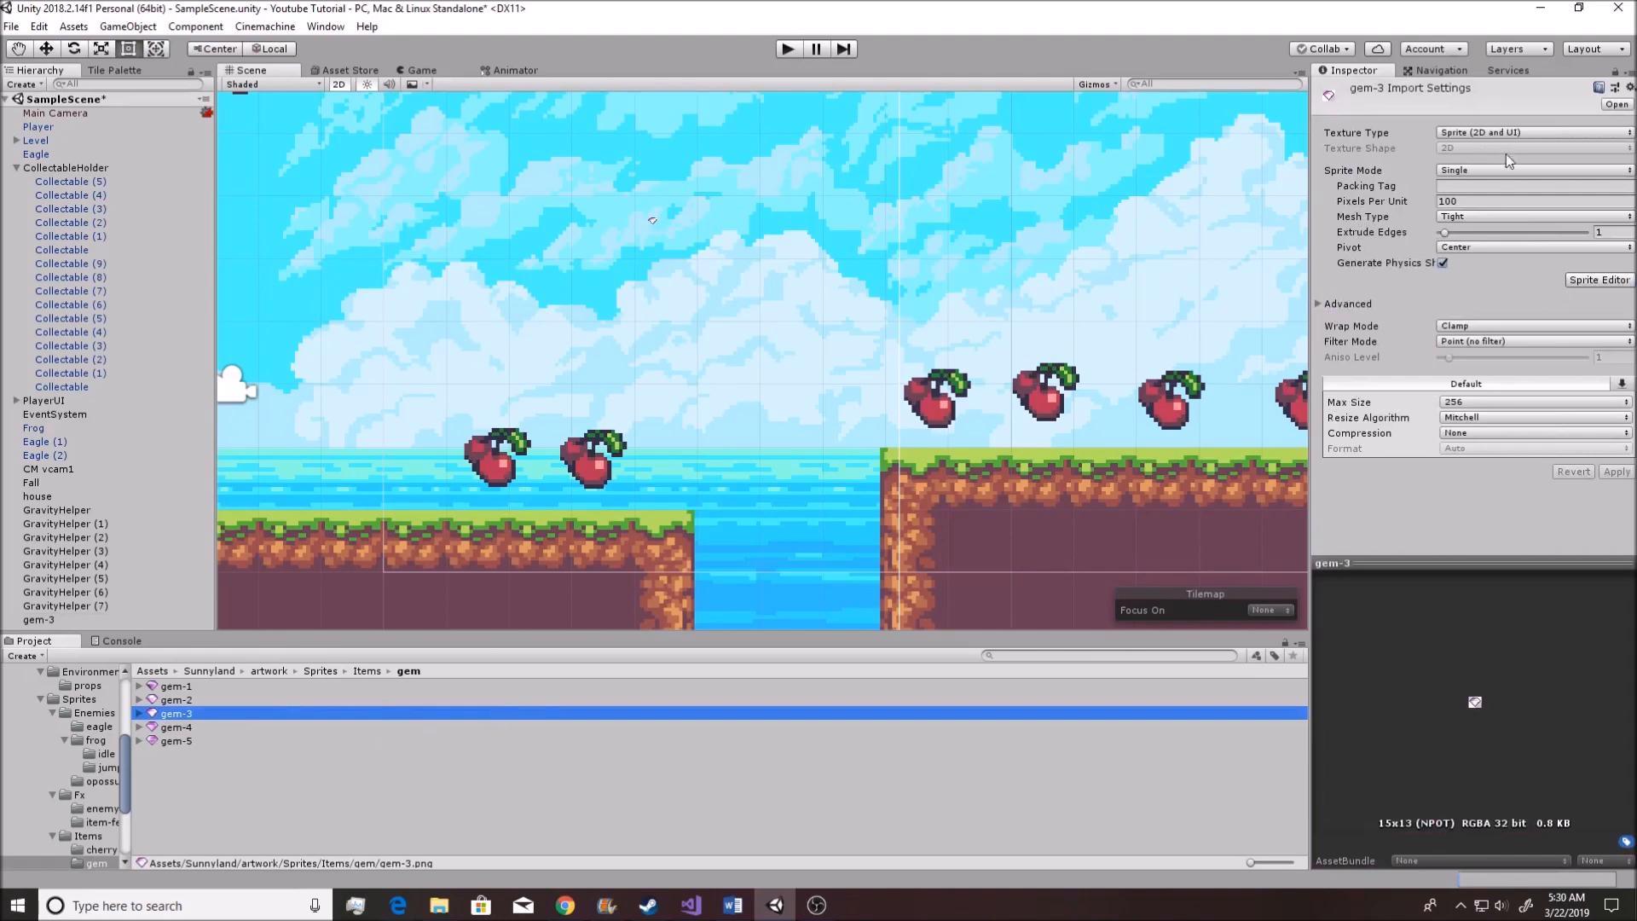
click(1528, 202)
text(16)
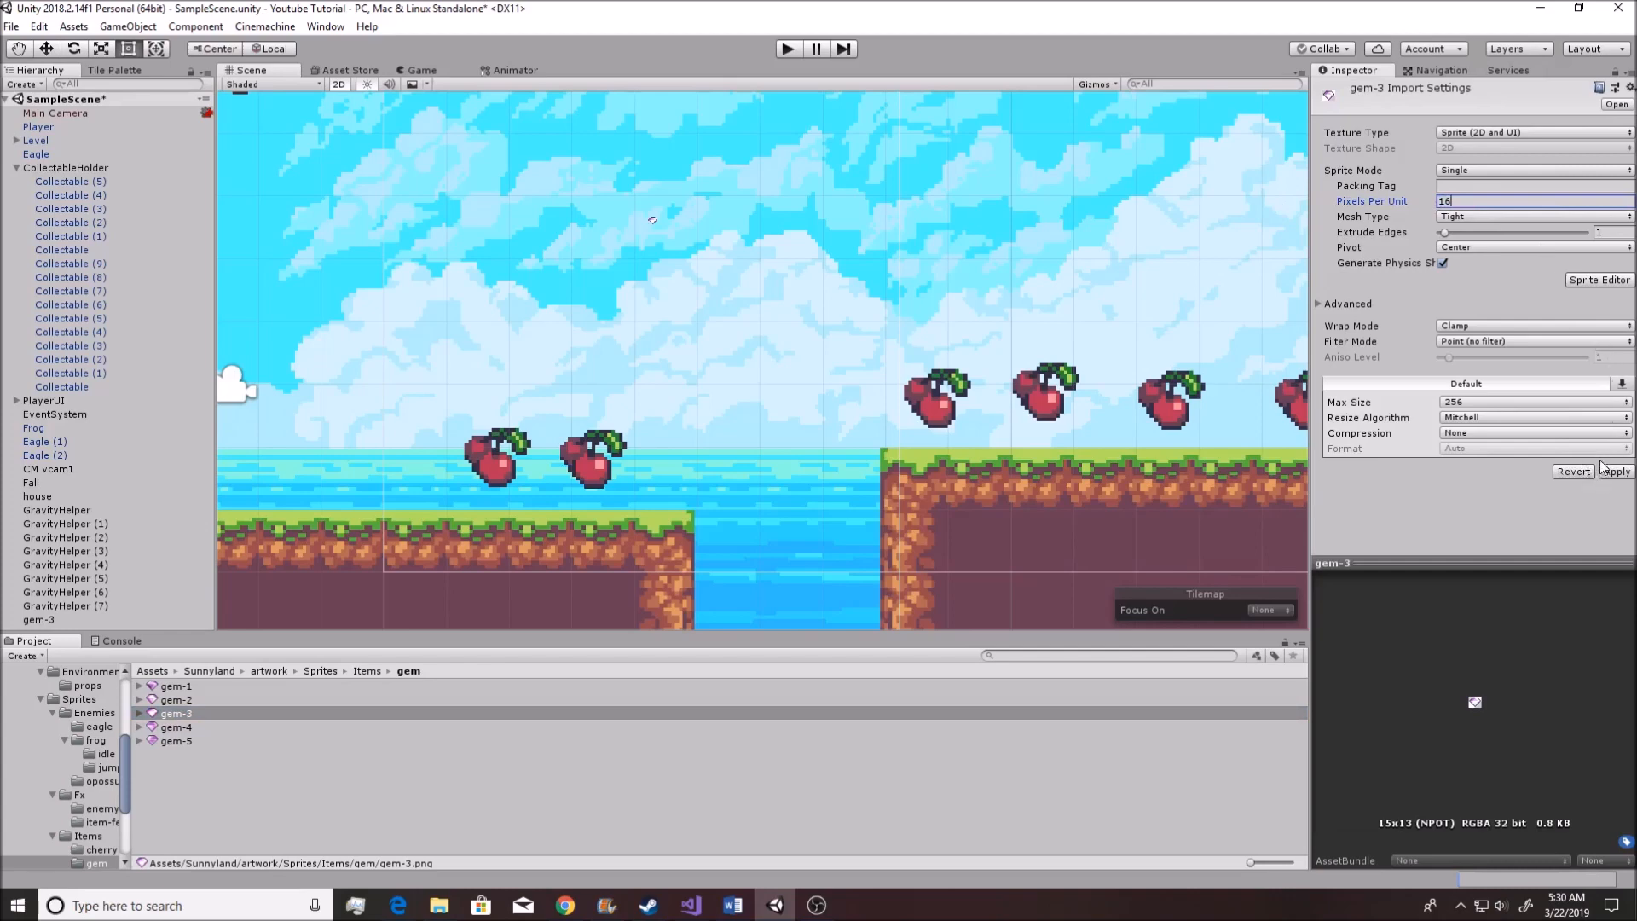
click(1613, 471)
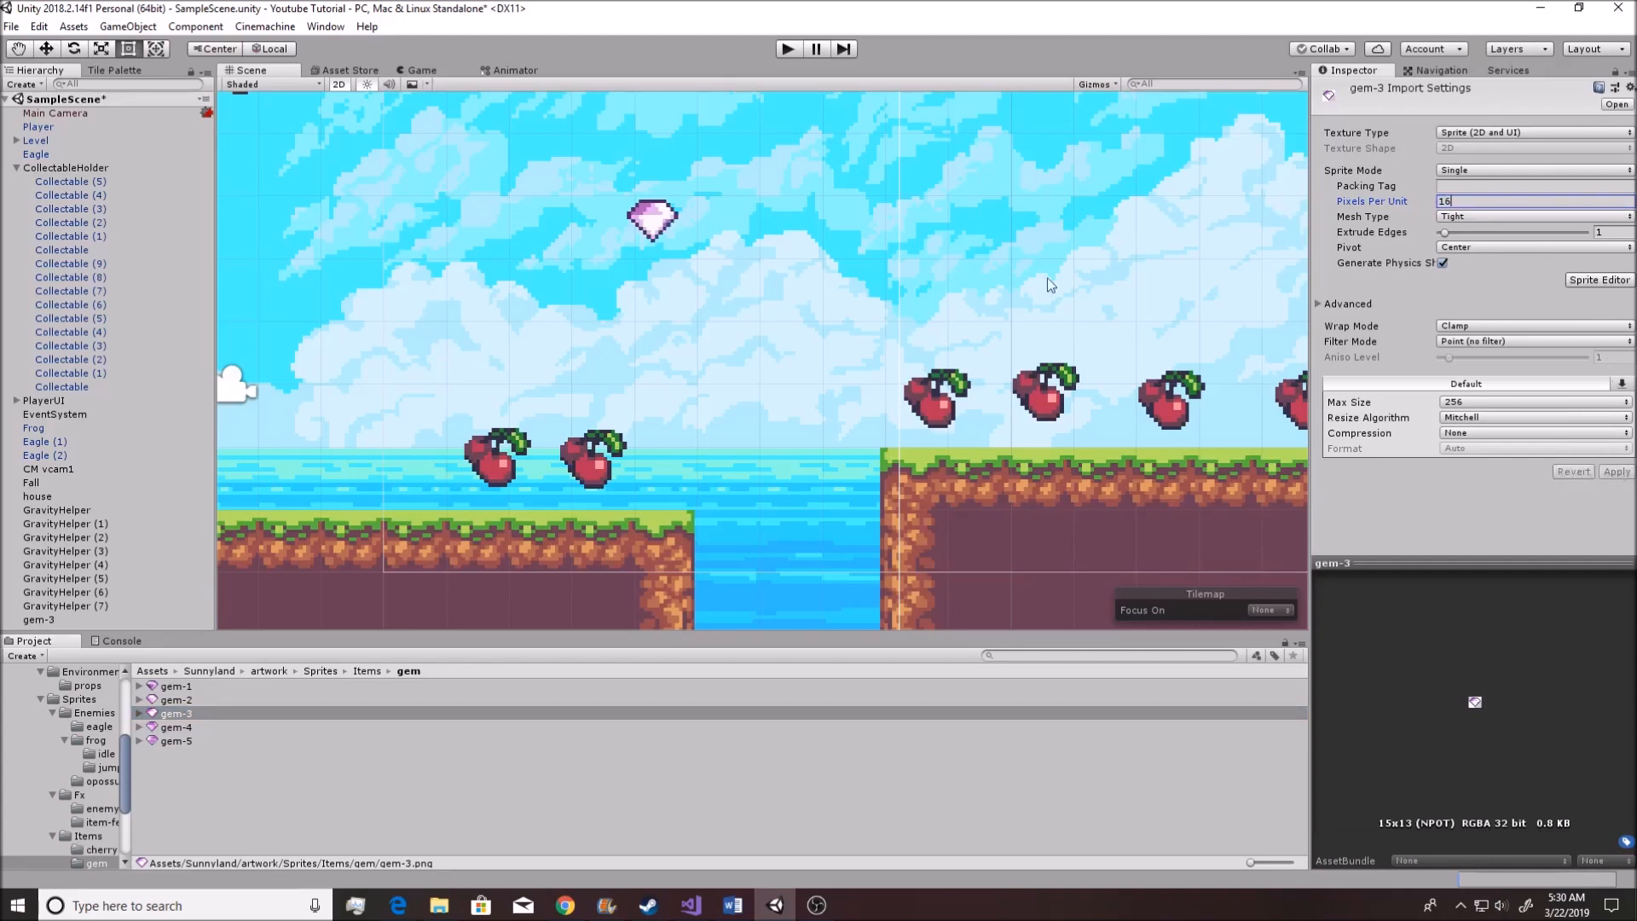
mouse_move(1517, 374)
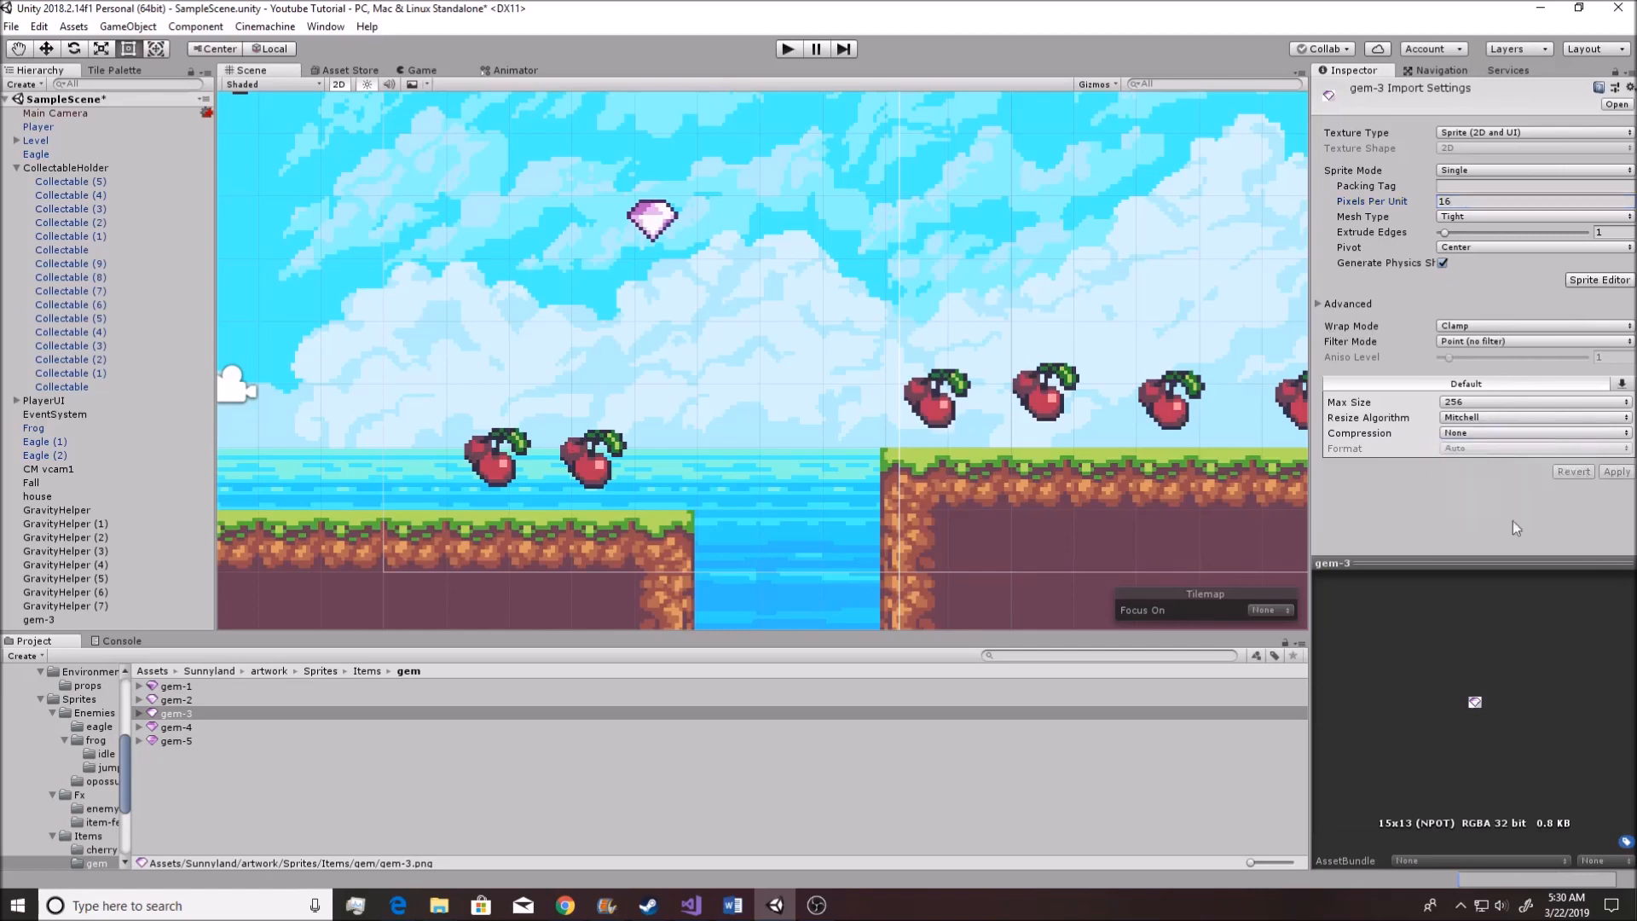
Make the gem object a Powerup with a Box Collider 2D set as trigger
click(1422, 106)
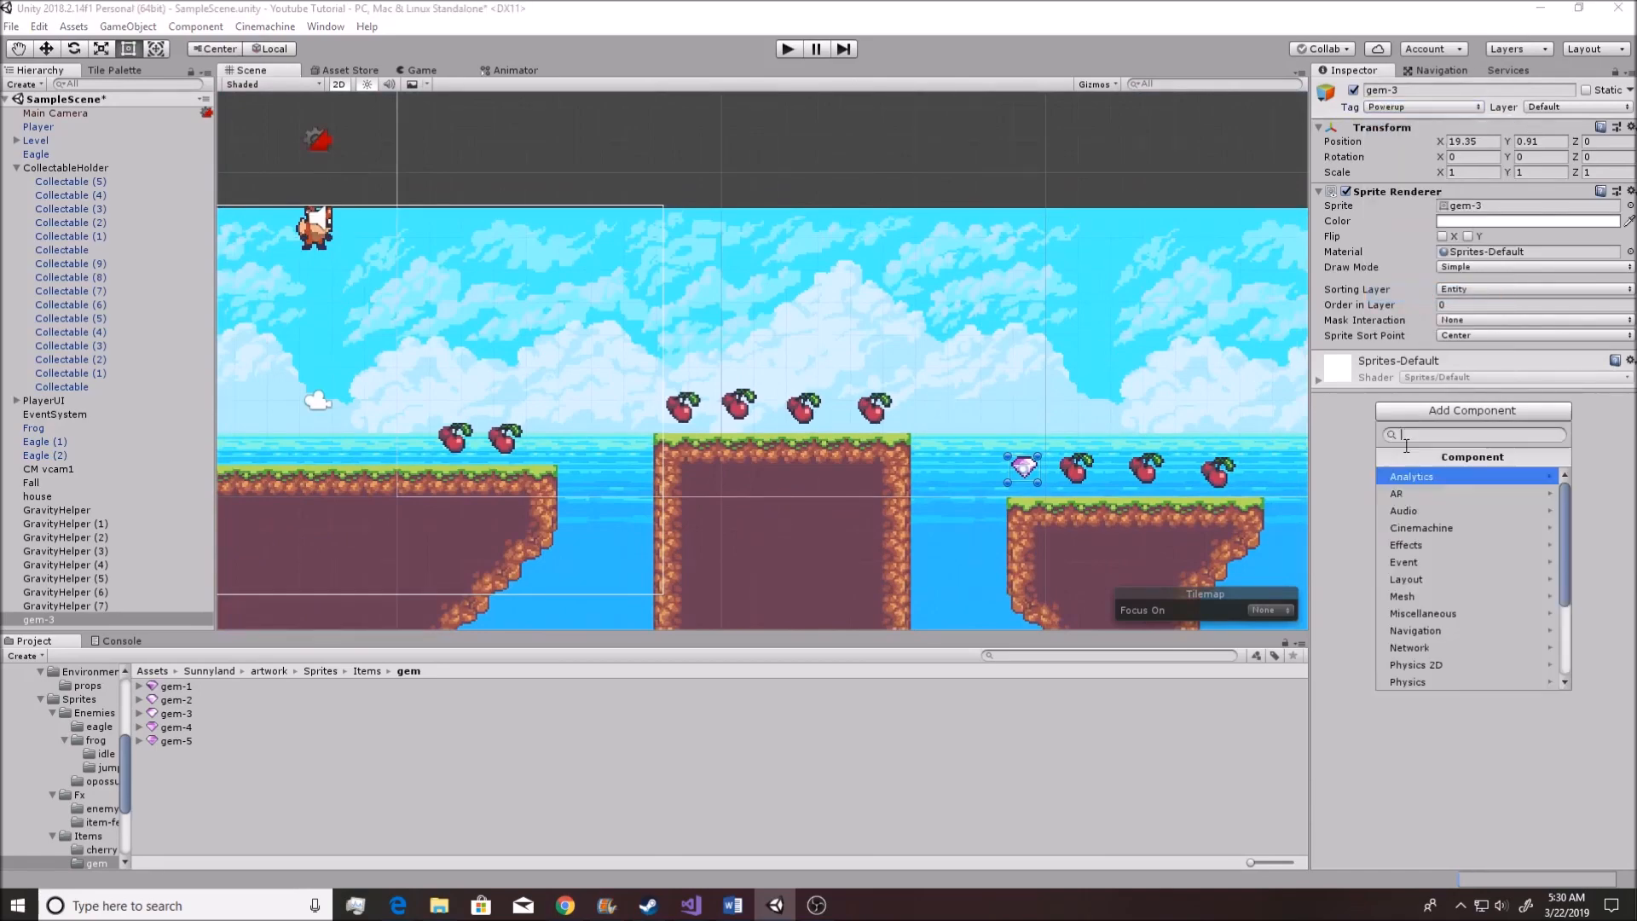
click(1415, 664)
text(Powerup)
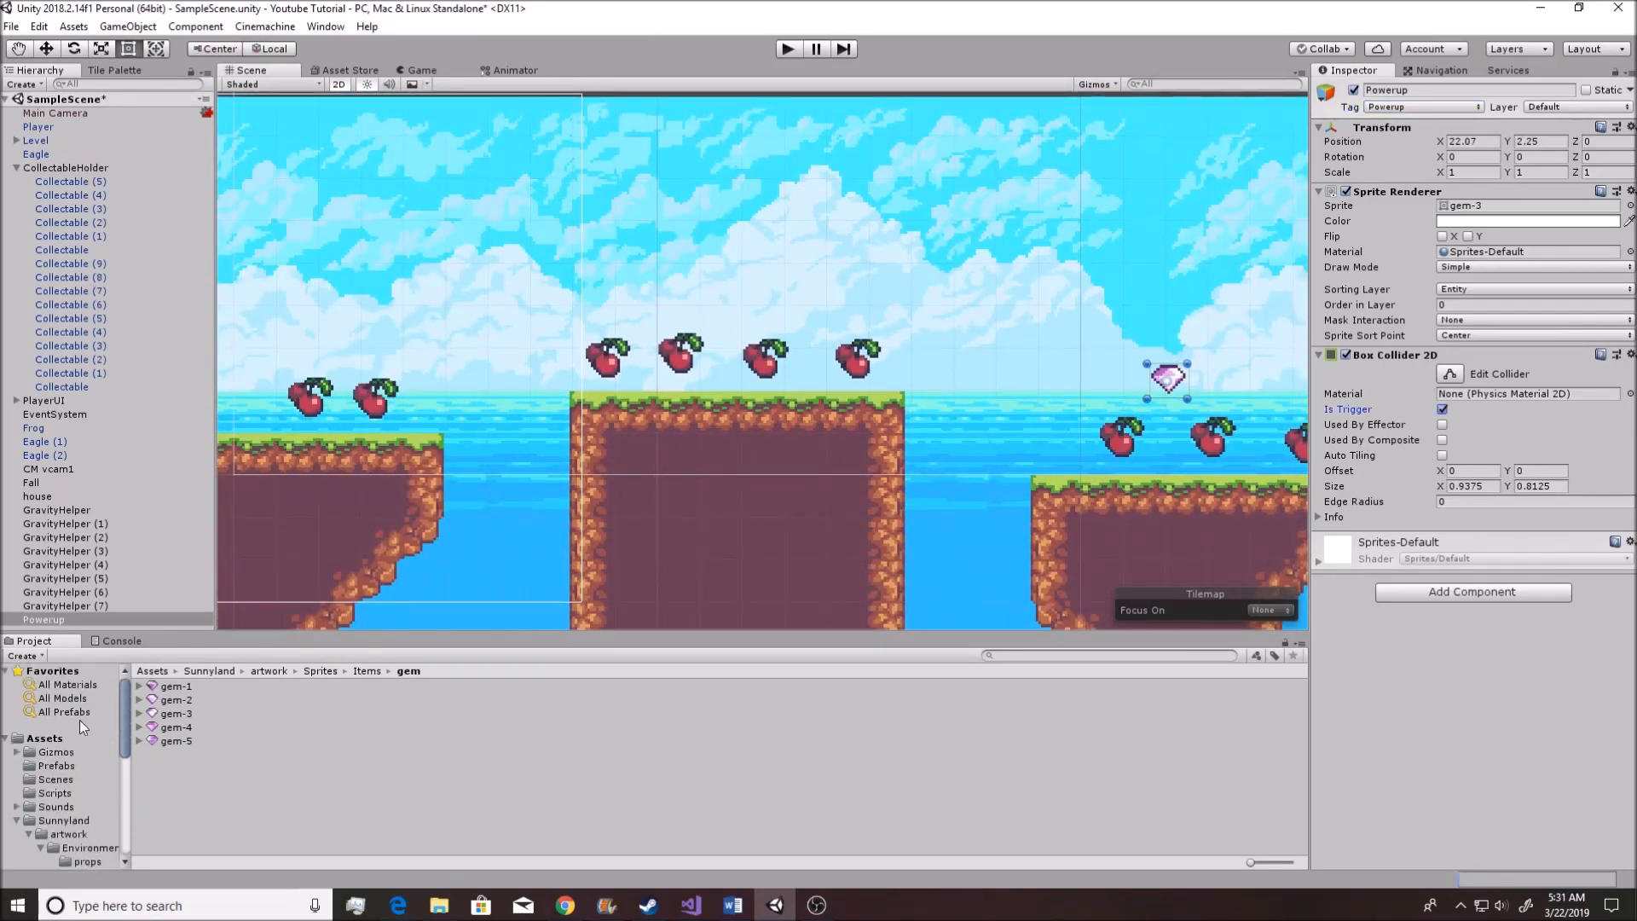
click(55, 764)
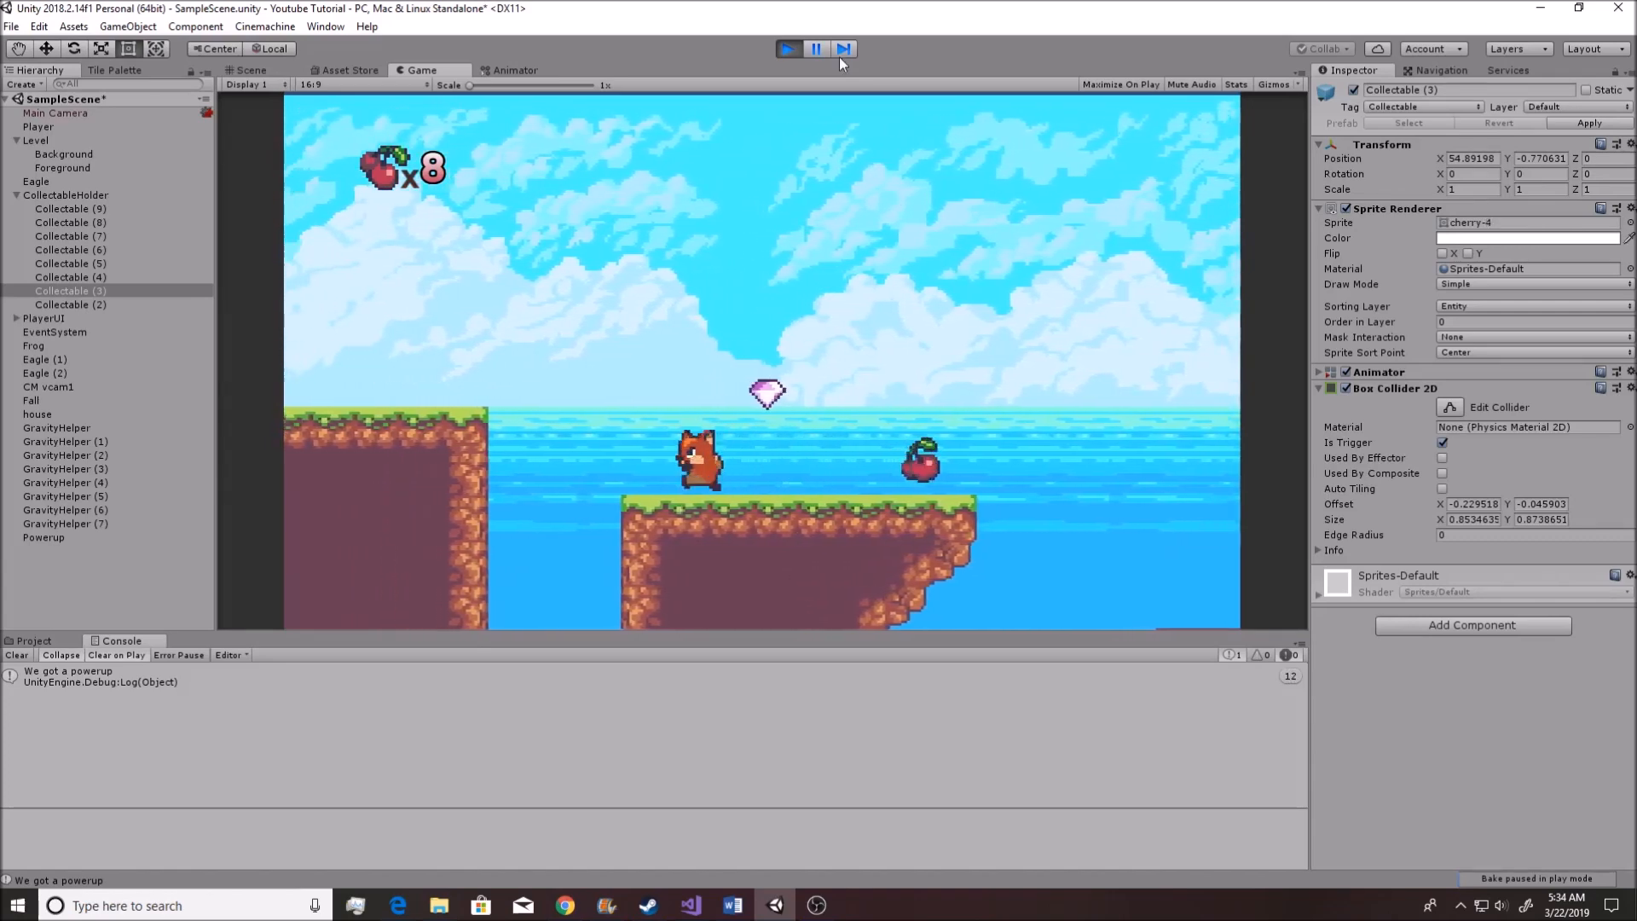
Stop the play-test and select the Player object in the Hierarchy
click(249, 70)
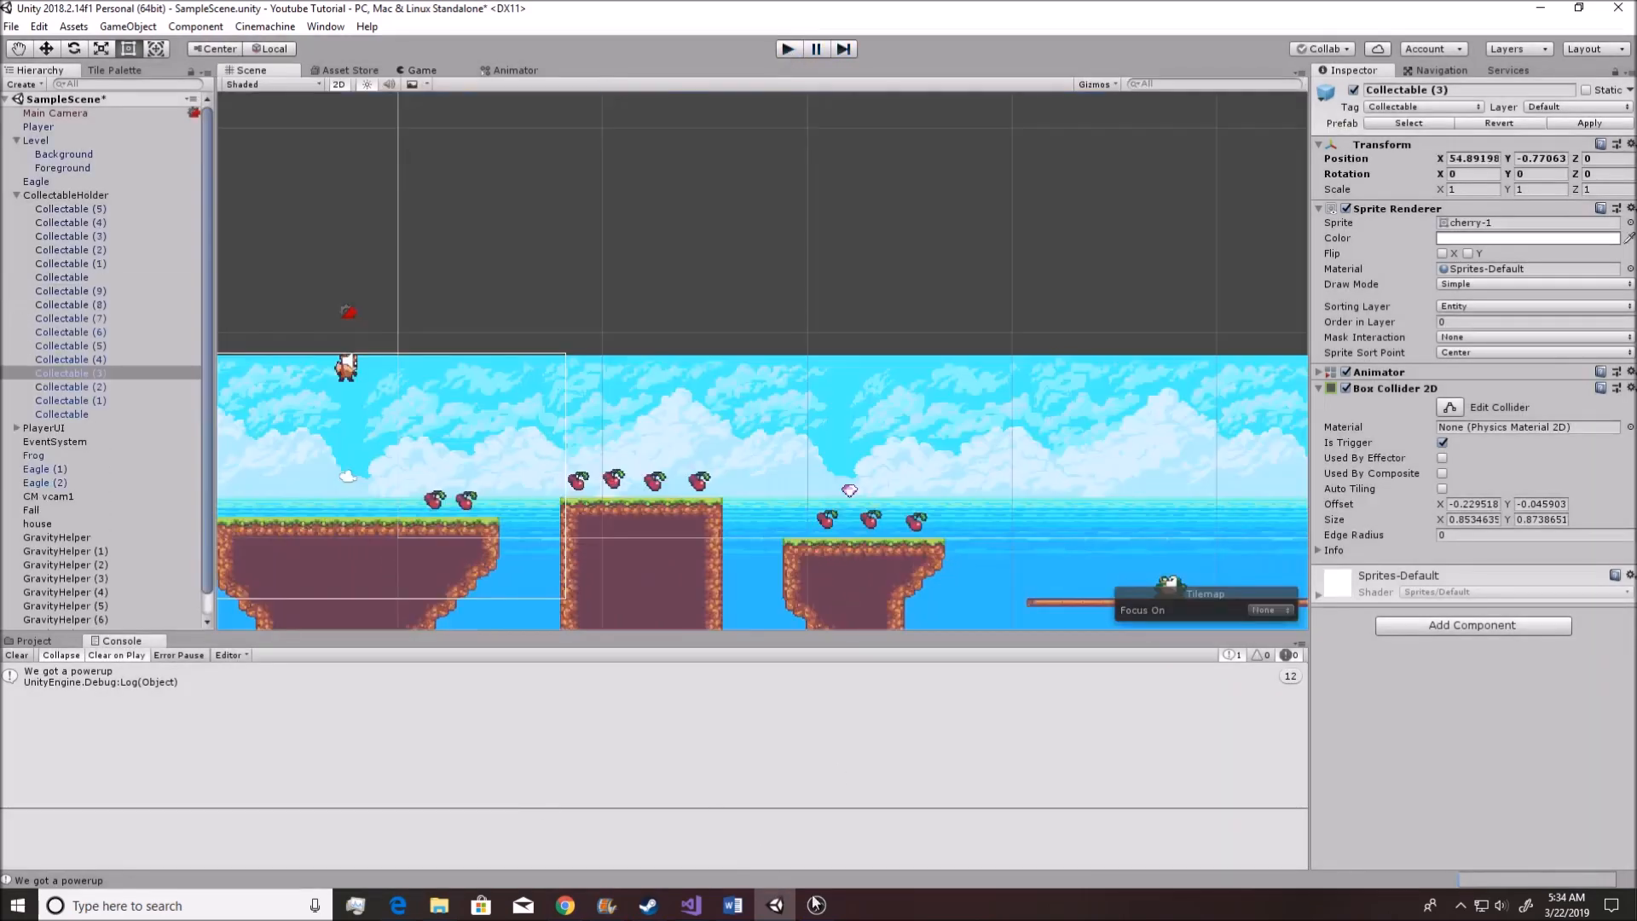
click(36, 426)
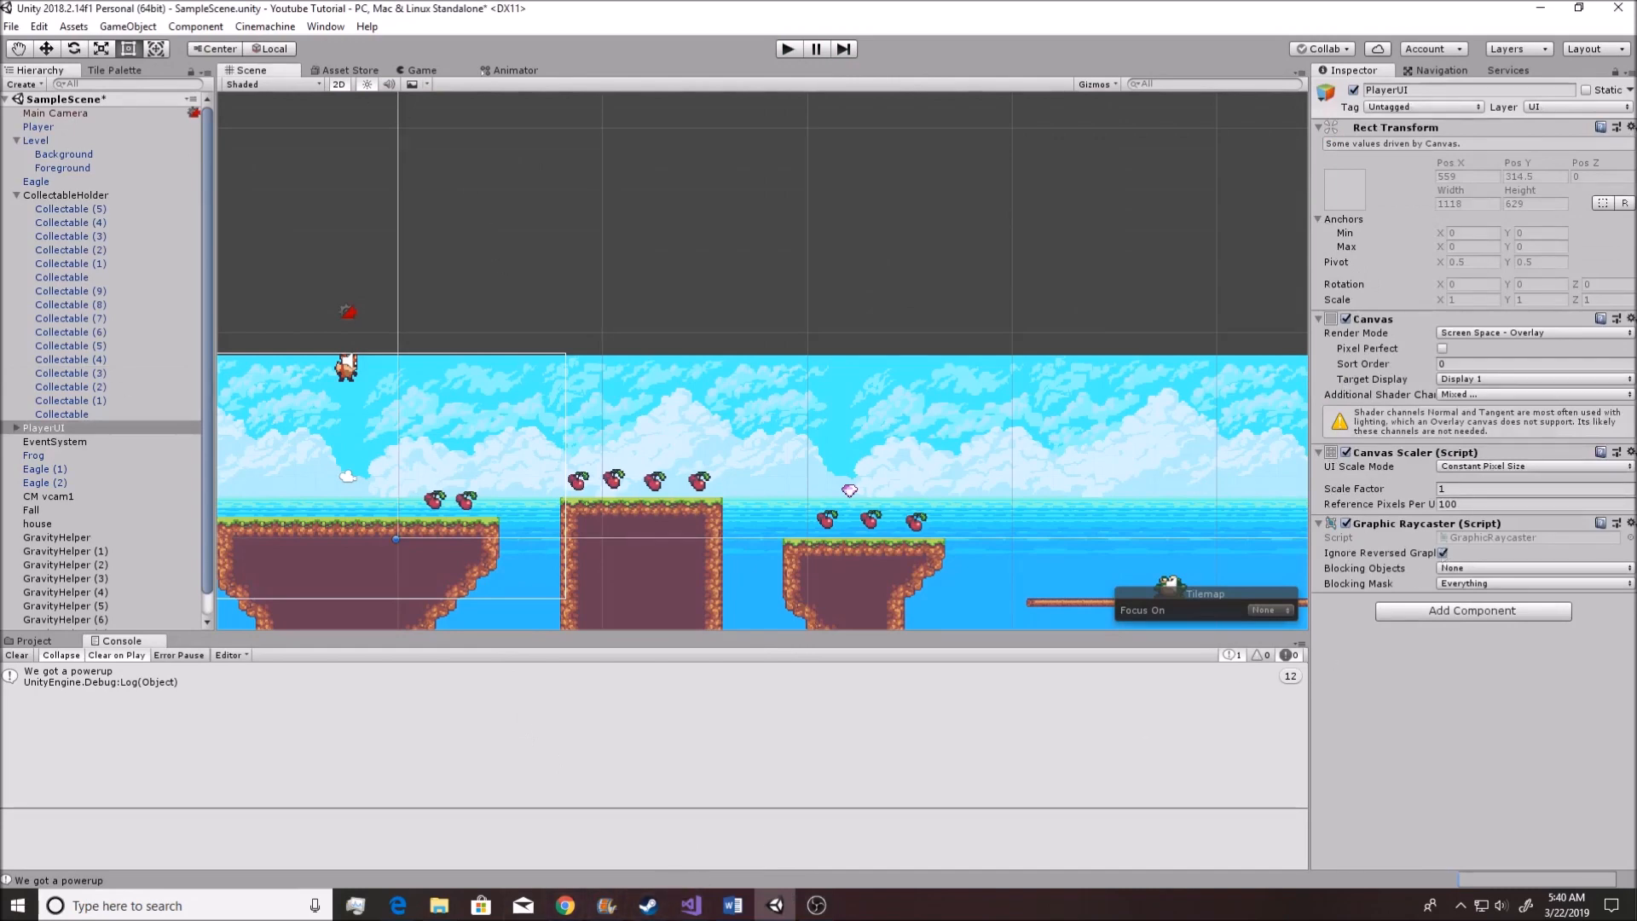
scroll(down, 3)
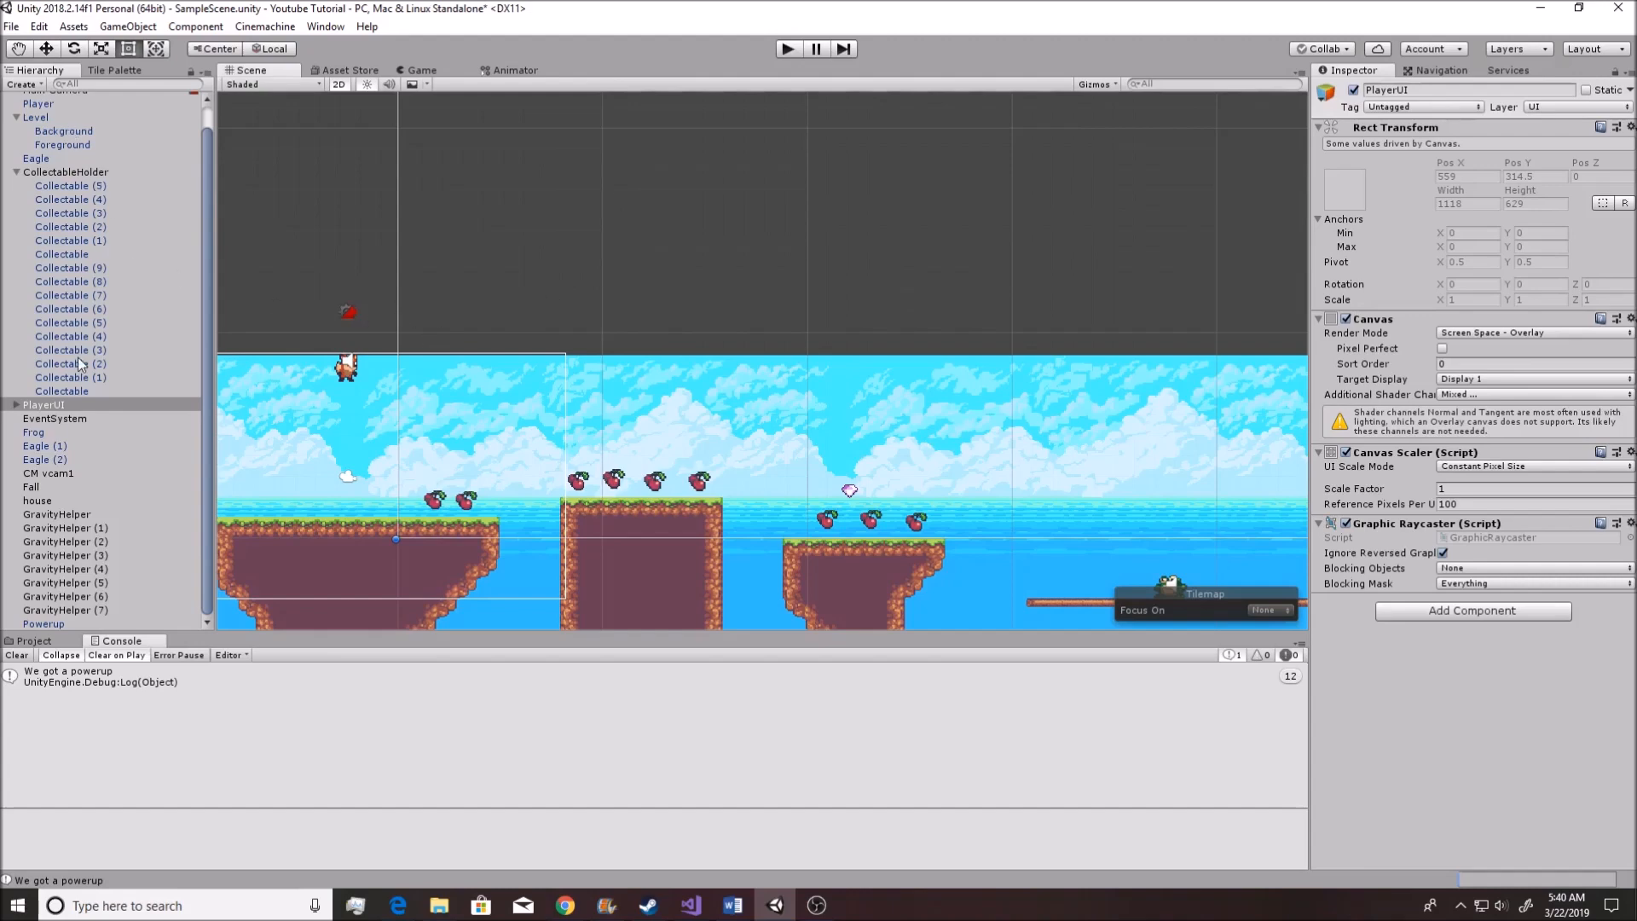
click(36, 404)
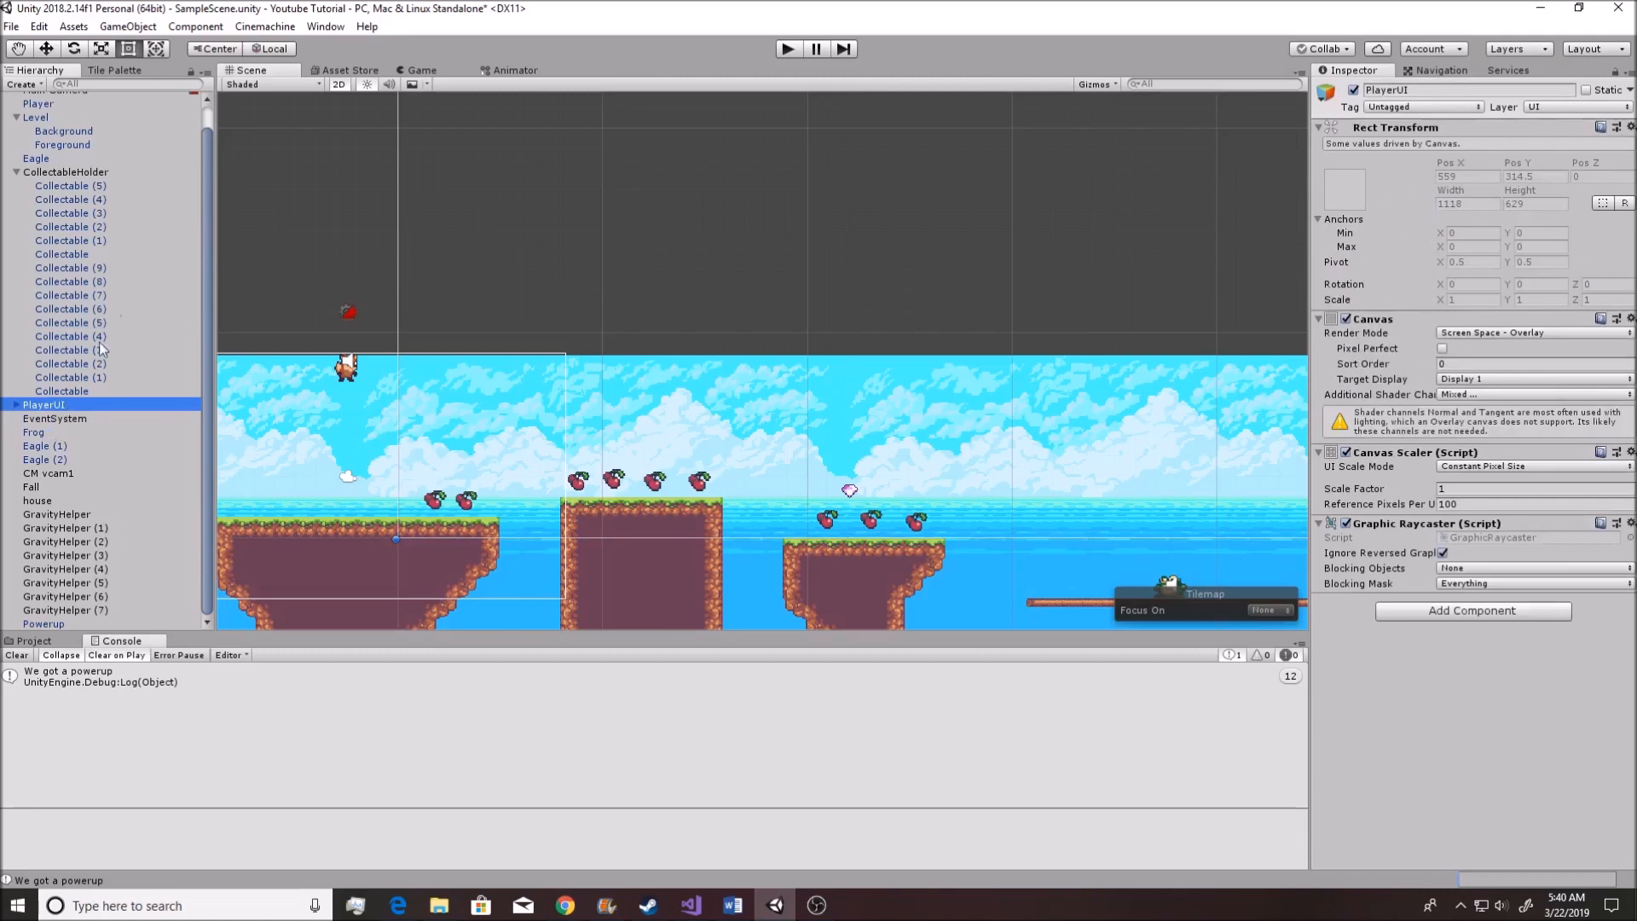
click(31, 99)
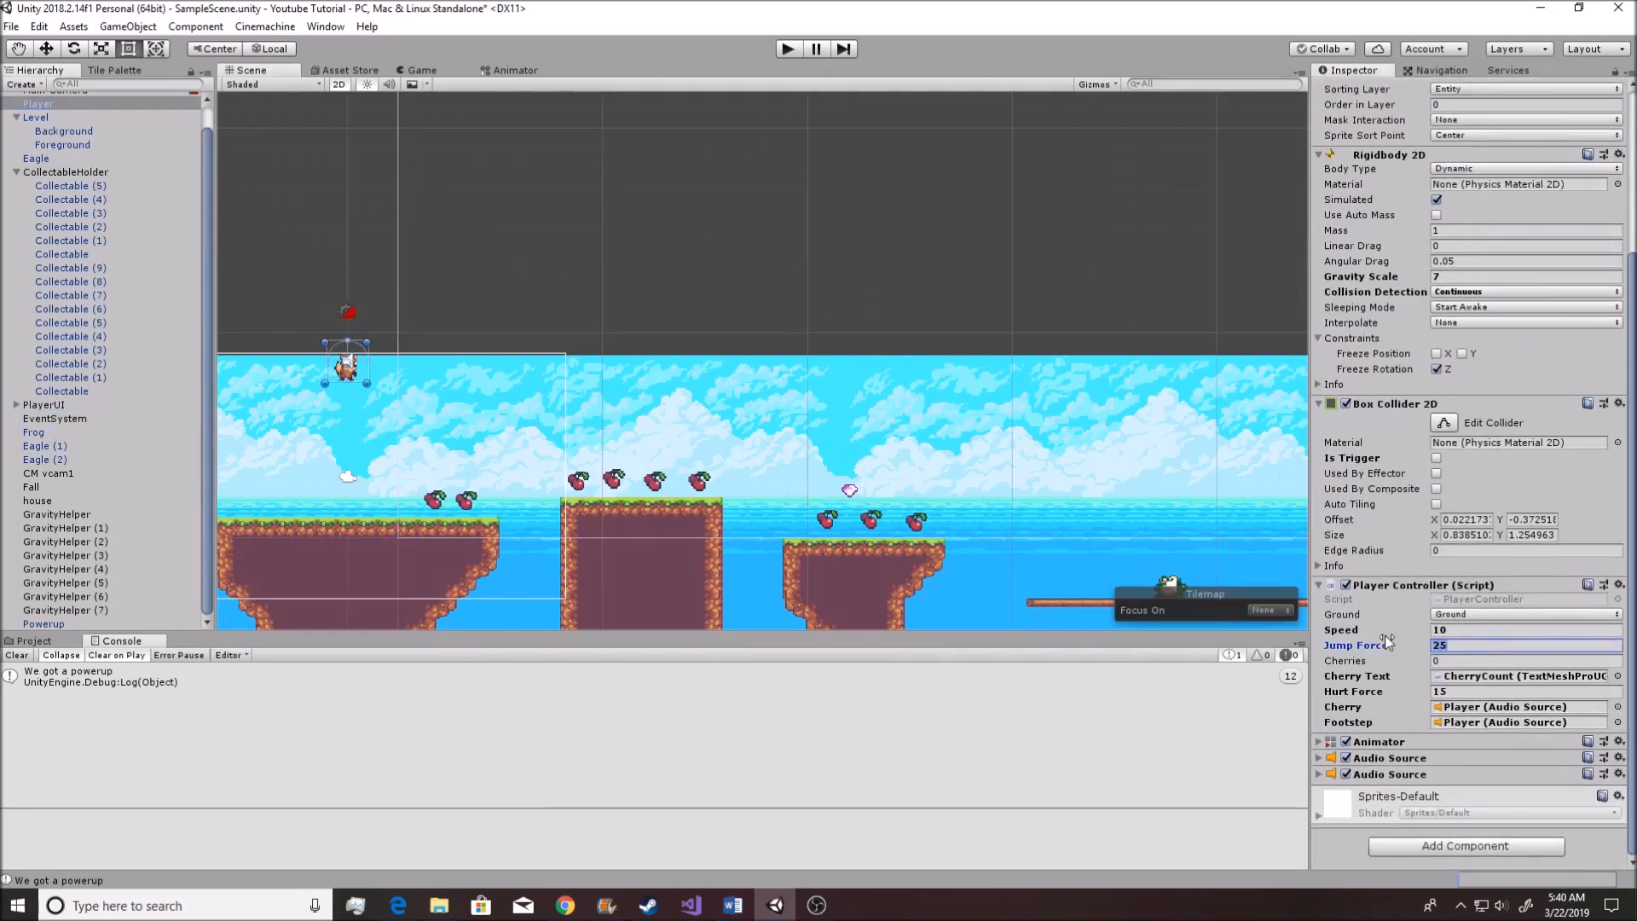
Lower the Player Controller Jump Force to 15 (trying 20 first) and play-test again
text(20)
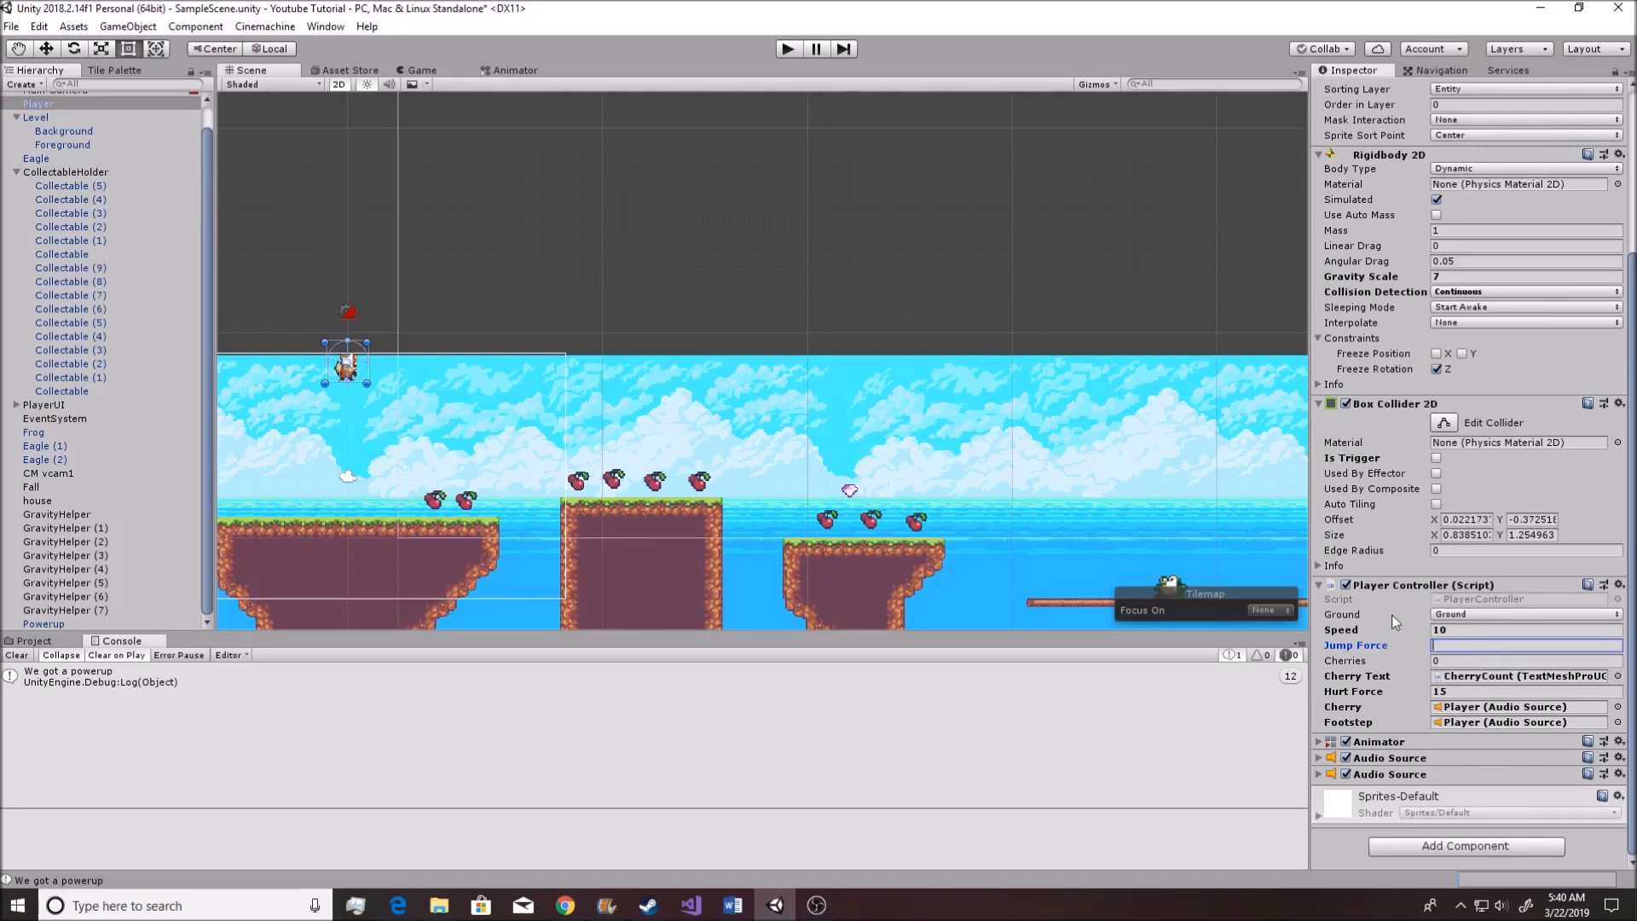
text(15)
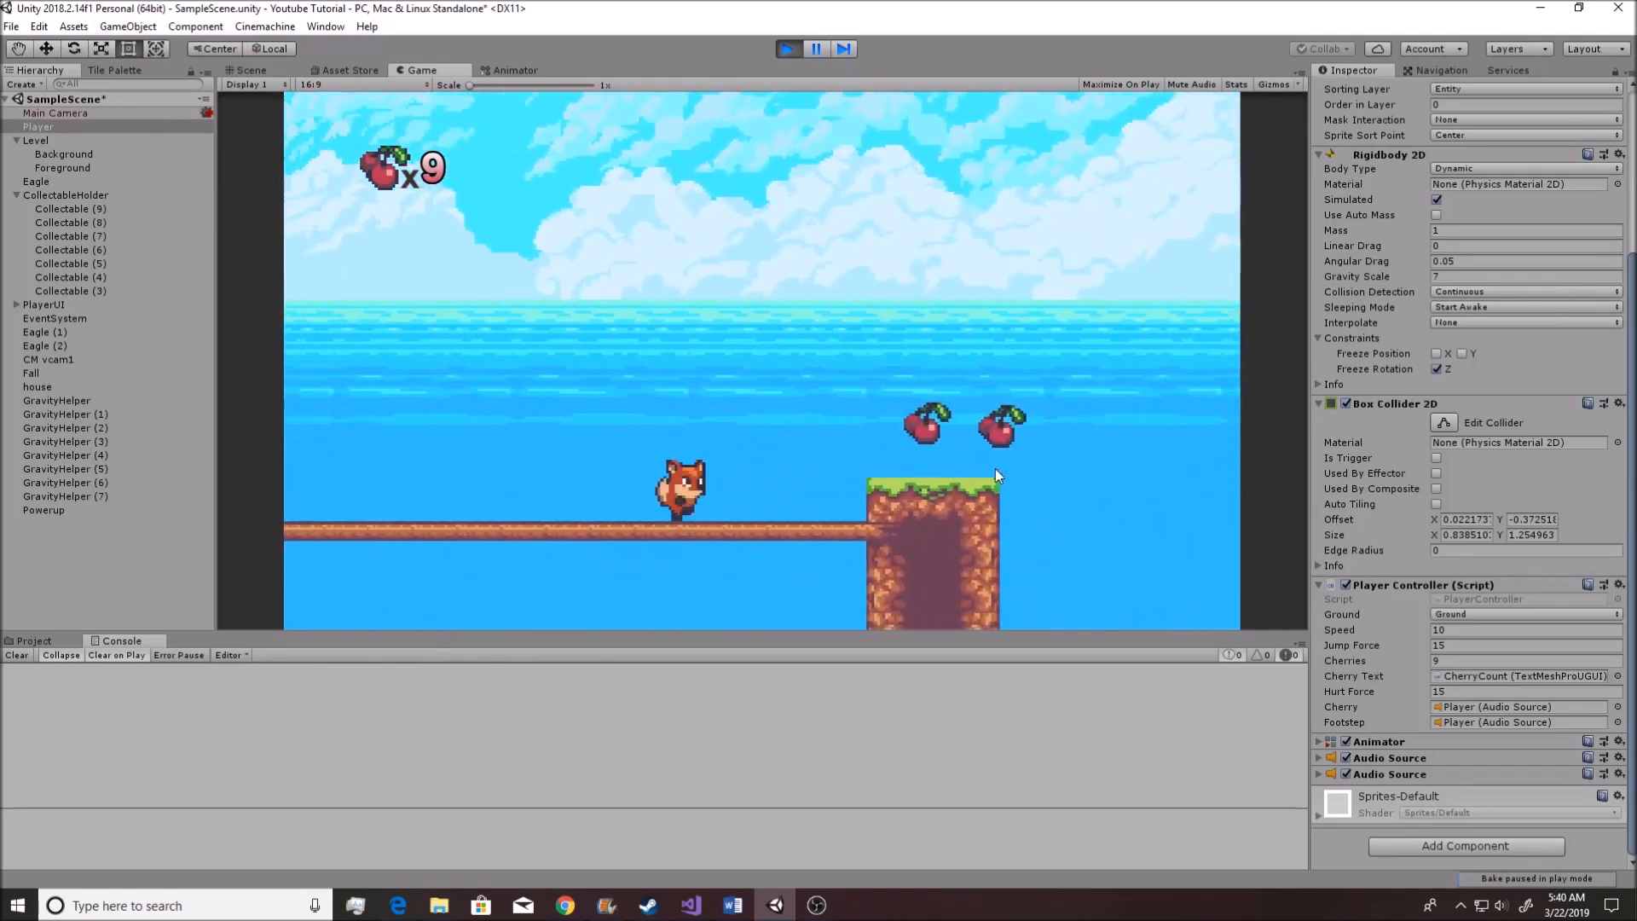
click(787, 48)
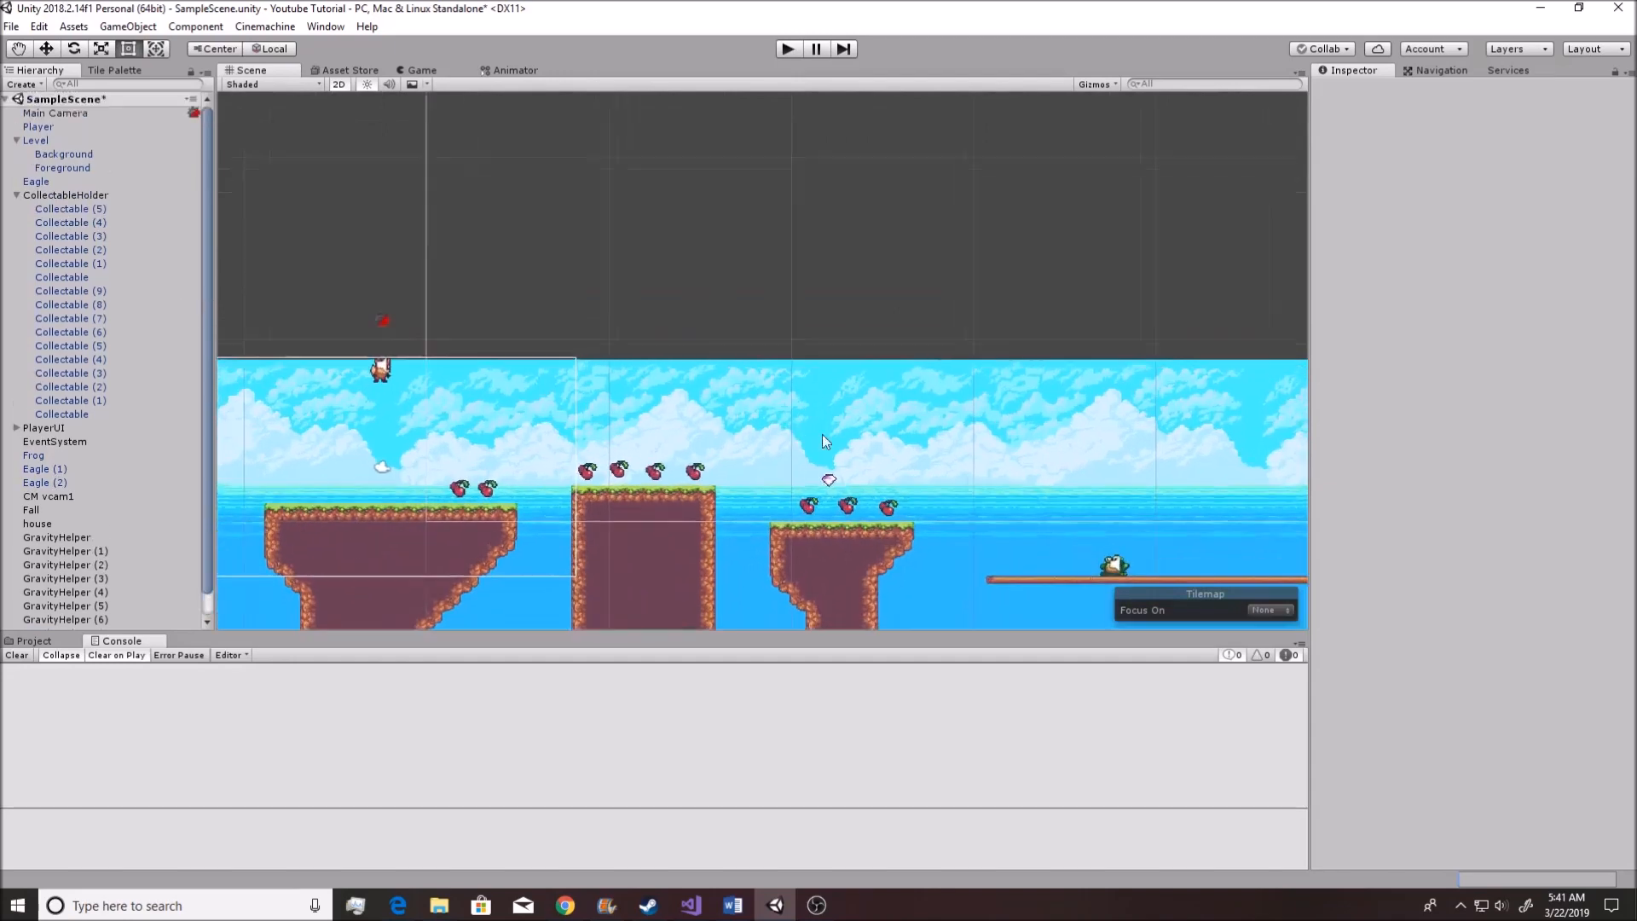
click(41, 426)
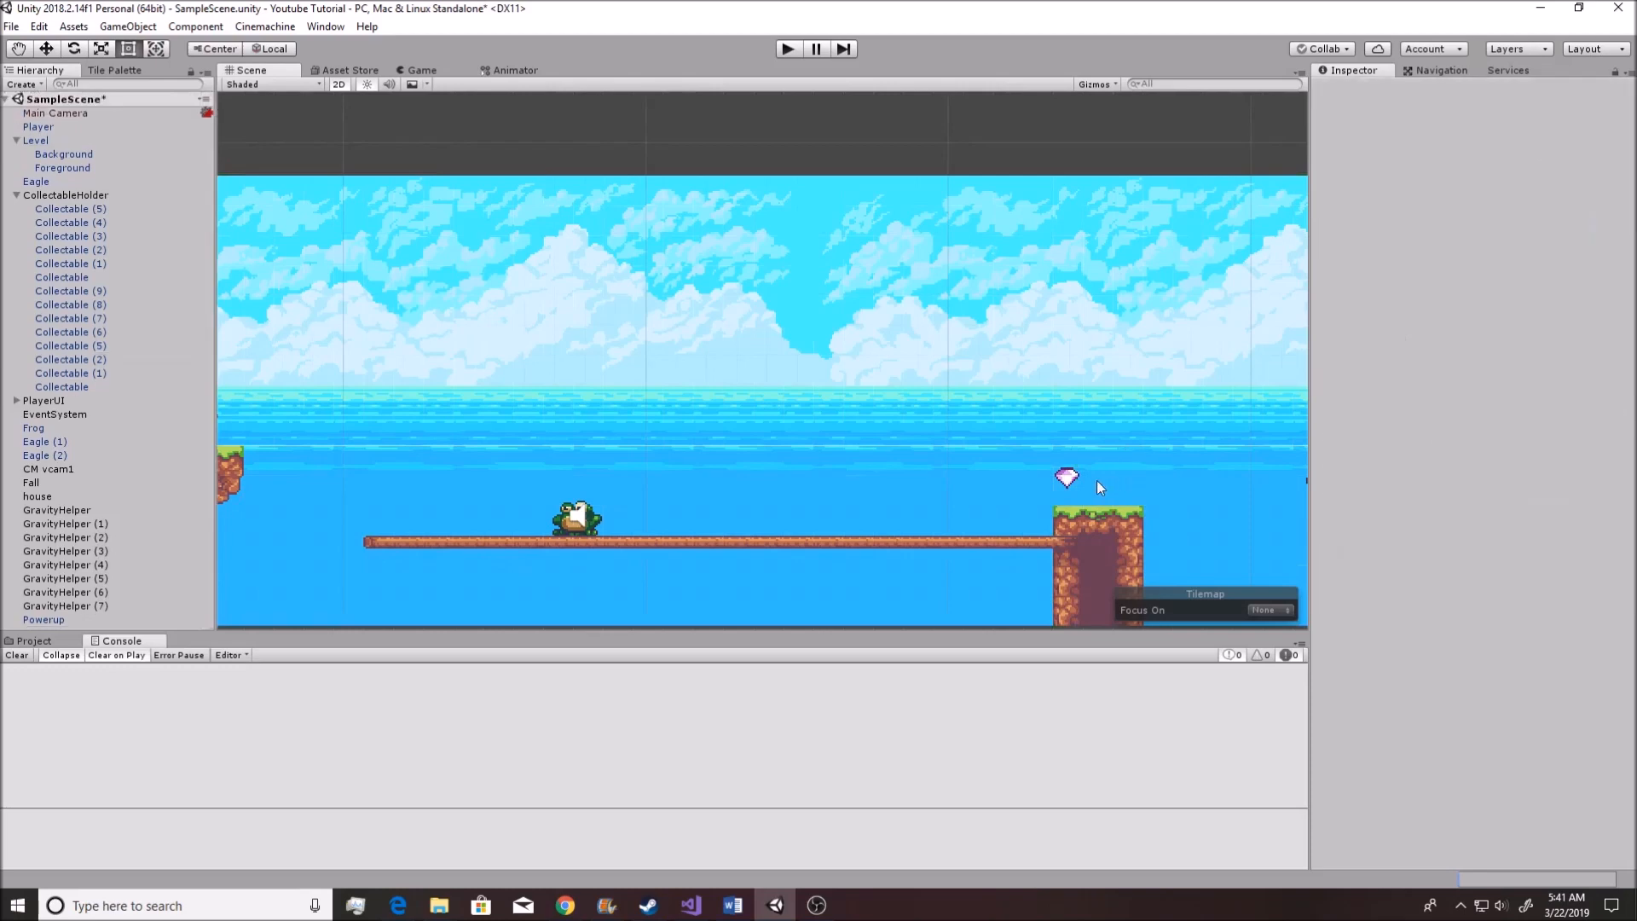
click(41, 399)
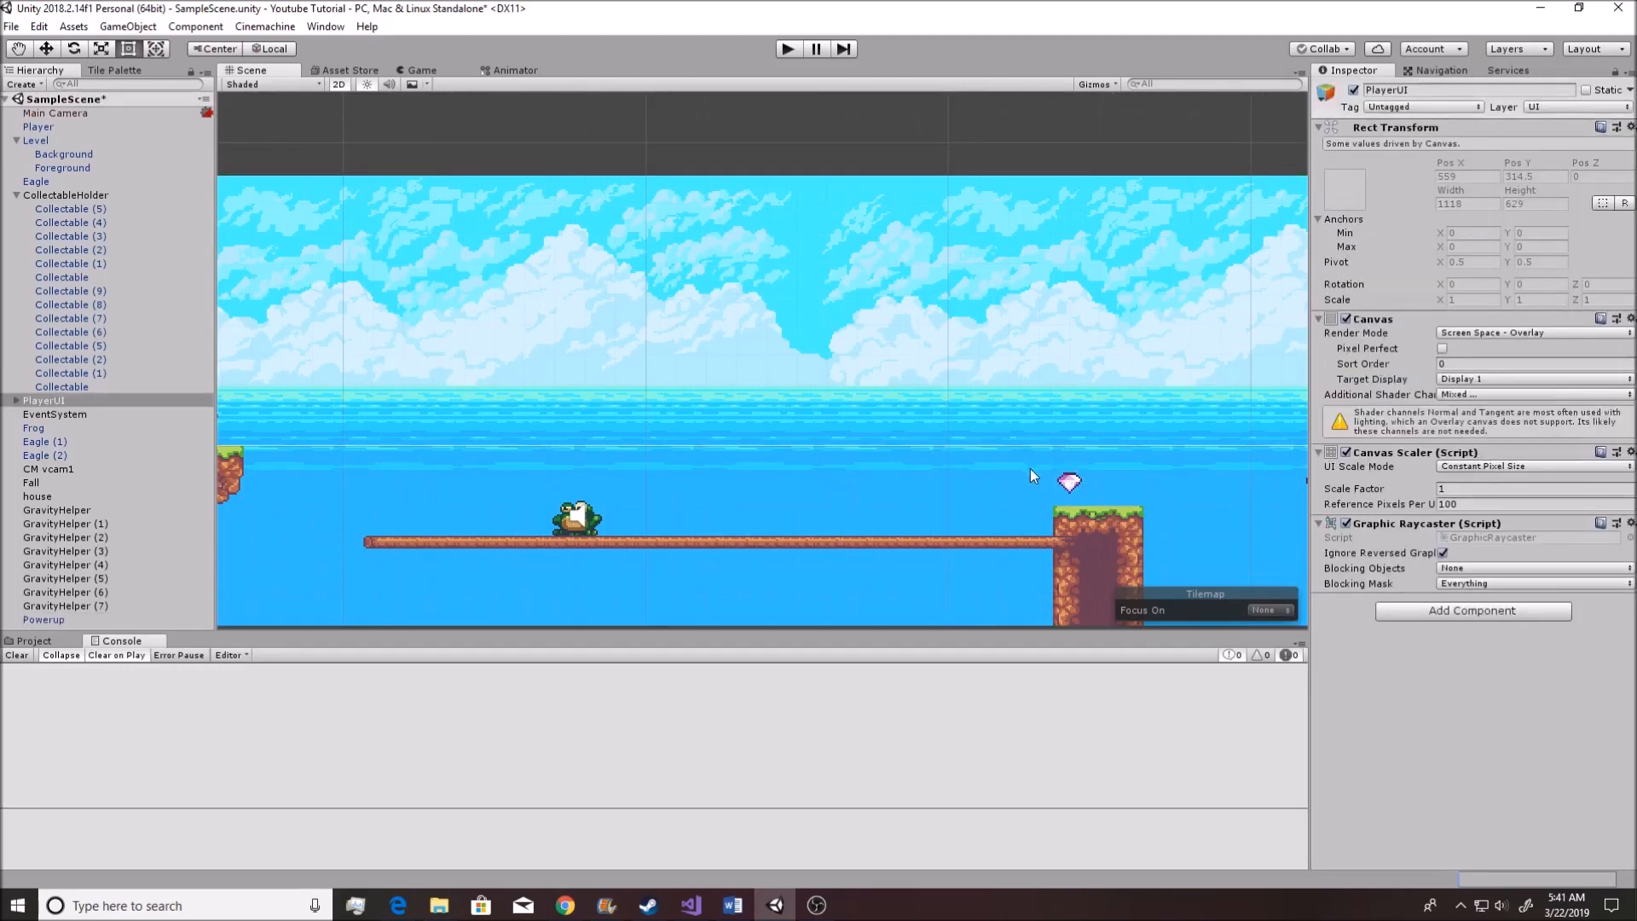
mouse_move(1064, 669)
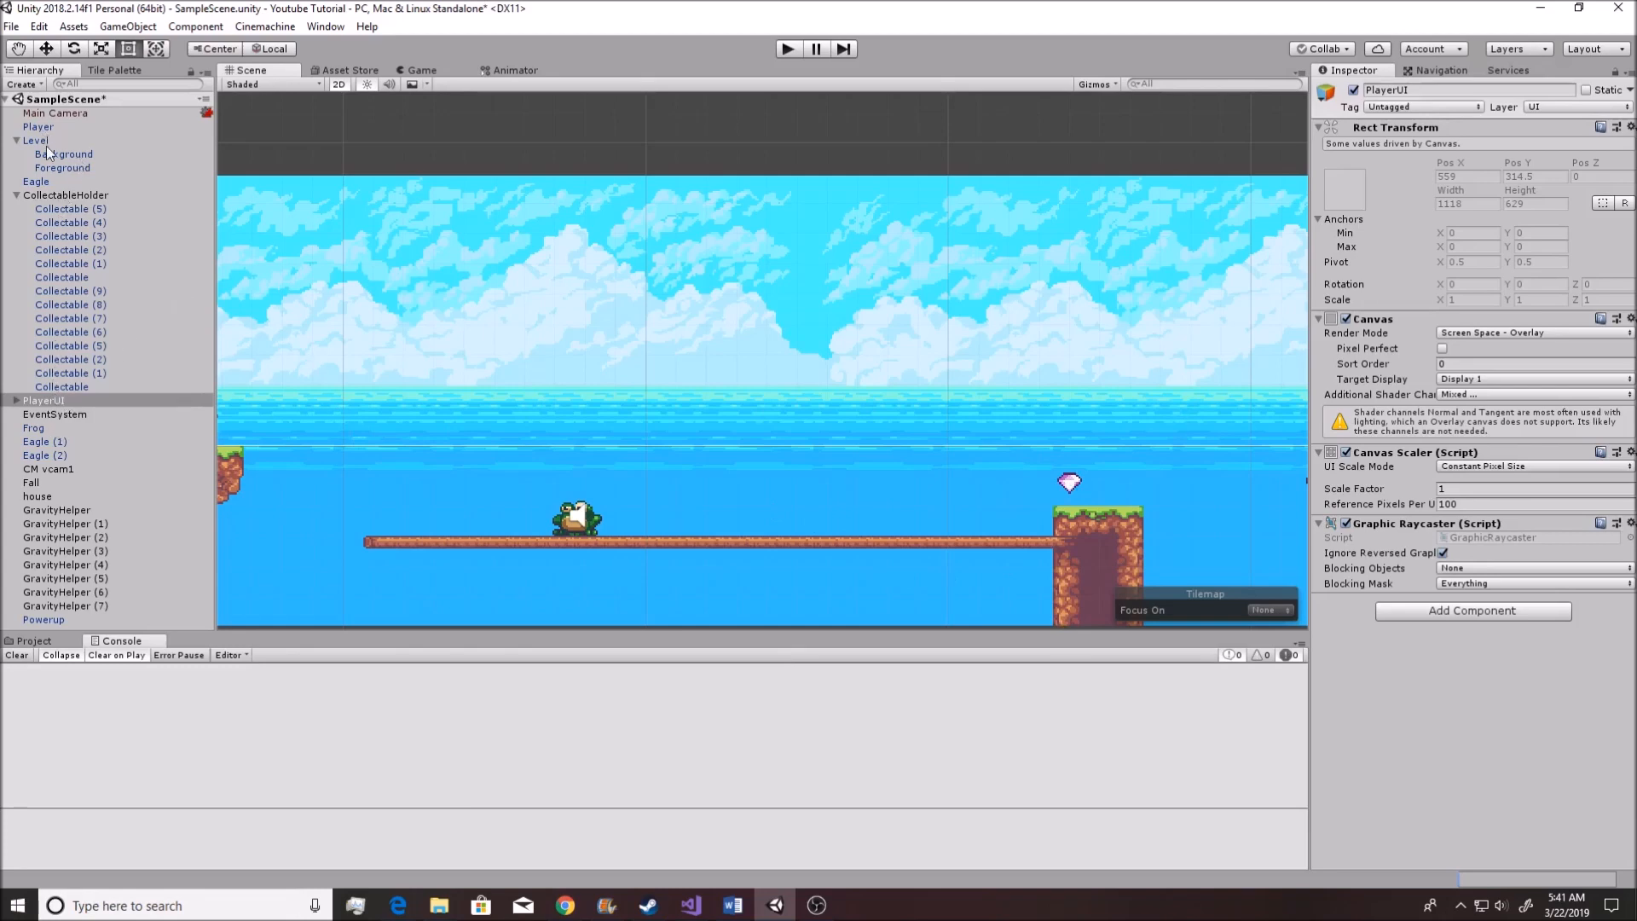
mouse_move(590, 685)
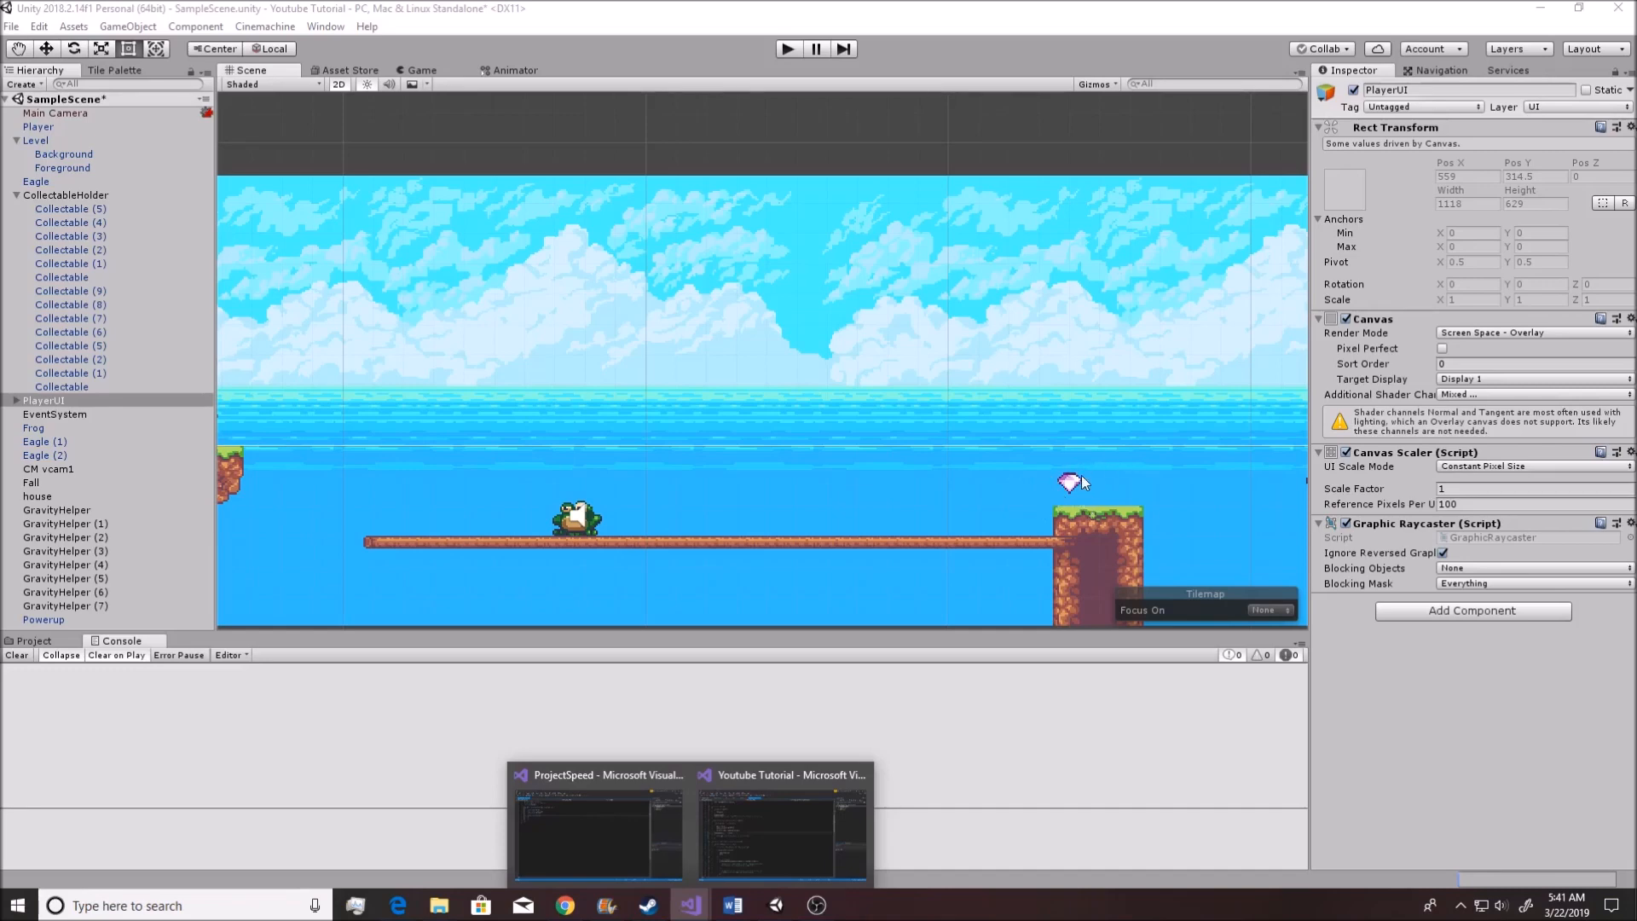
mouse_move(1030, 457)
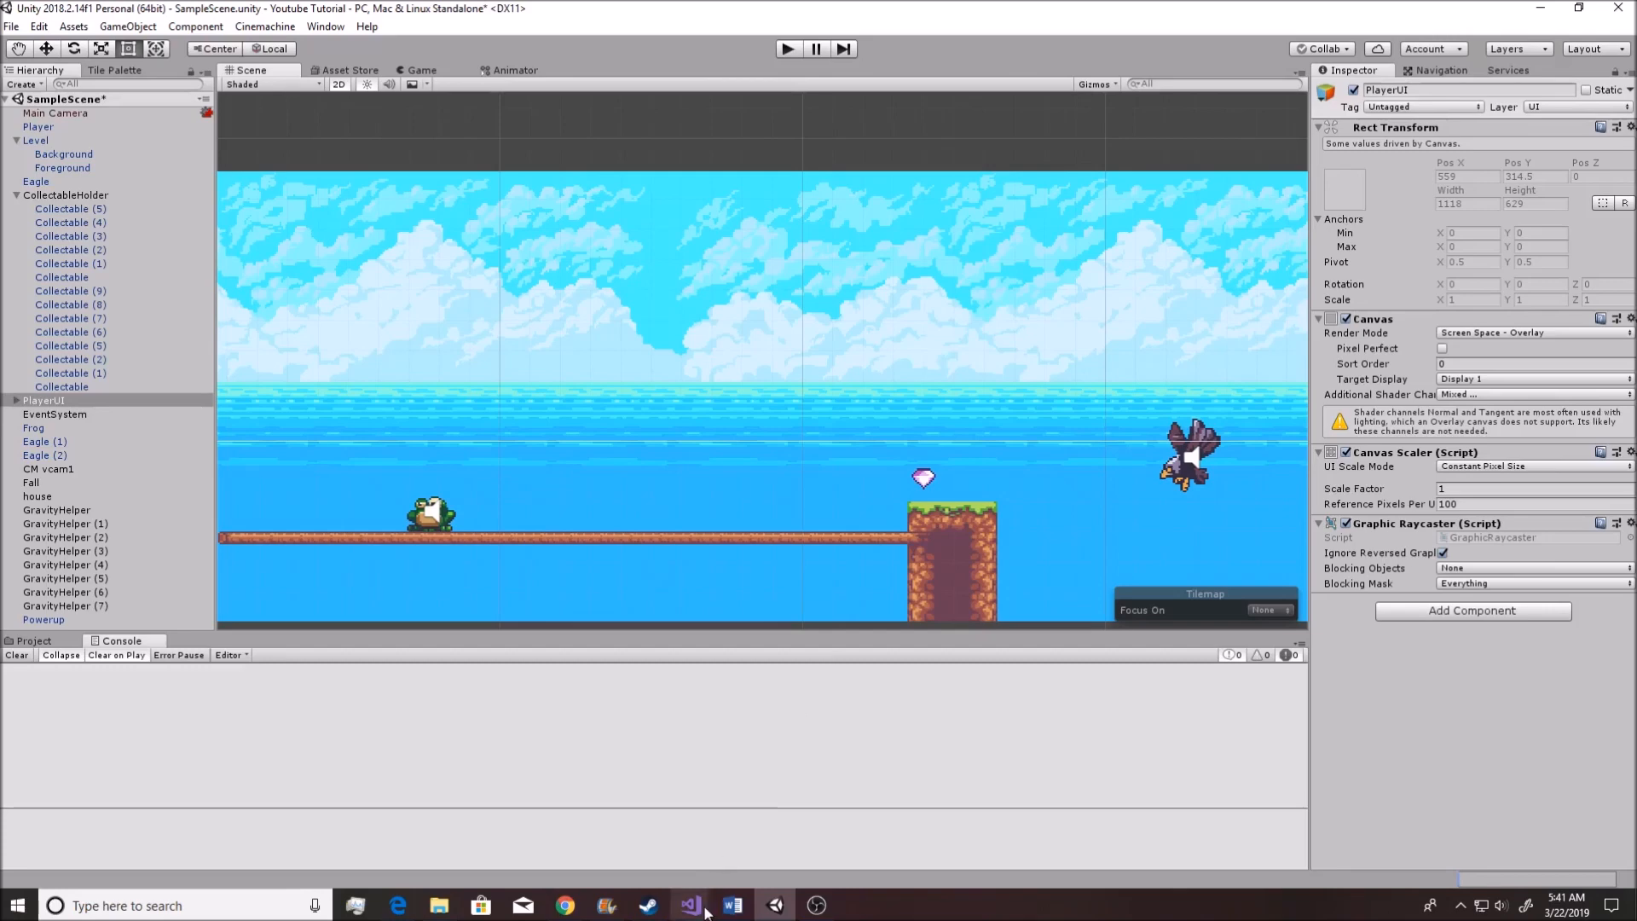
Replace the Powerup Debug.Log line with Destroy(collision.gameObject);
click(691, 904)
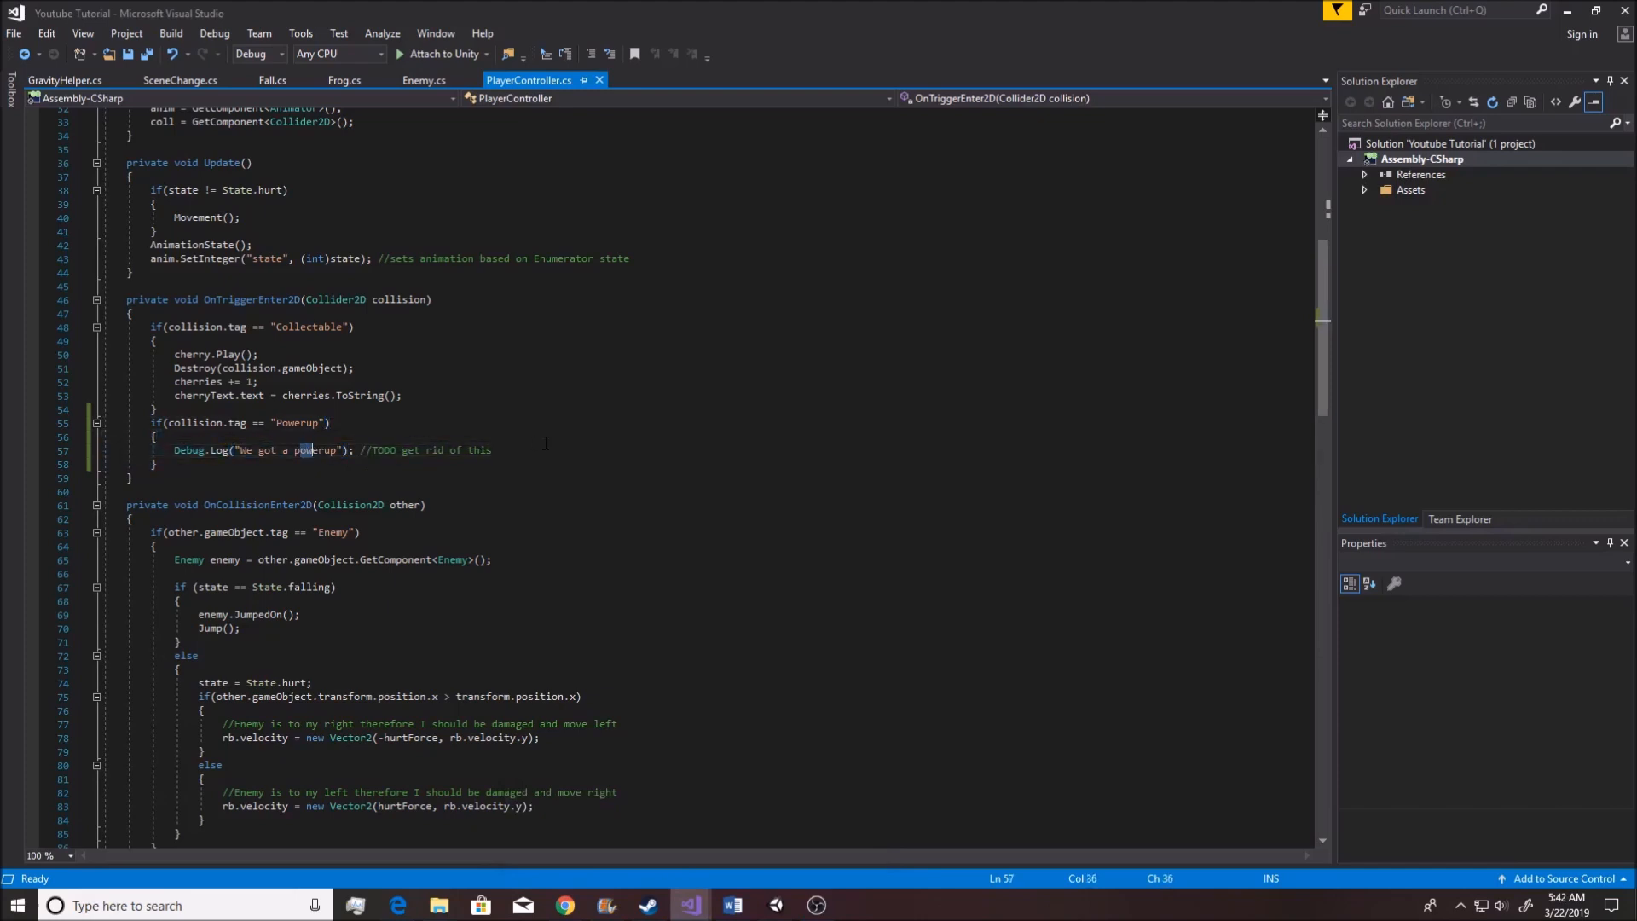
triple_click(309, 450)
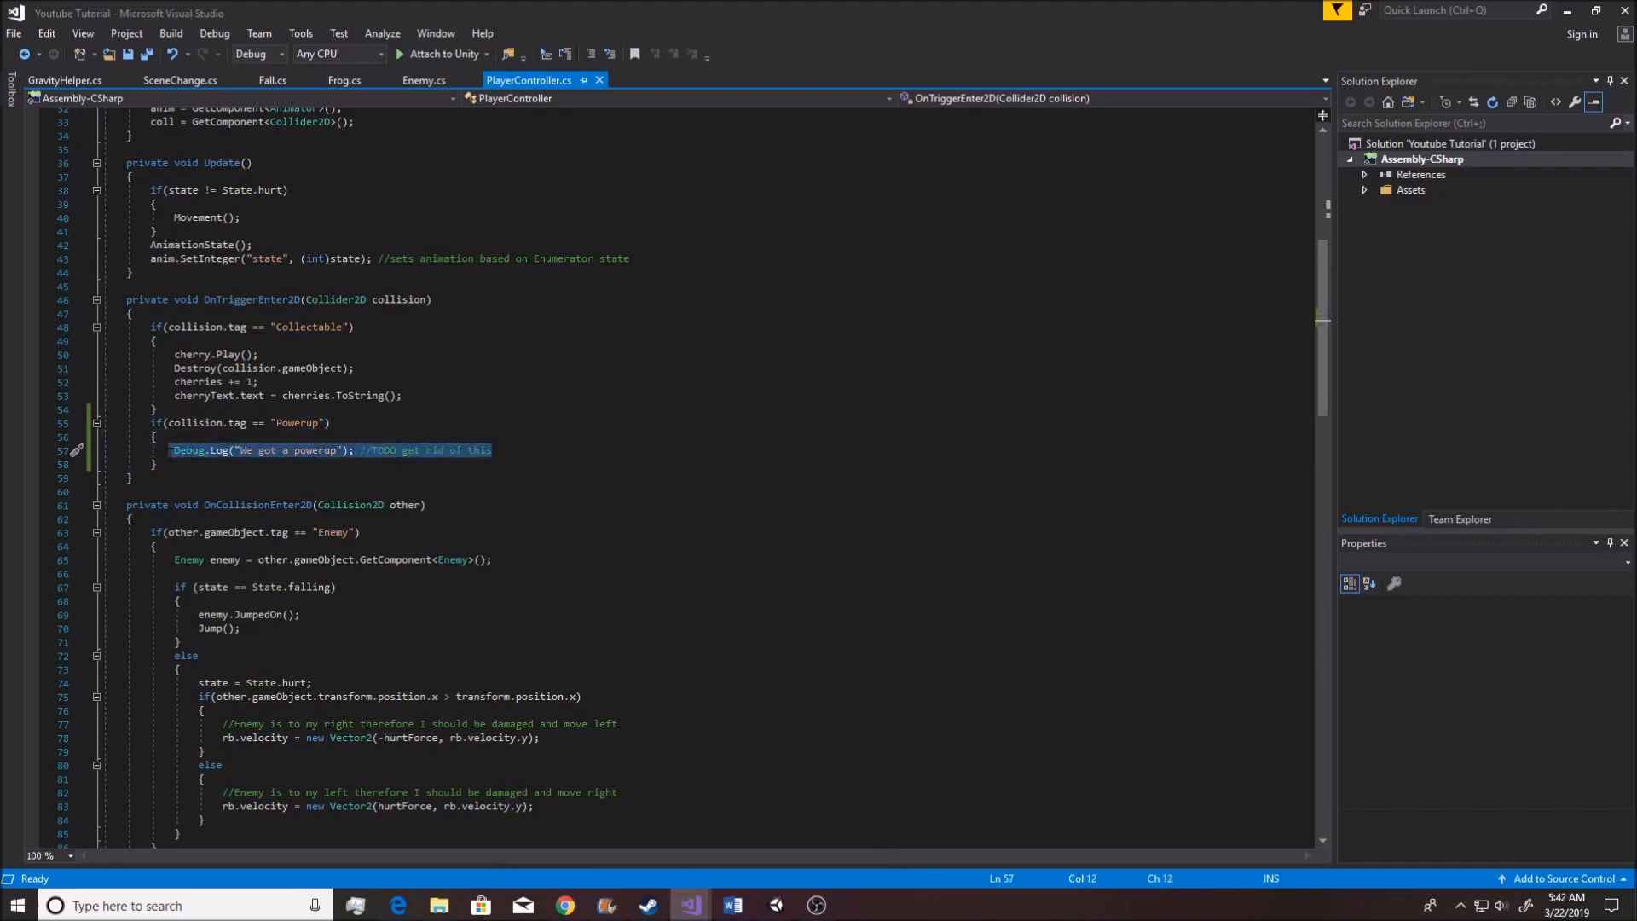
text(De)
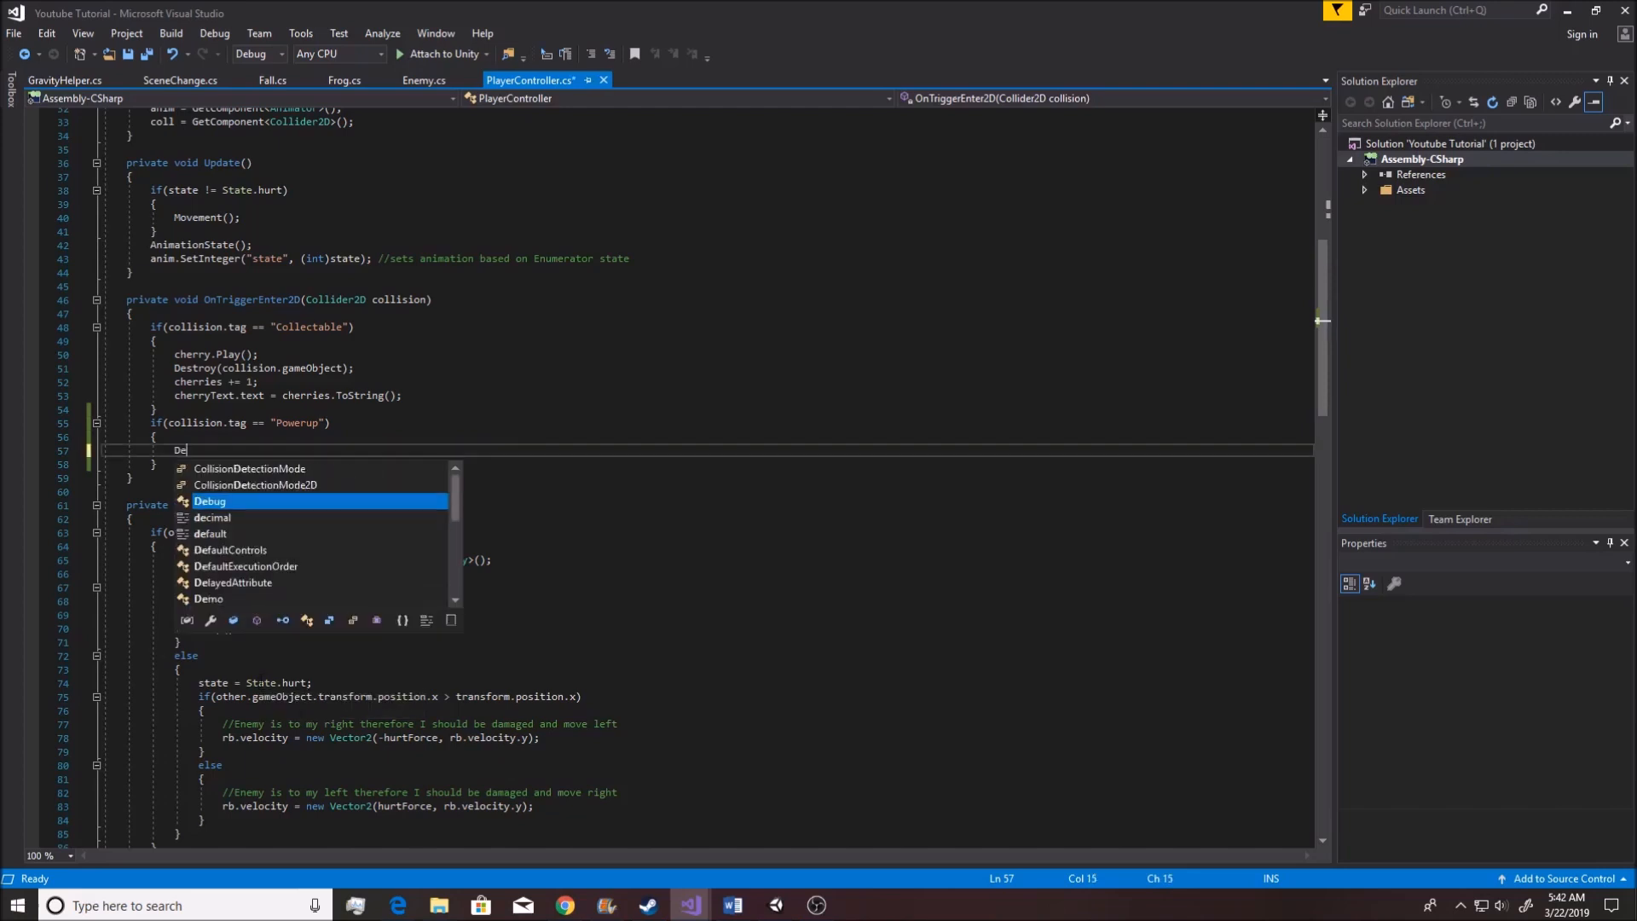
text(stroy()
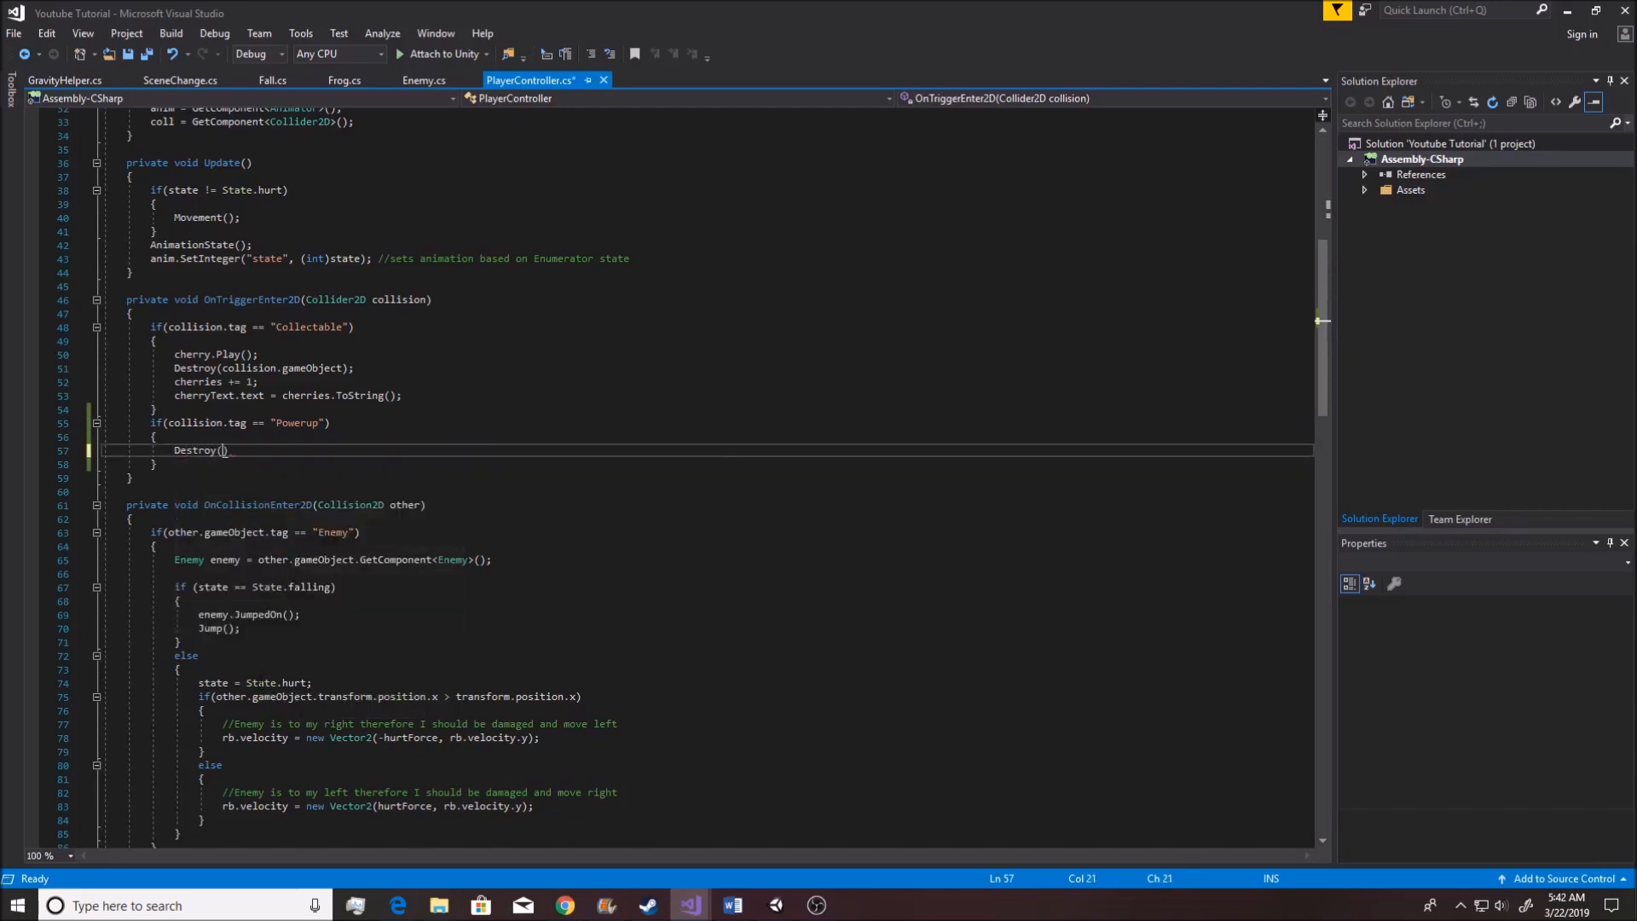
text(collision)
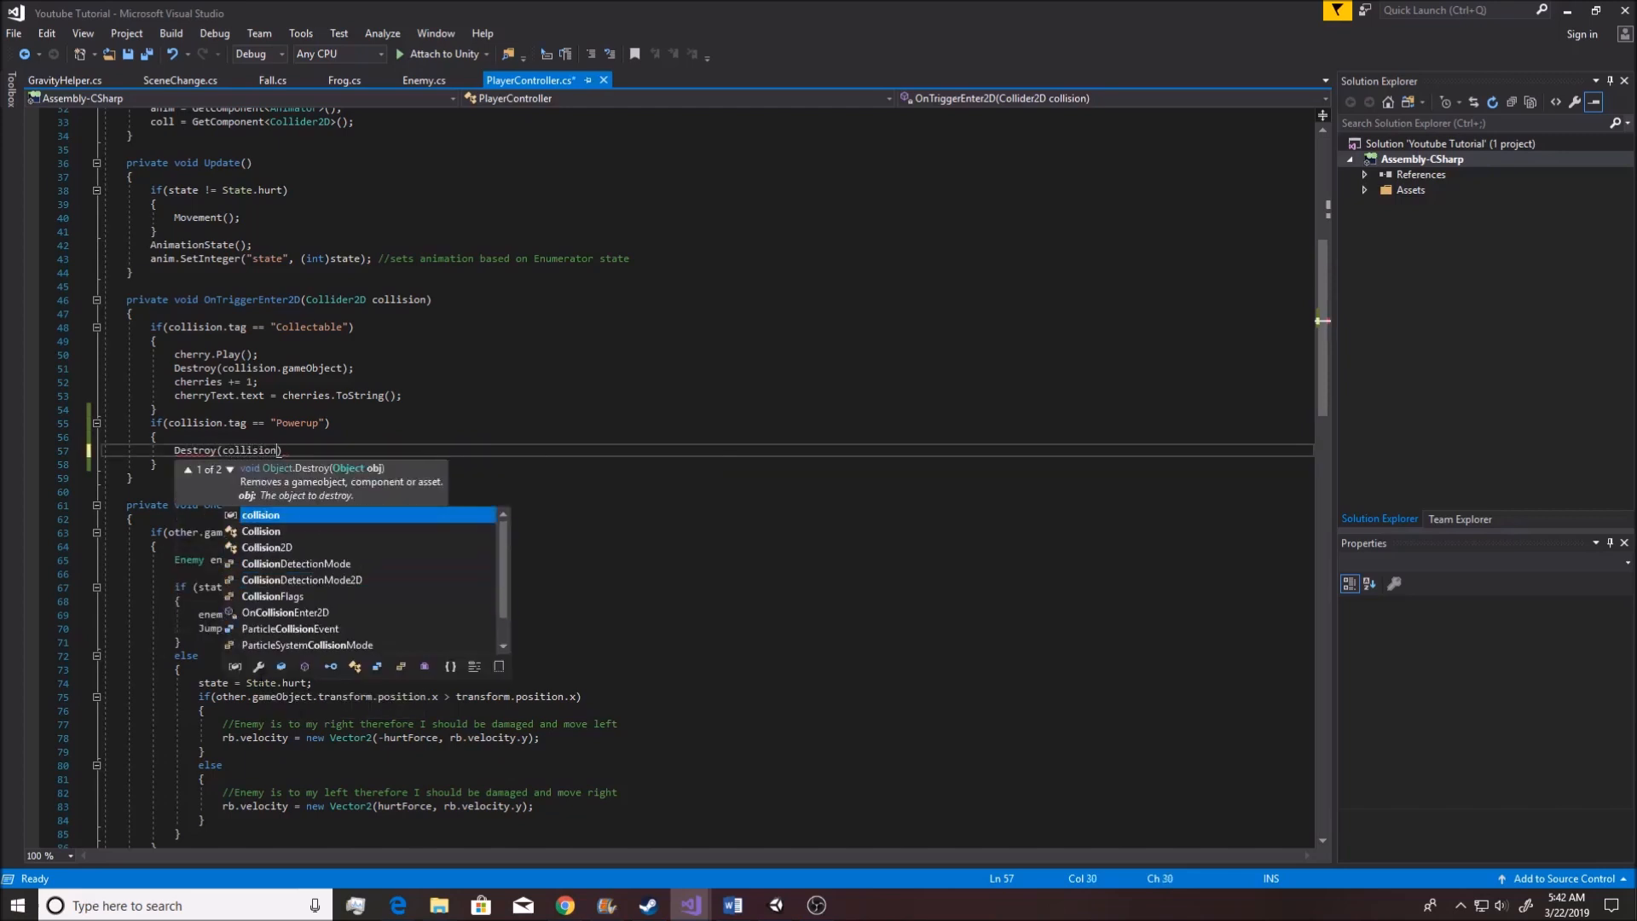
text(.gameob)
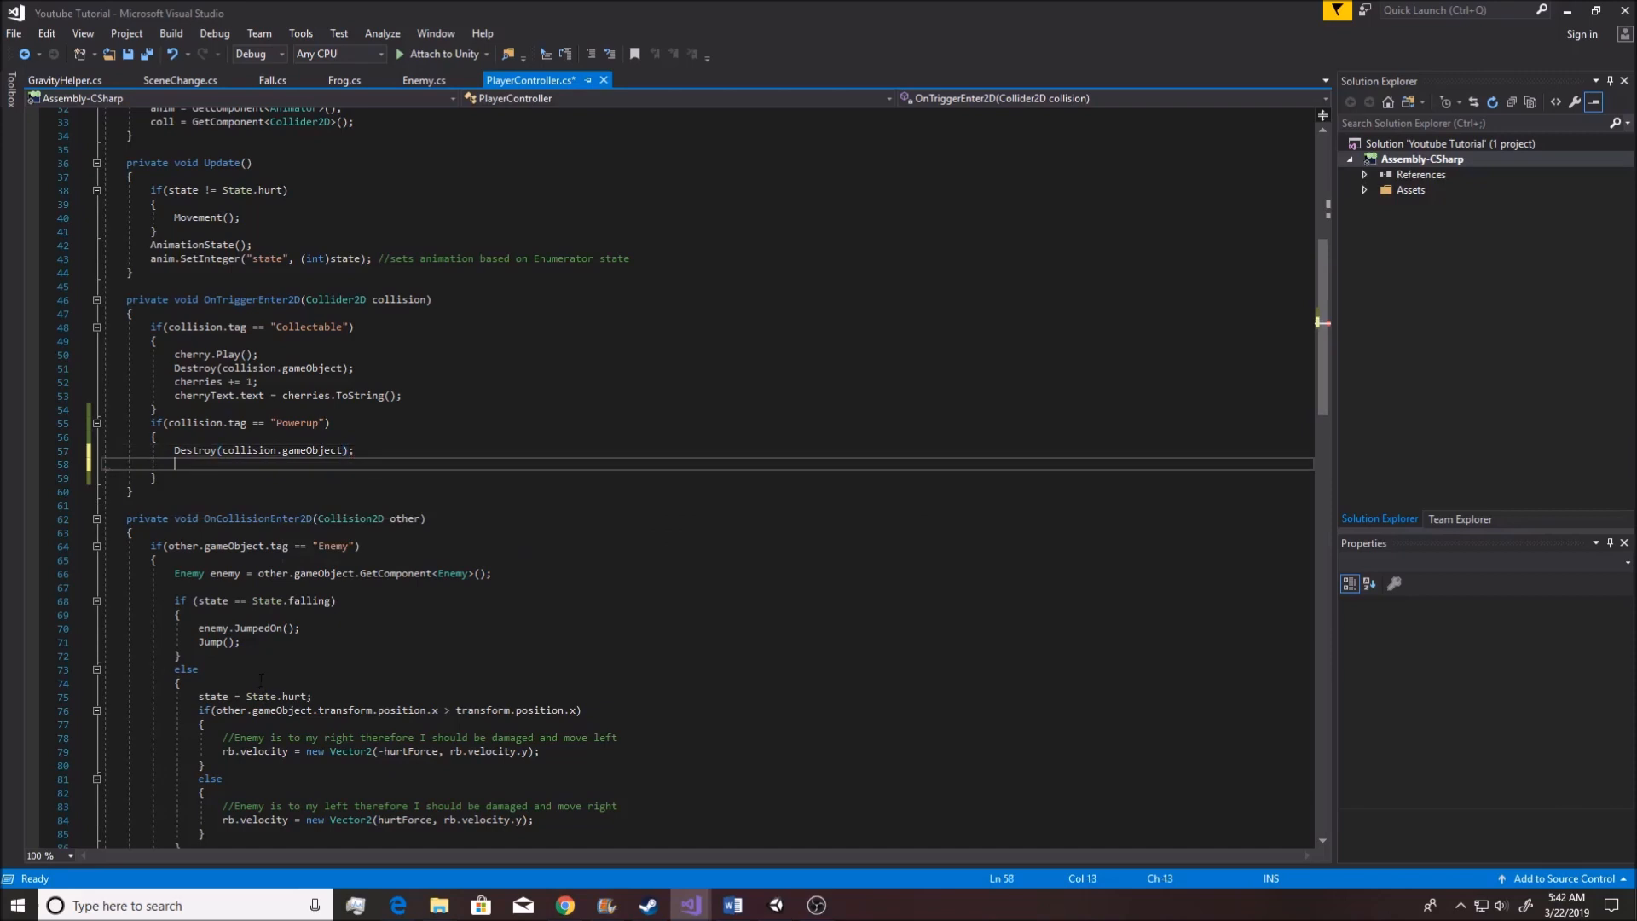
Set jumpForce = 25f in the Powerup pickup branch
text(jump)
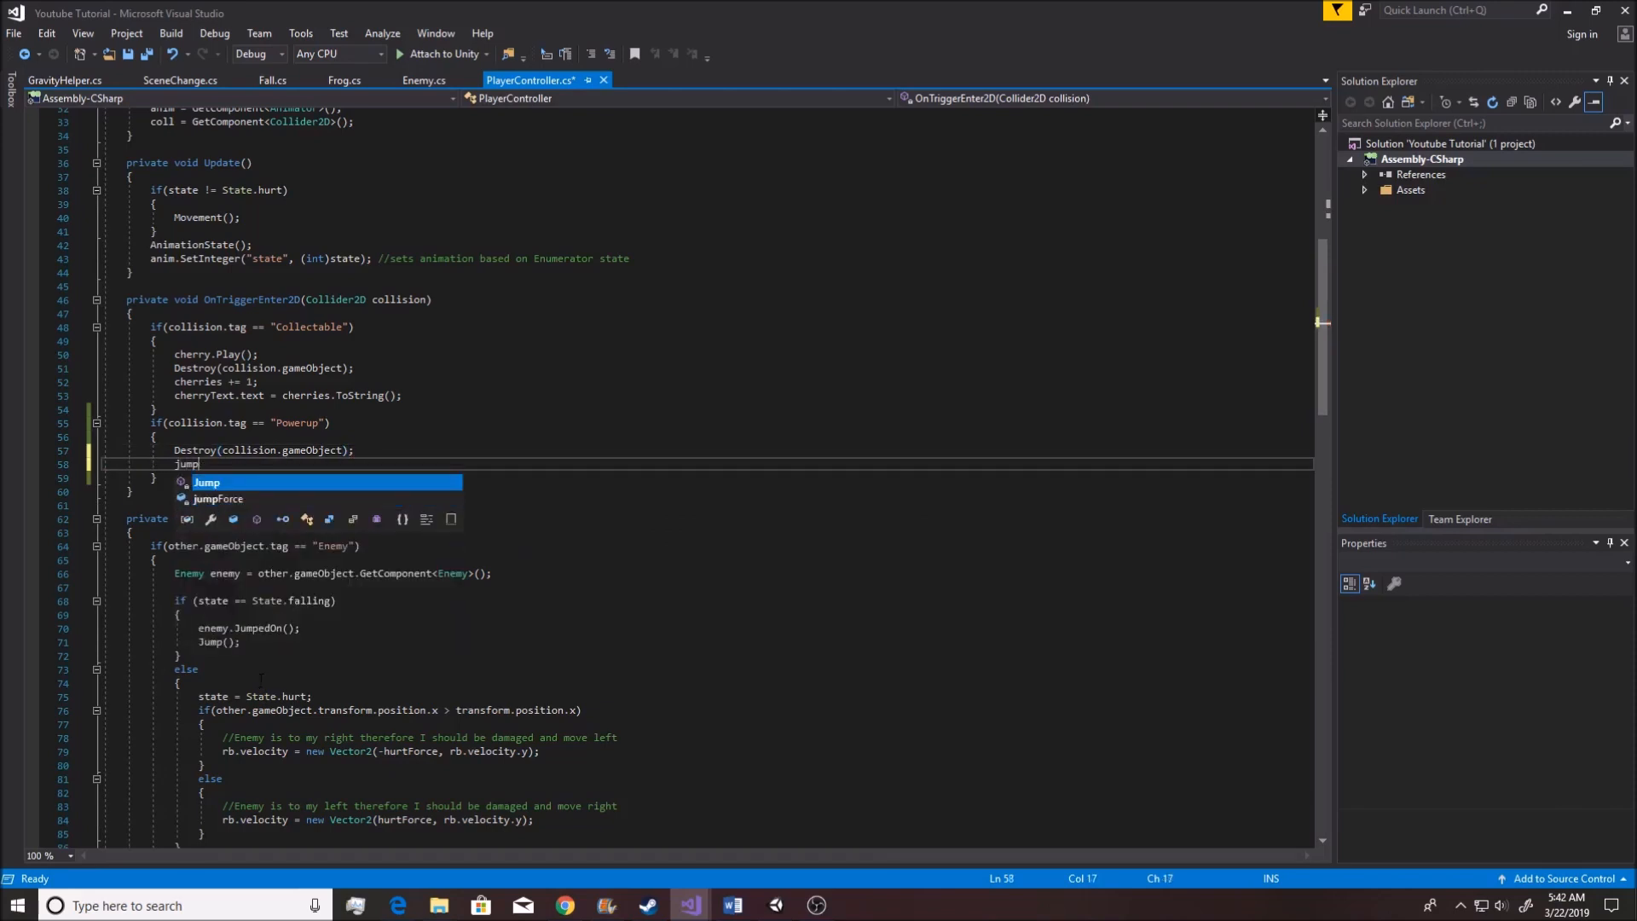
text(Force =)
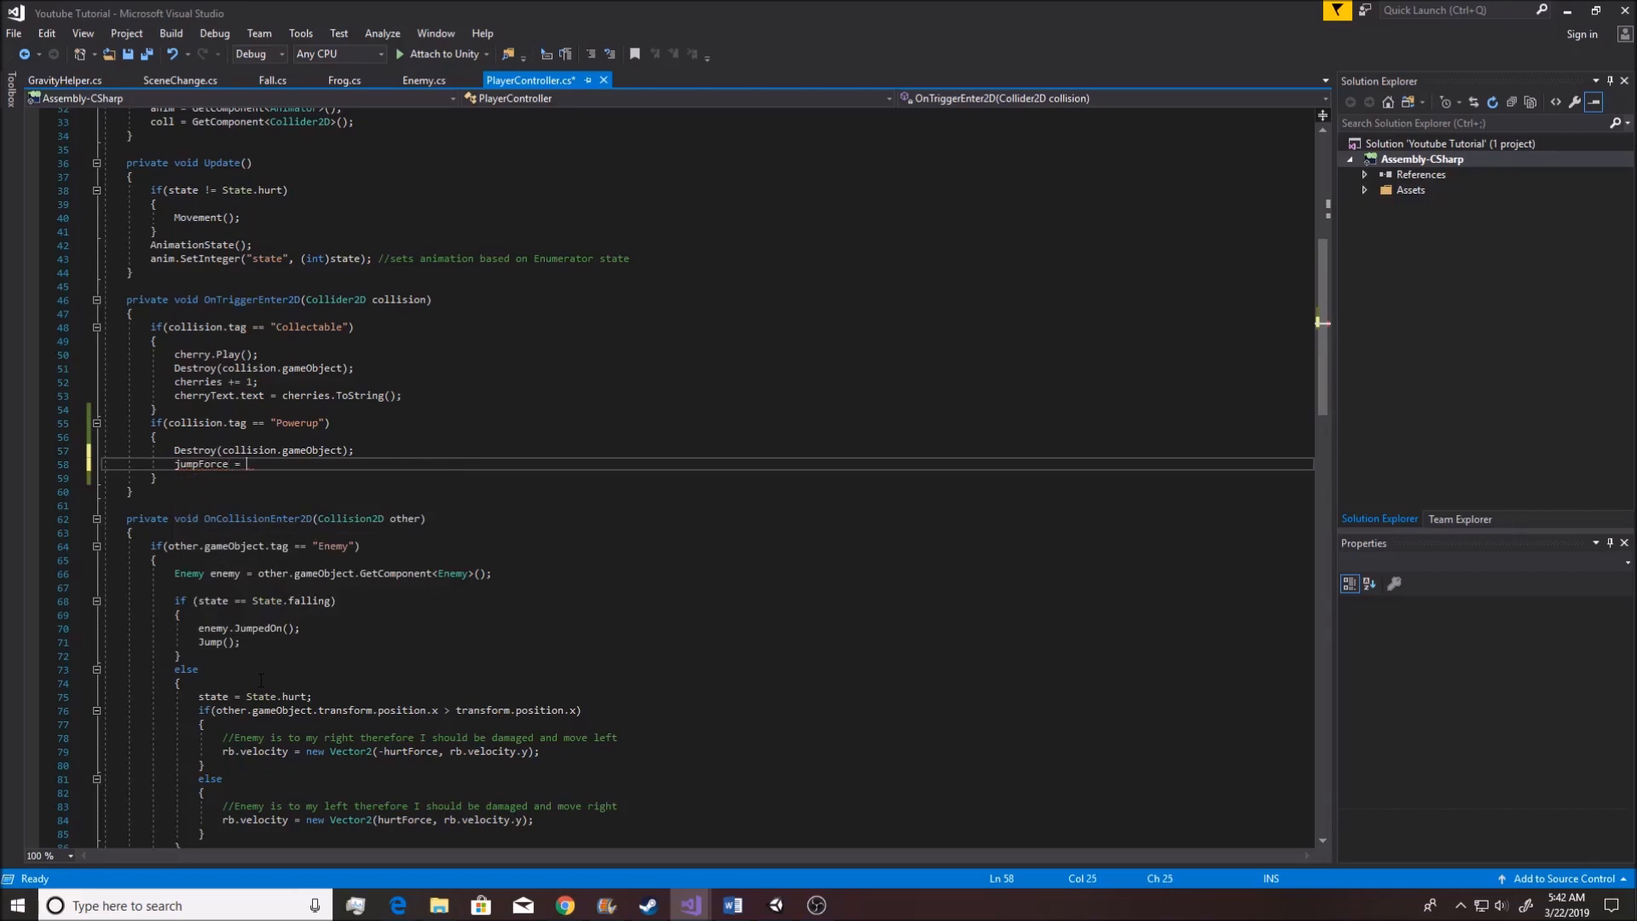
text(25)
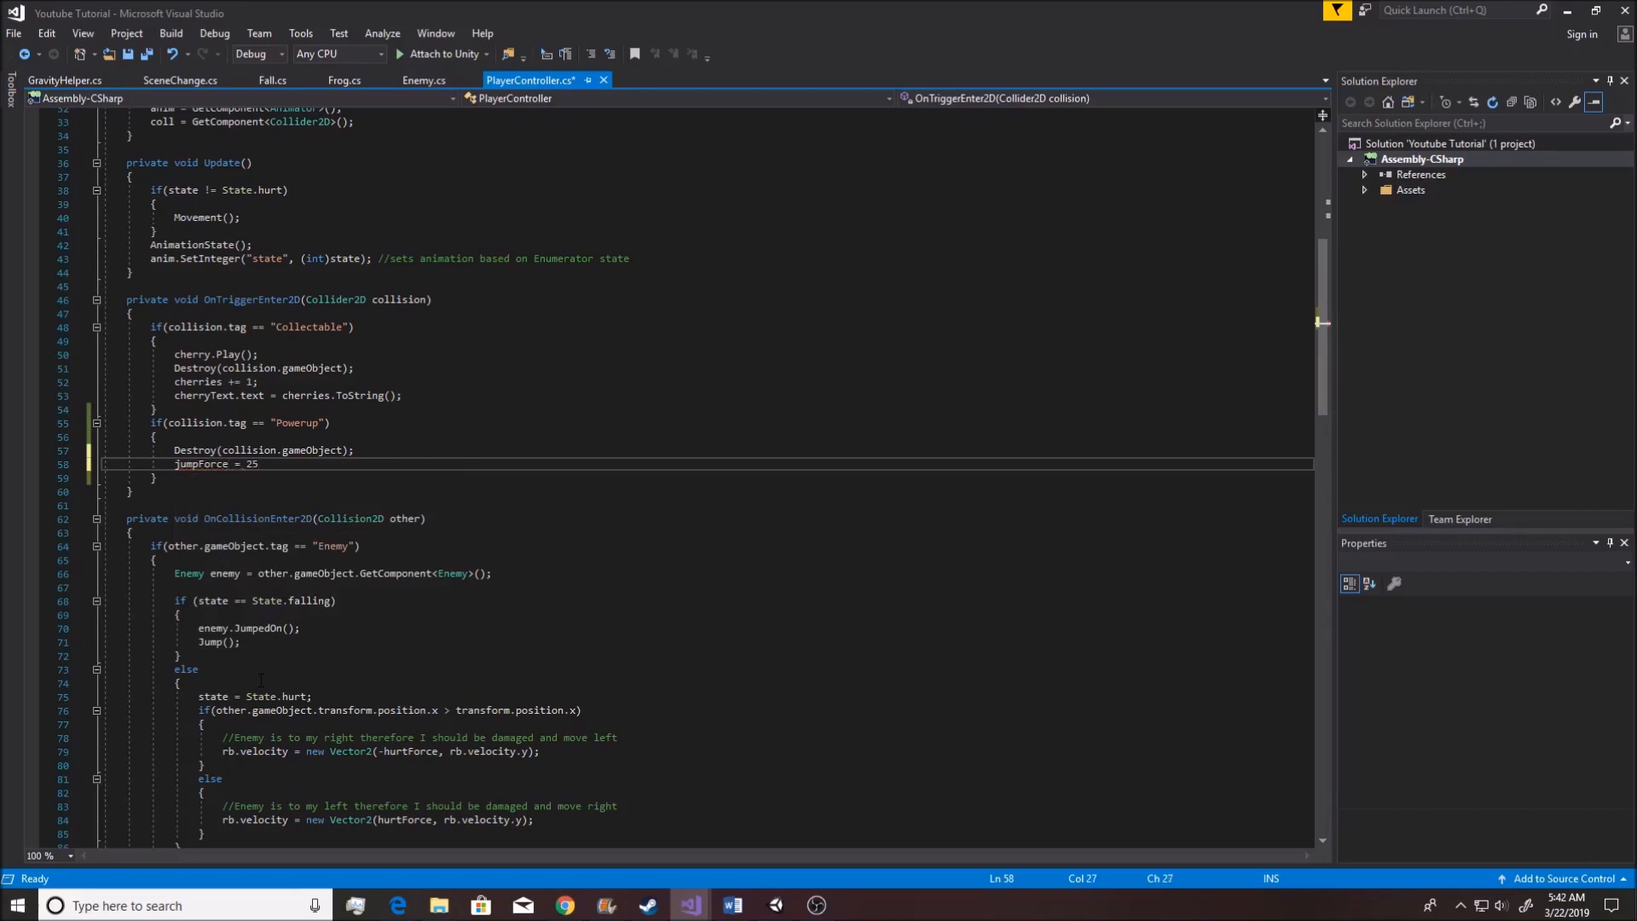
text(f)
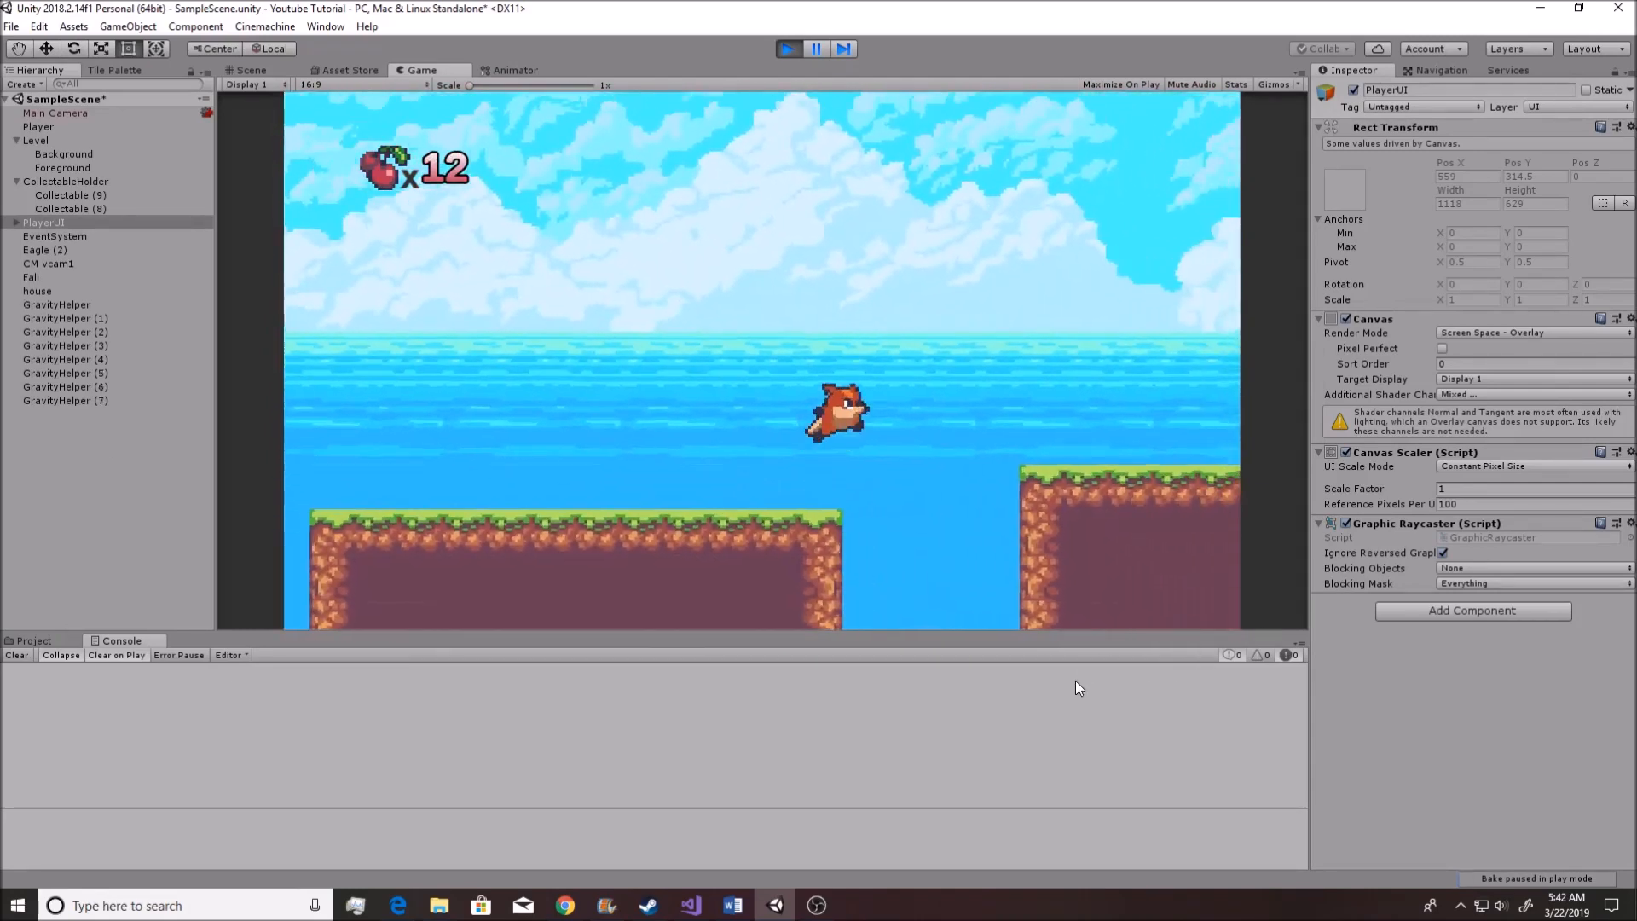
Switch back to Visual Studio after trying the powered-up jump in Unity
click(689, 903)
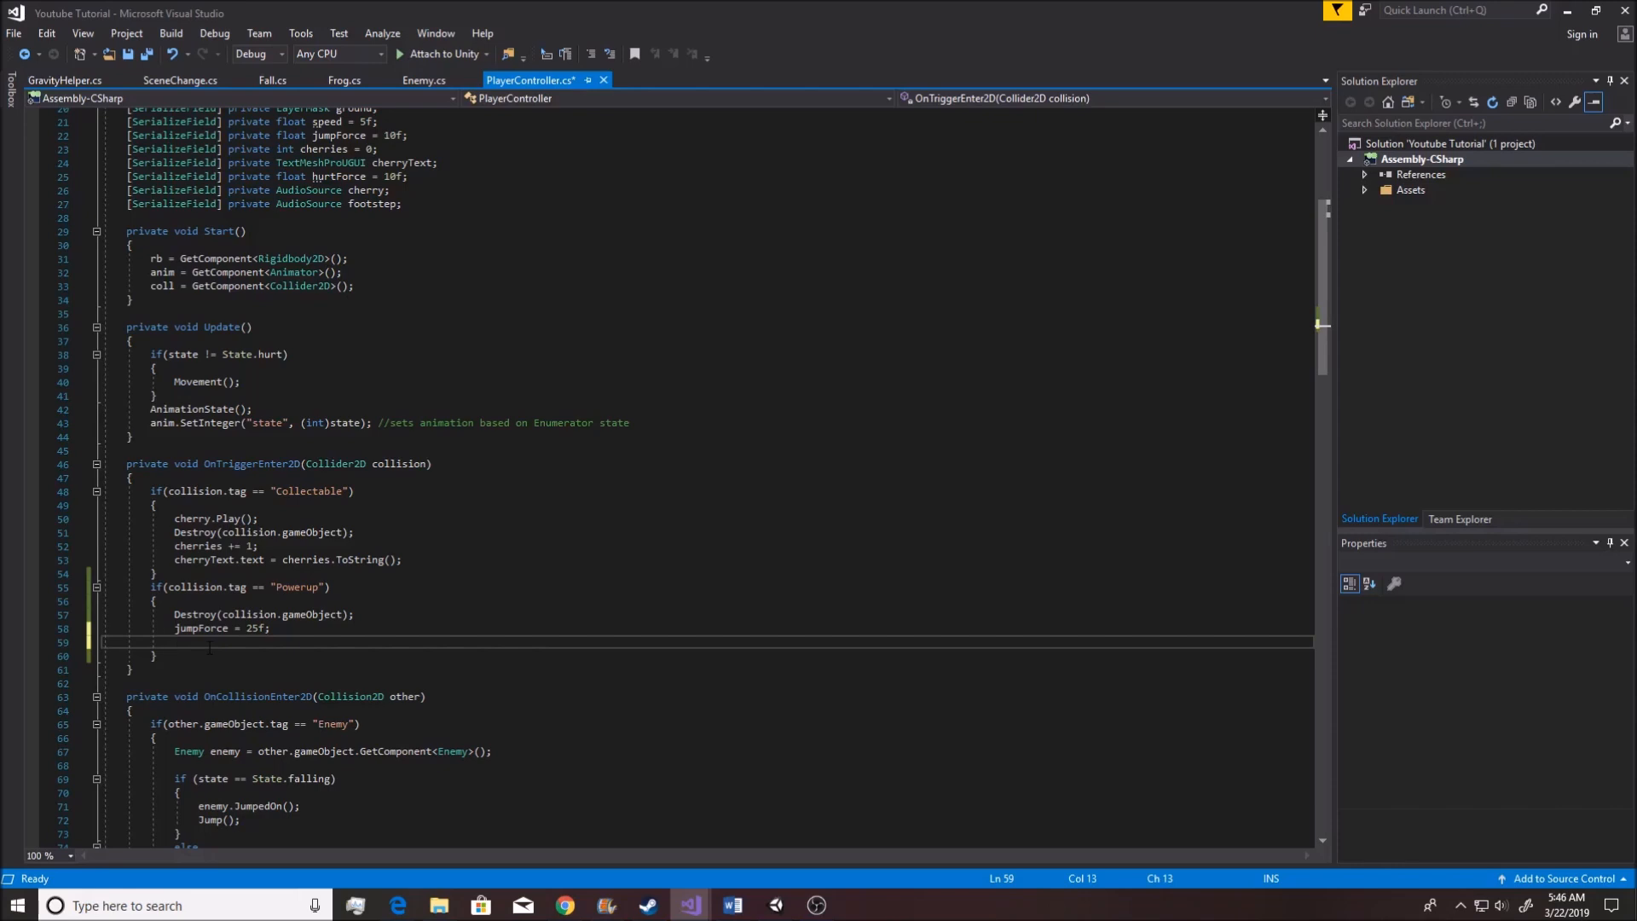
Begin GetComponent<SpriteRenderer>() in the Powerup branch, checking the Player's Sprite Renderer in Unity
text(GetComponent)
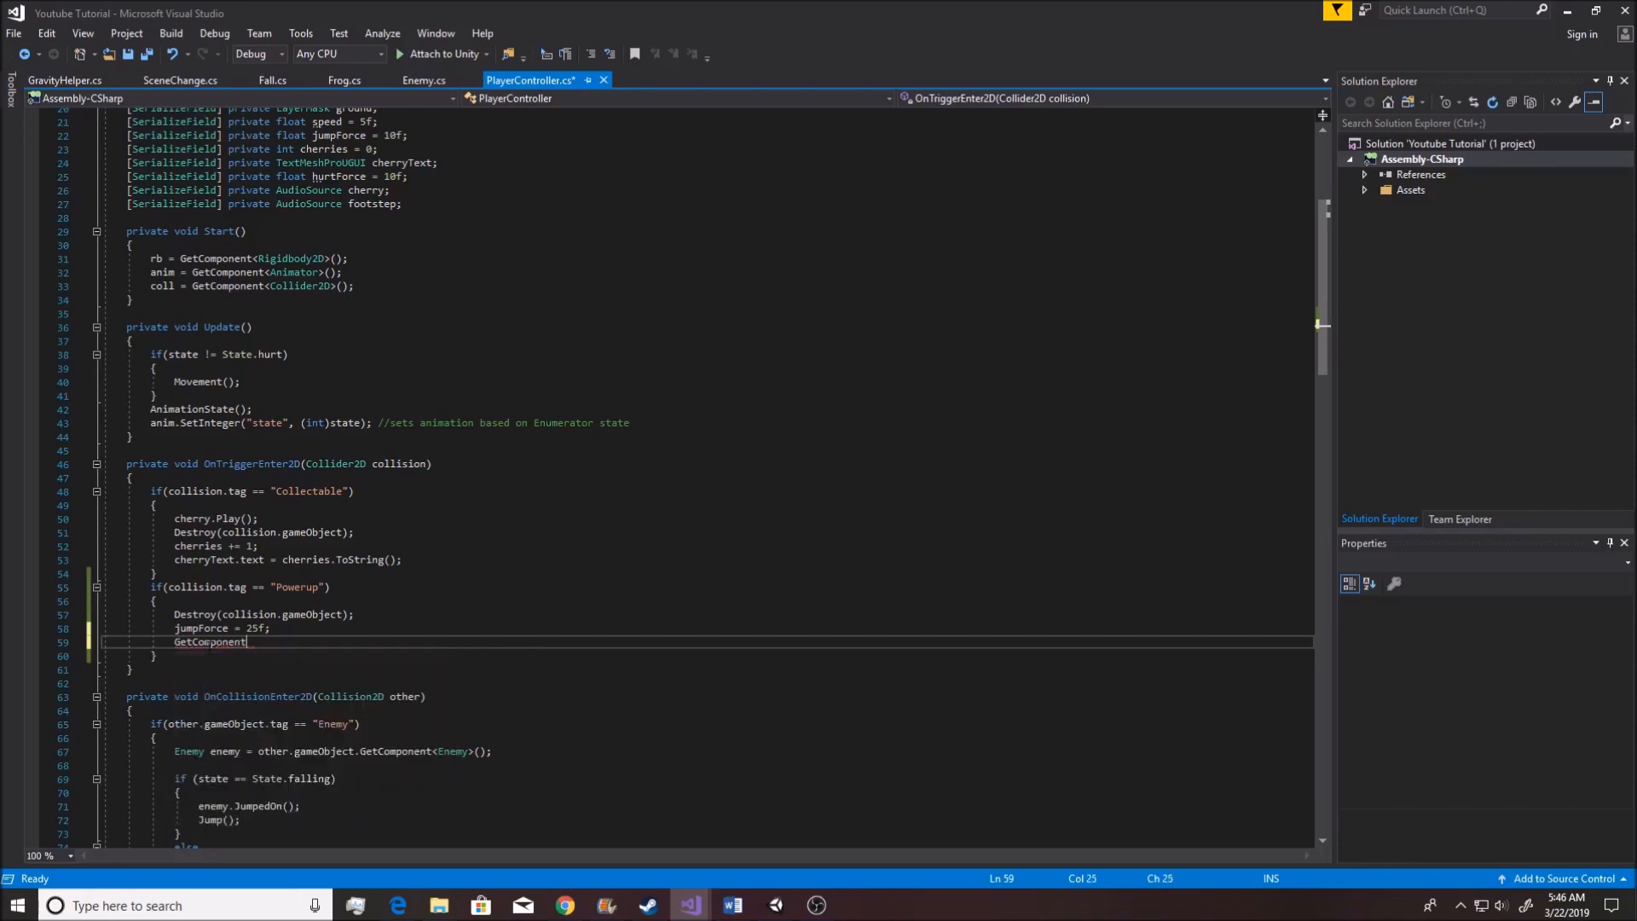
text(<>)
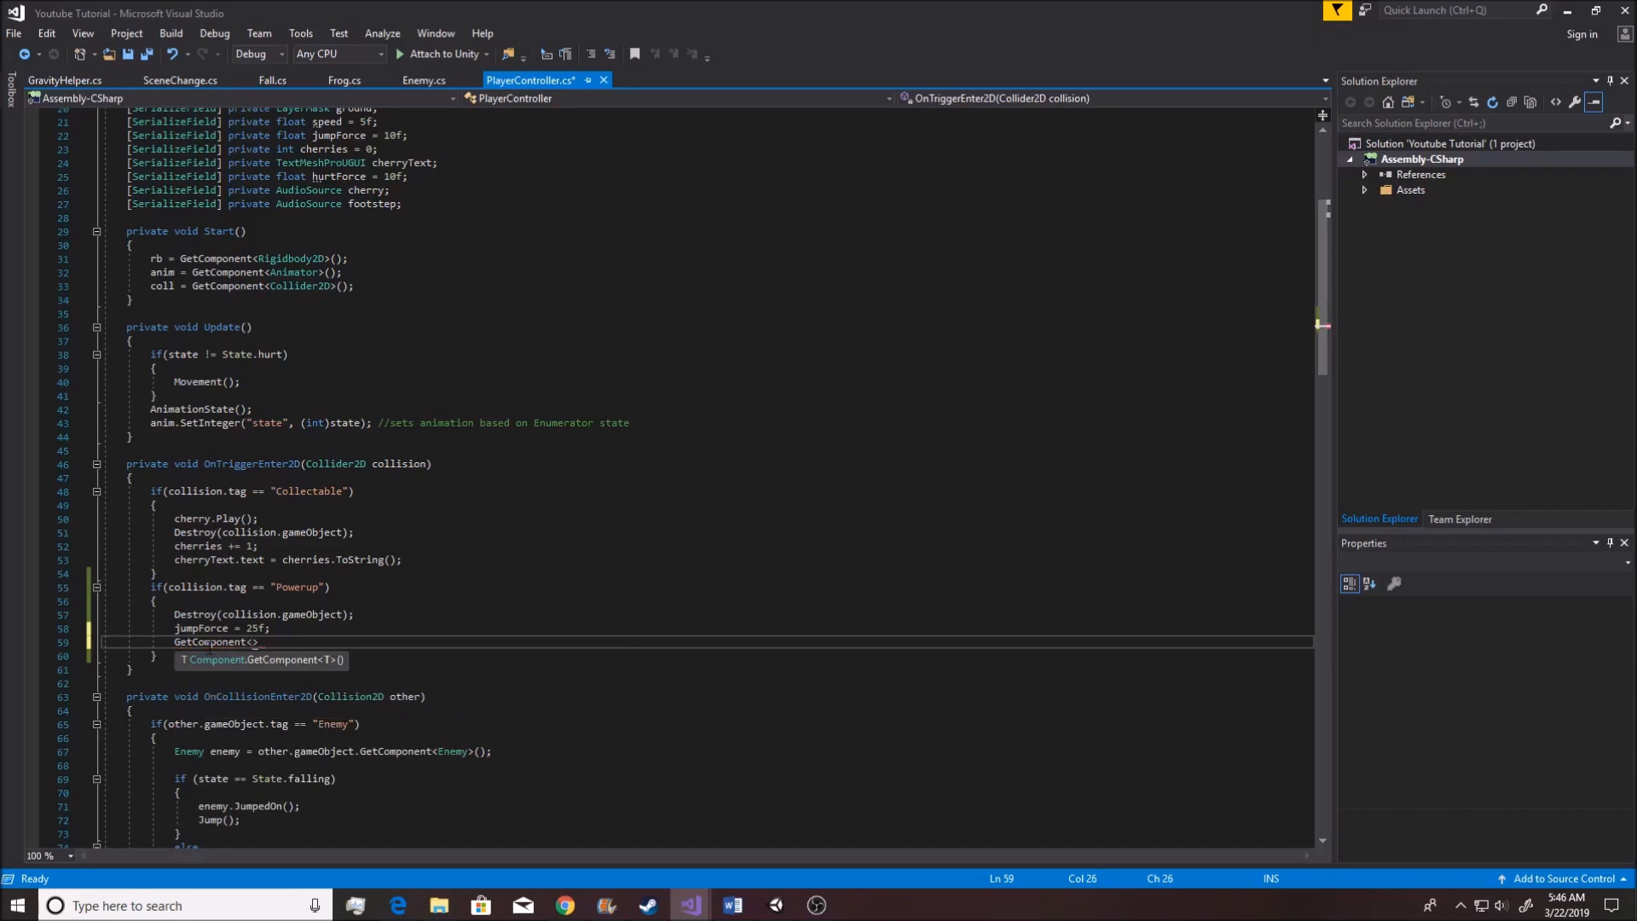
text(SpriteRe)
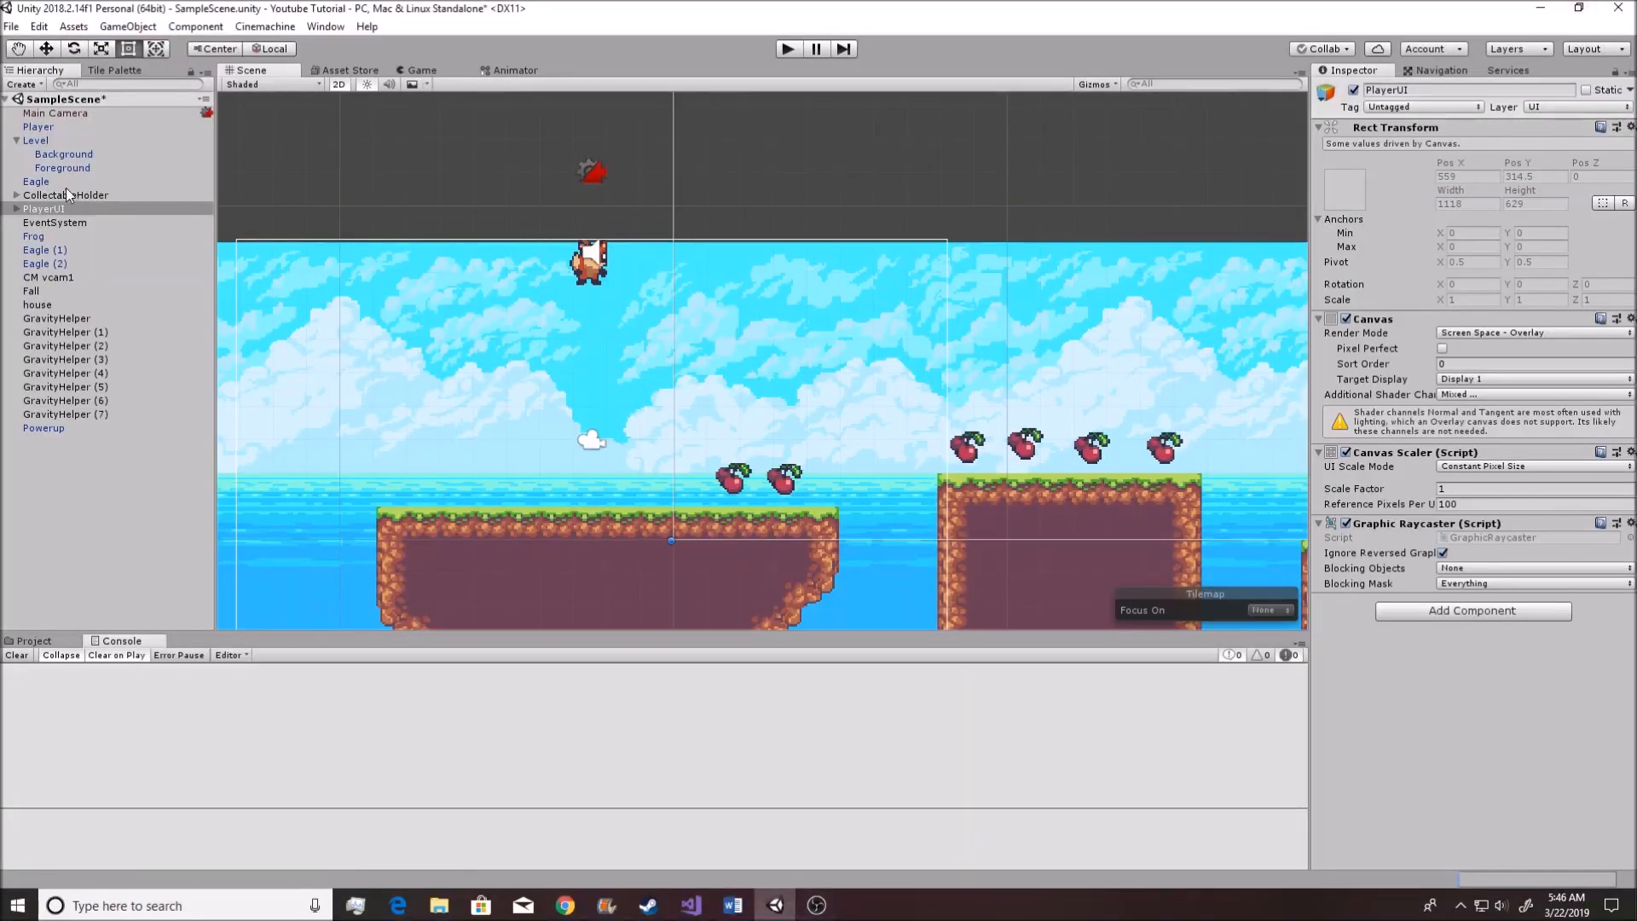
click(37, 127)
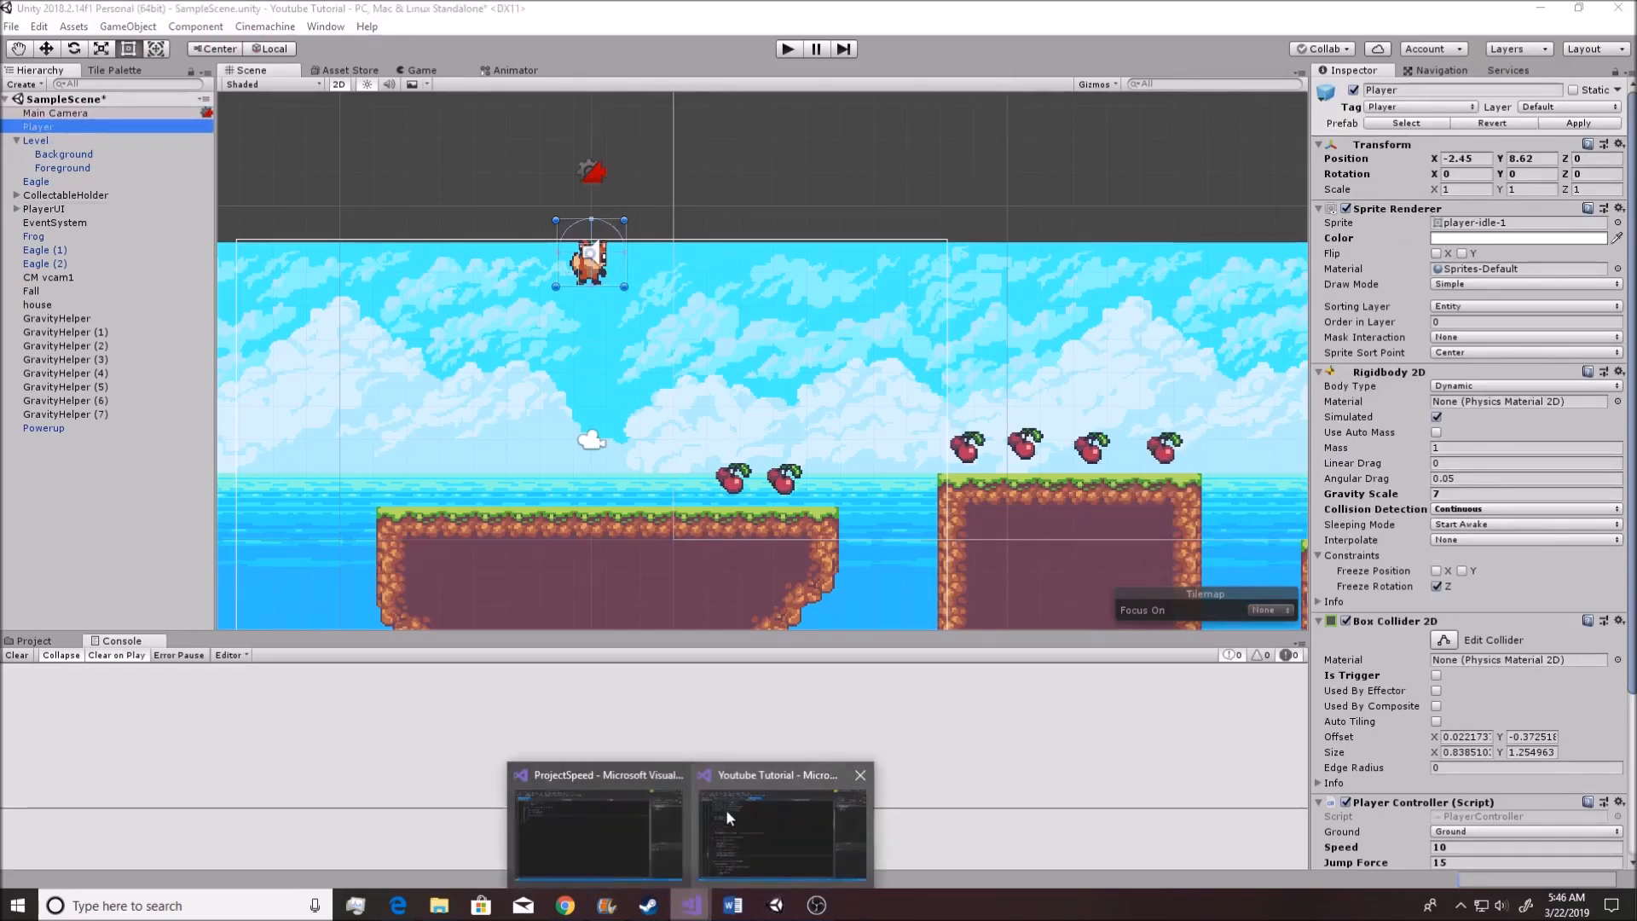
click(771, 837)
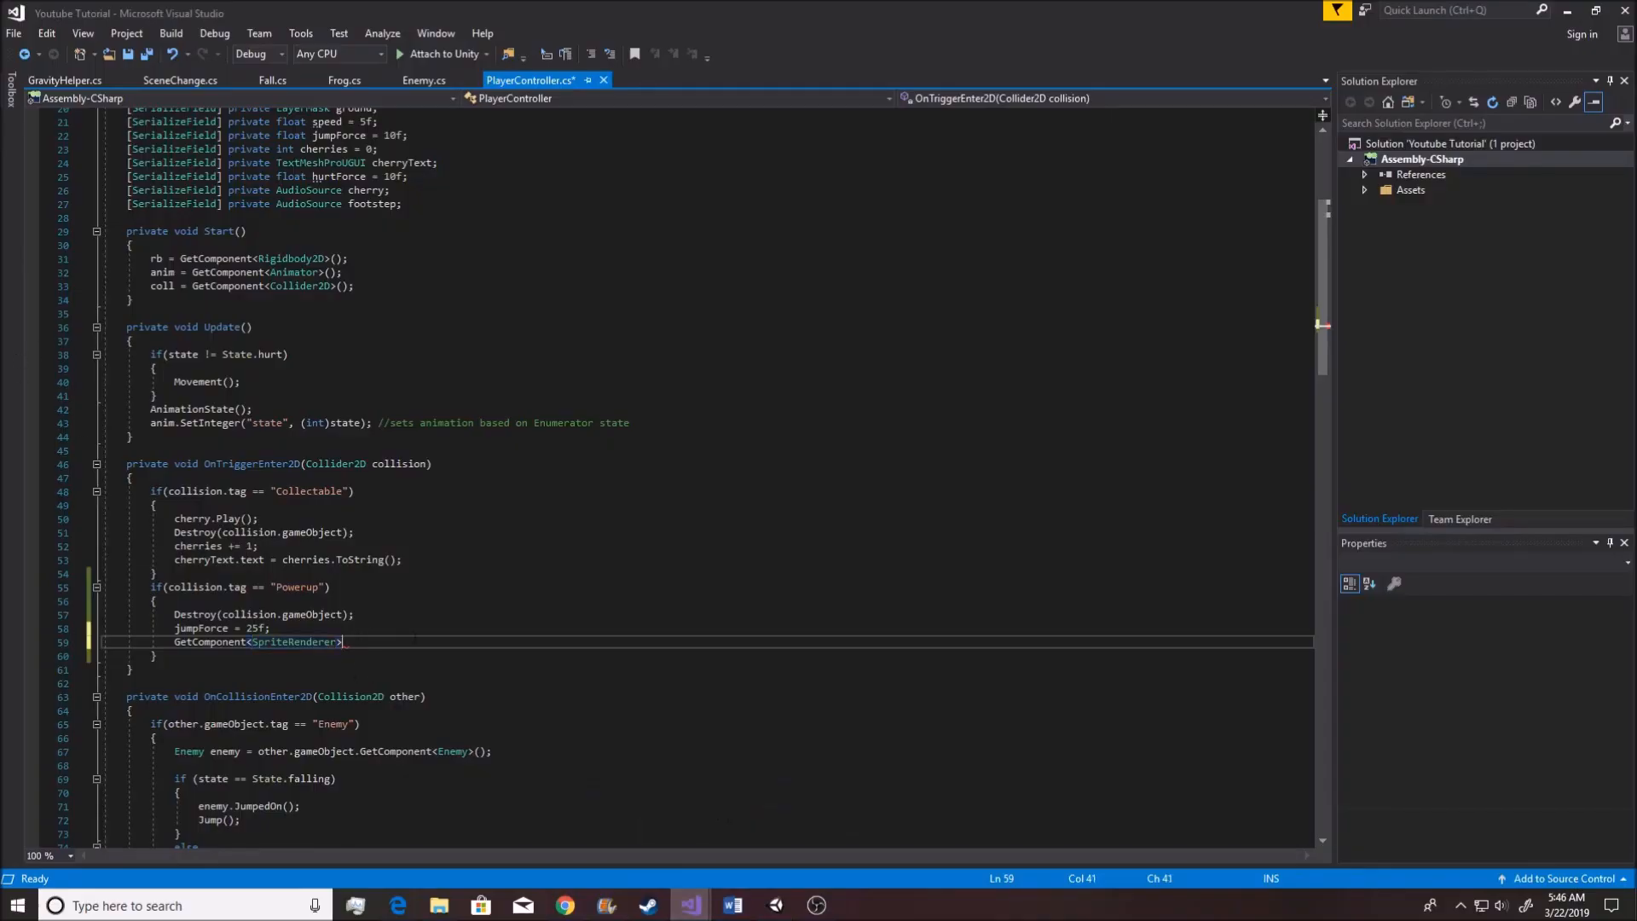
Complete the line as .color = Color.yellow; and save the script
text(.color)
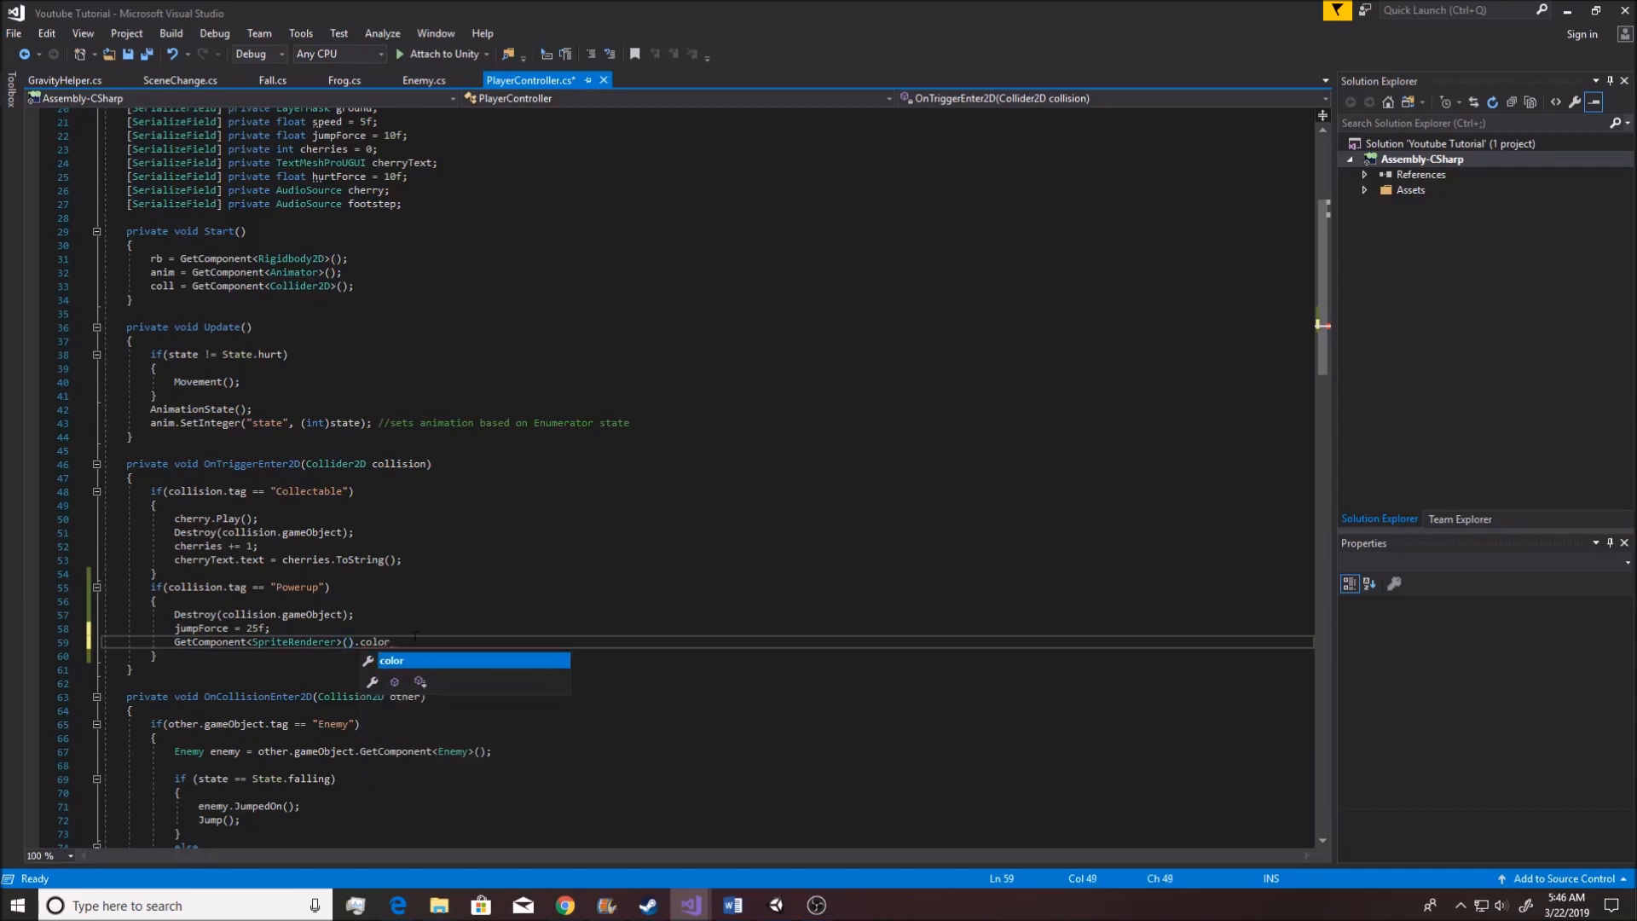
key(Escape)
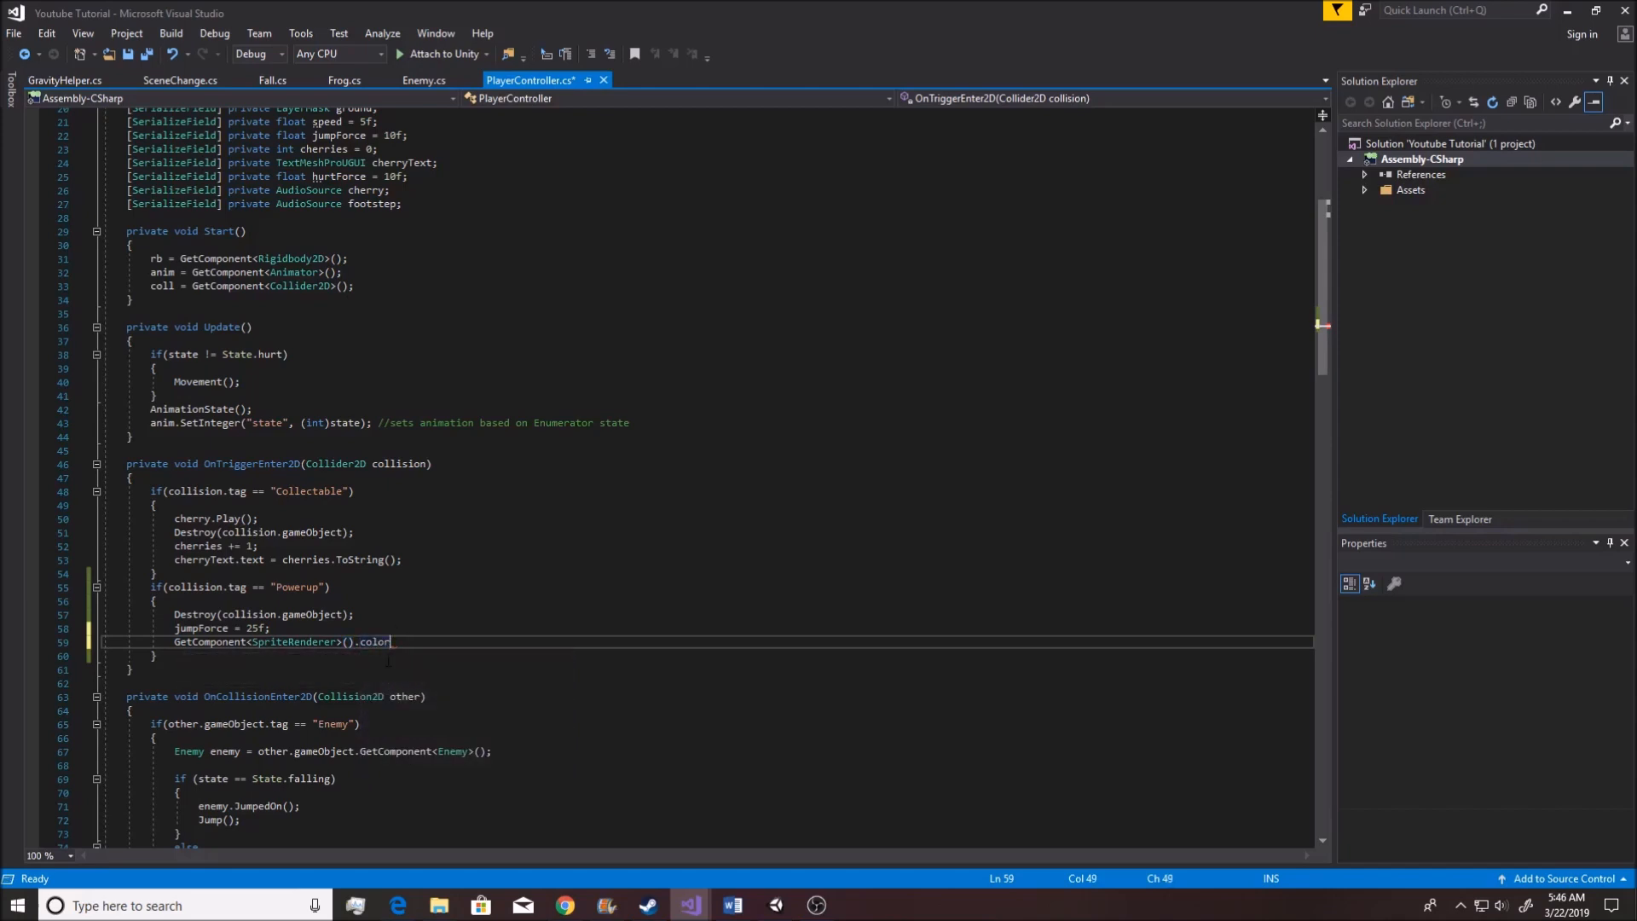
text(=)
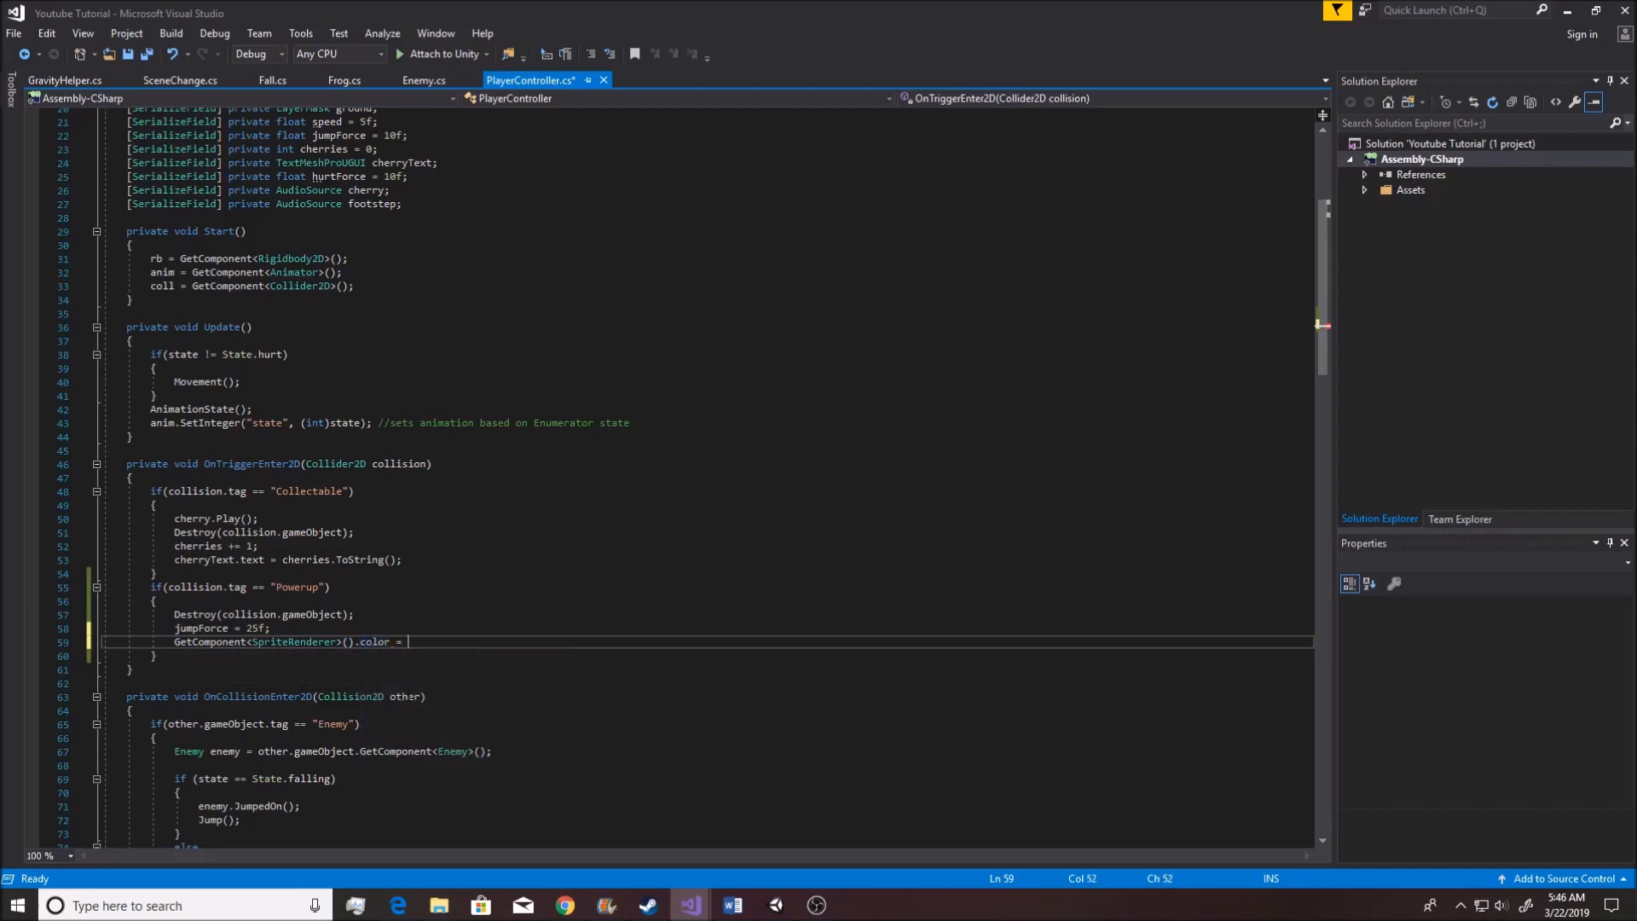
text(Color.)
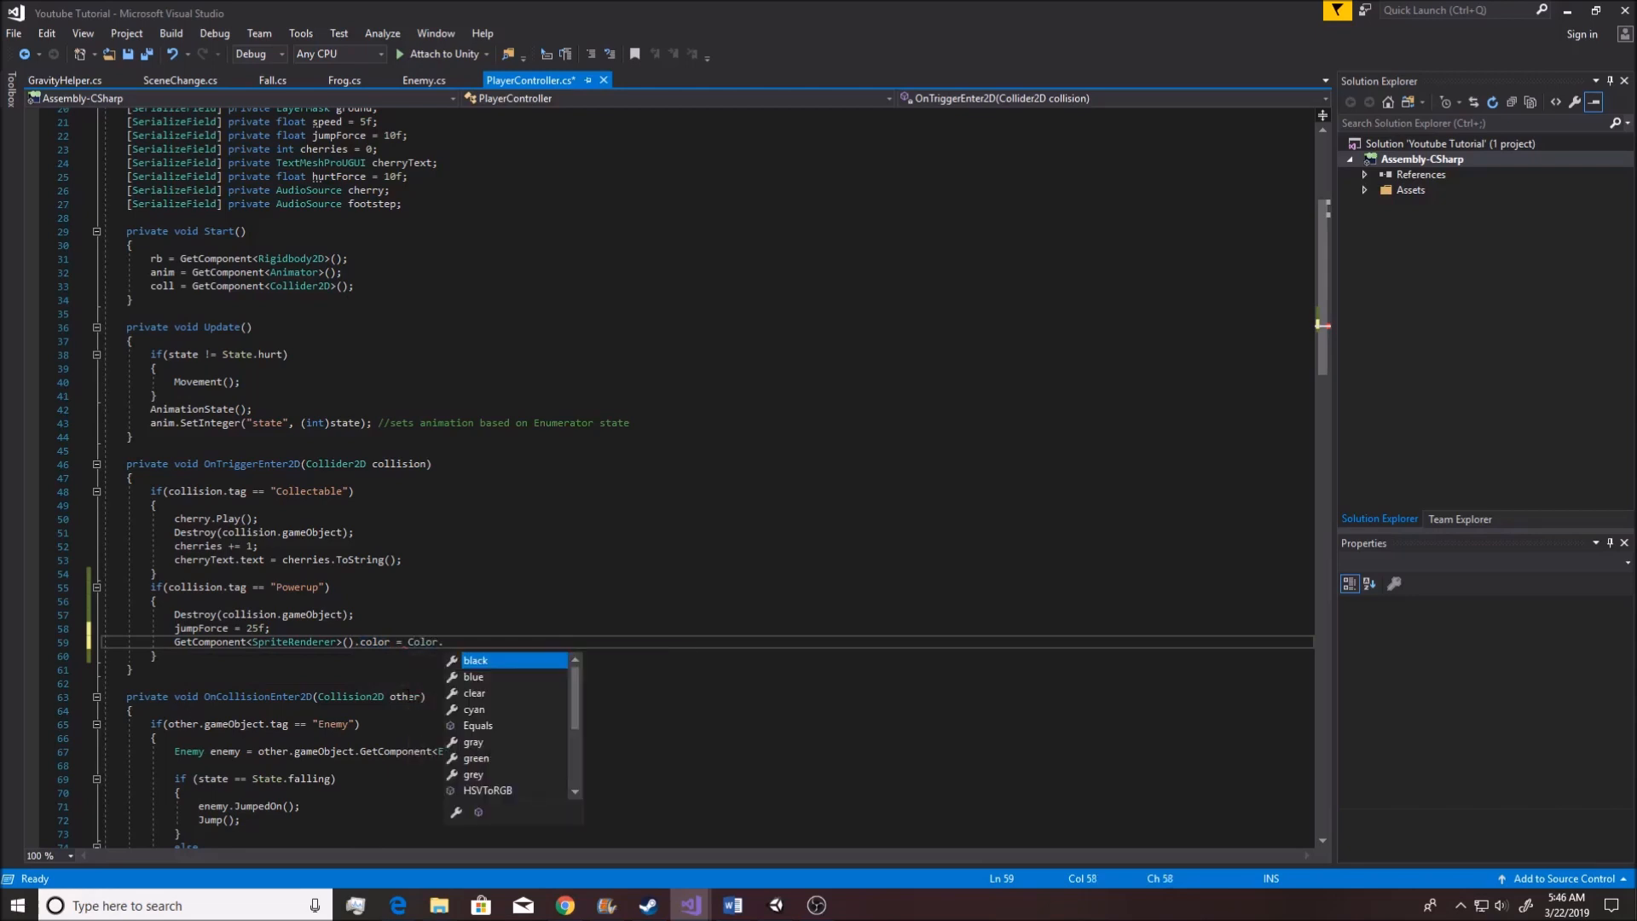
mouse_move(474, 660)
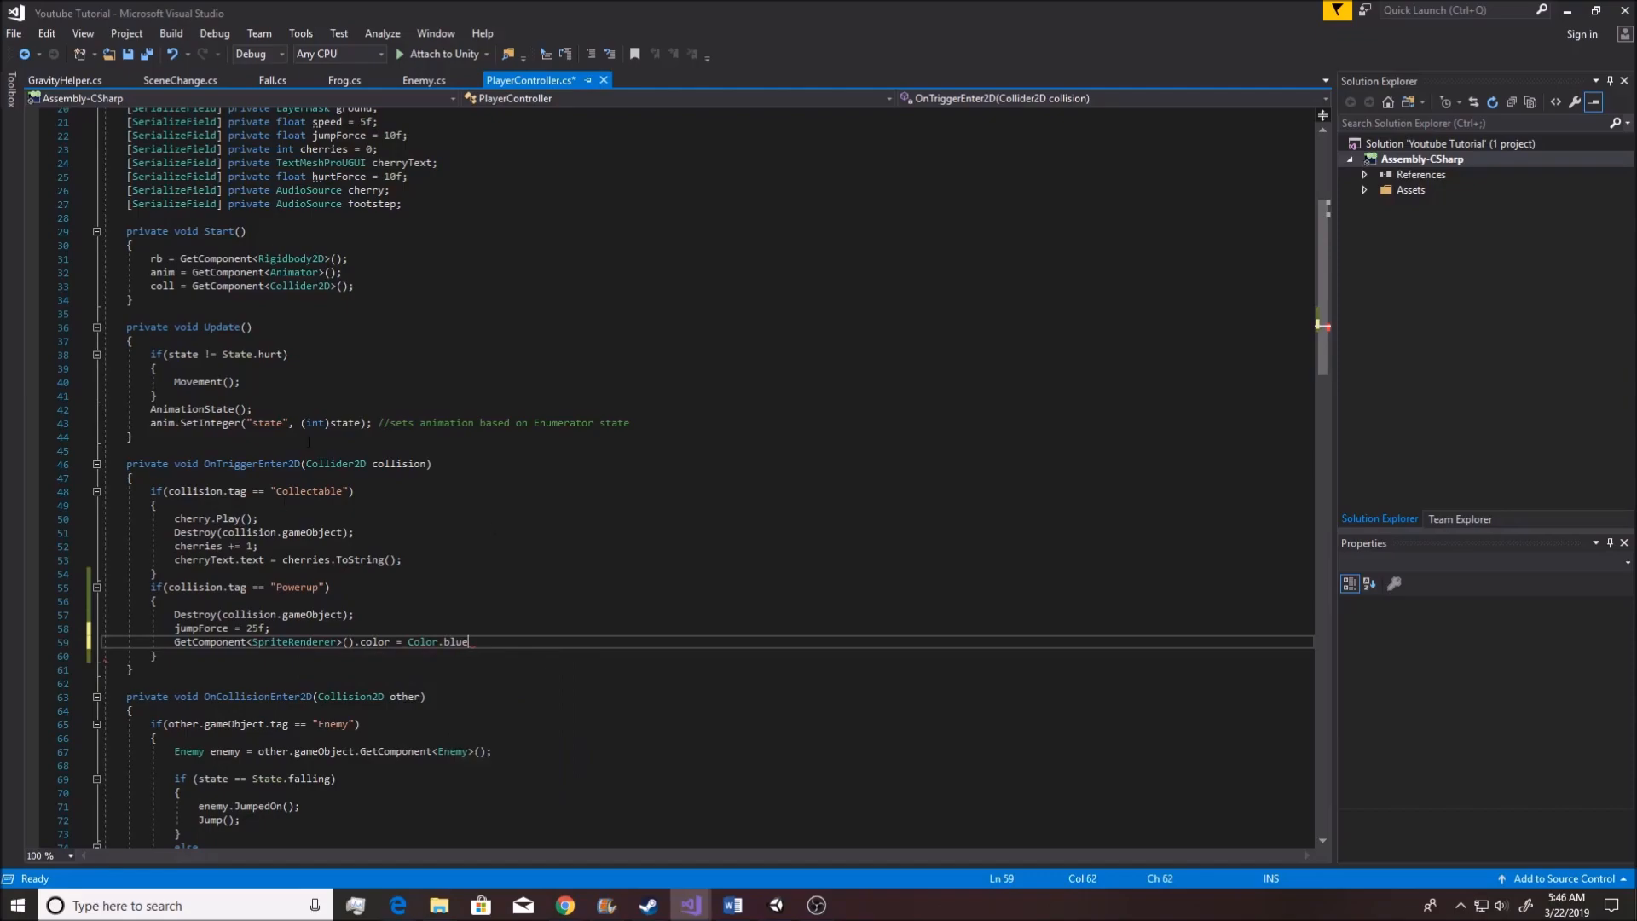
click(689, 904)
text(yellow;)
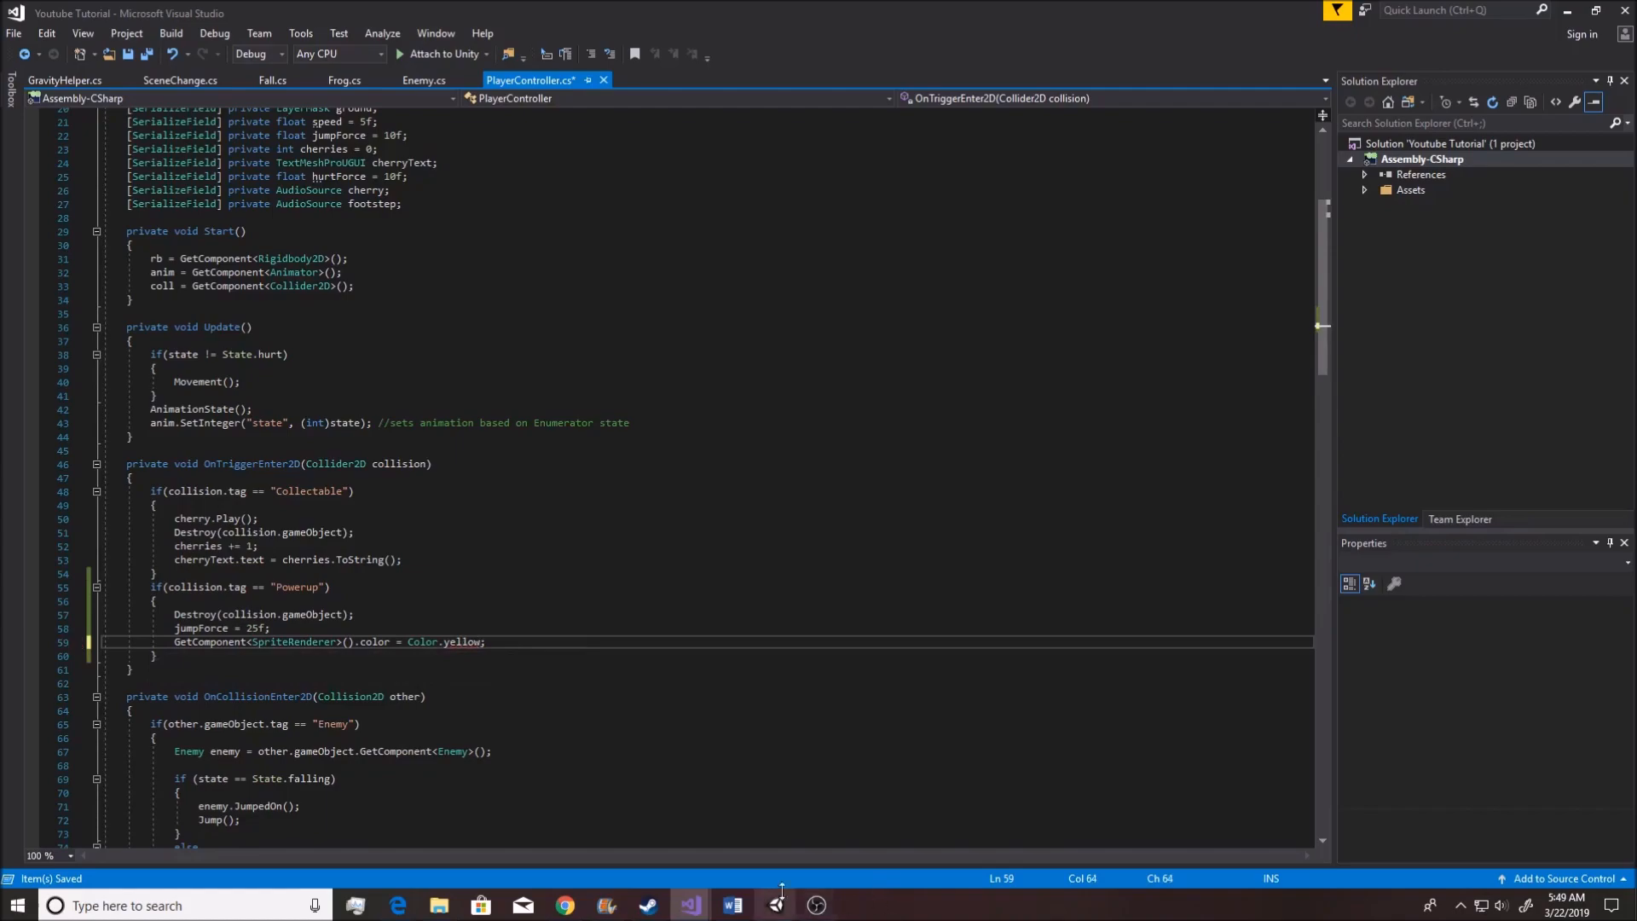
Place the cursor after Footstep() to start a new private declaration
click(776, 904)
text(private)
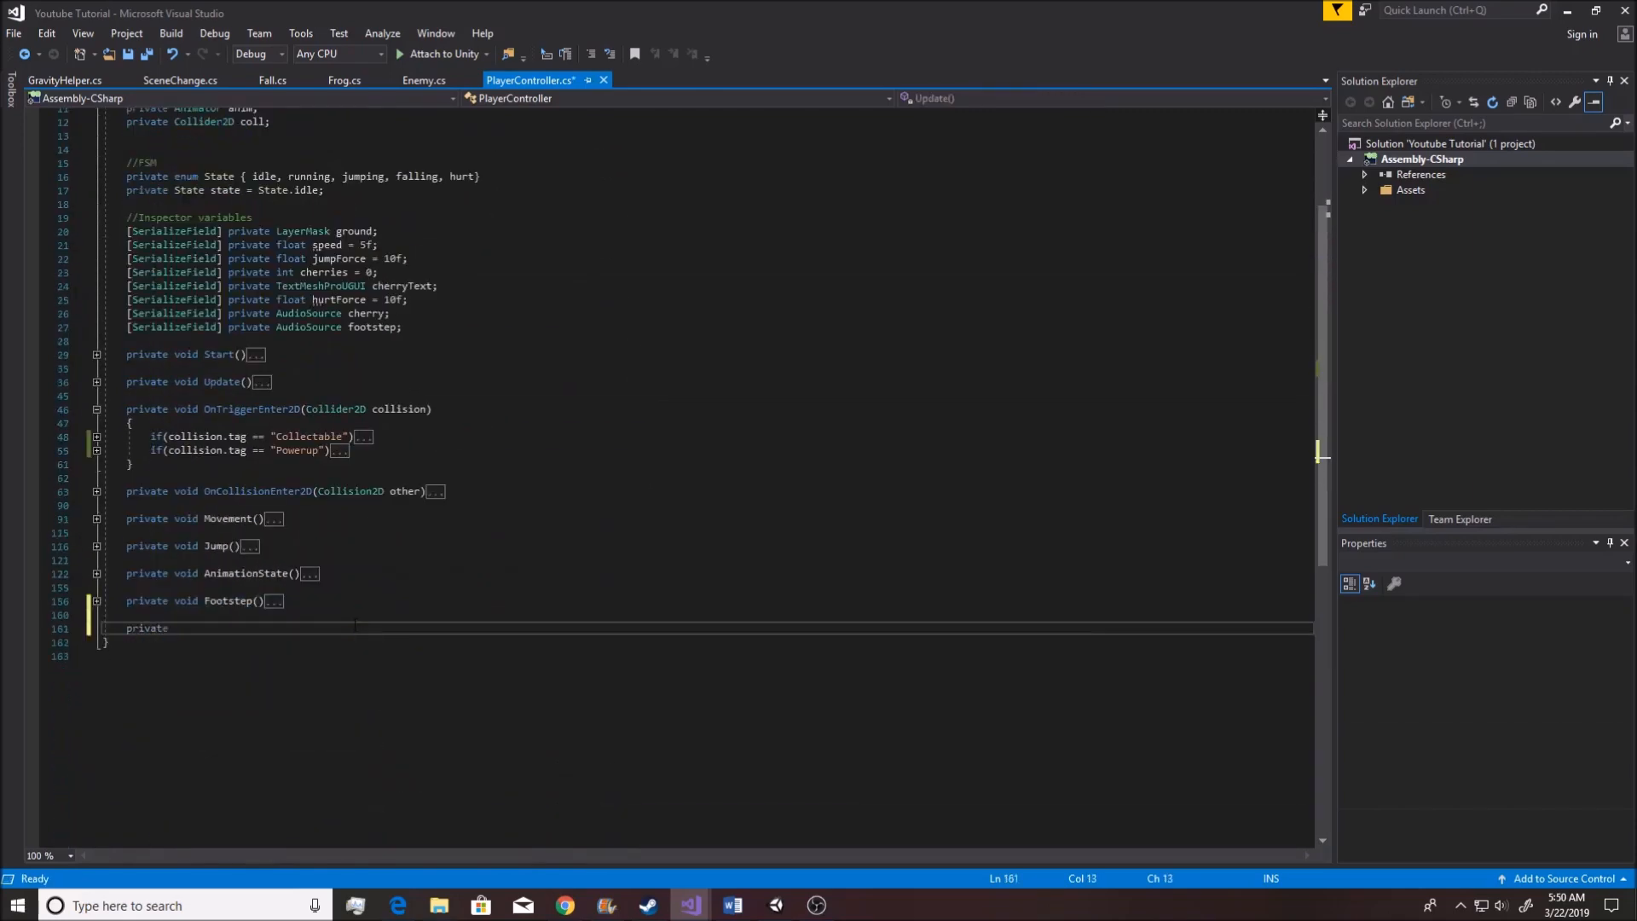
Declare IEnumerator ResetPower() with 'yield return new WaitForSeconds(10);' as its first line
text(Ie)
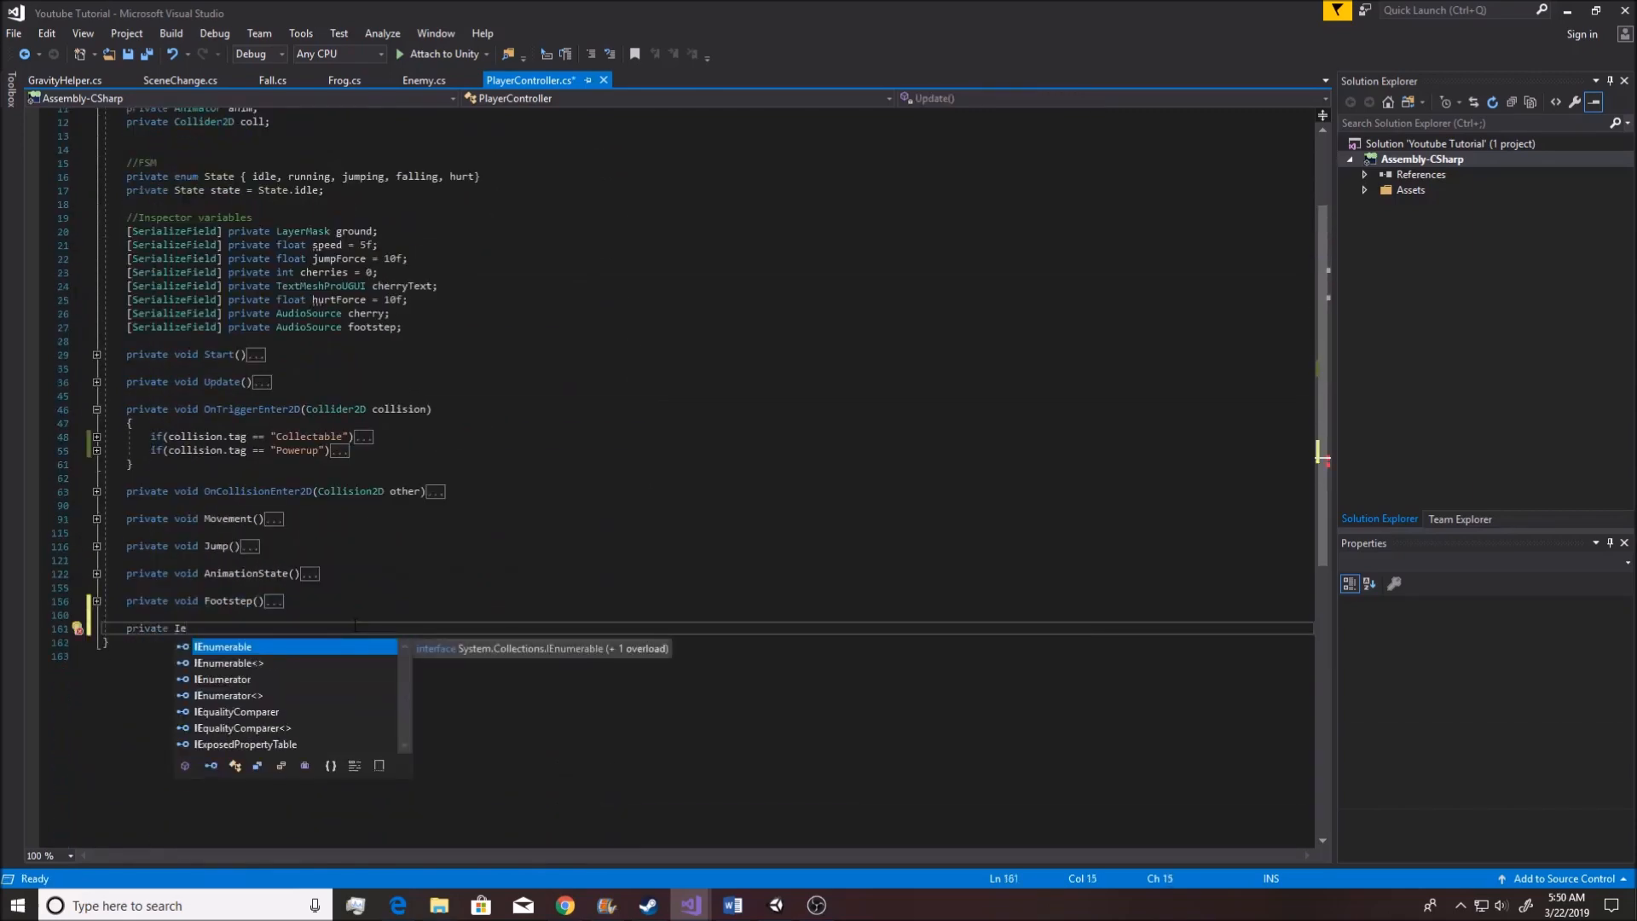
text(numerator ResetPower()
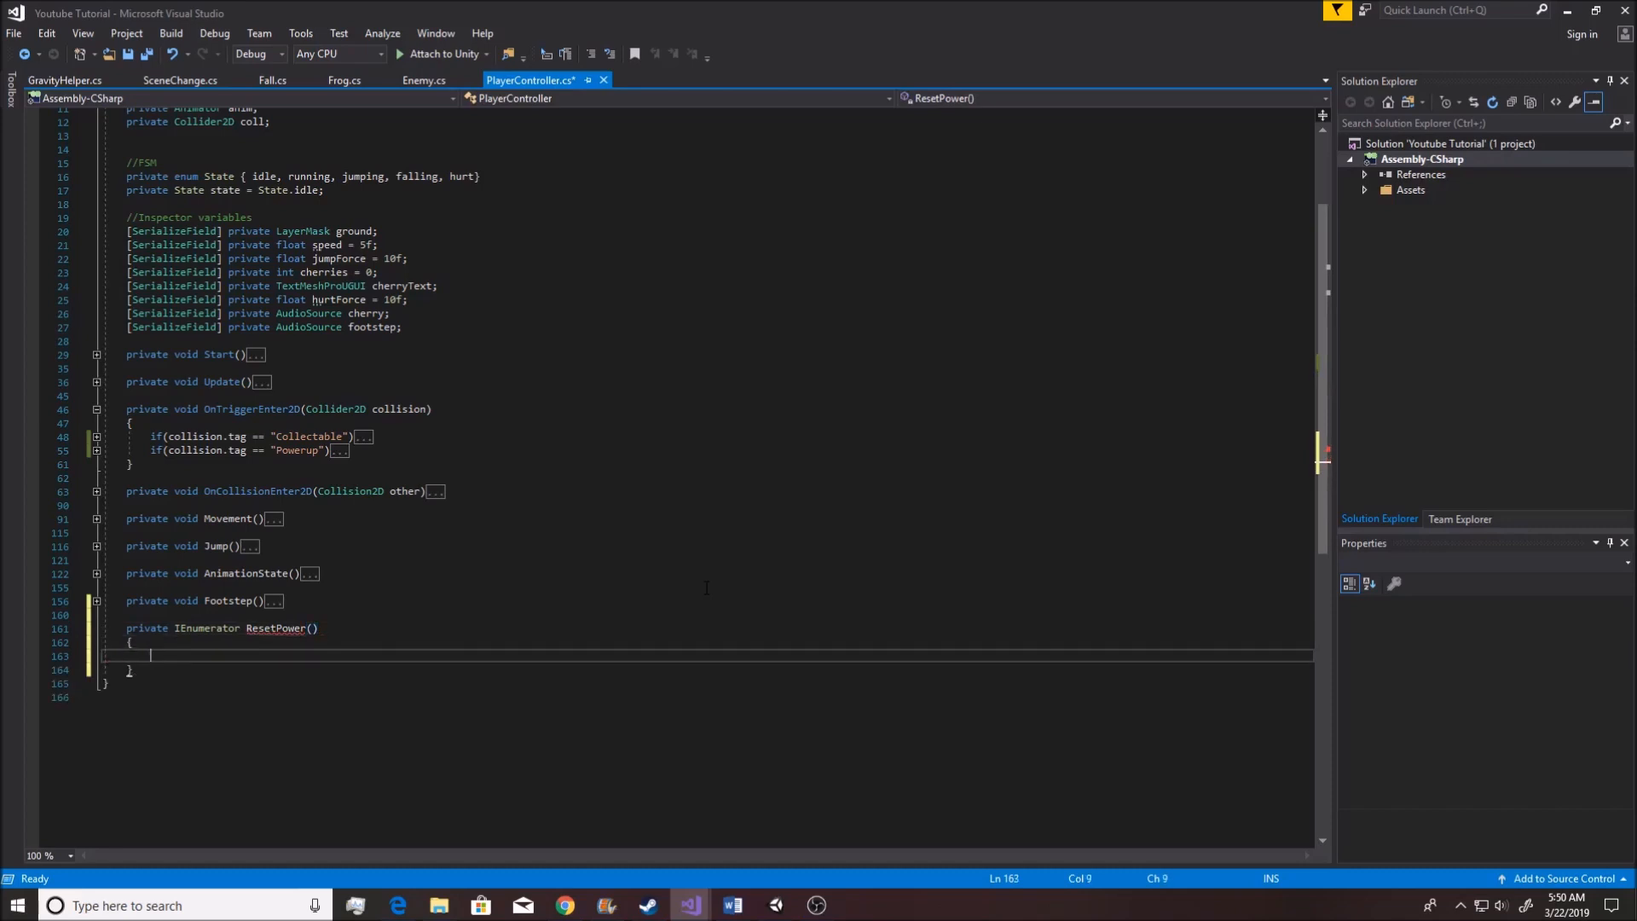
text(yield return new)
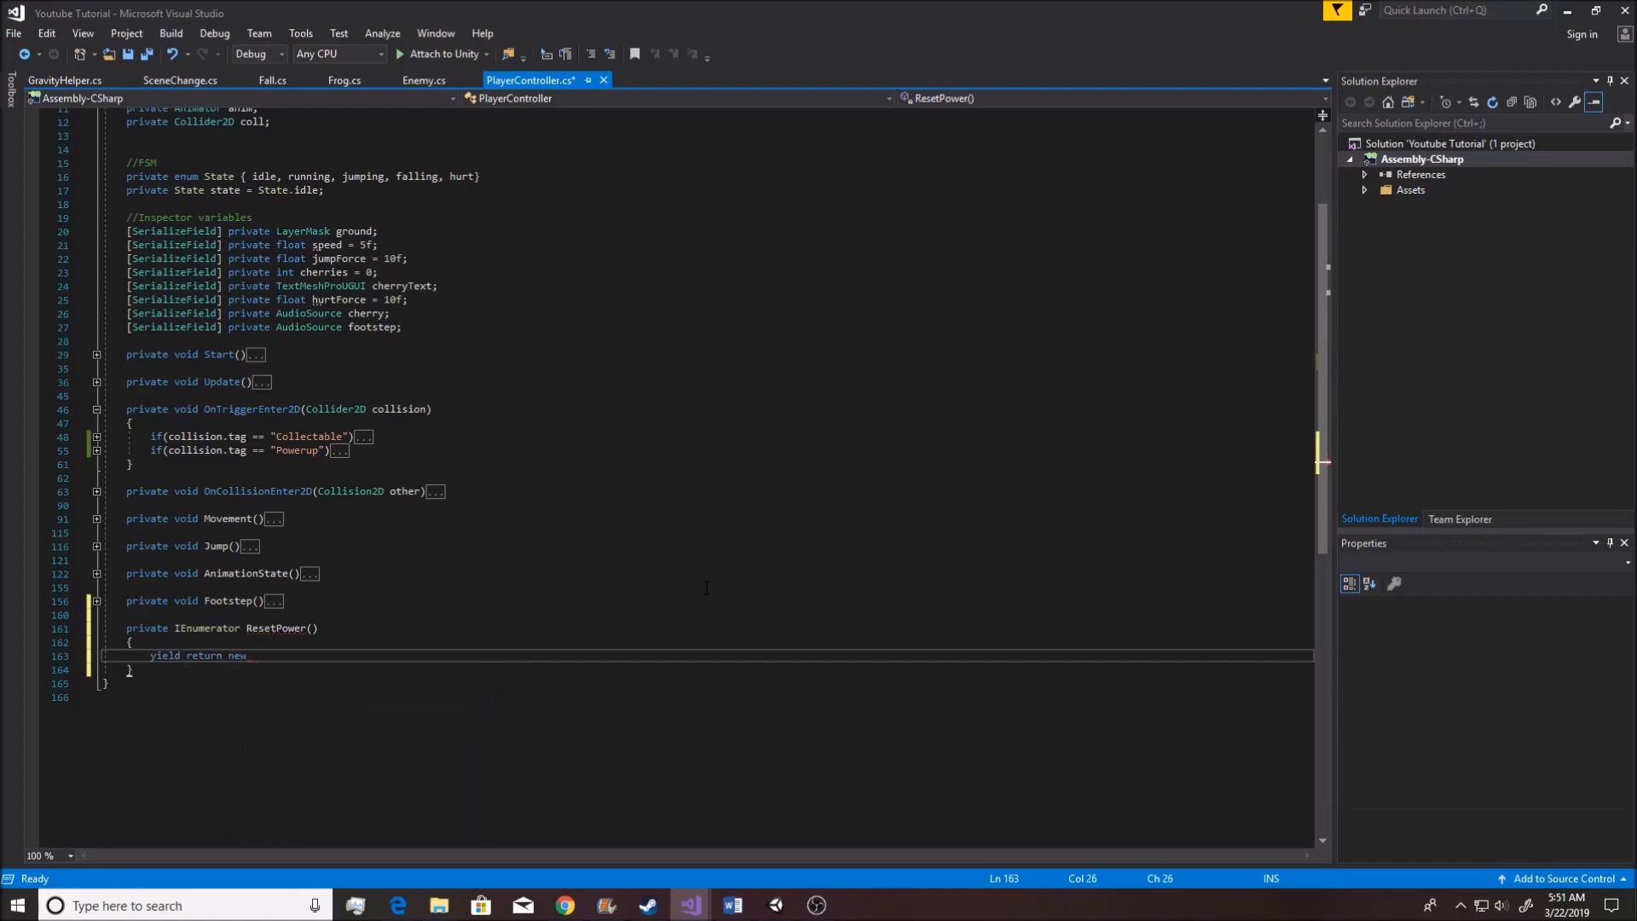
text(WaitFo)
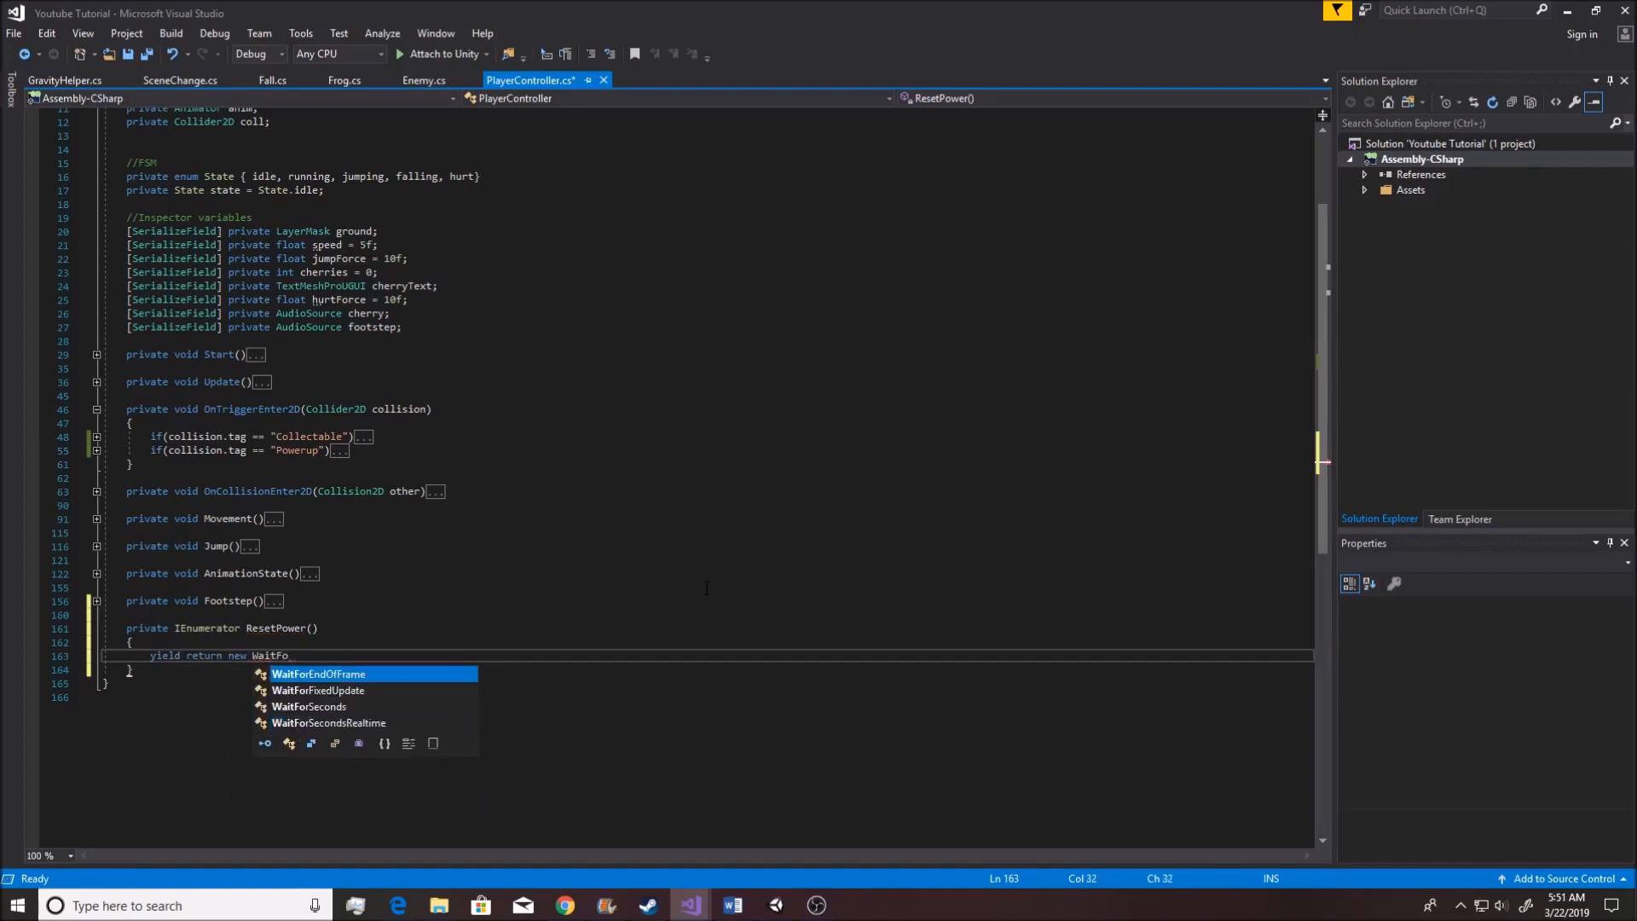
text(Seconds)
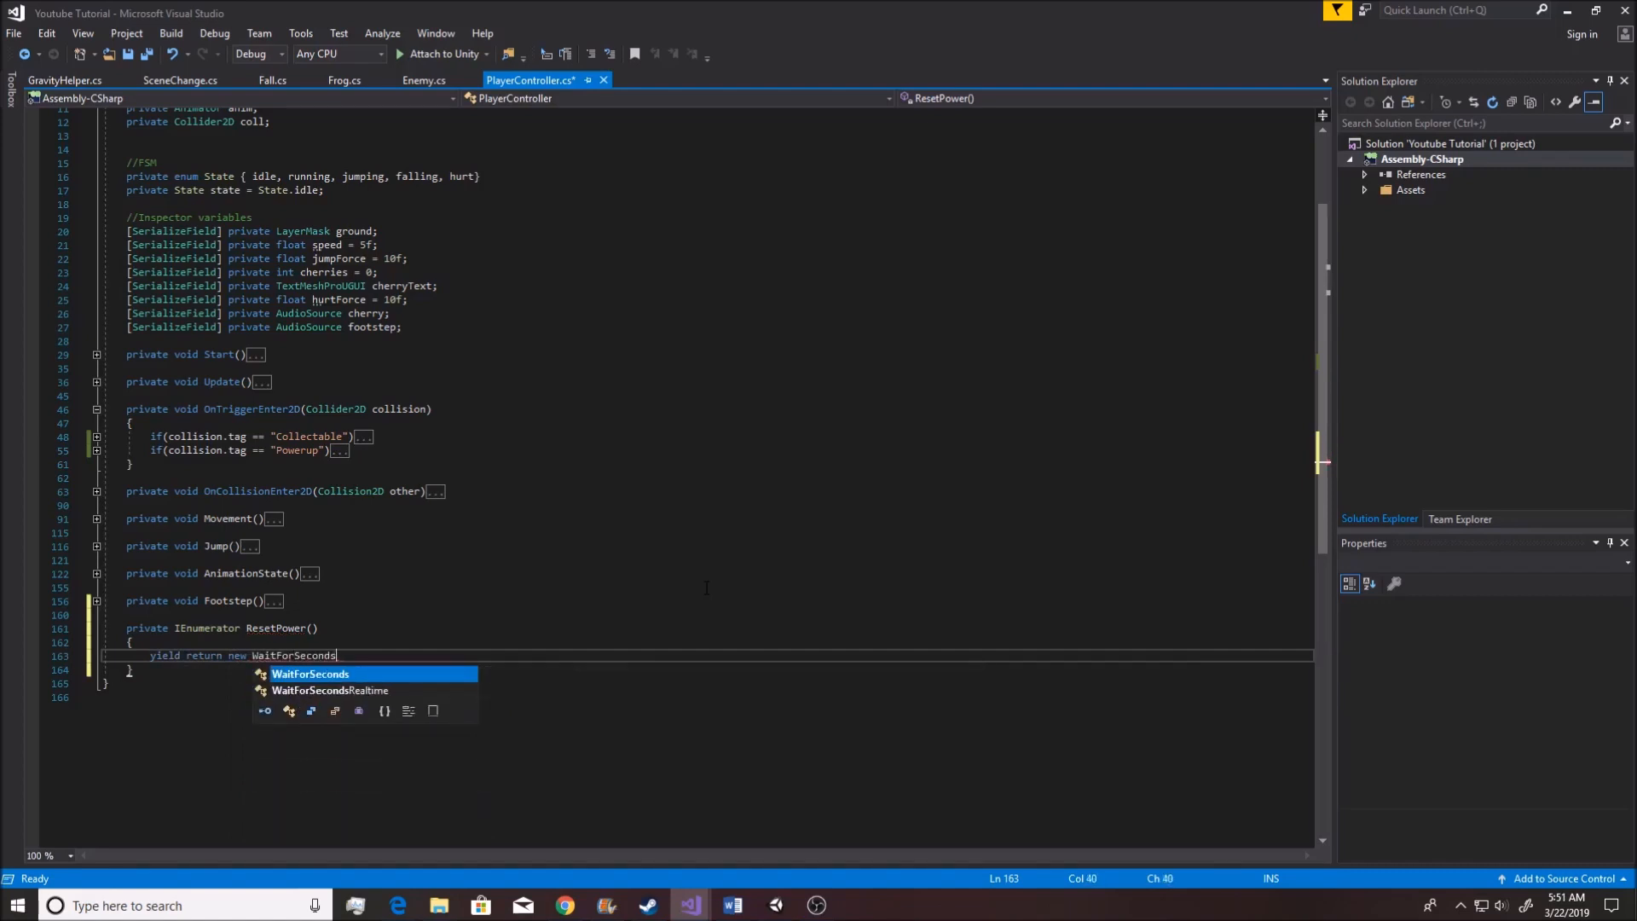
text((1)
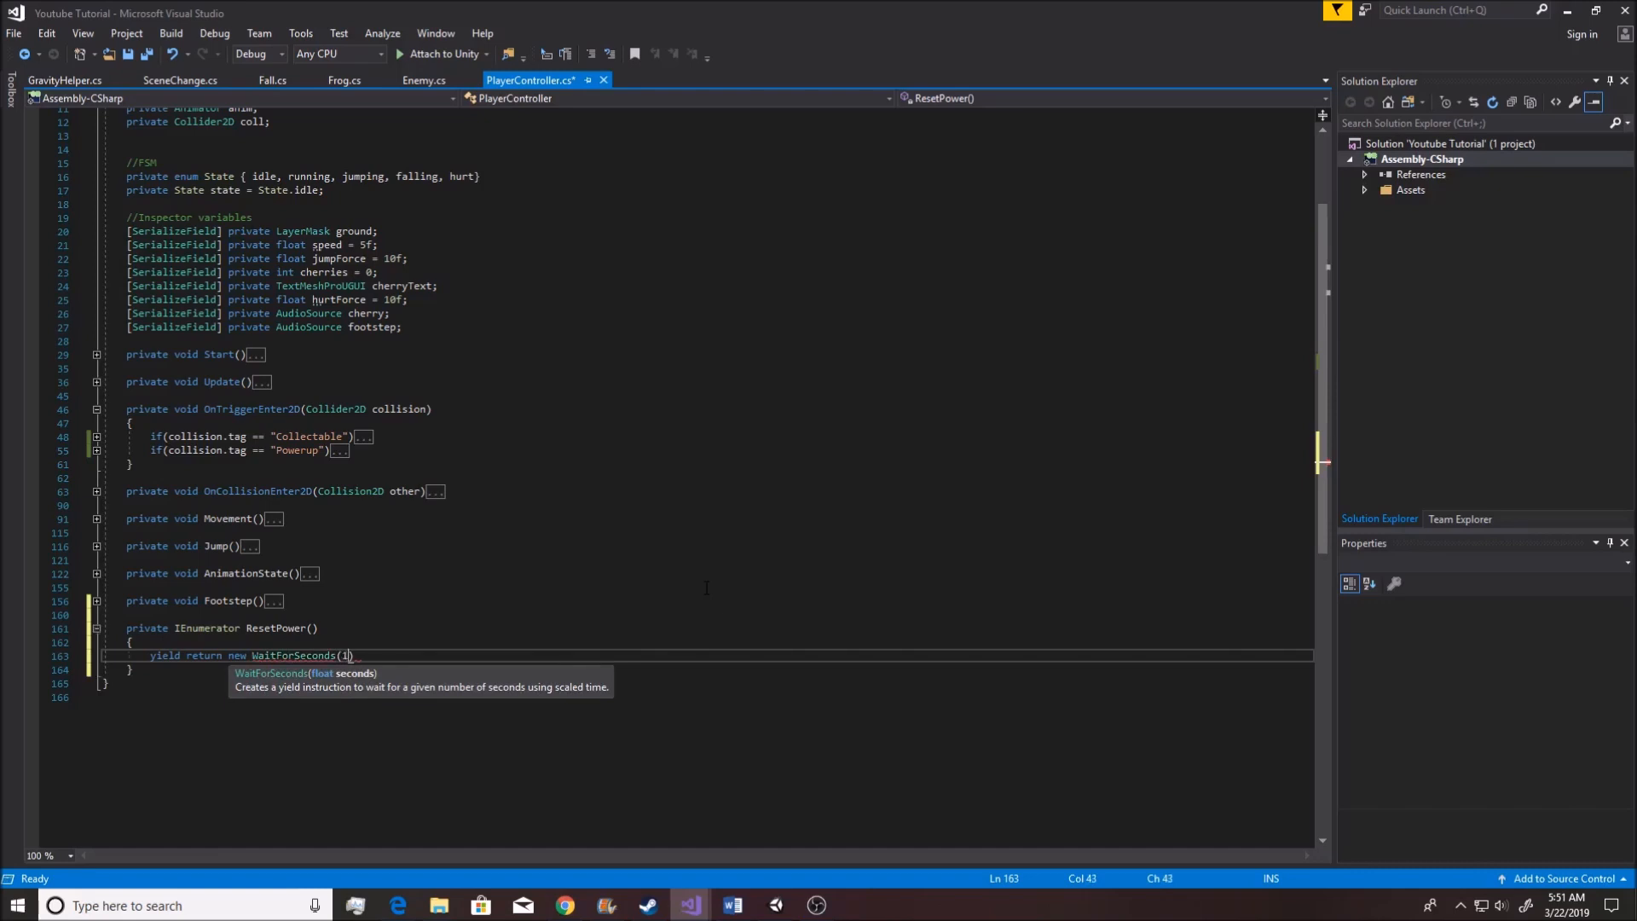
text(0))
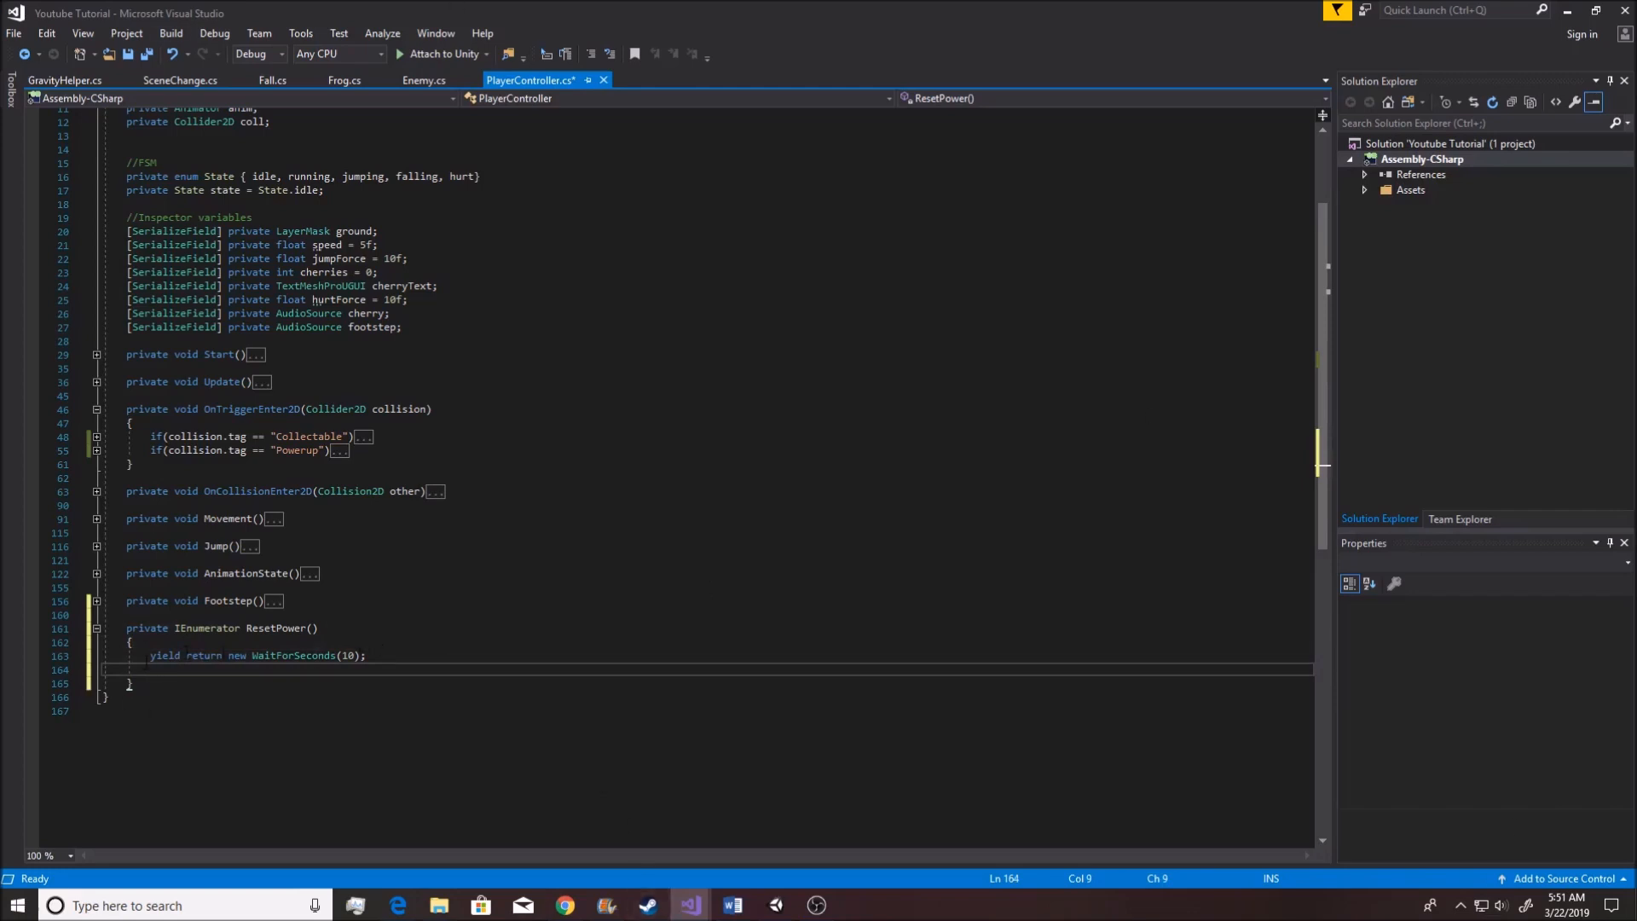
drag(150, 655, 150, 669)
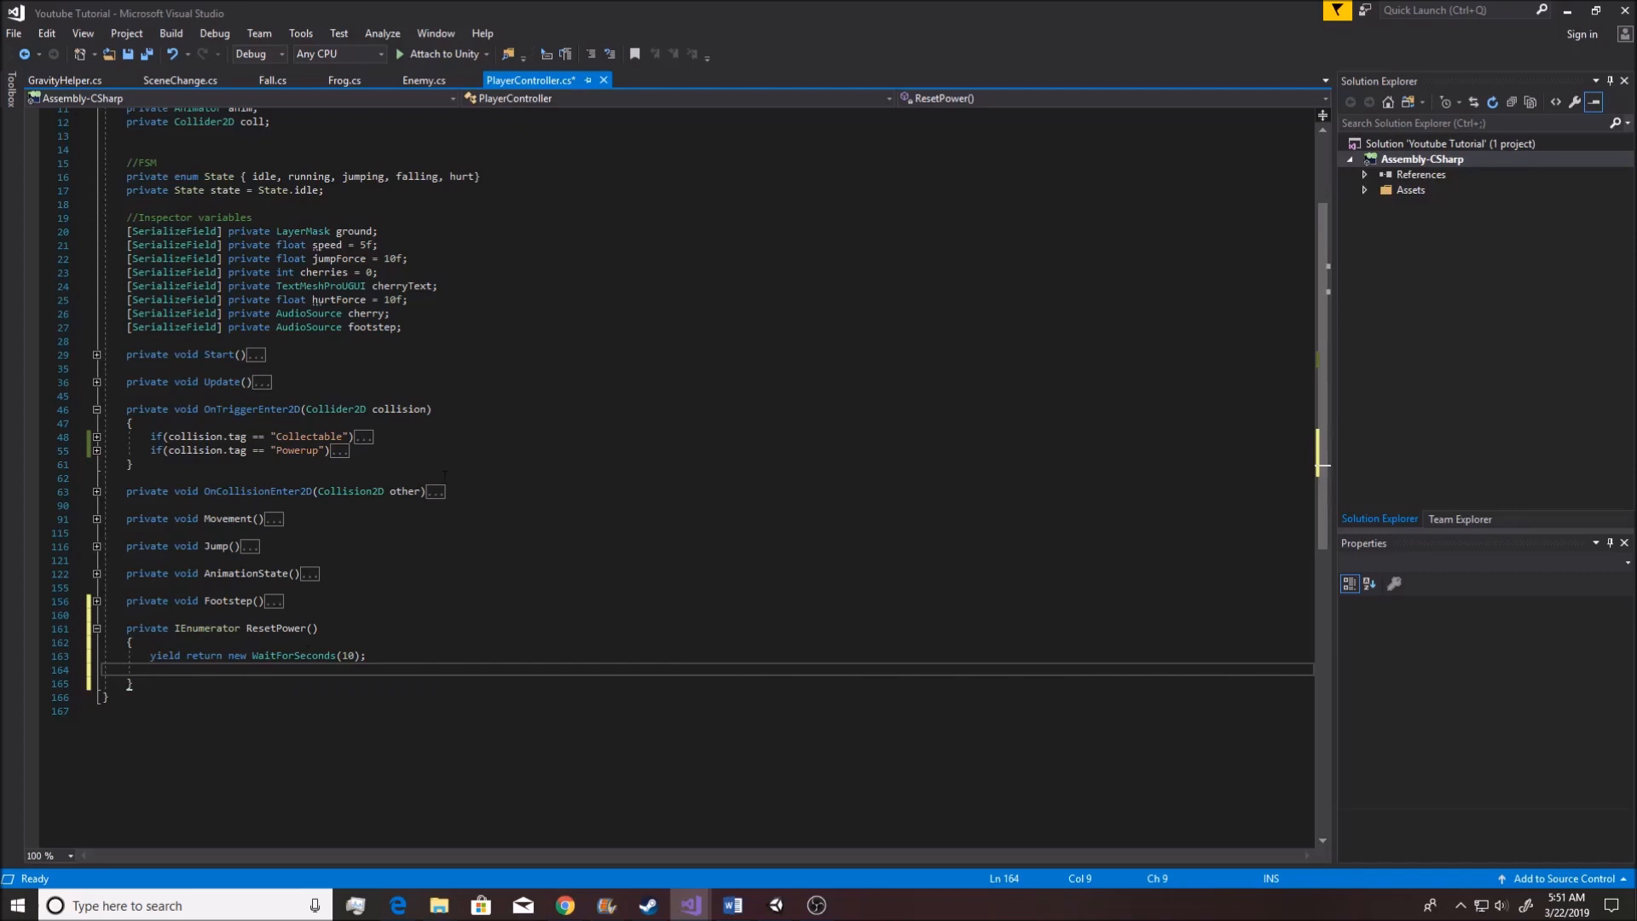
Add 'jumpForce = 10;' and 'GetComponent<SpriteRenderer>().color = Color.white;' after the wait
text(jumpForce = 10)
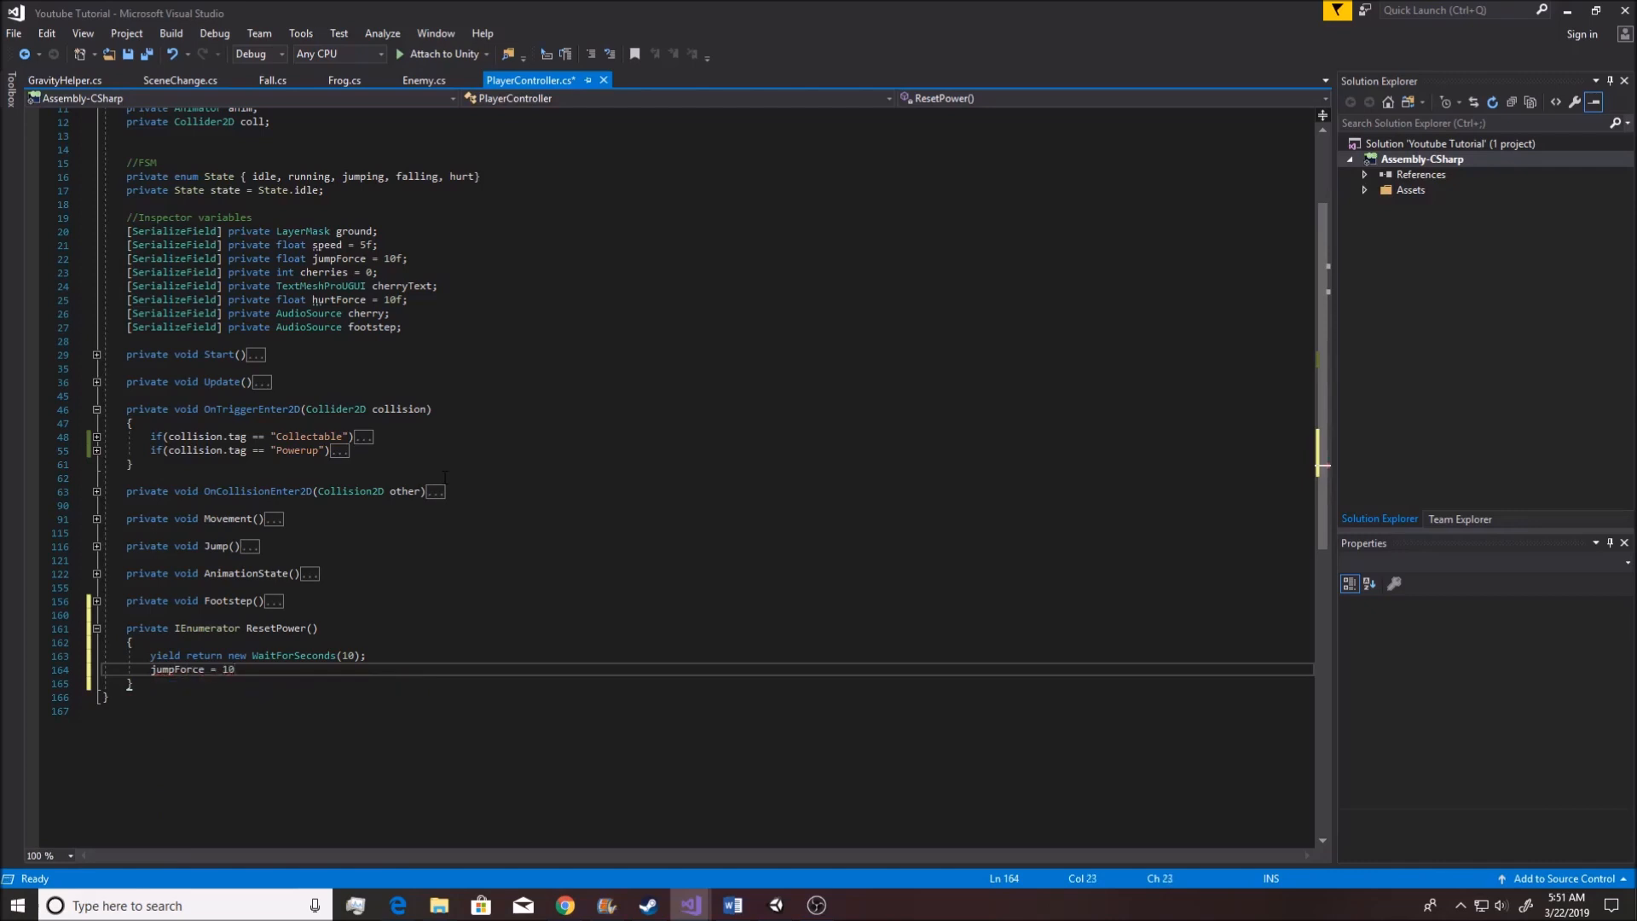
text(;)
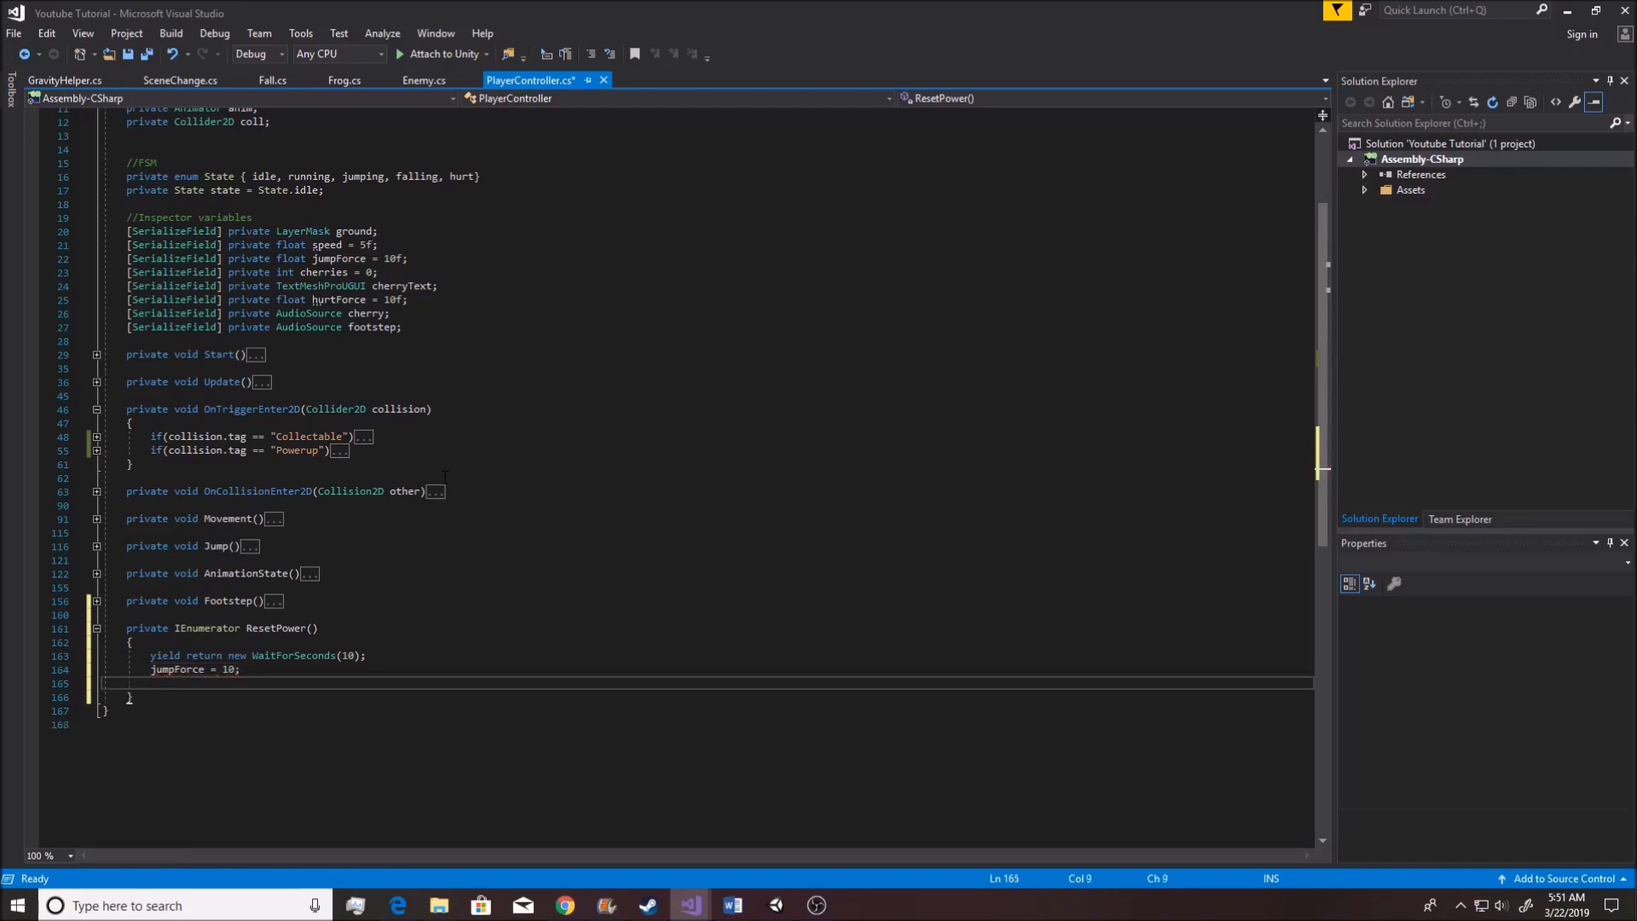
text(GetComponent)
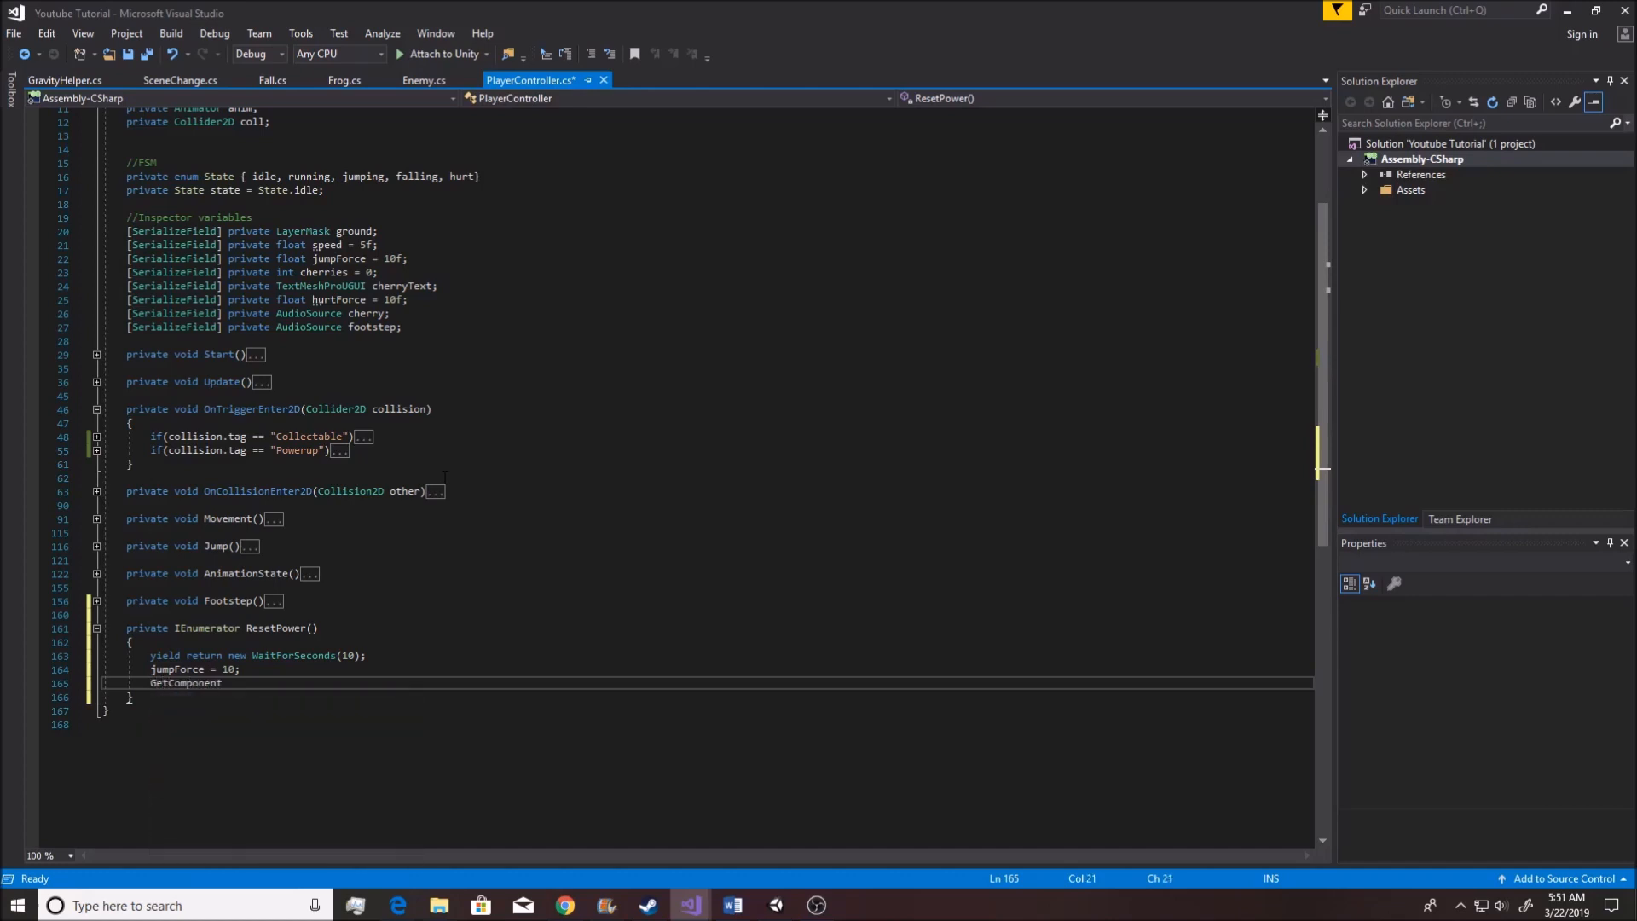
text(<Sp)
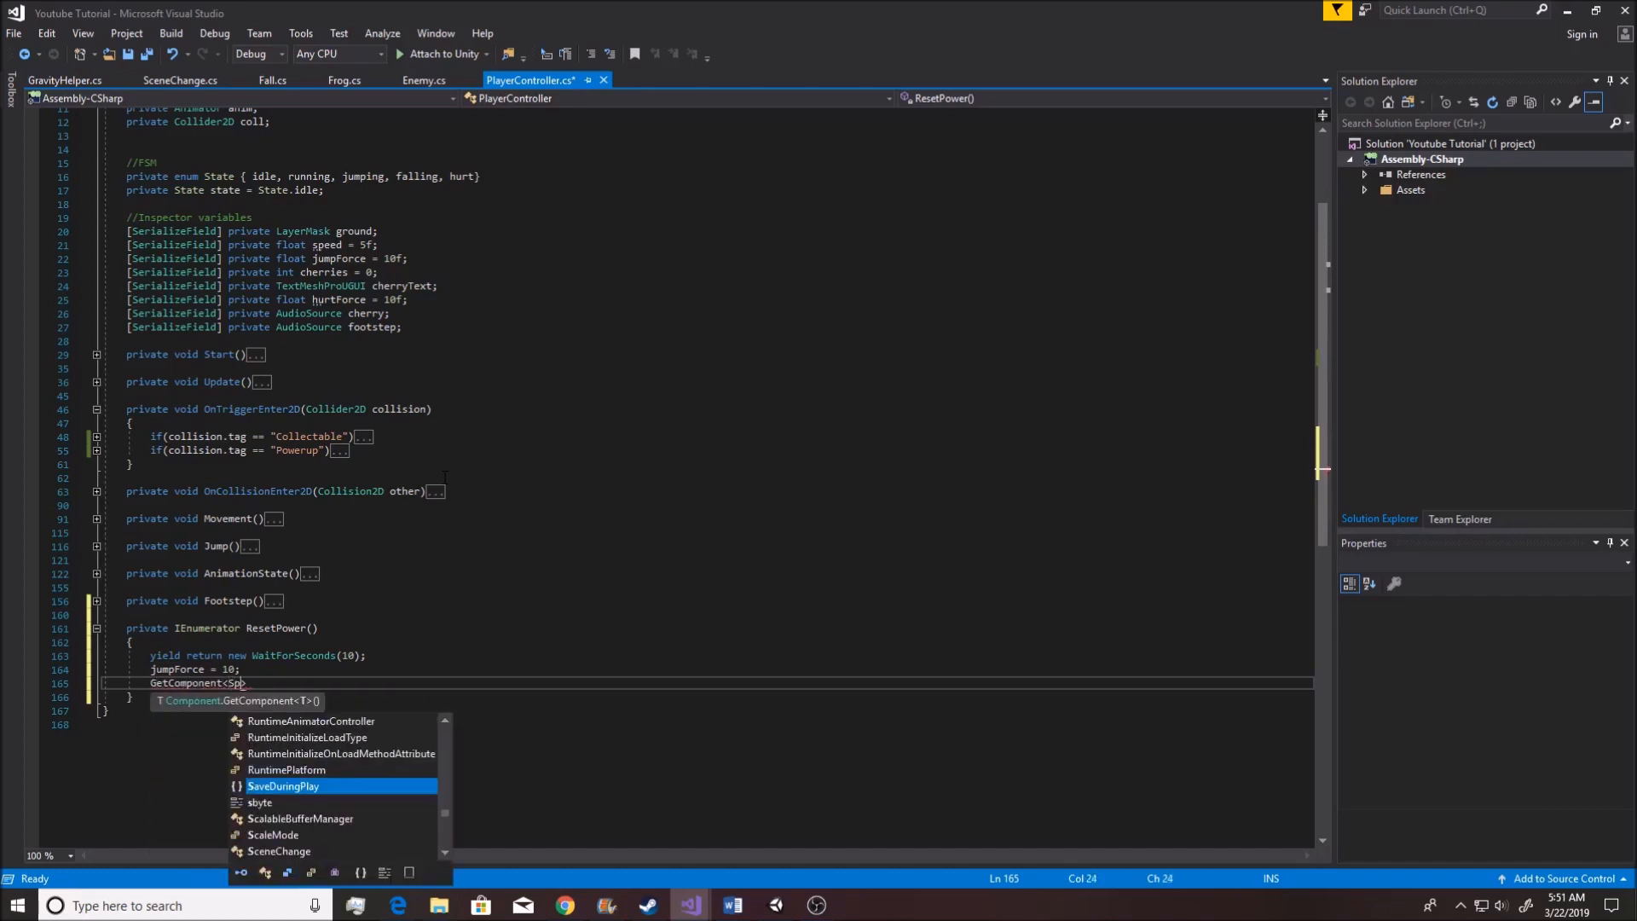
text(riterenderer>()
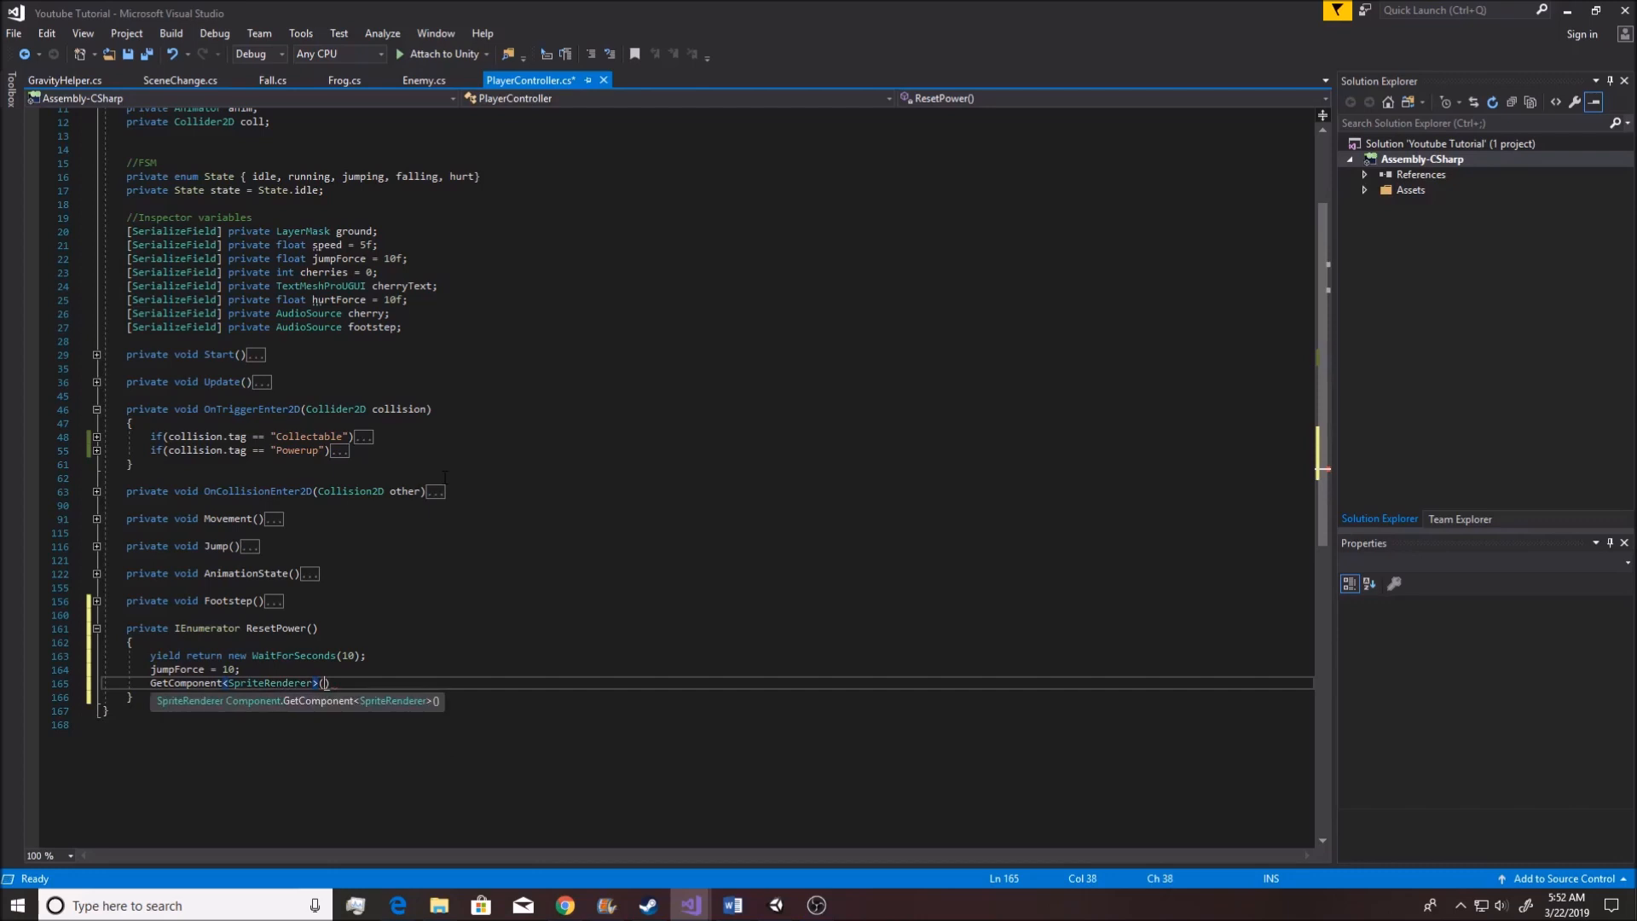
text(.)
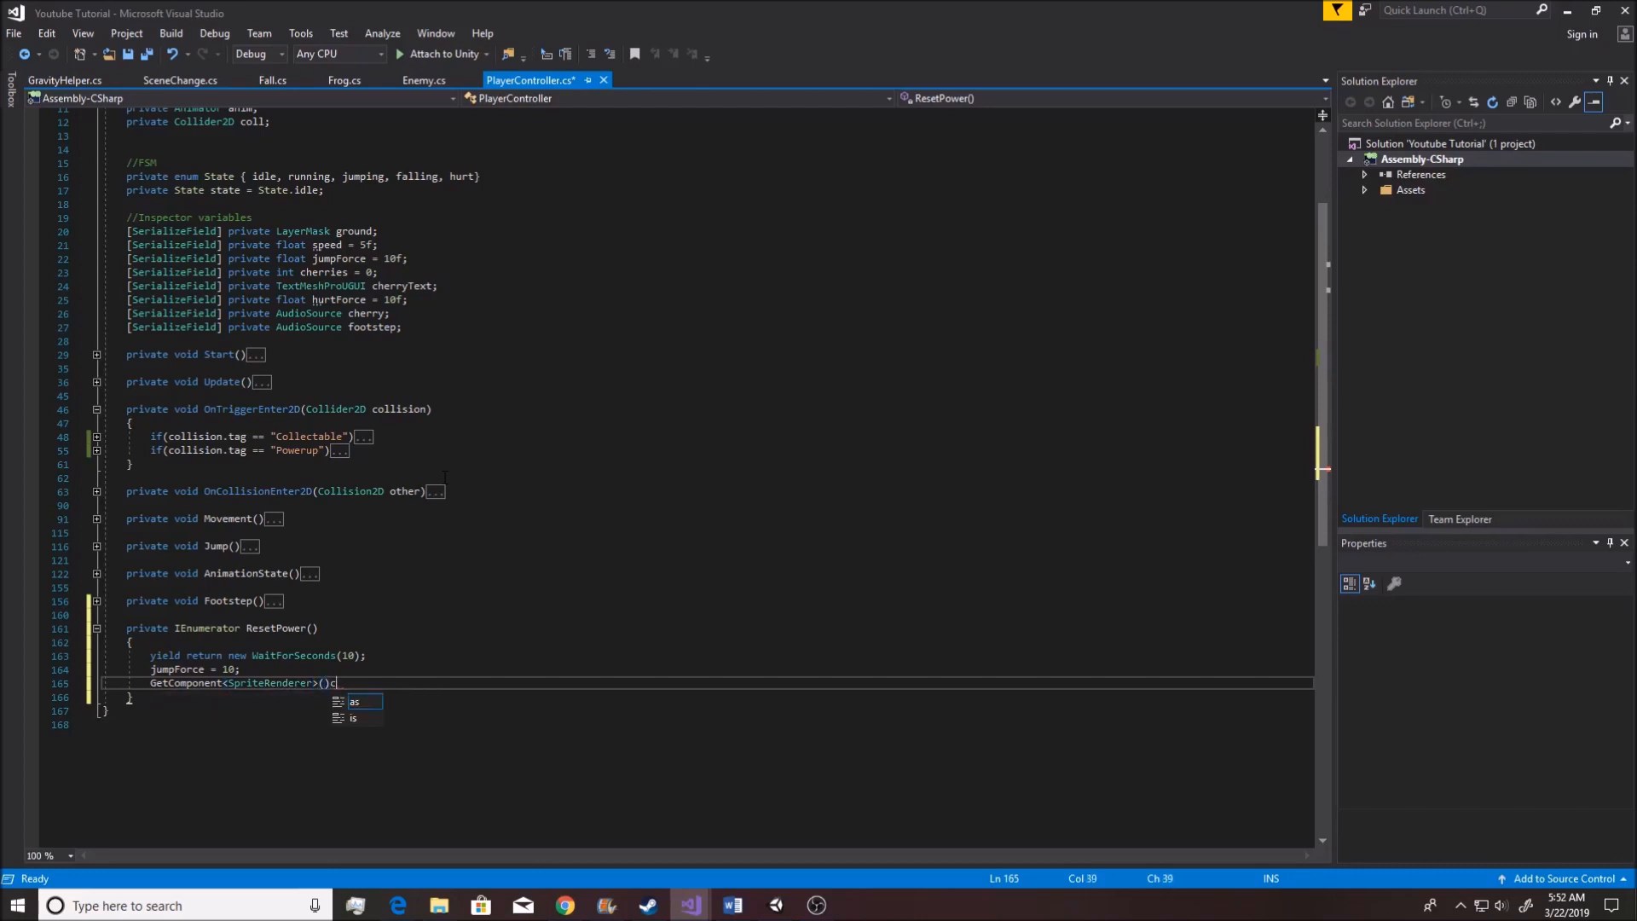
text(.color =)
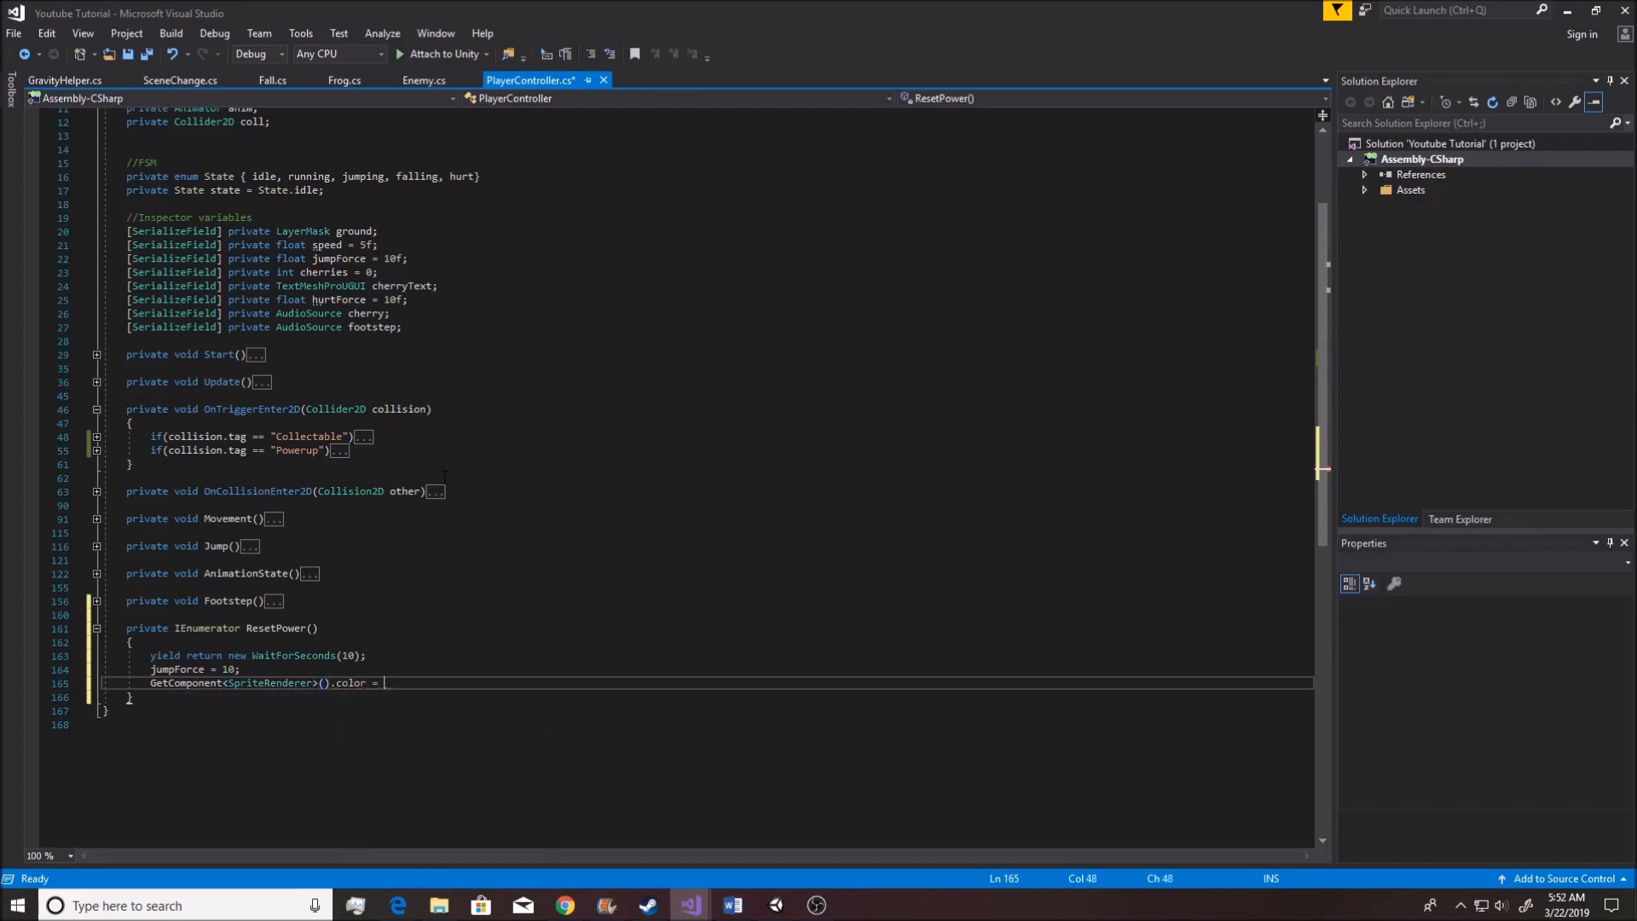
text(Color.)
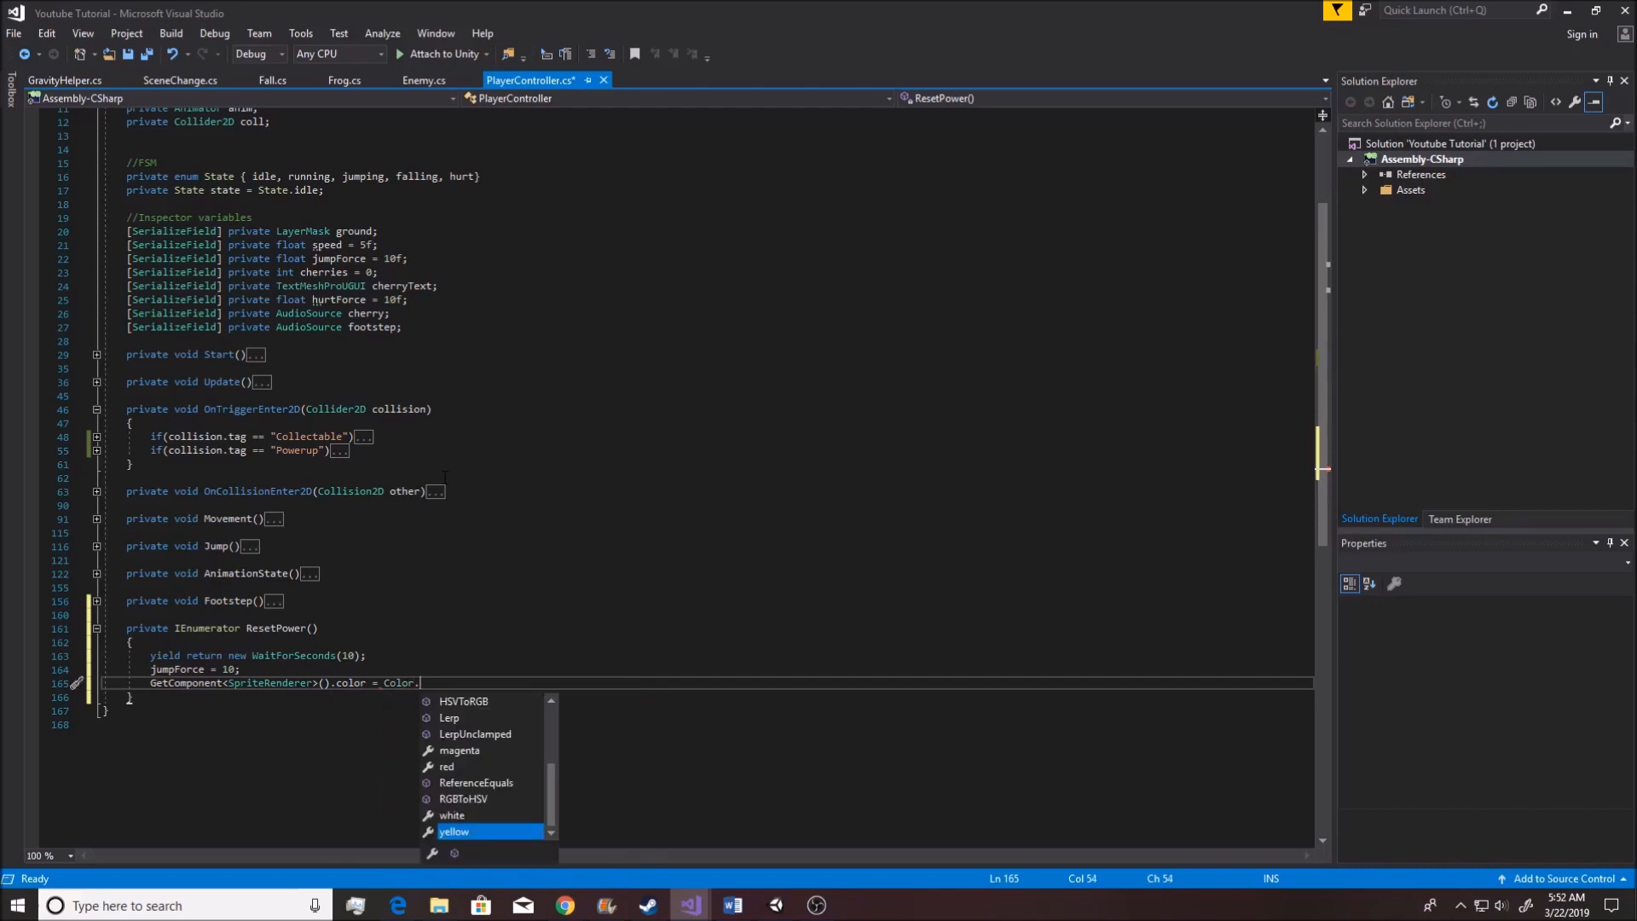
text(white;)
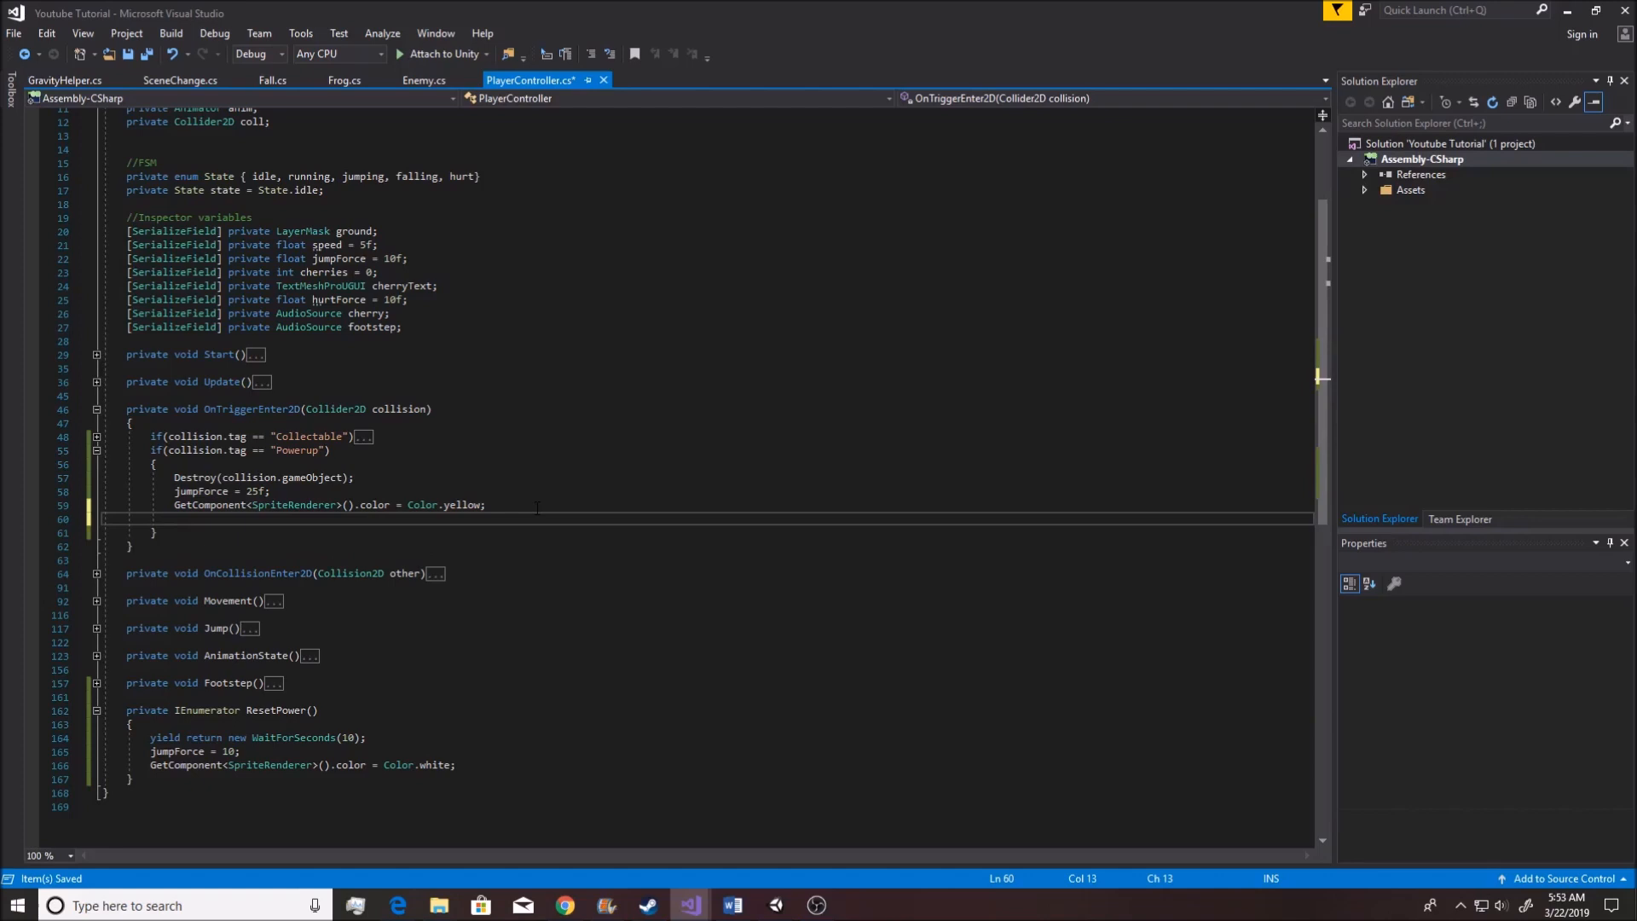
Add 'StartCoroutine(ResetPower());' after the yellow tint in the Powerup branch
text(ResetPower()
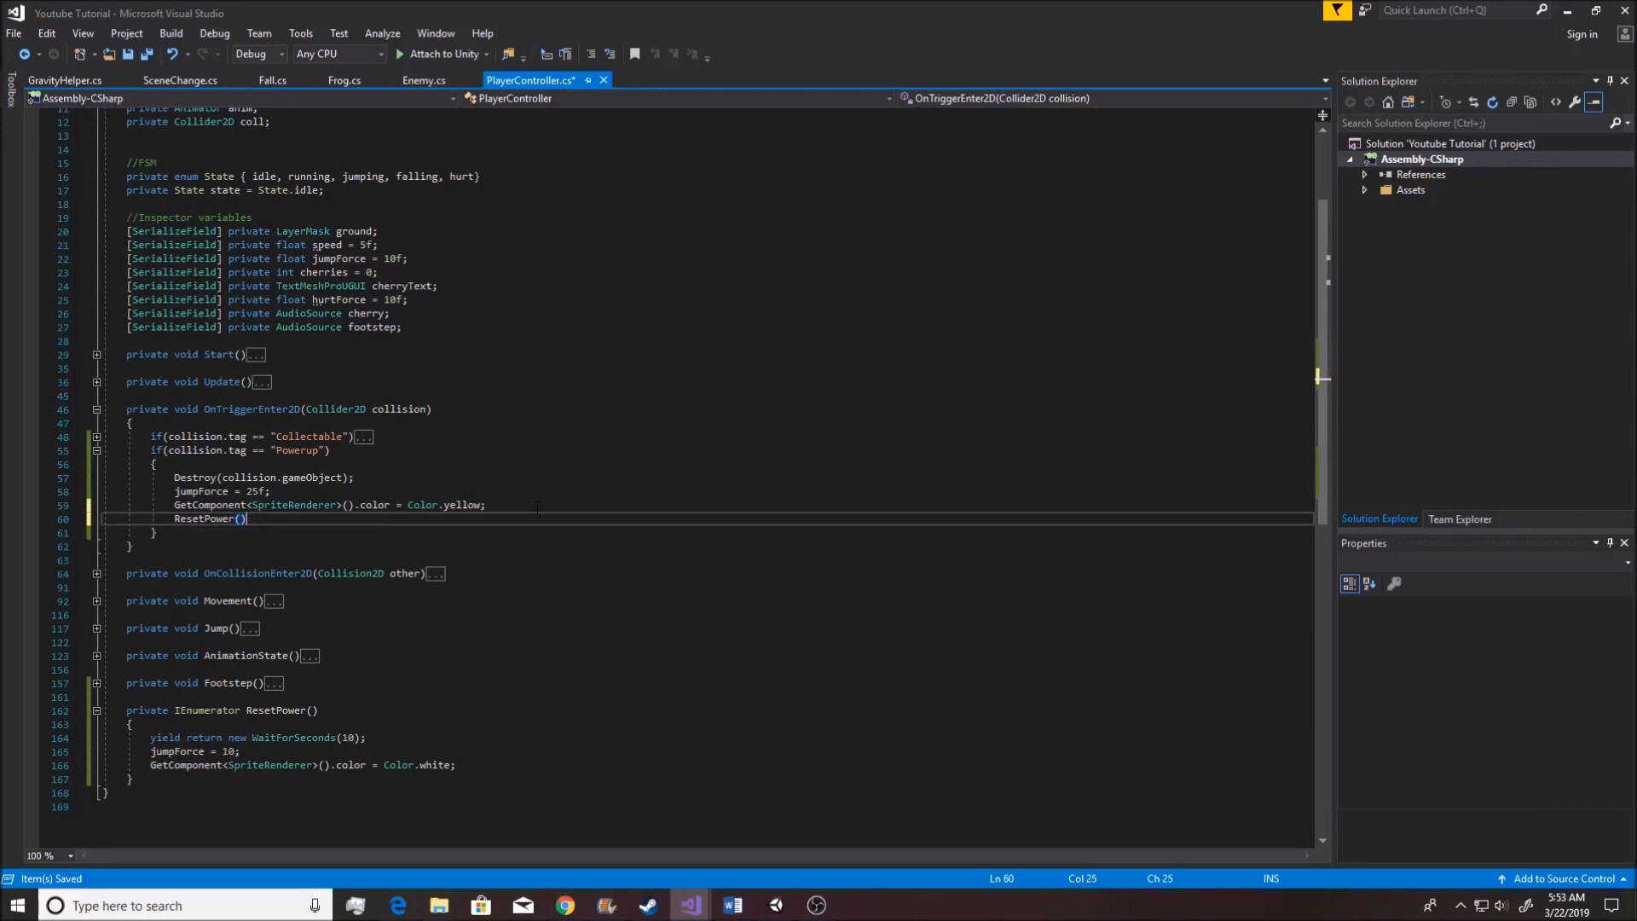
text(StartCoroutine()
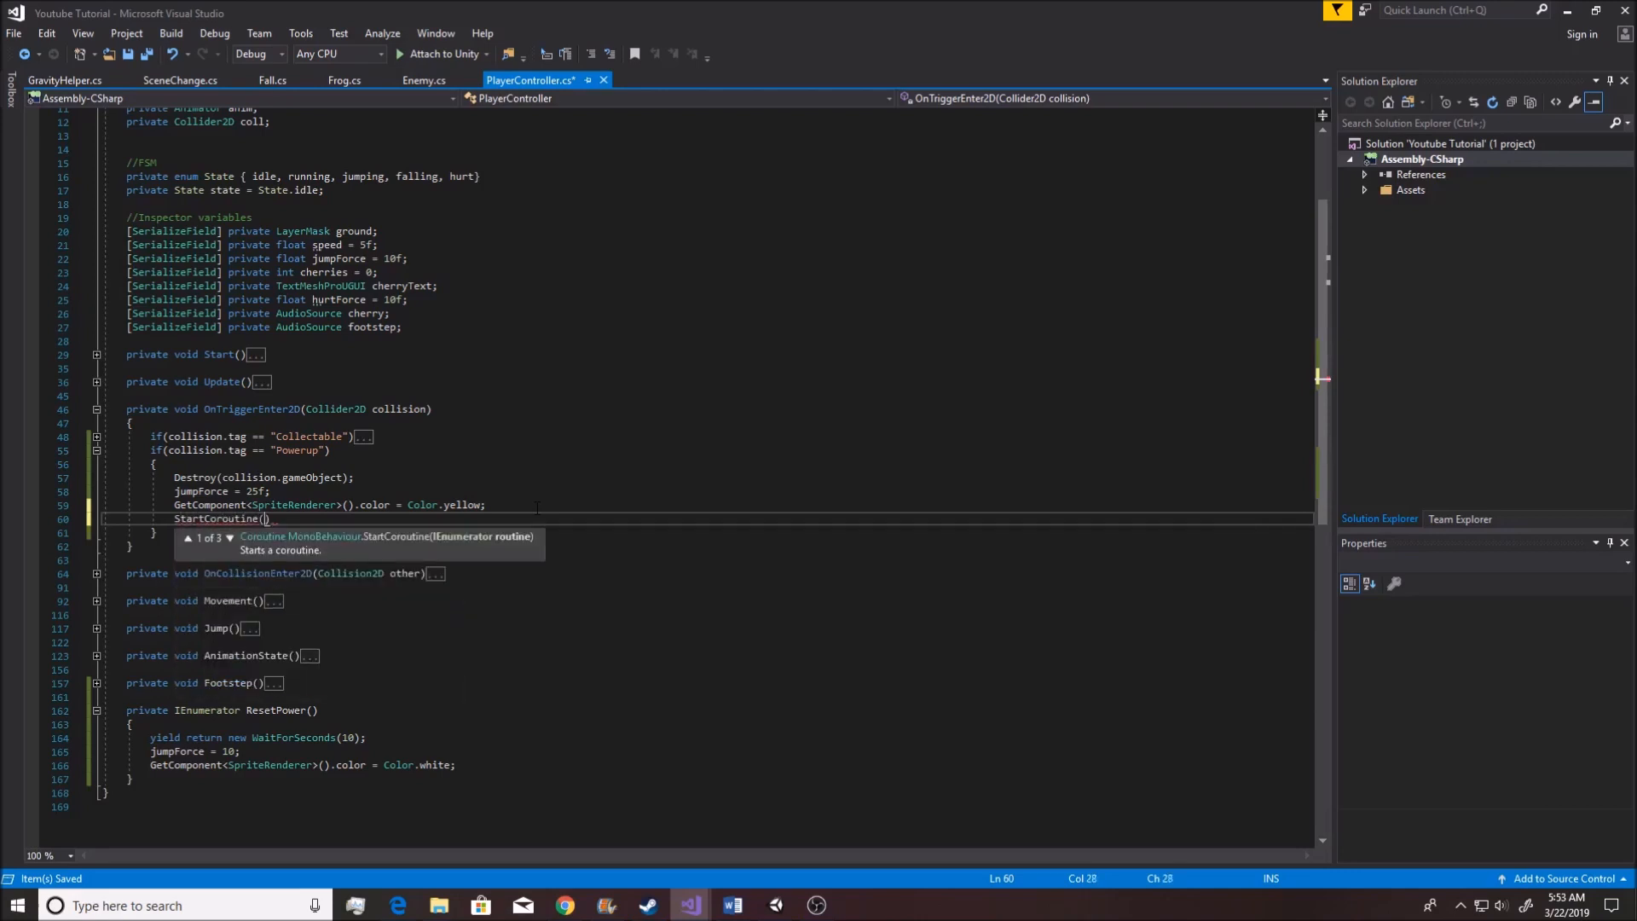
text(ResetPower)
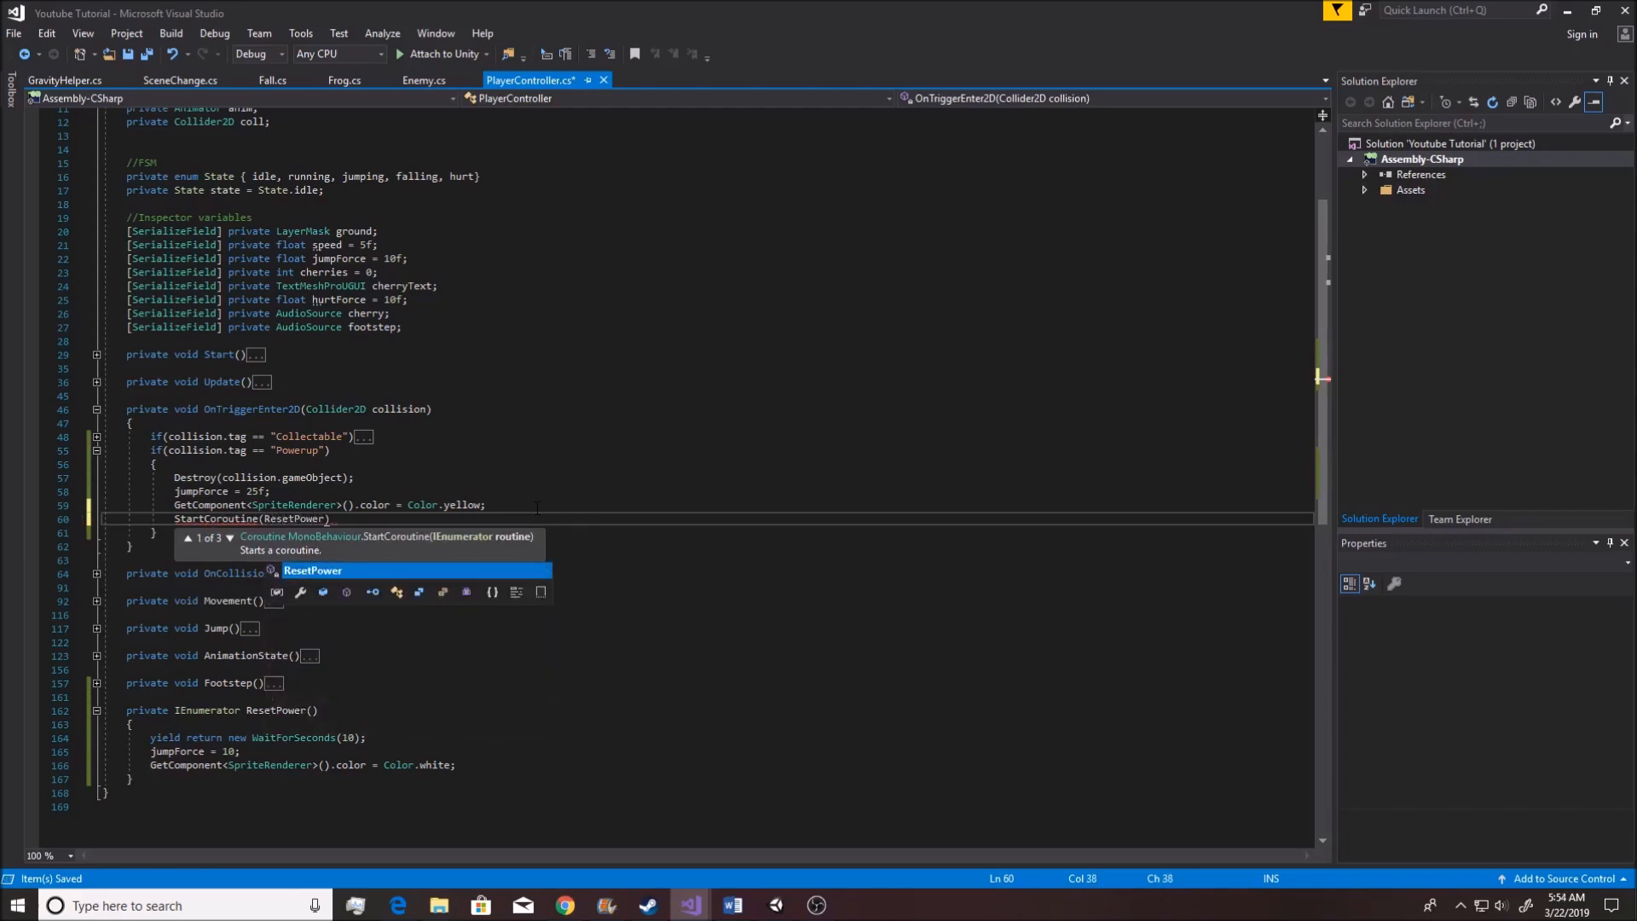
text(()
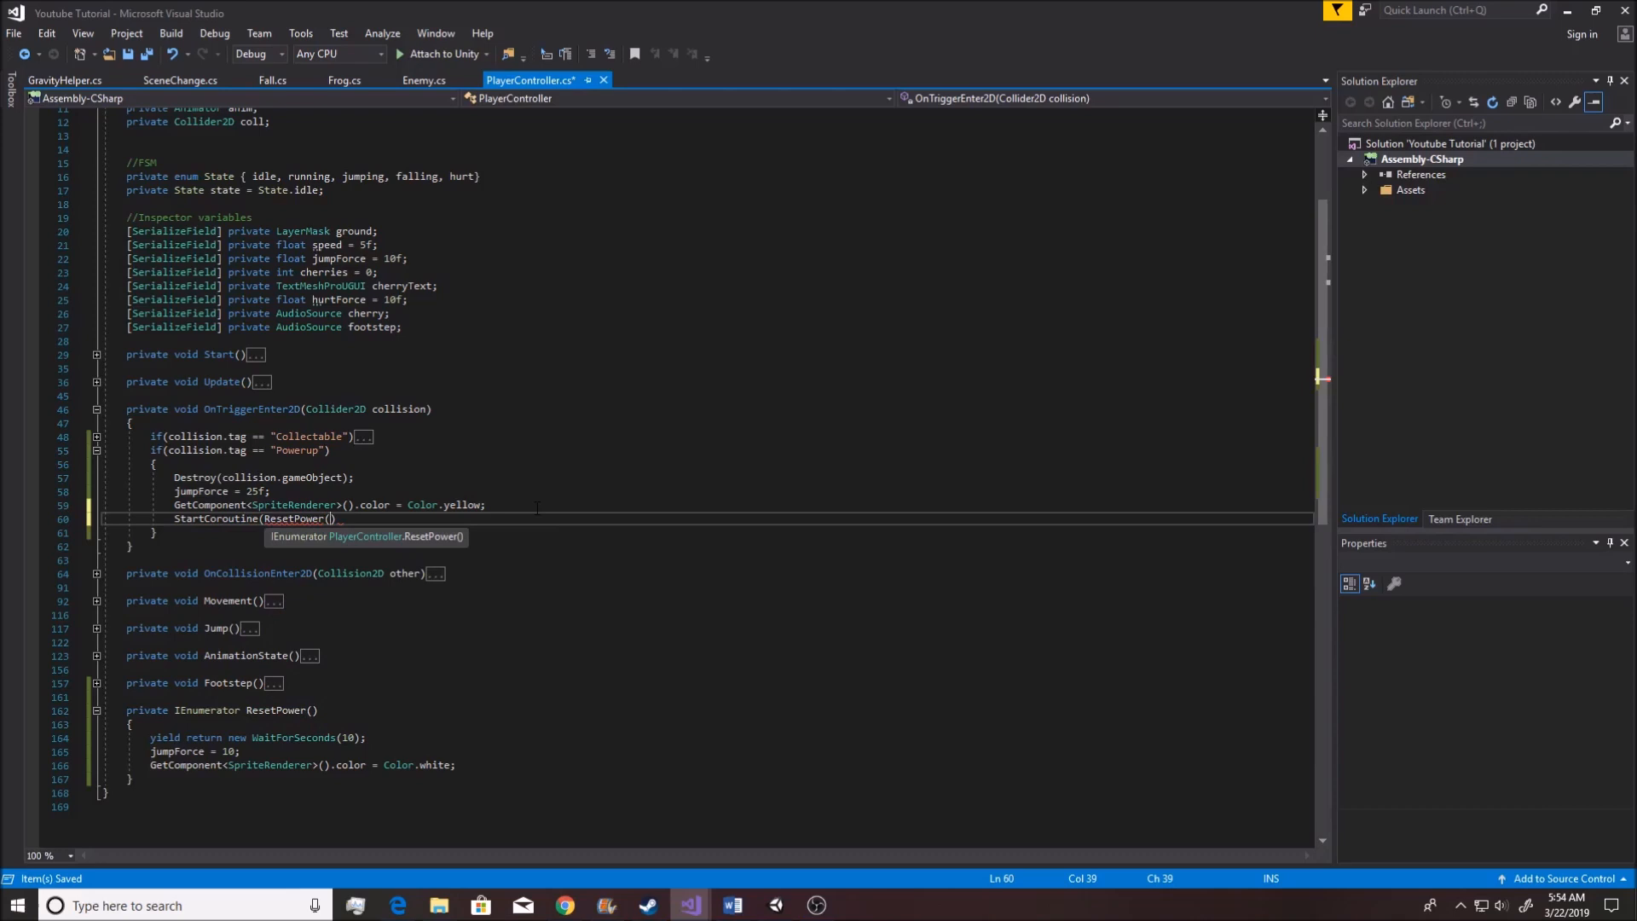
text())
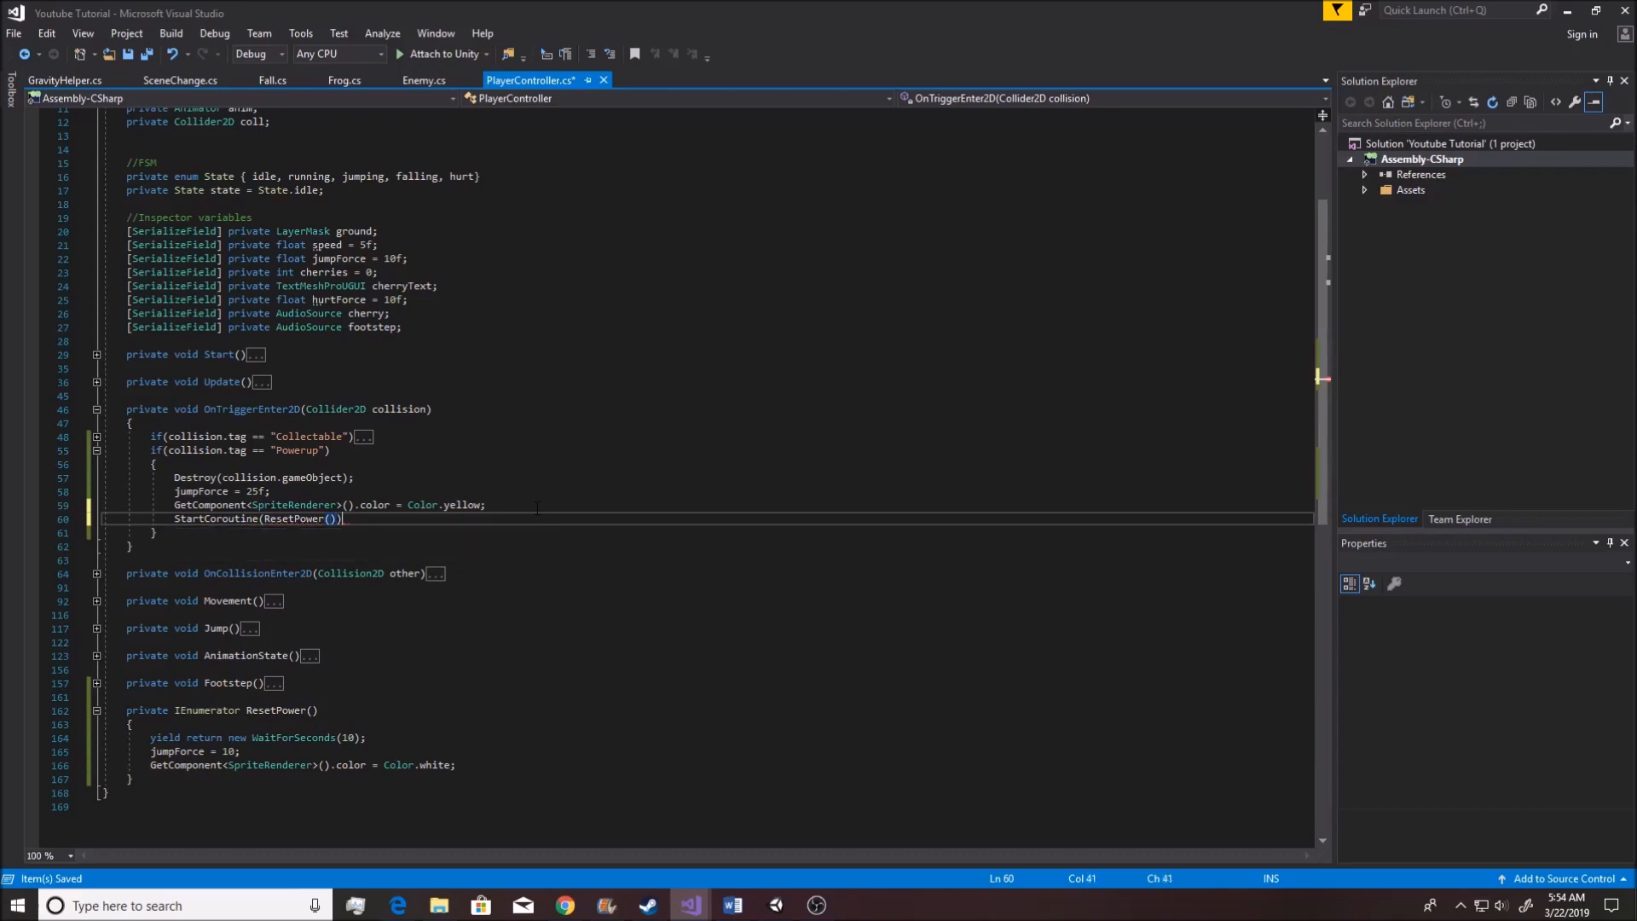
text(;)
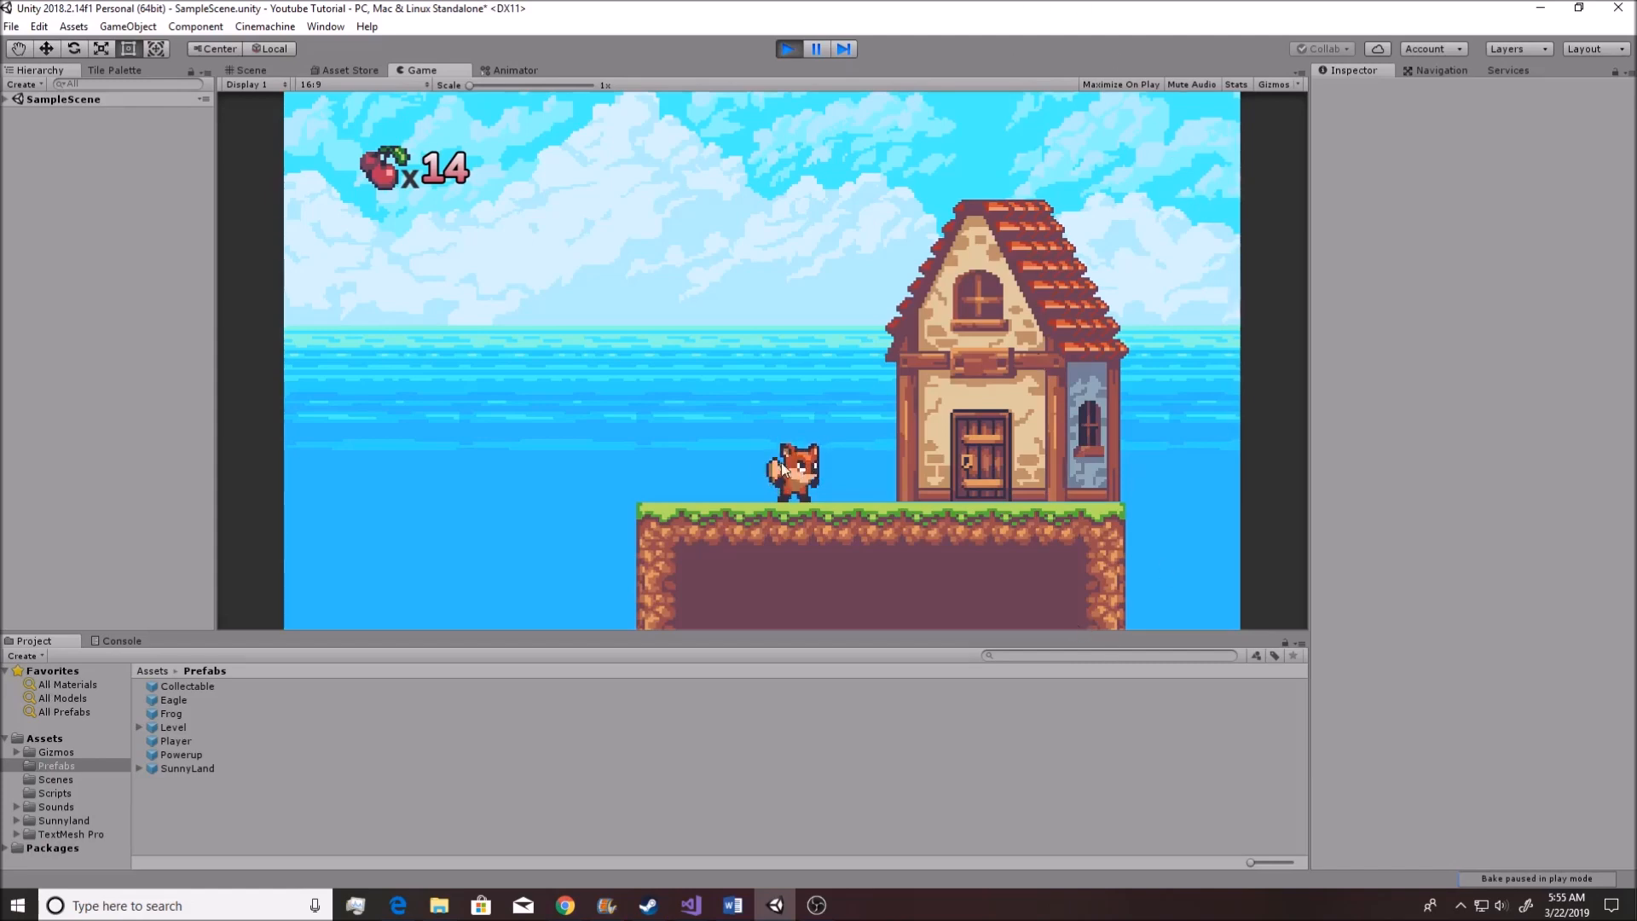
Stop the running play-test to return to edit mode
click(249, 69)
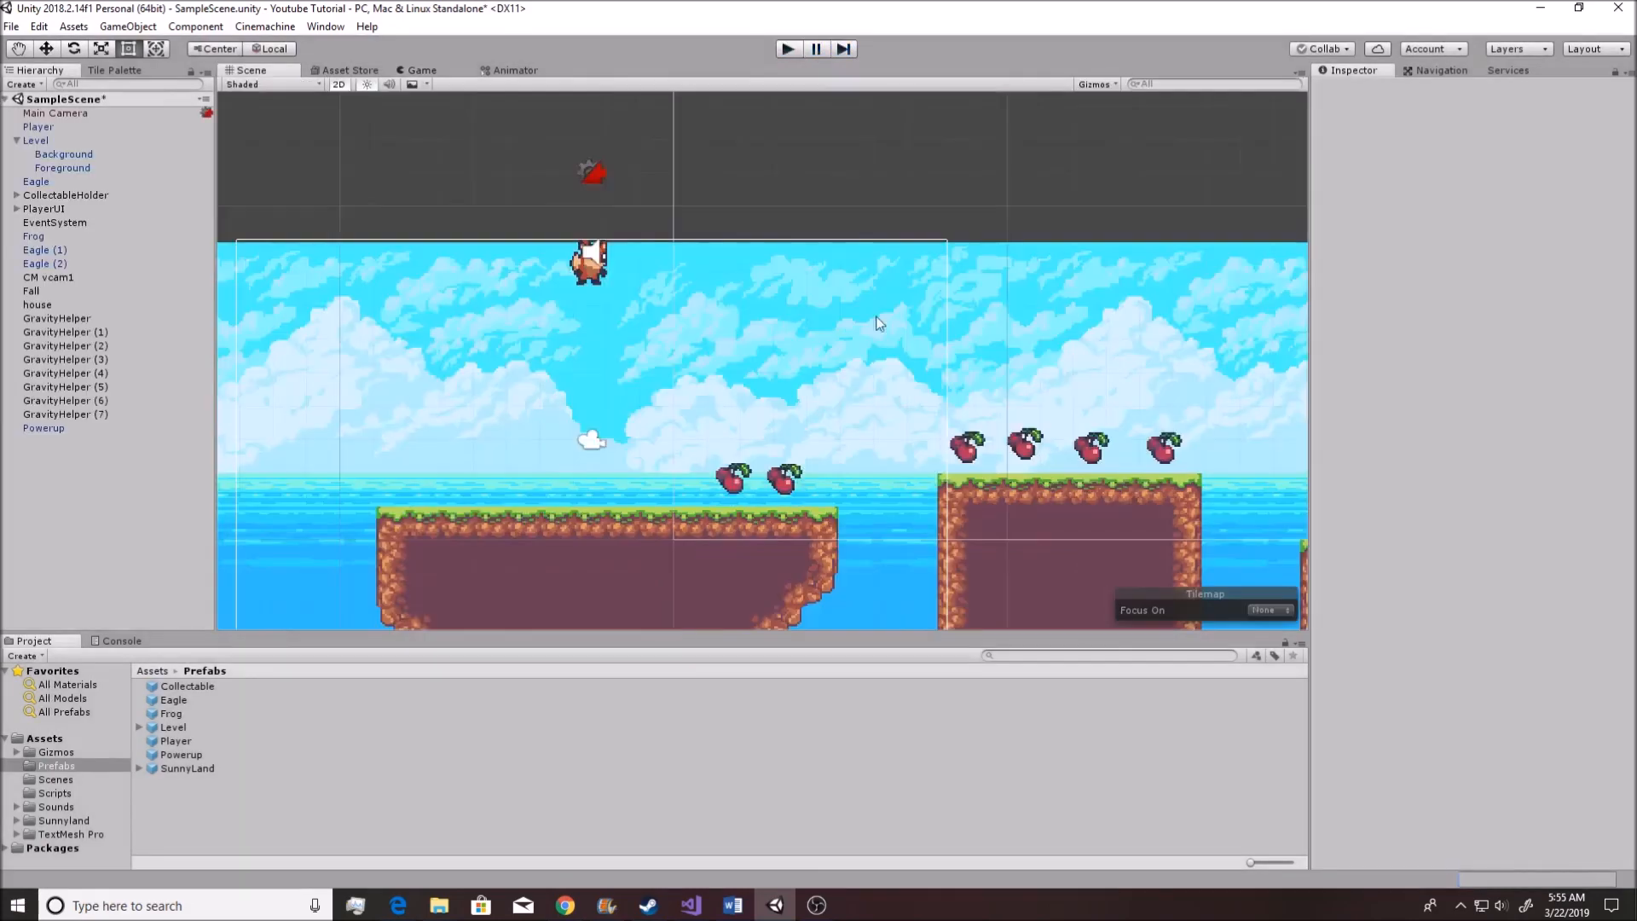
mouse_move(689, 907)
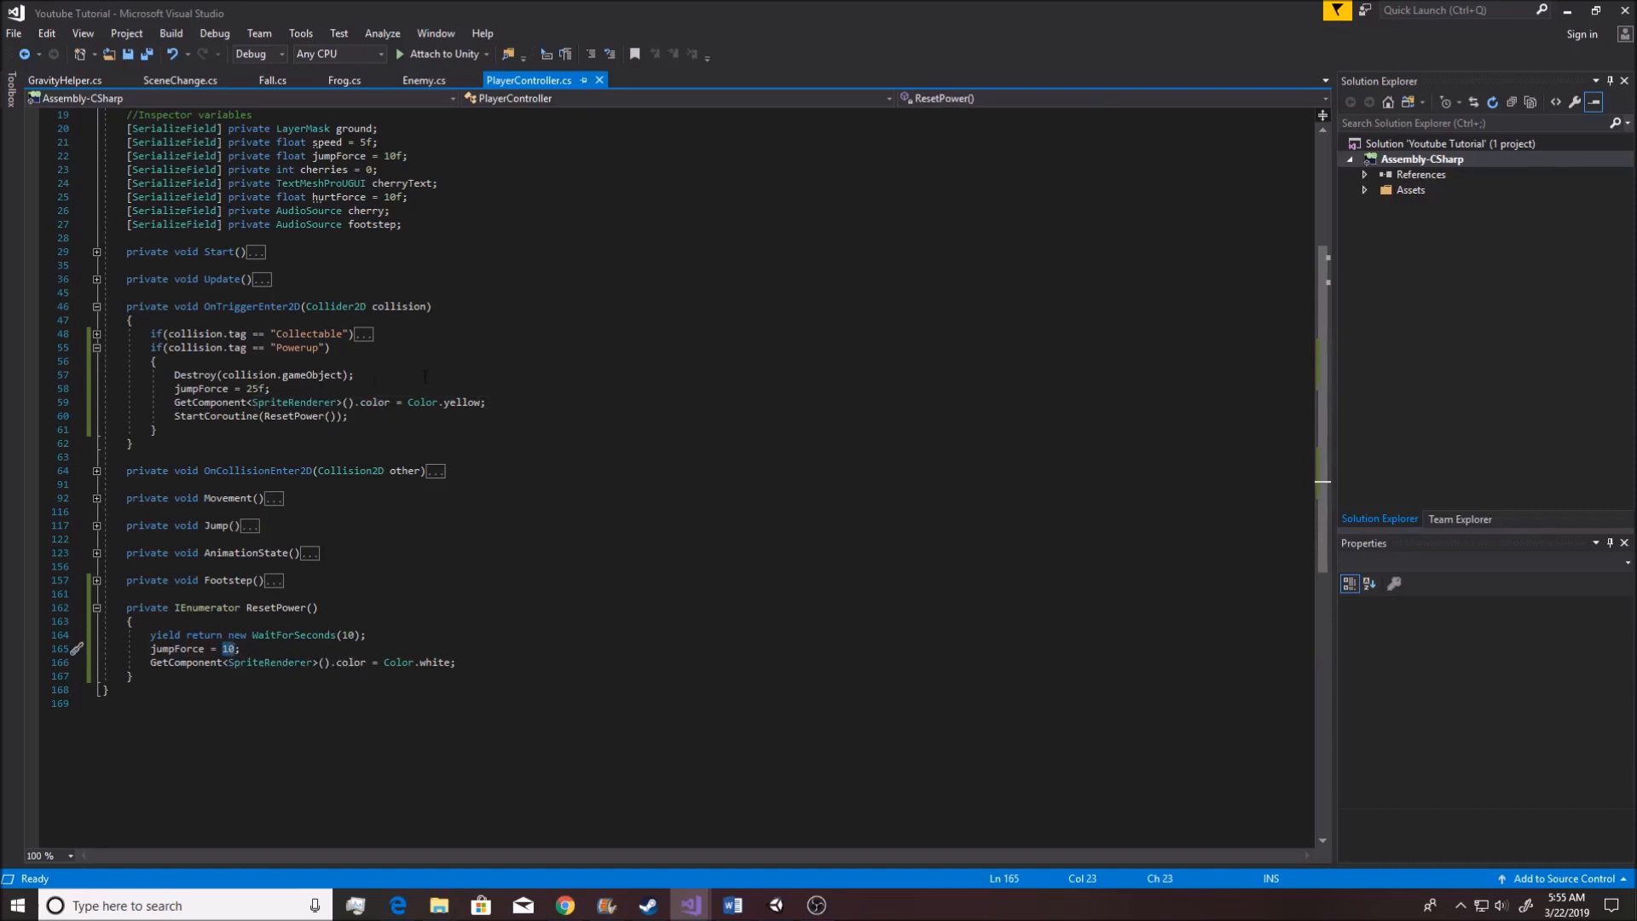
mouse_move(184, 389)
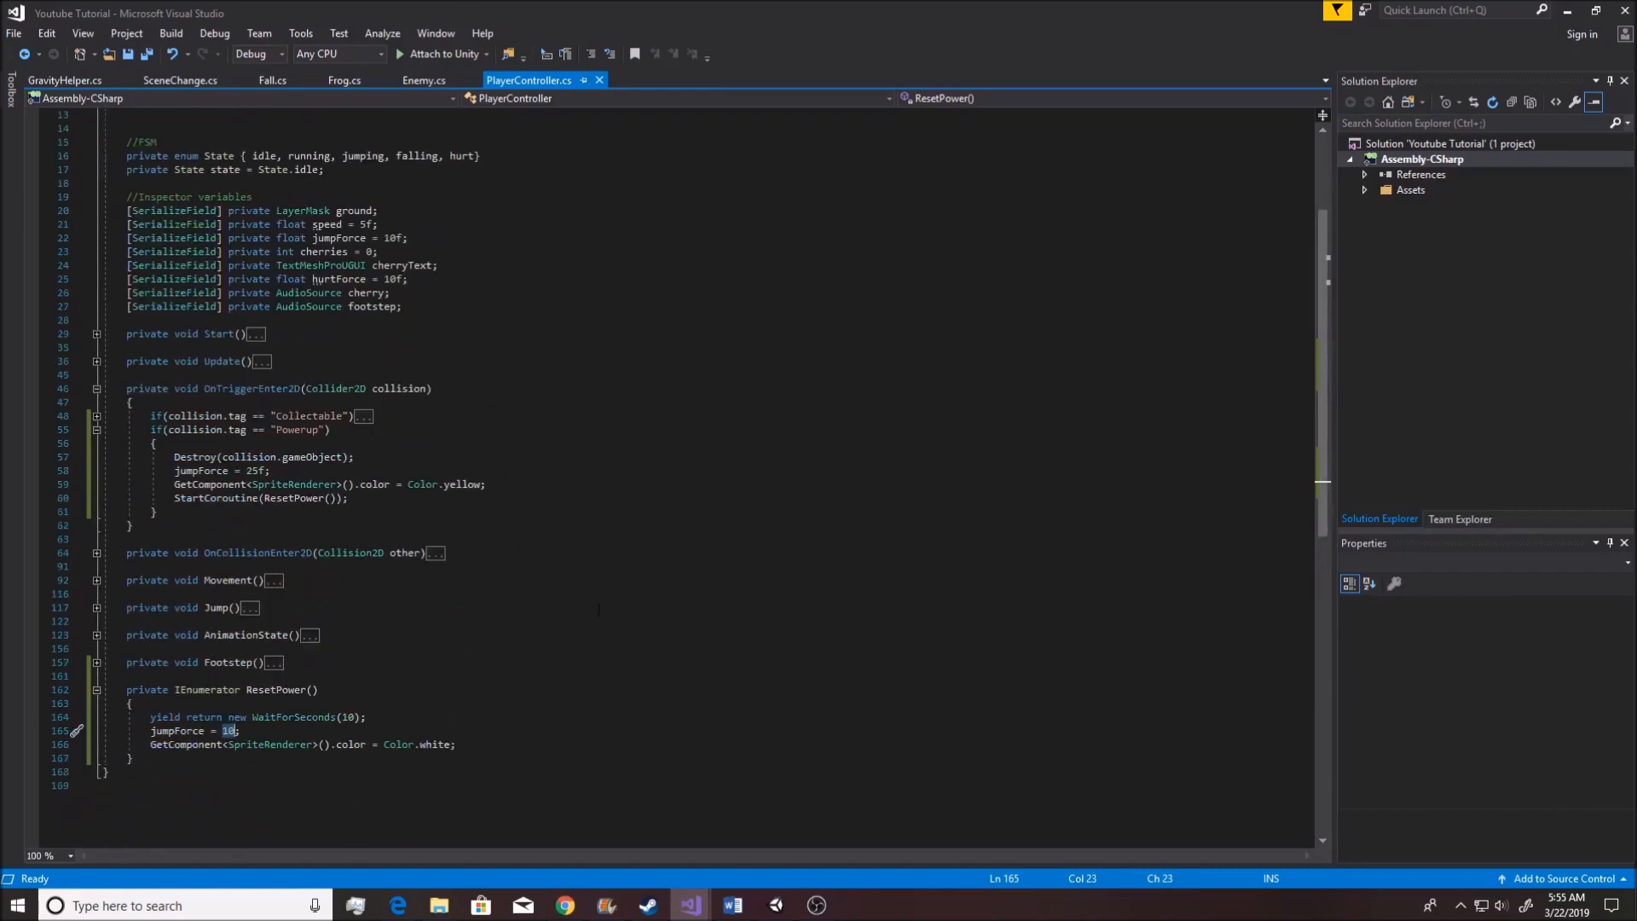
mouse_move(805, 603)
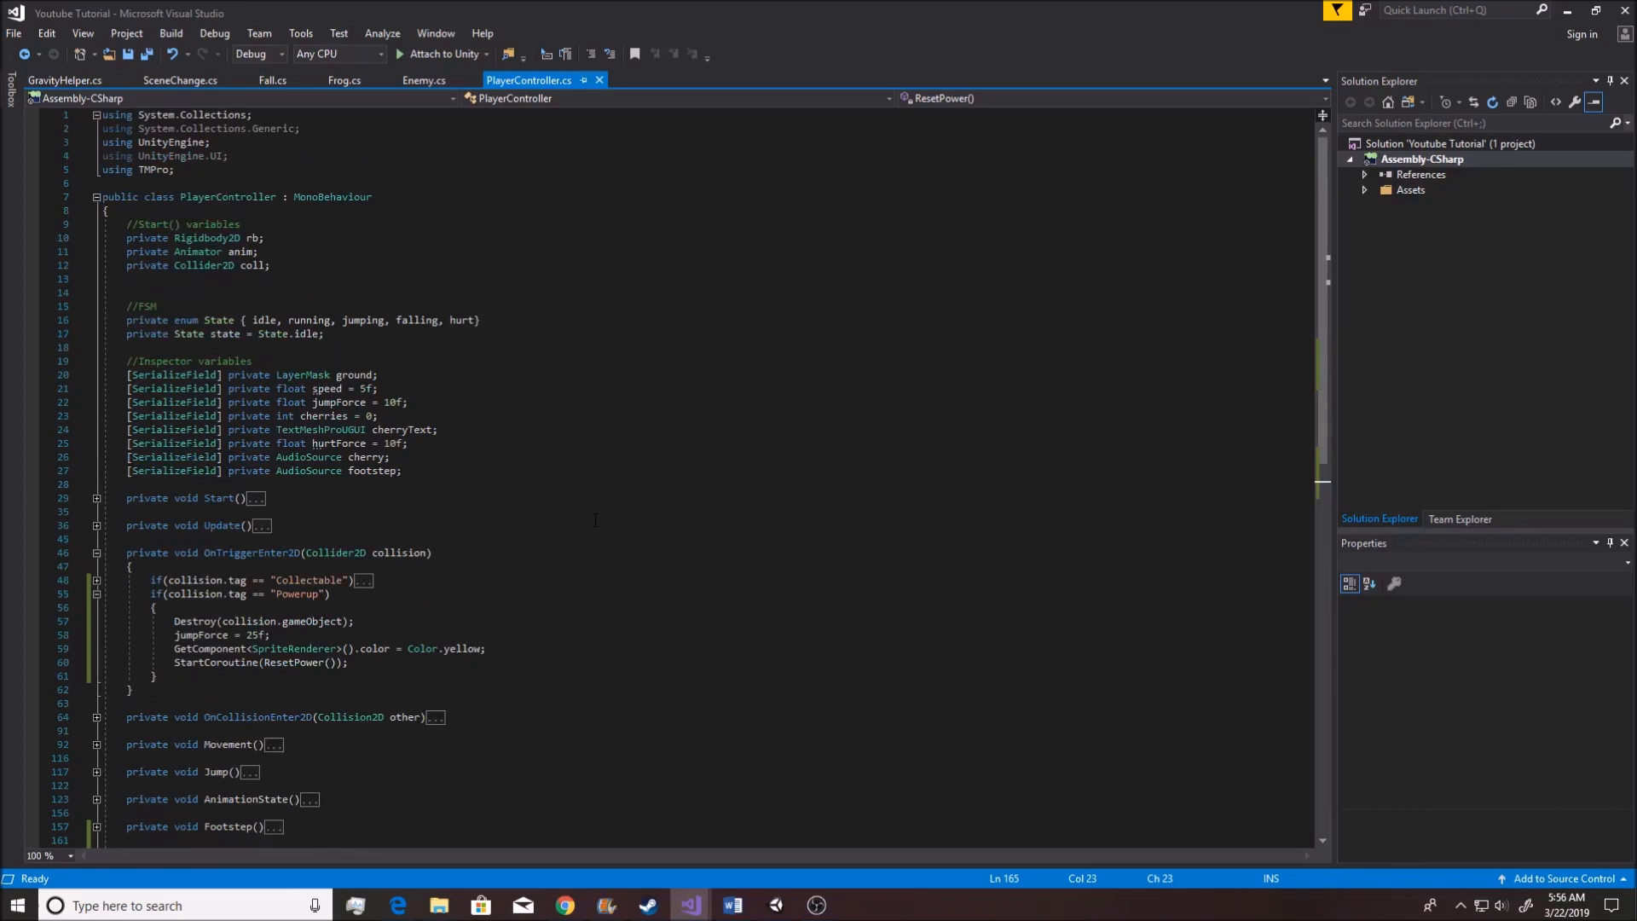
Scroll to ResetPower and collapse its body to the declaration line
scroll(down, 3)
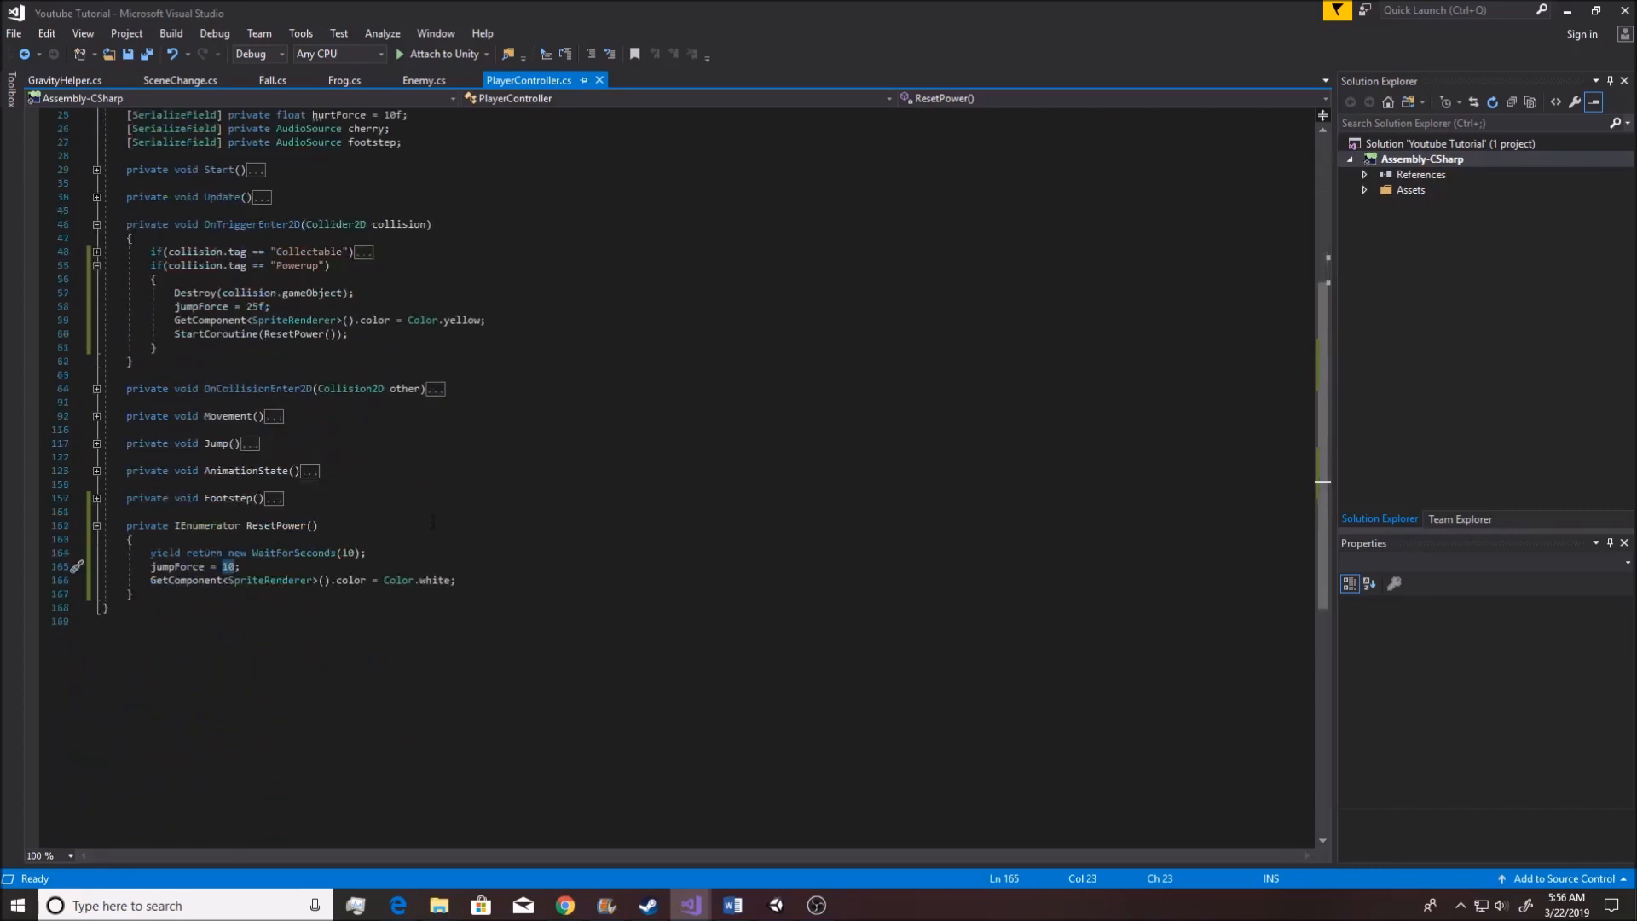
click(94, 525)
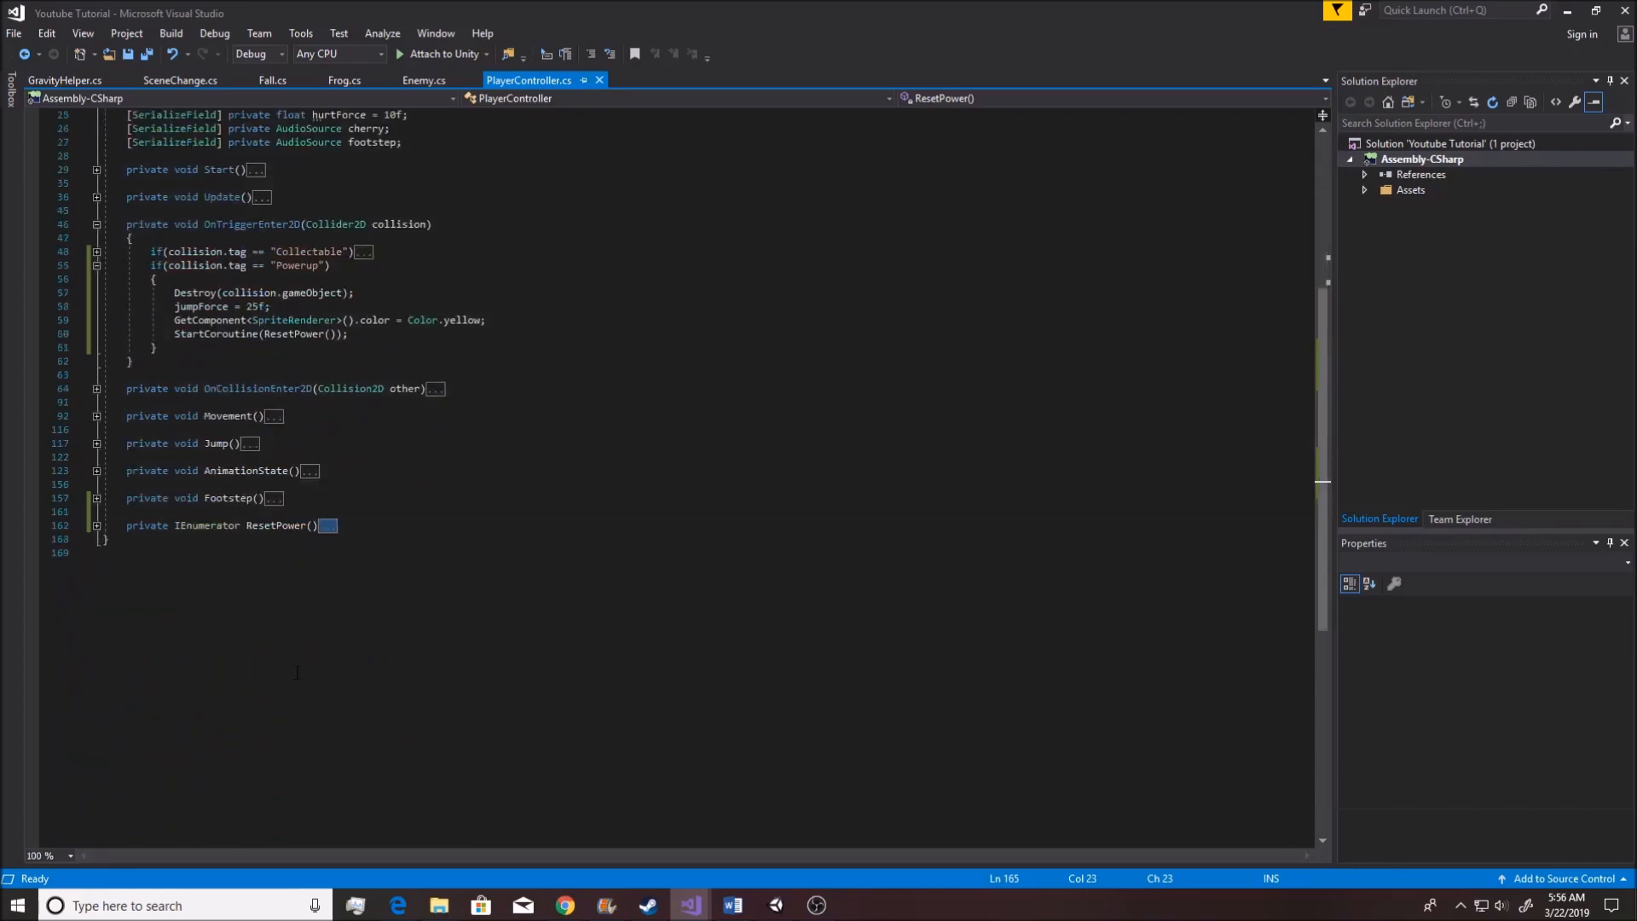